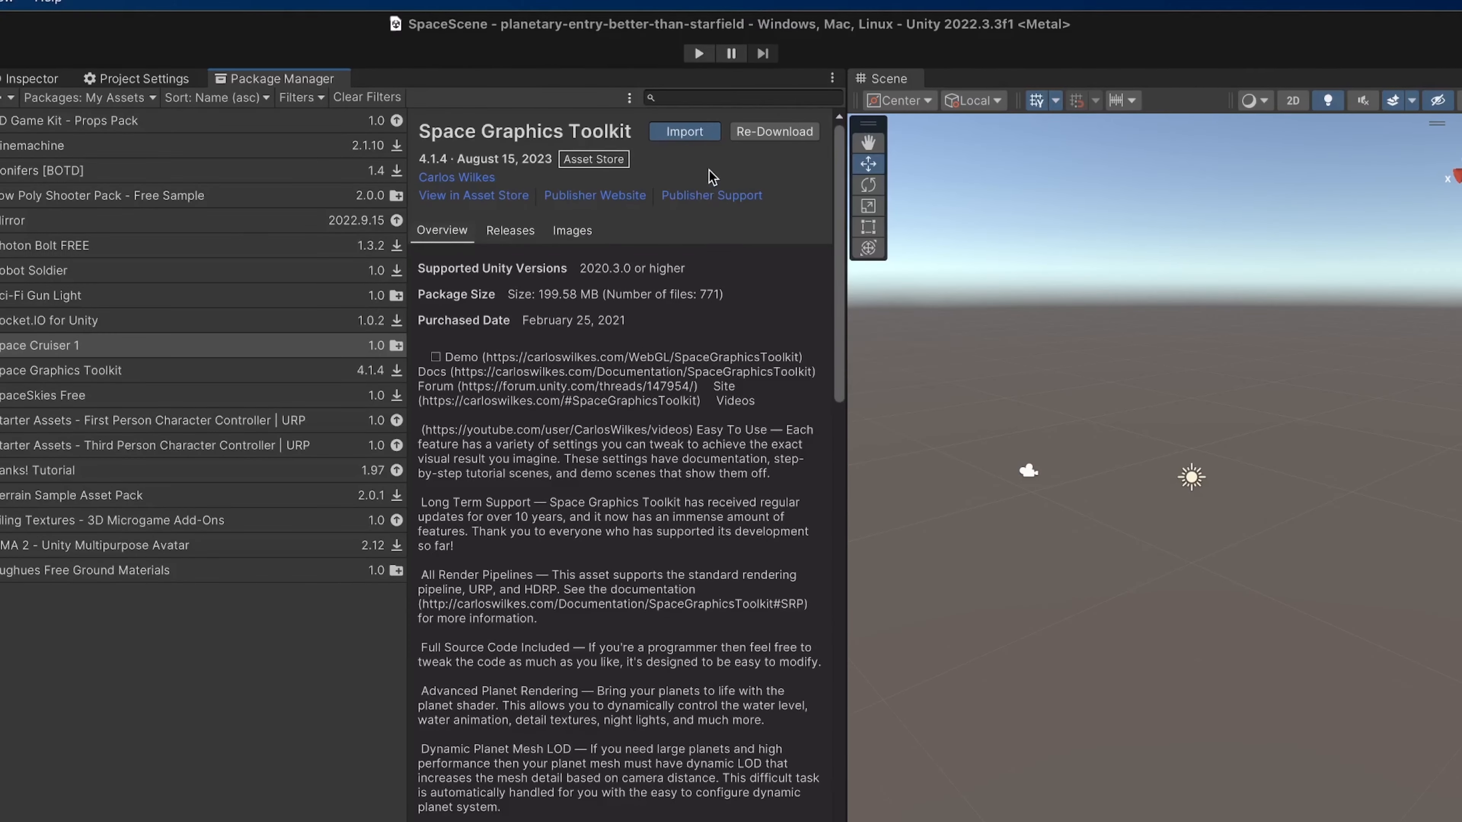
Import the Space Graphics Toolkit package, confirming all package files.
left_click(684, 130)
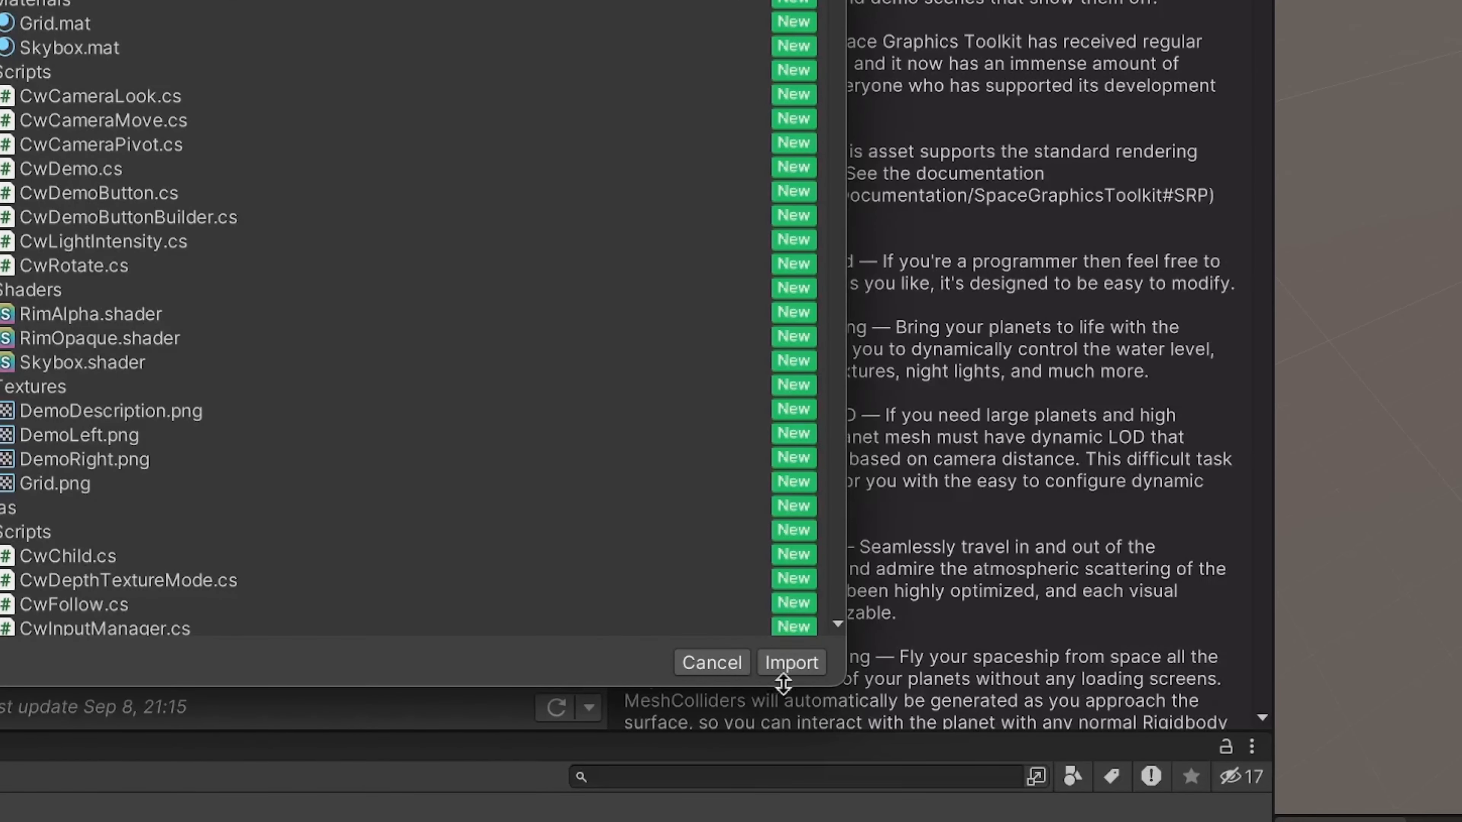
left_click(790, 661)
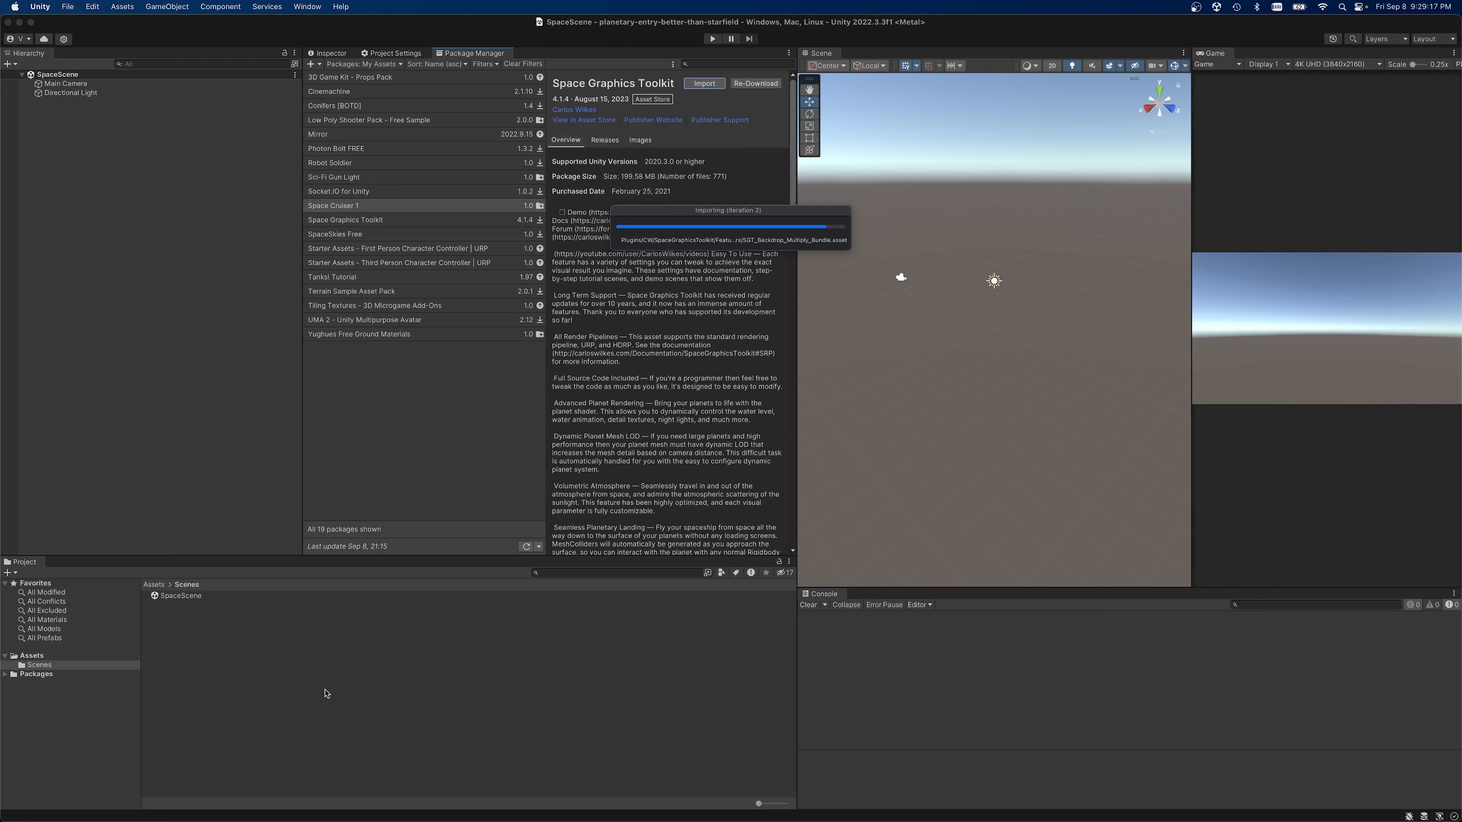
mouse_move(347, 671)
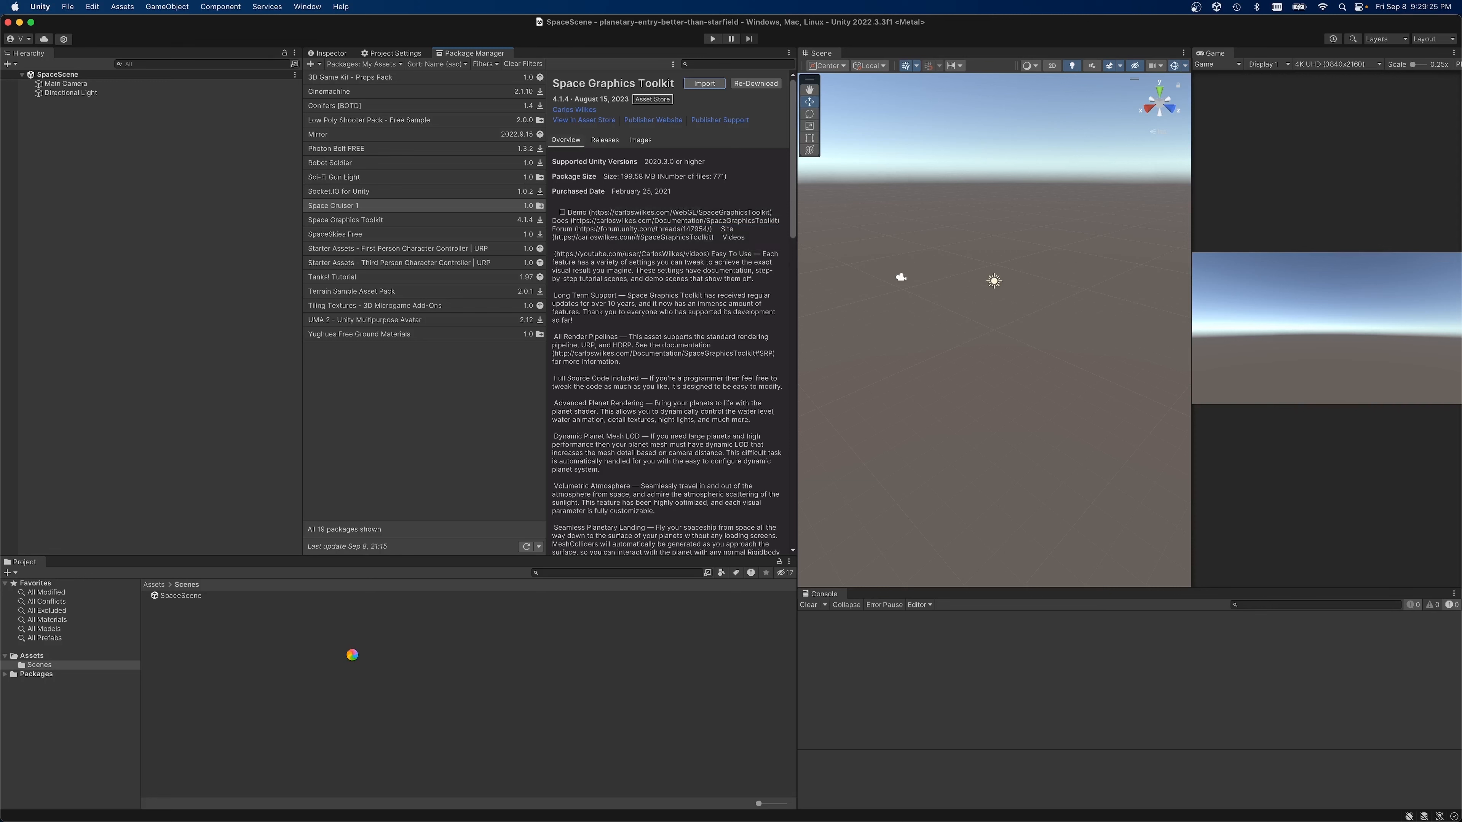
Expand the imported Plugins > CW > SpaceGraphicsToolkit folders to reveal Packs and Features.
left_click(345, 219)
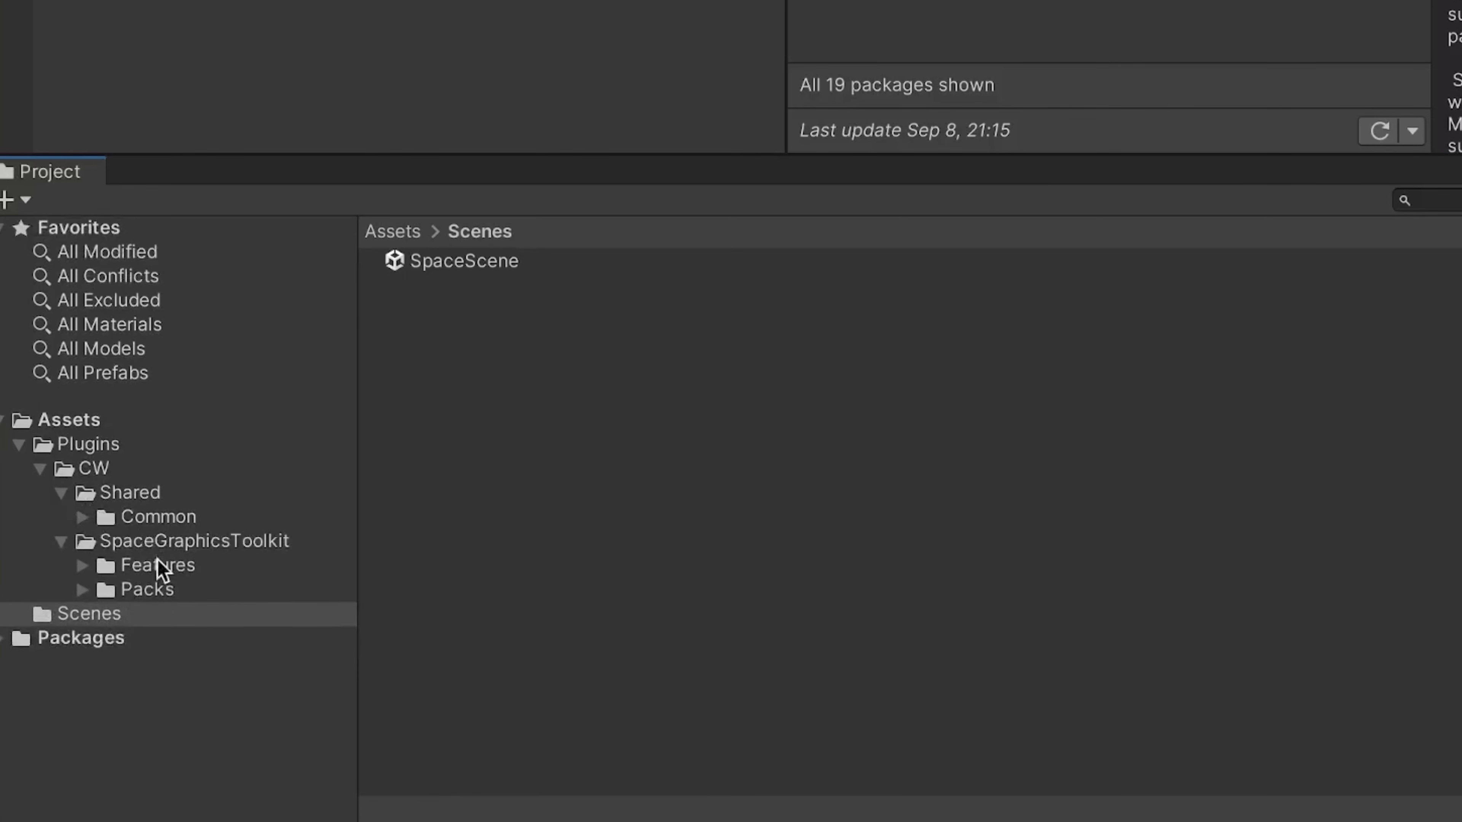
left_click(82, 589)
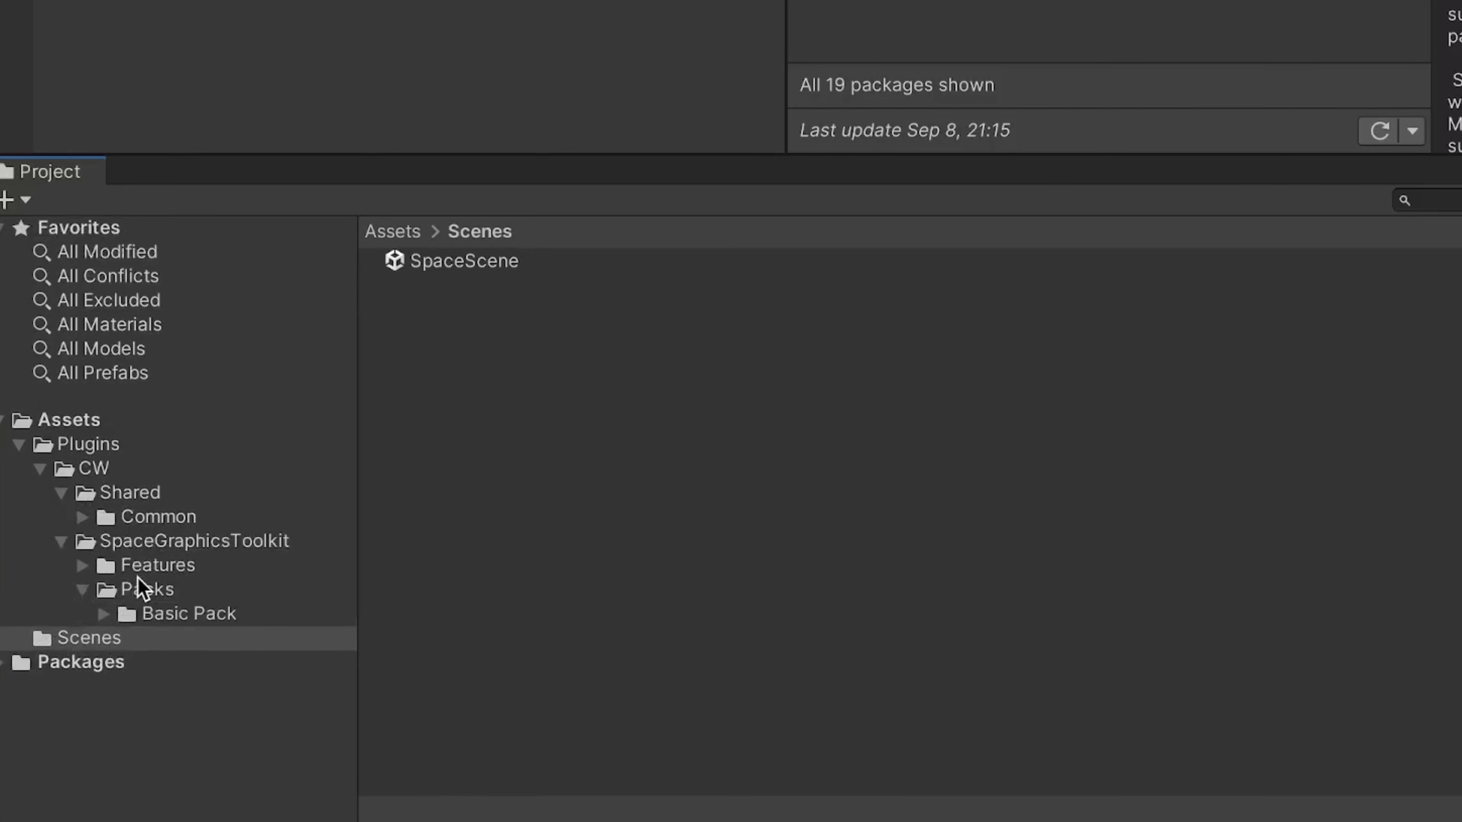
left_click(83, 564)
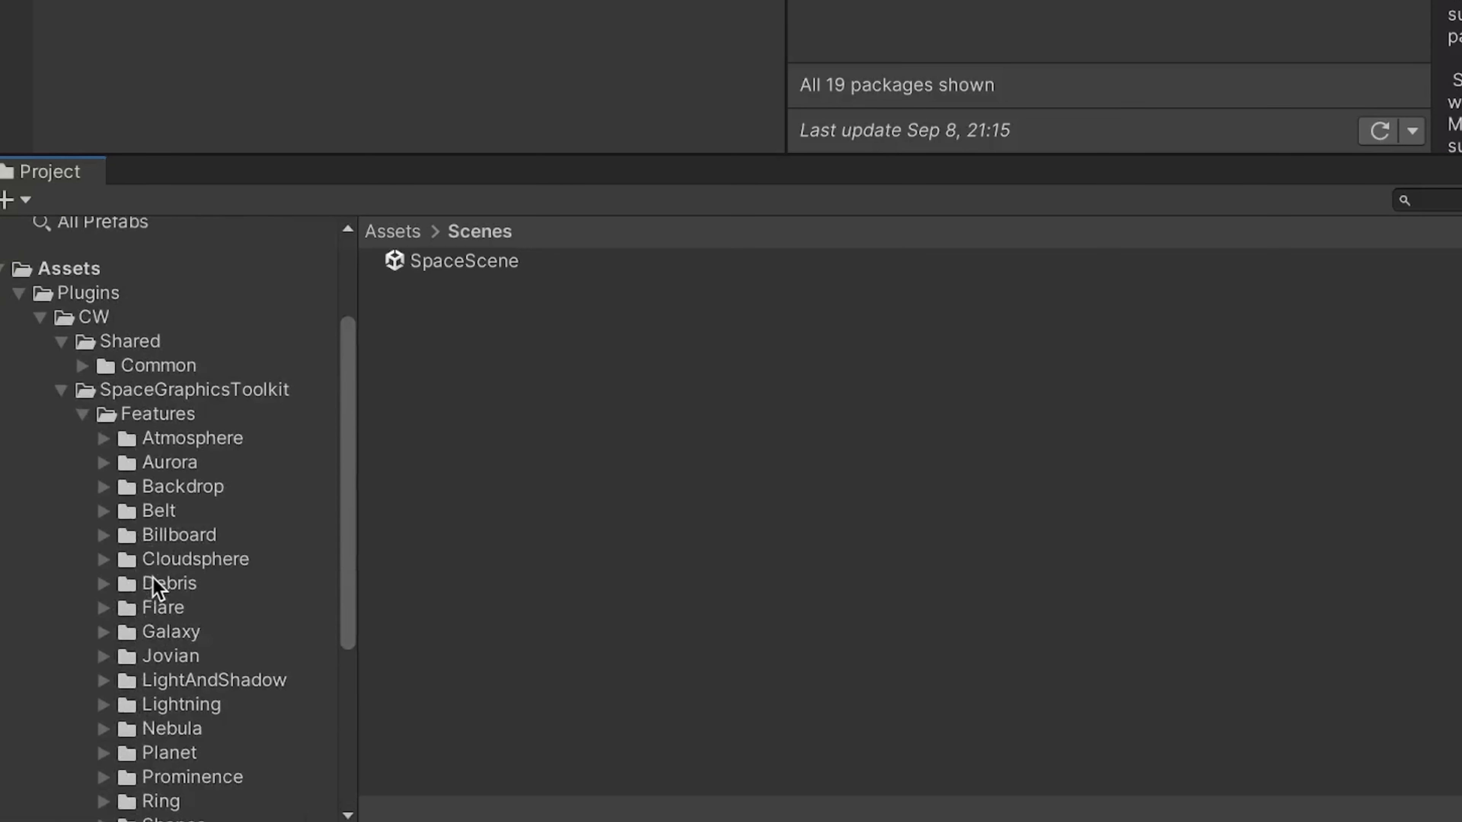
mouse_move(212, 527)
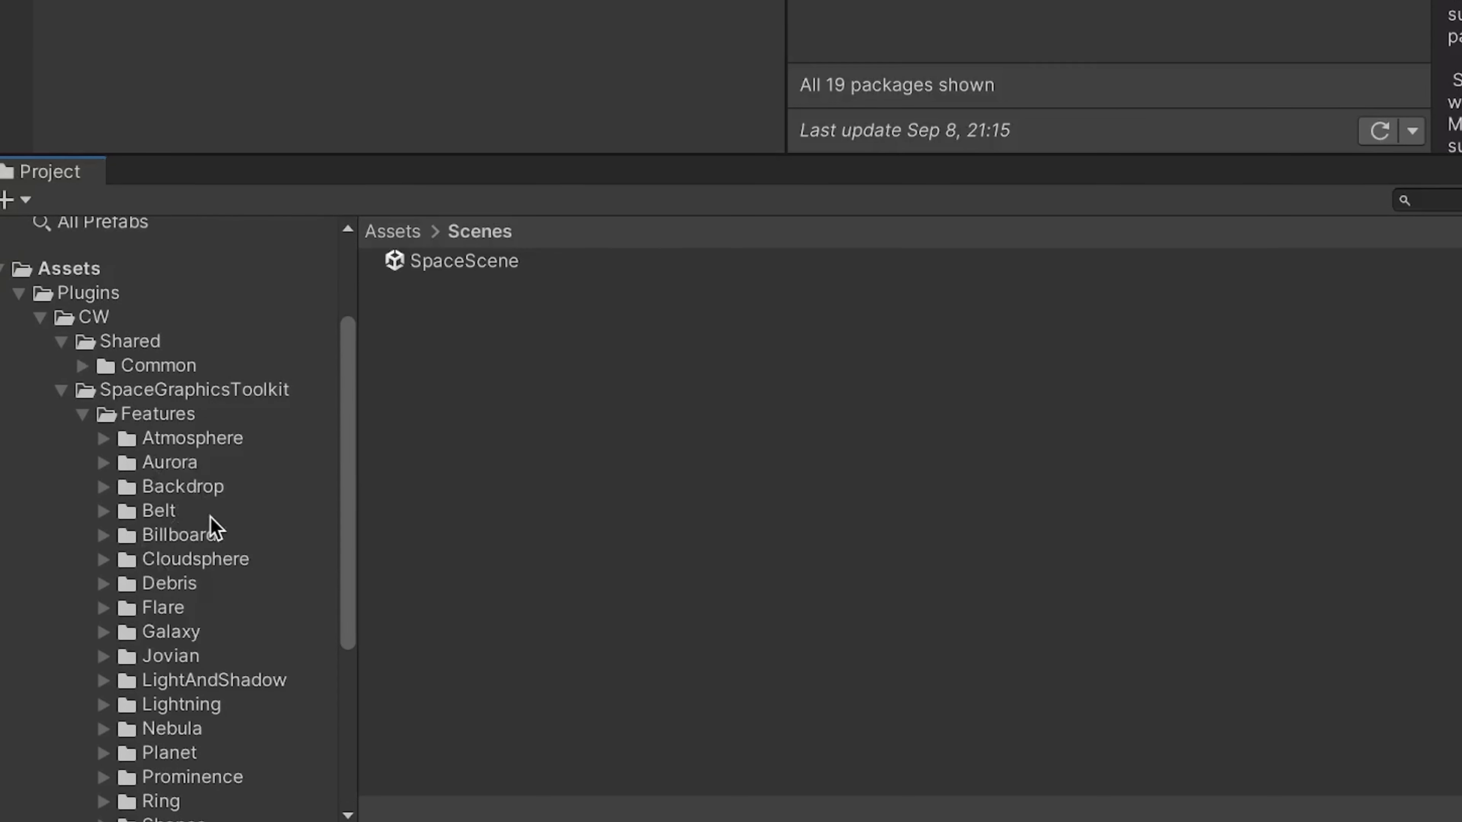
mouse_move(193, 513)
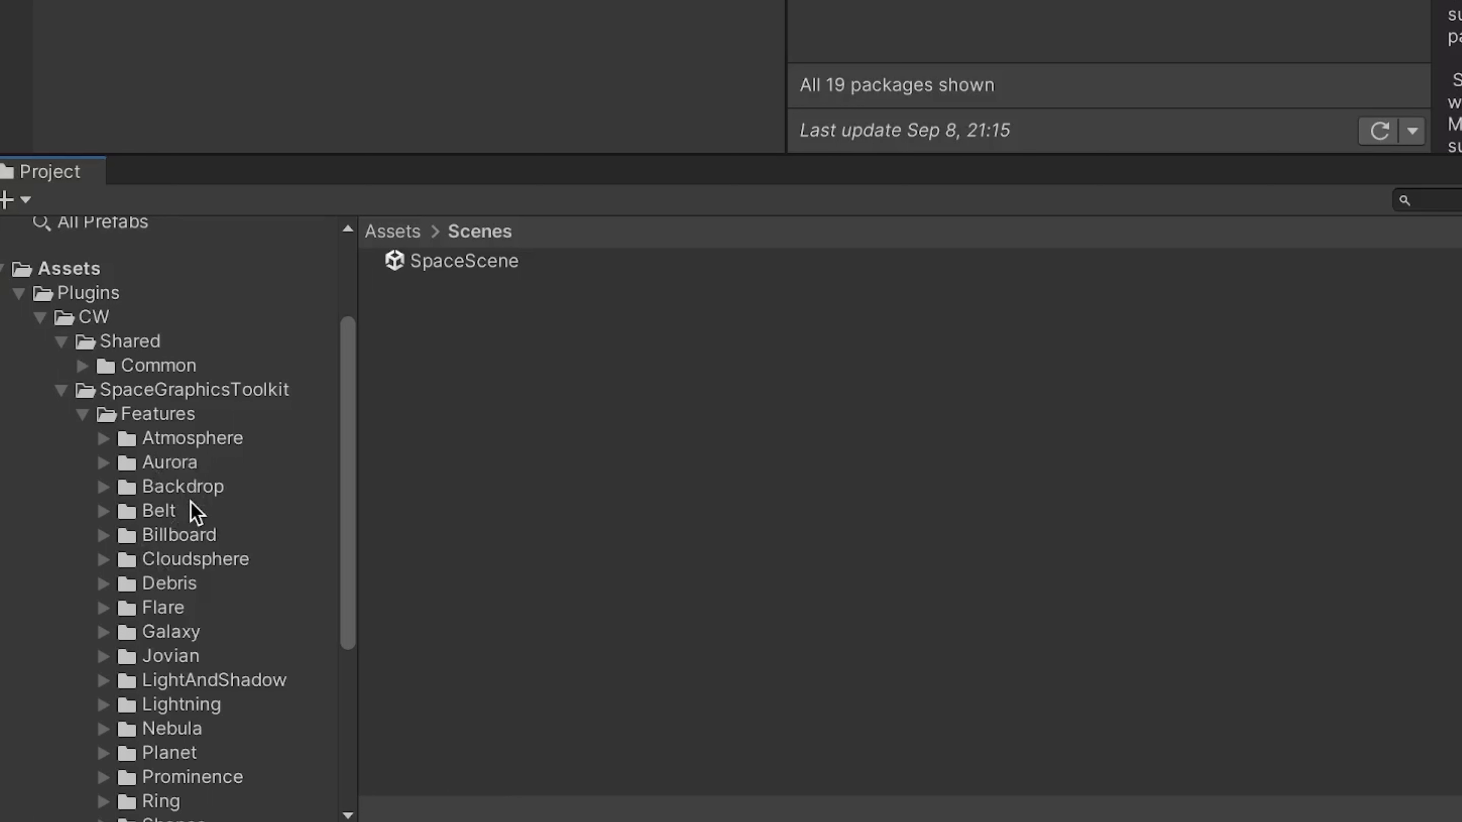
mouse_move(191, 494)
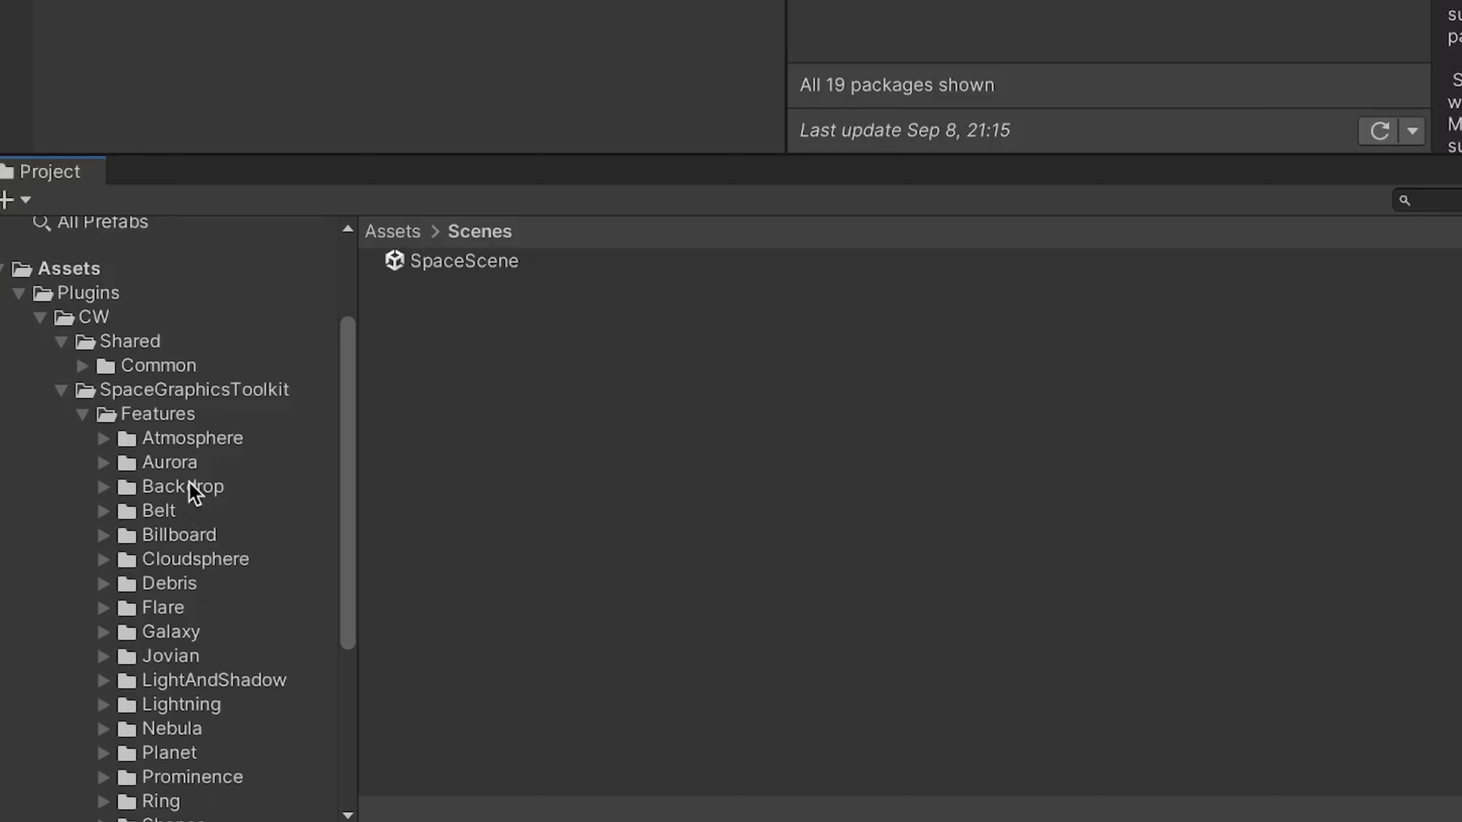
mouse_move(192, 731)
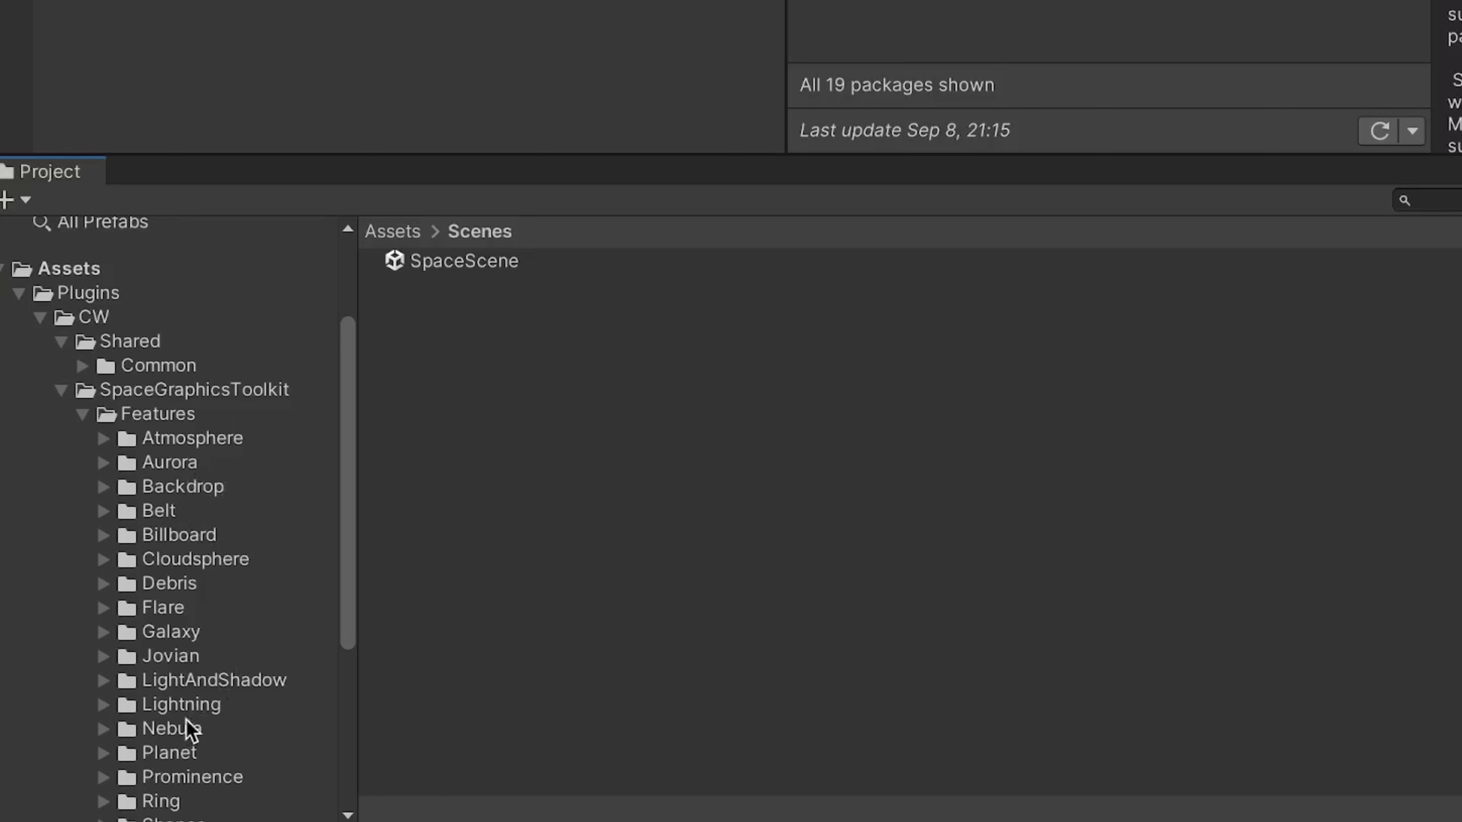
mouse_move(195, 710)
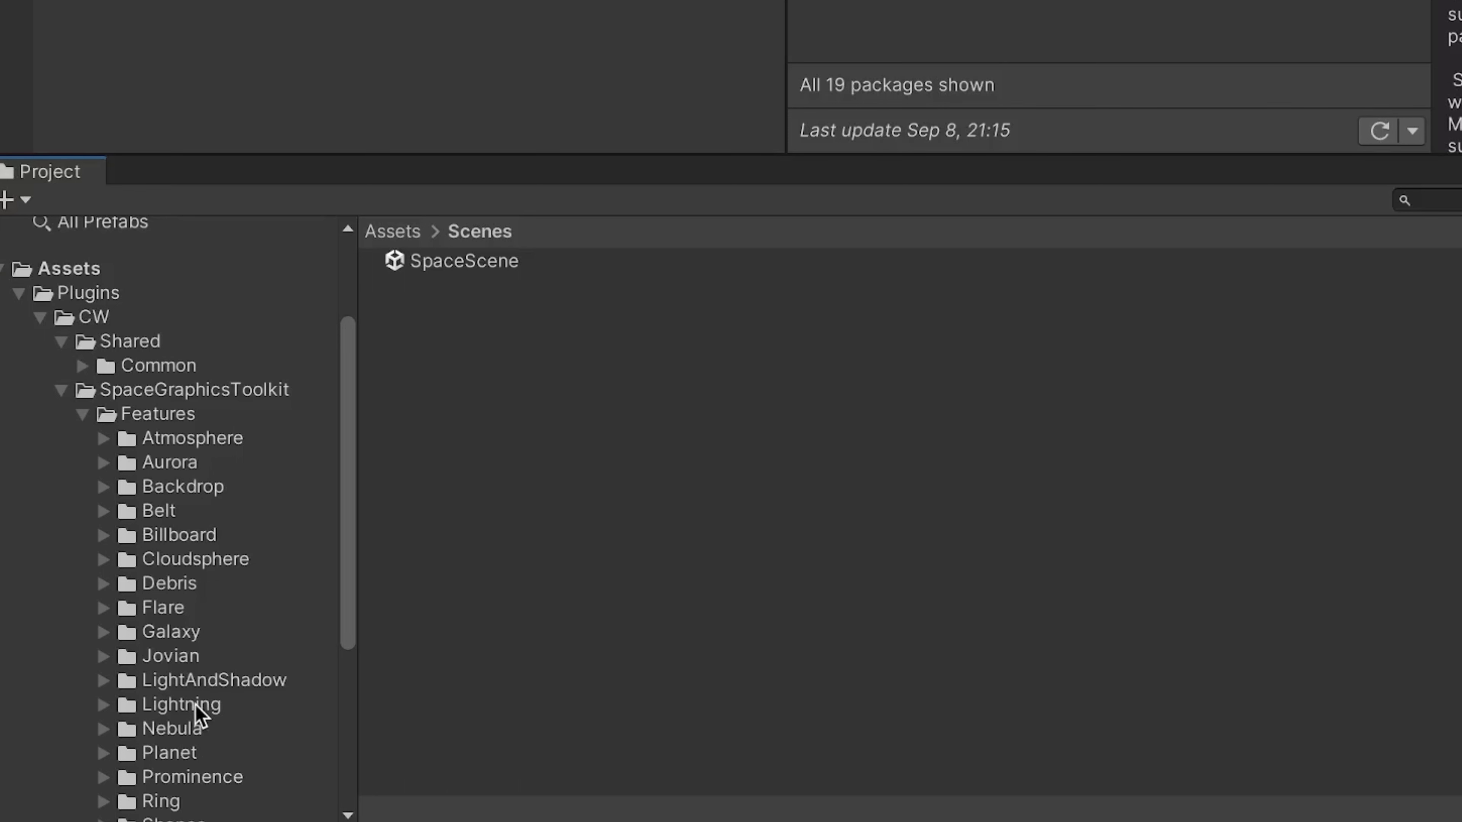
mouse_move(171, 755)
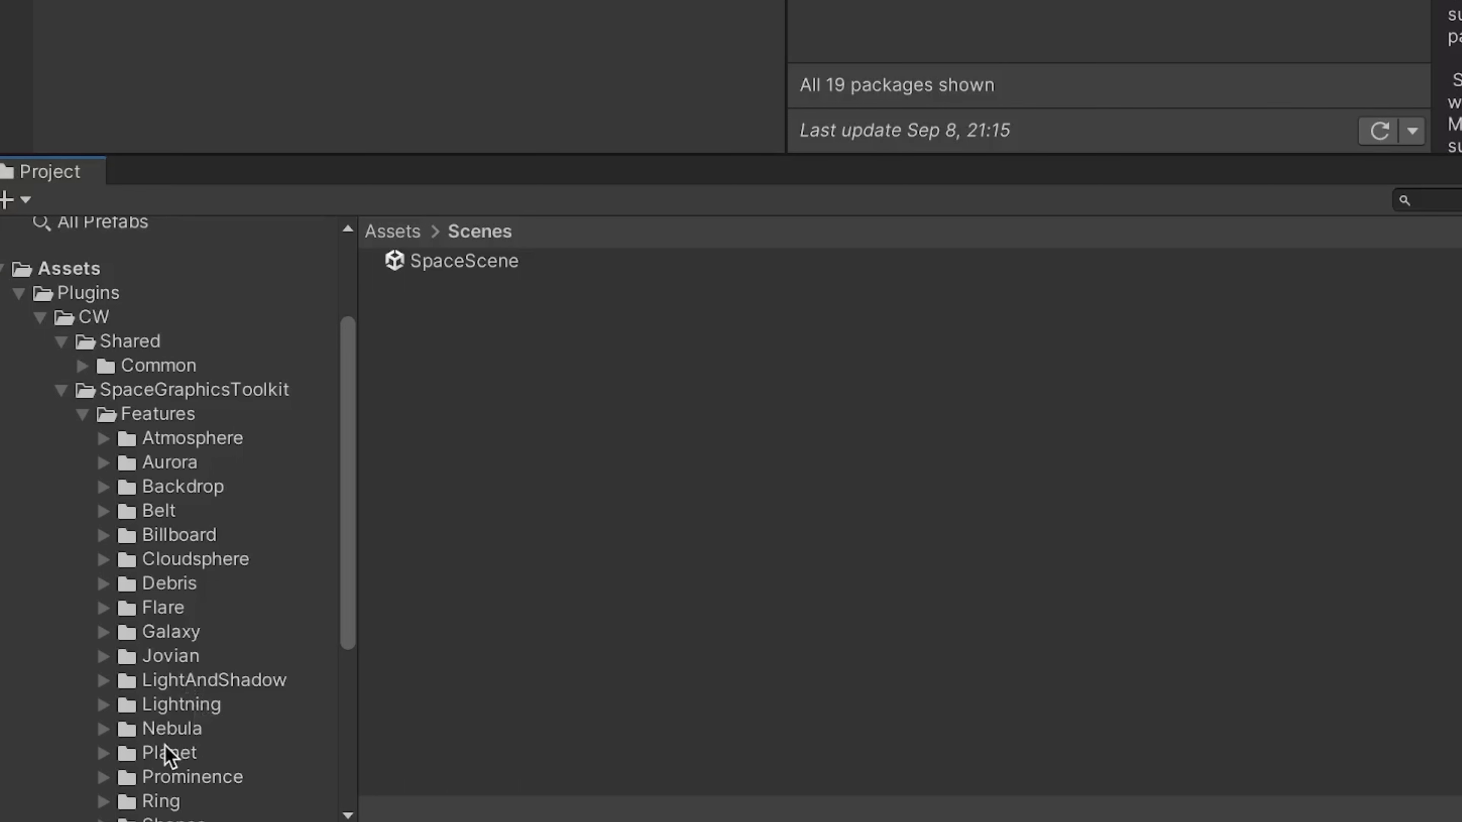
Show the Nebula feature folder's contents and browse through them.
left_click(170, 728)
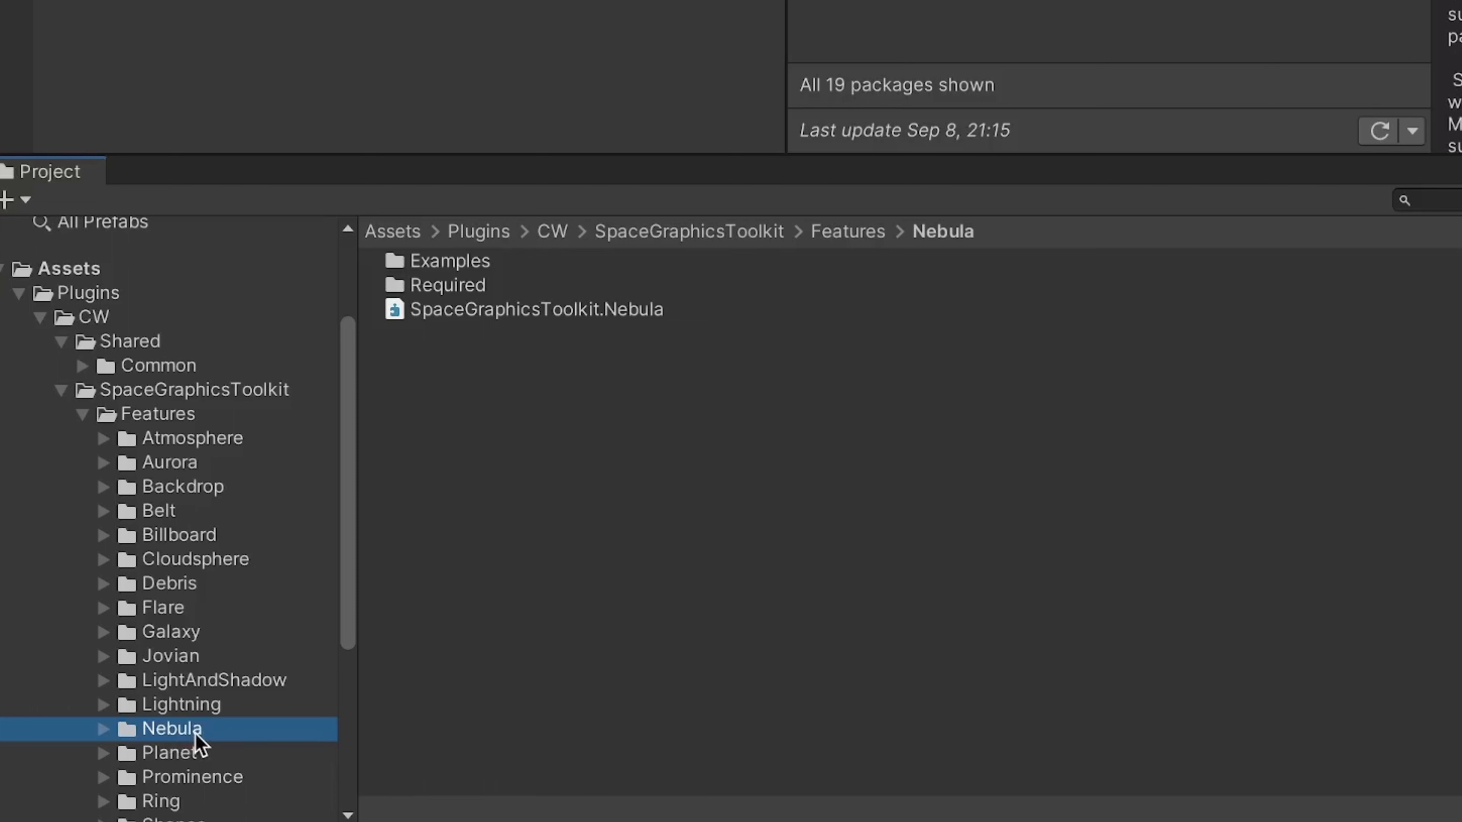
mouse_move(193, 710)
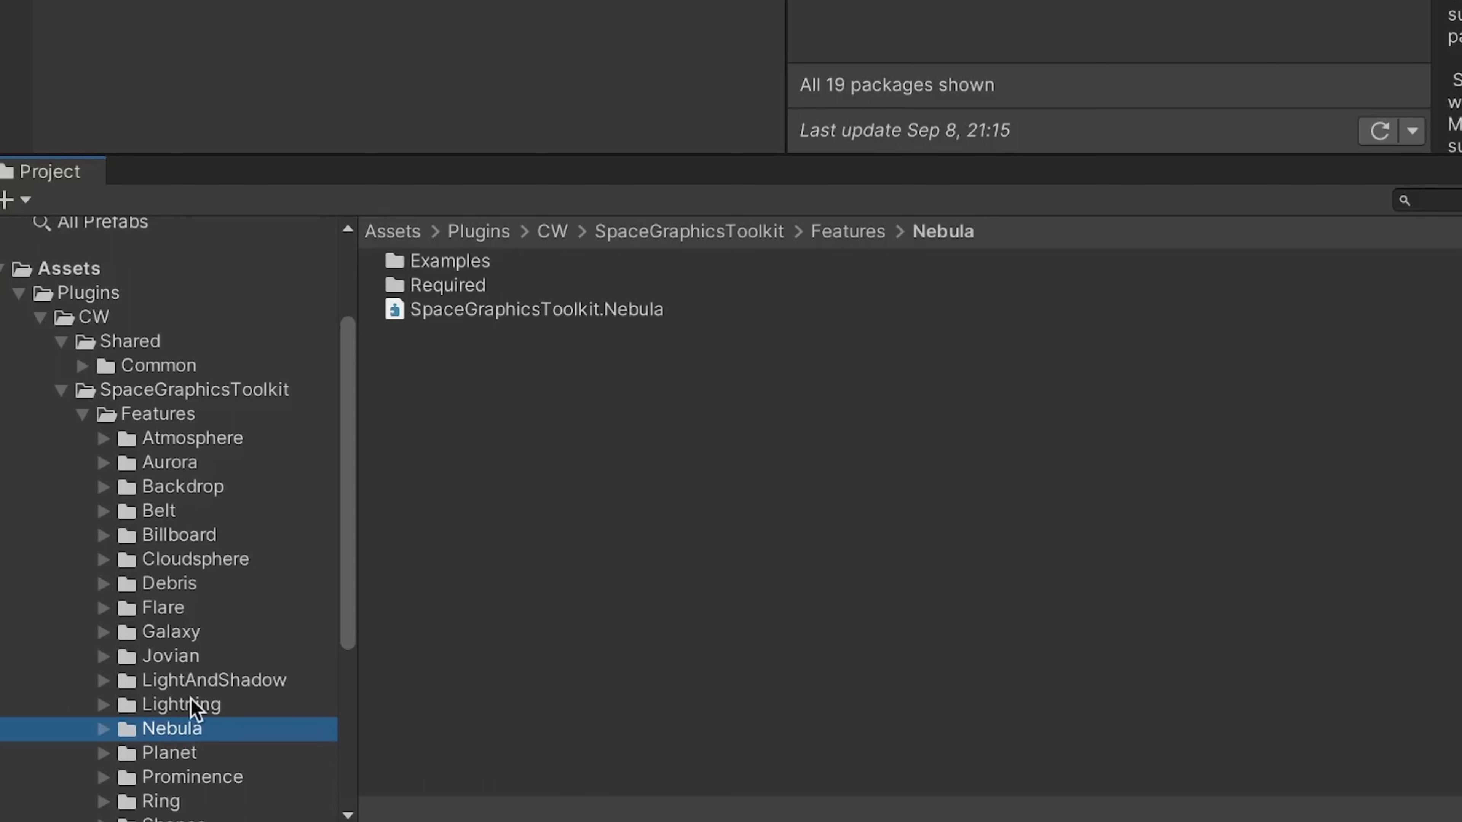
scroll("down", 3)
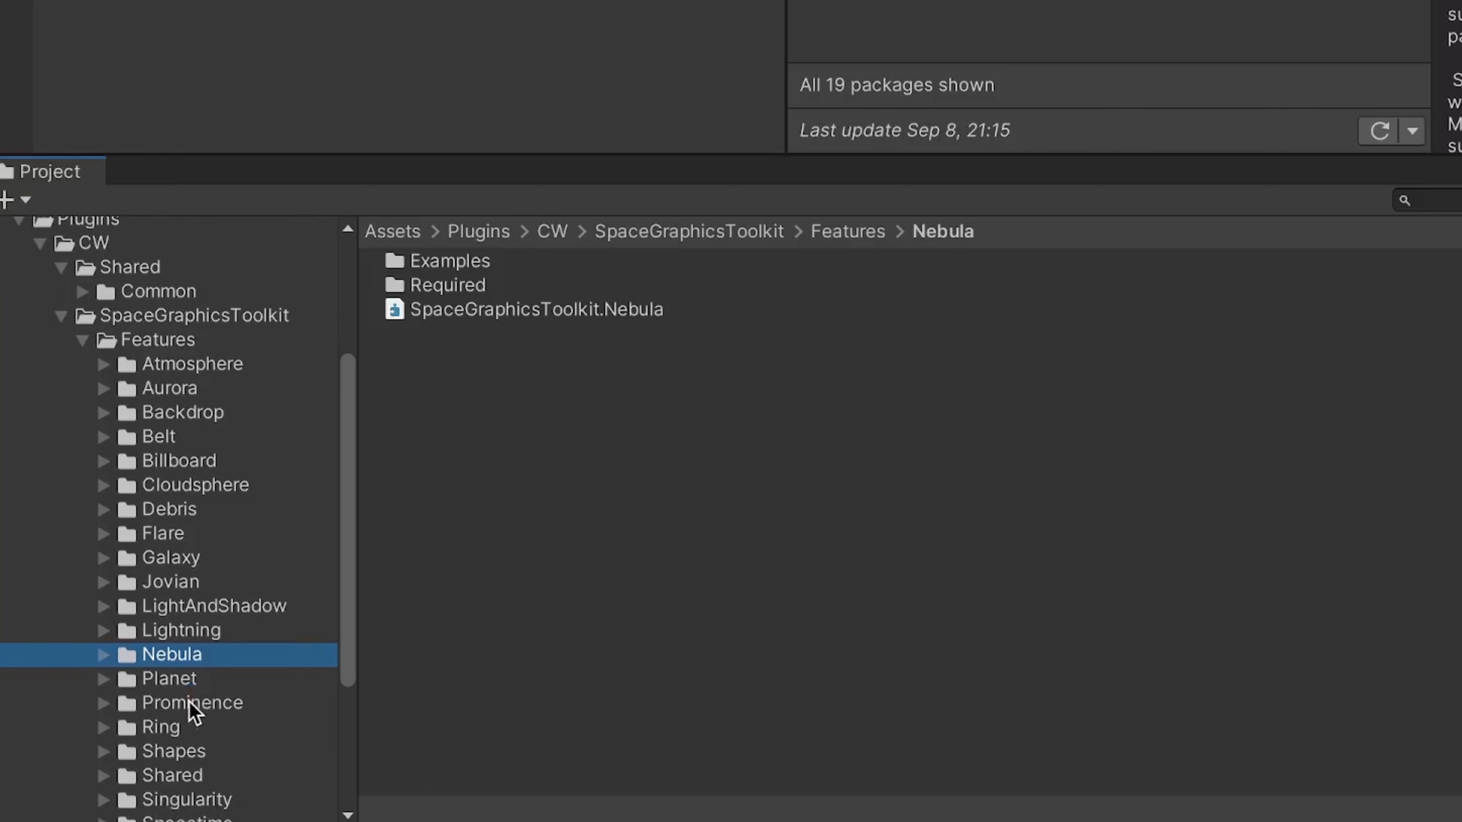
scroll("down", 3)
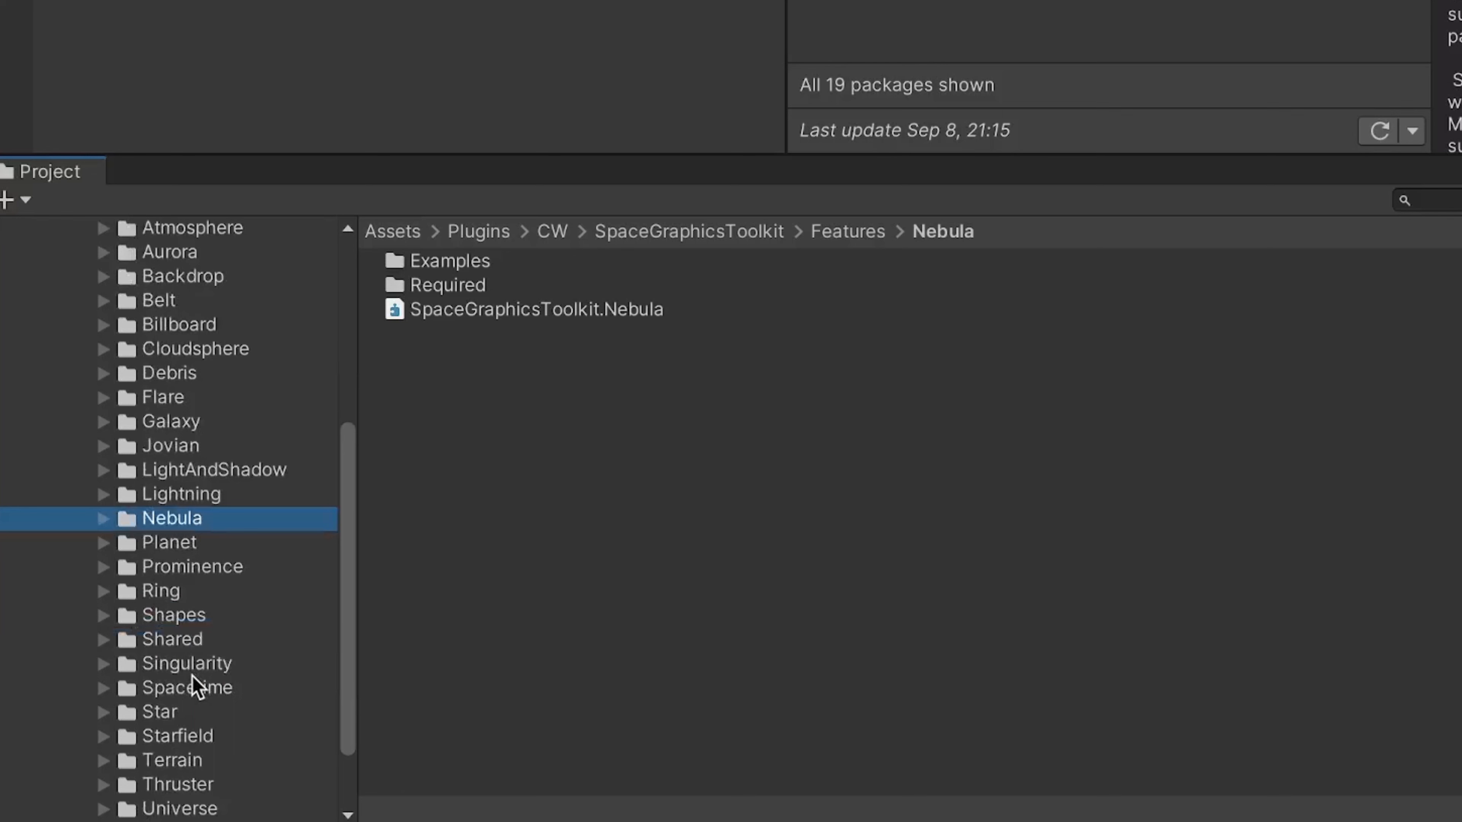
mouse_move(144, 725)
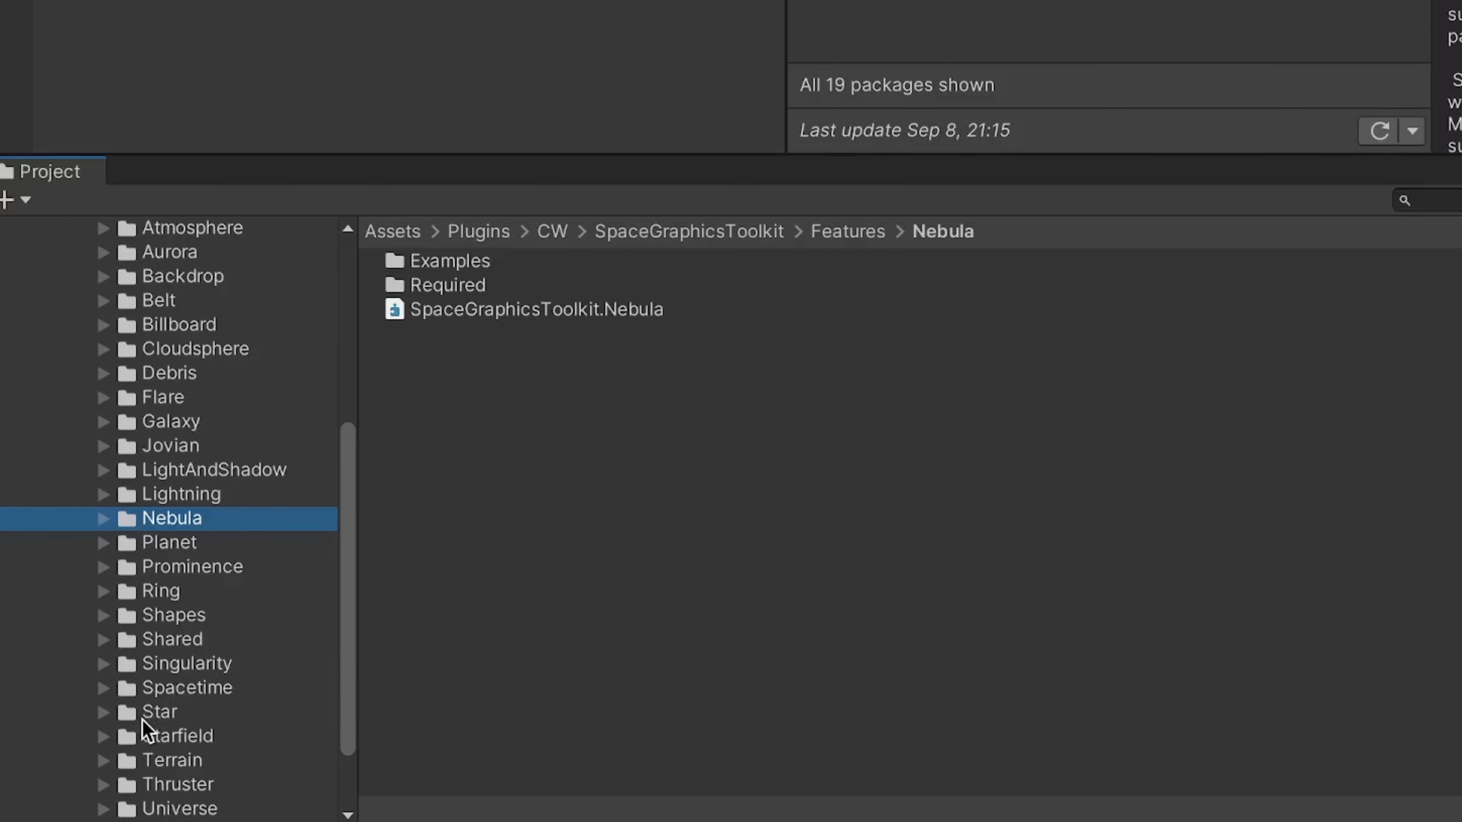
scroll("down", 3)
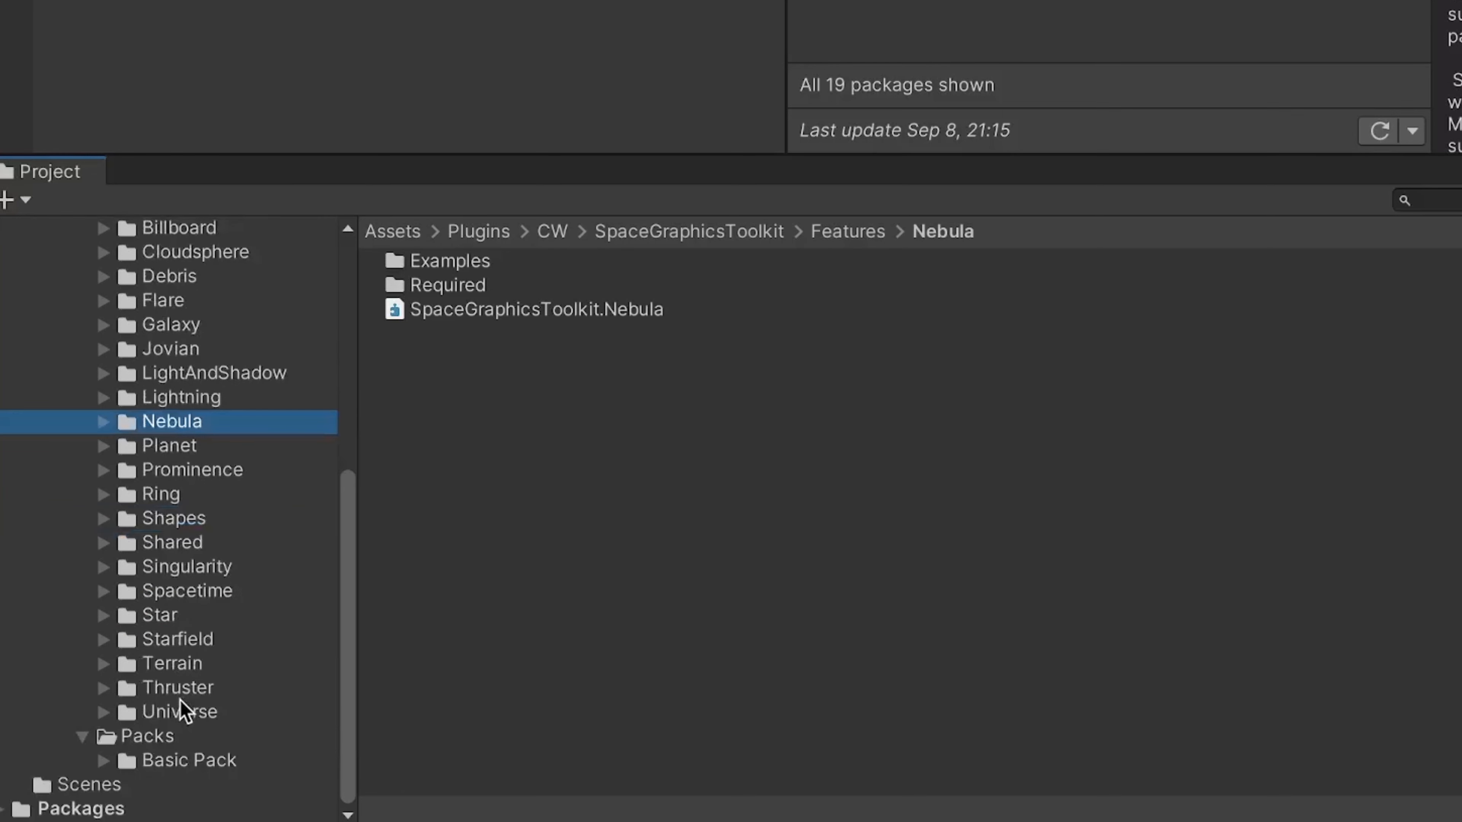
mouse_move(168, 547)
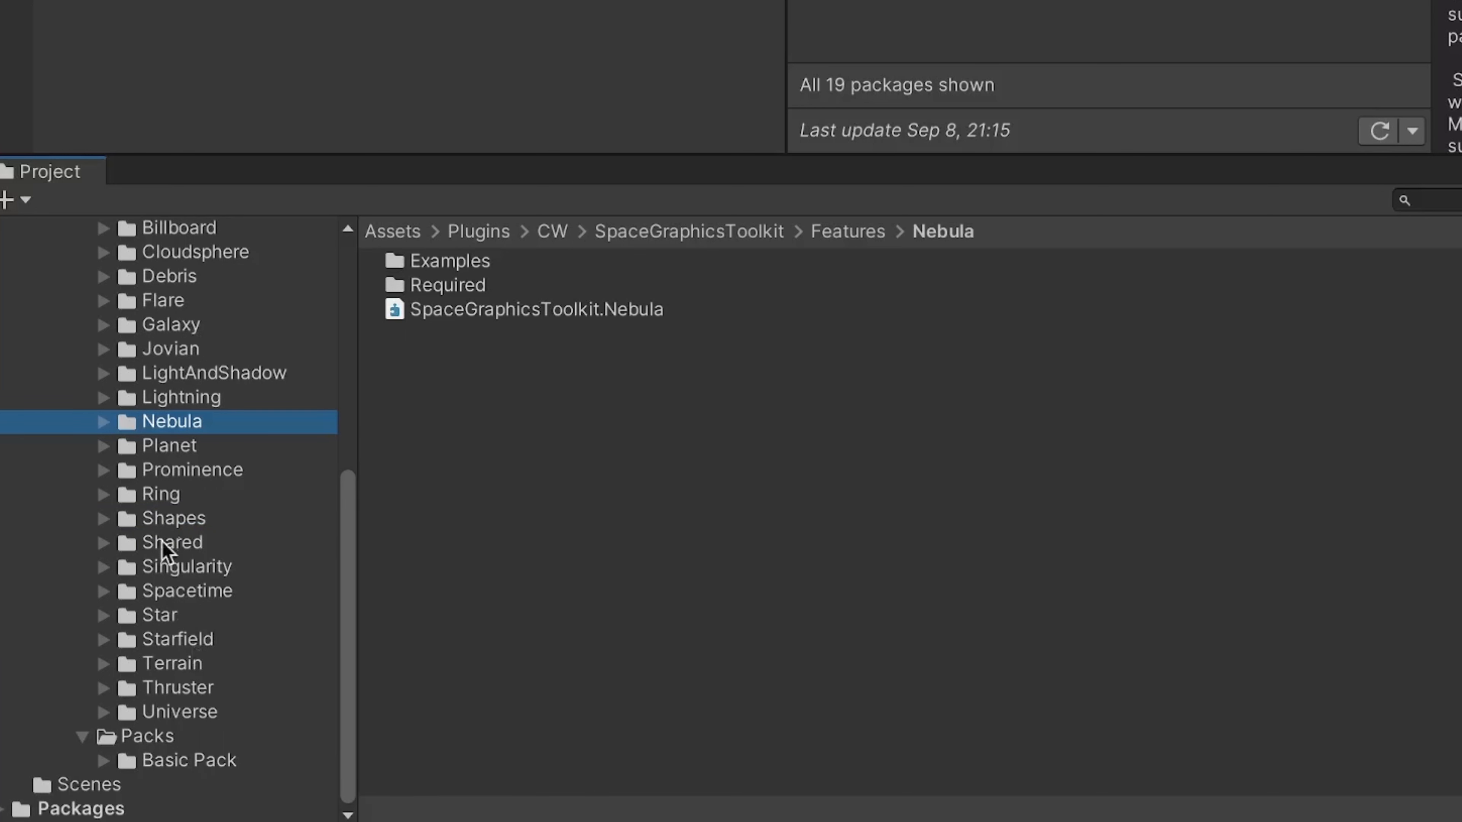
mouse_move(194, 560)
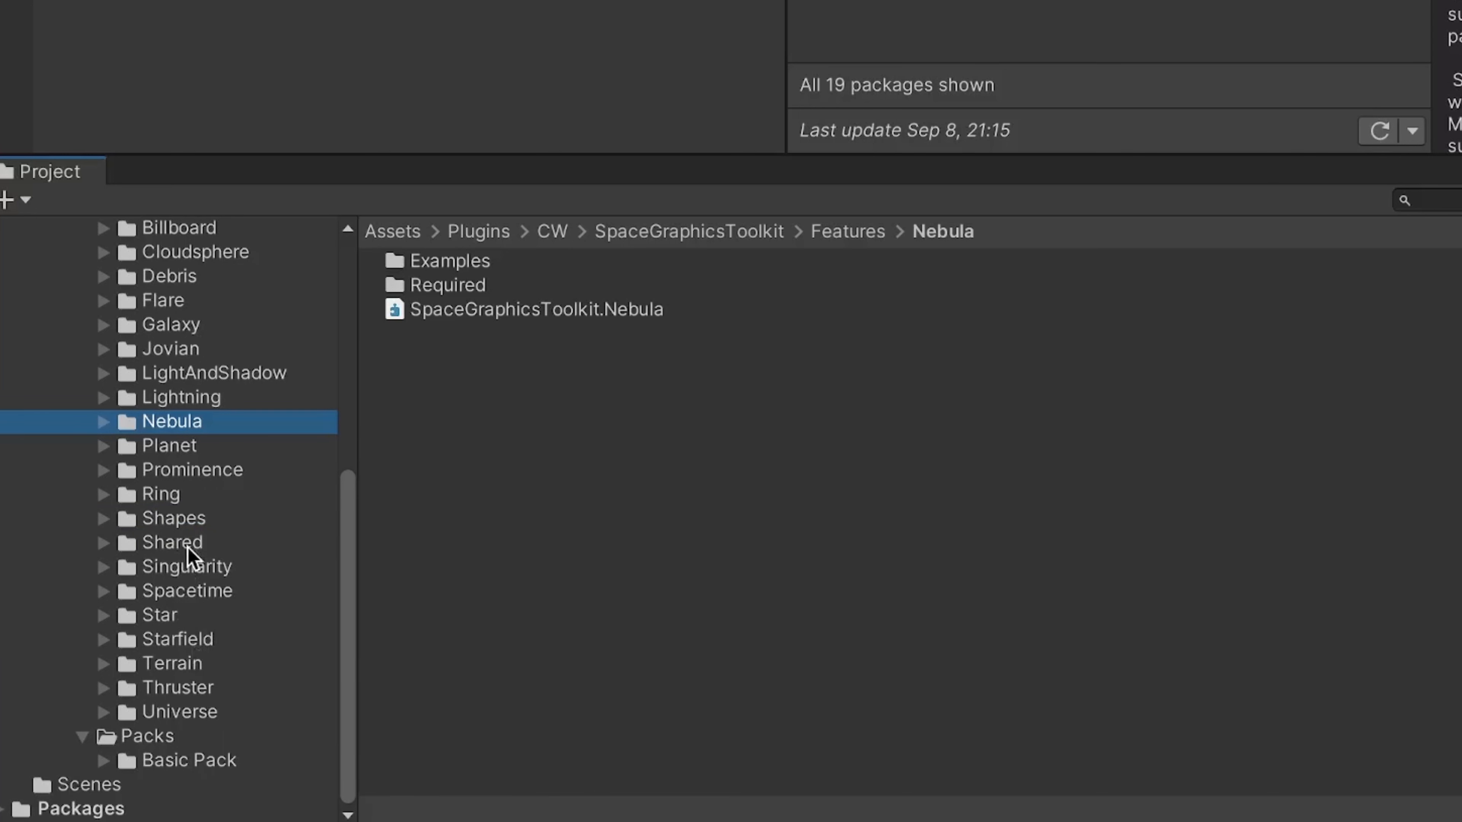
mouse_move(216, 669)
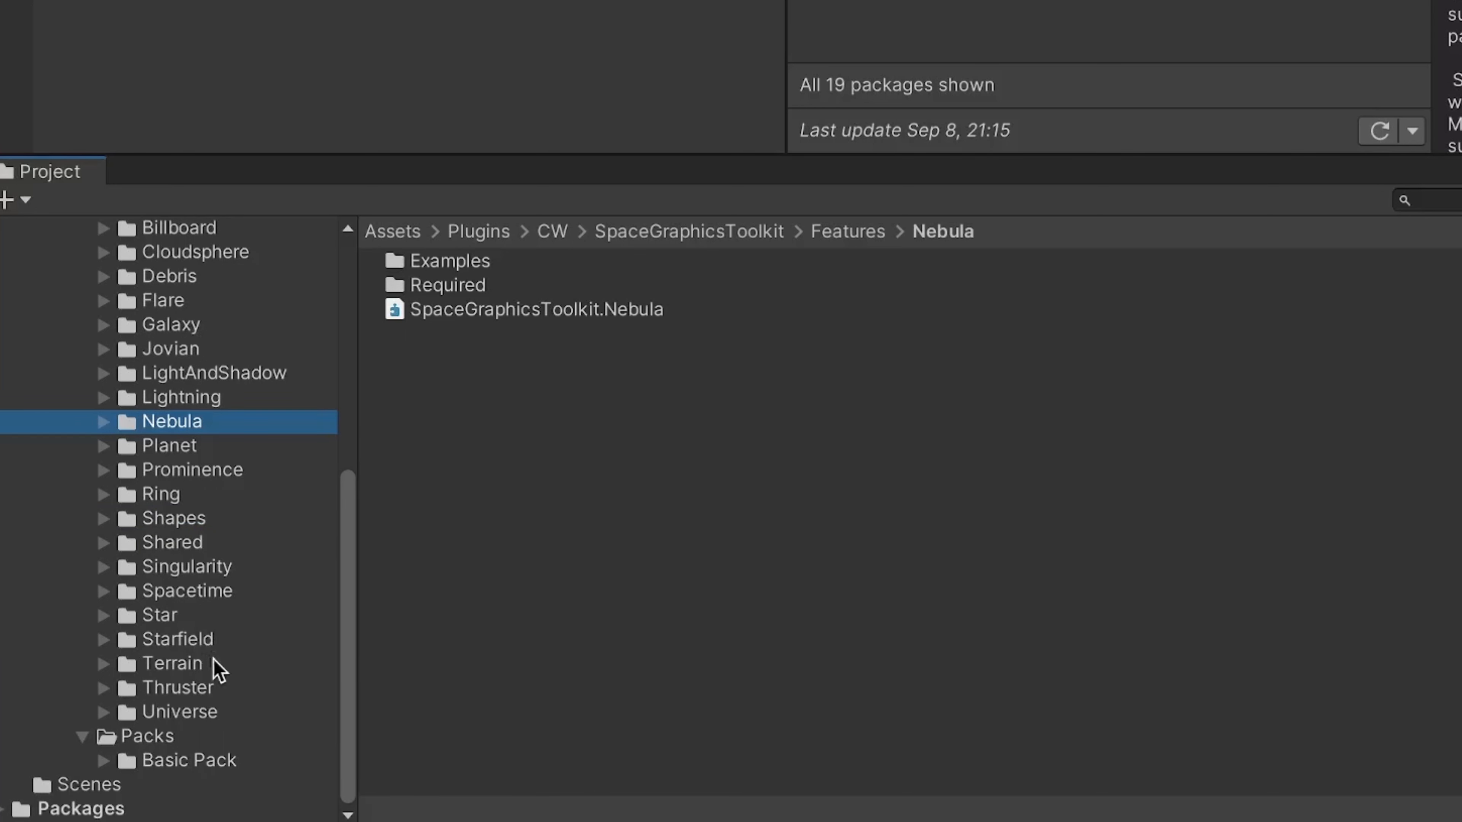
Open the Rocket Ship prefab from Basic Pack Models and inspect the RocketShip model's parts.
left_click(196, 760)
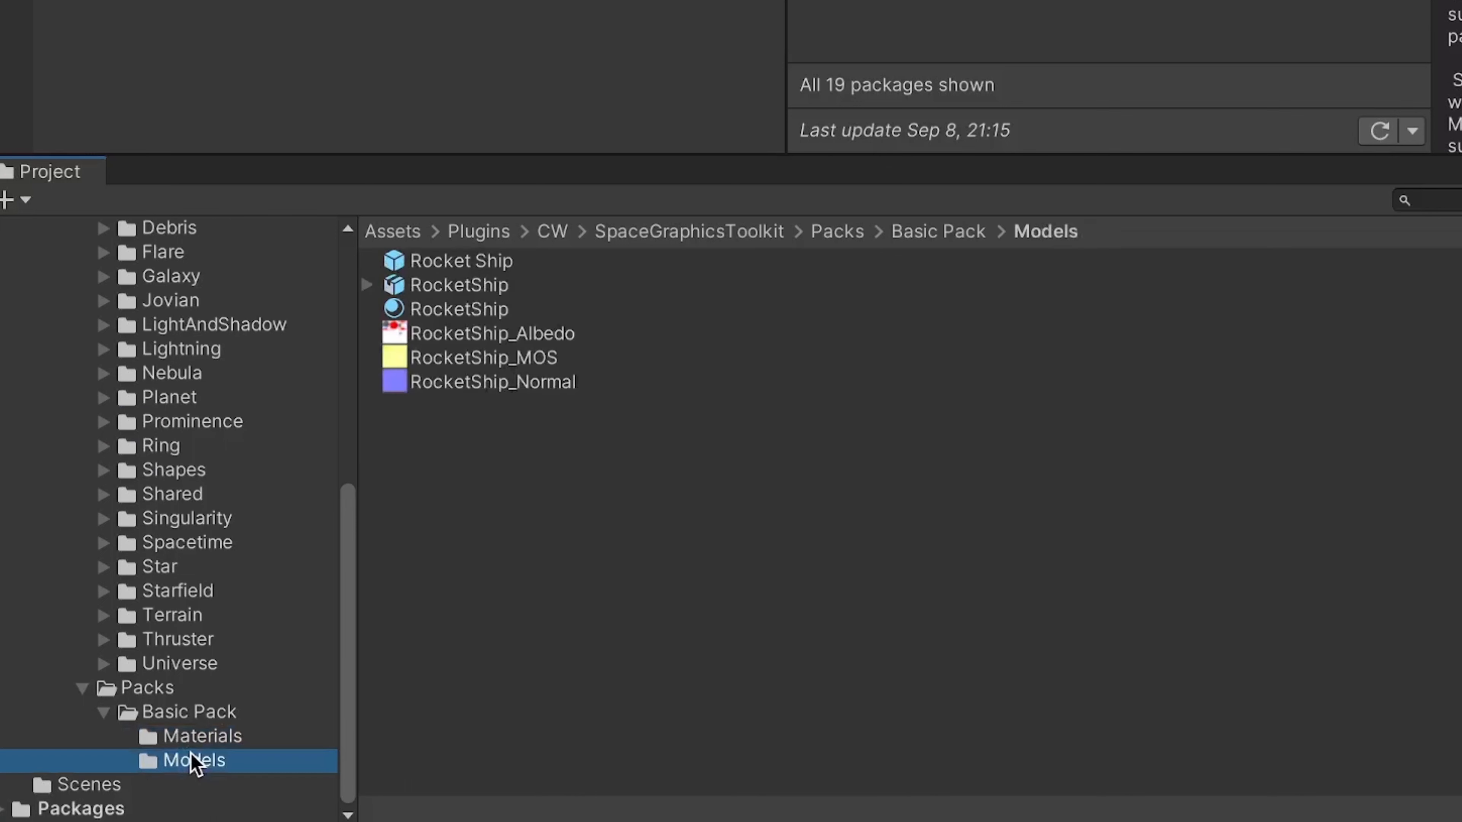
left_click(458, 284)
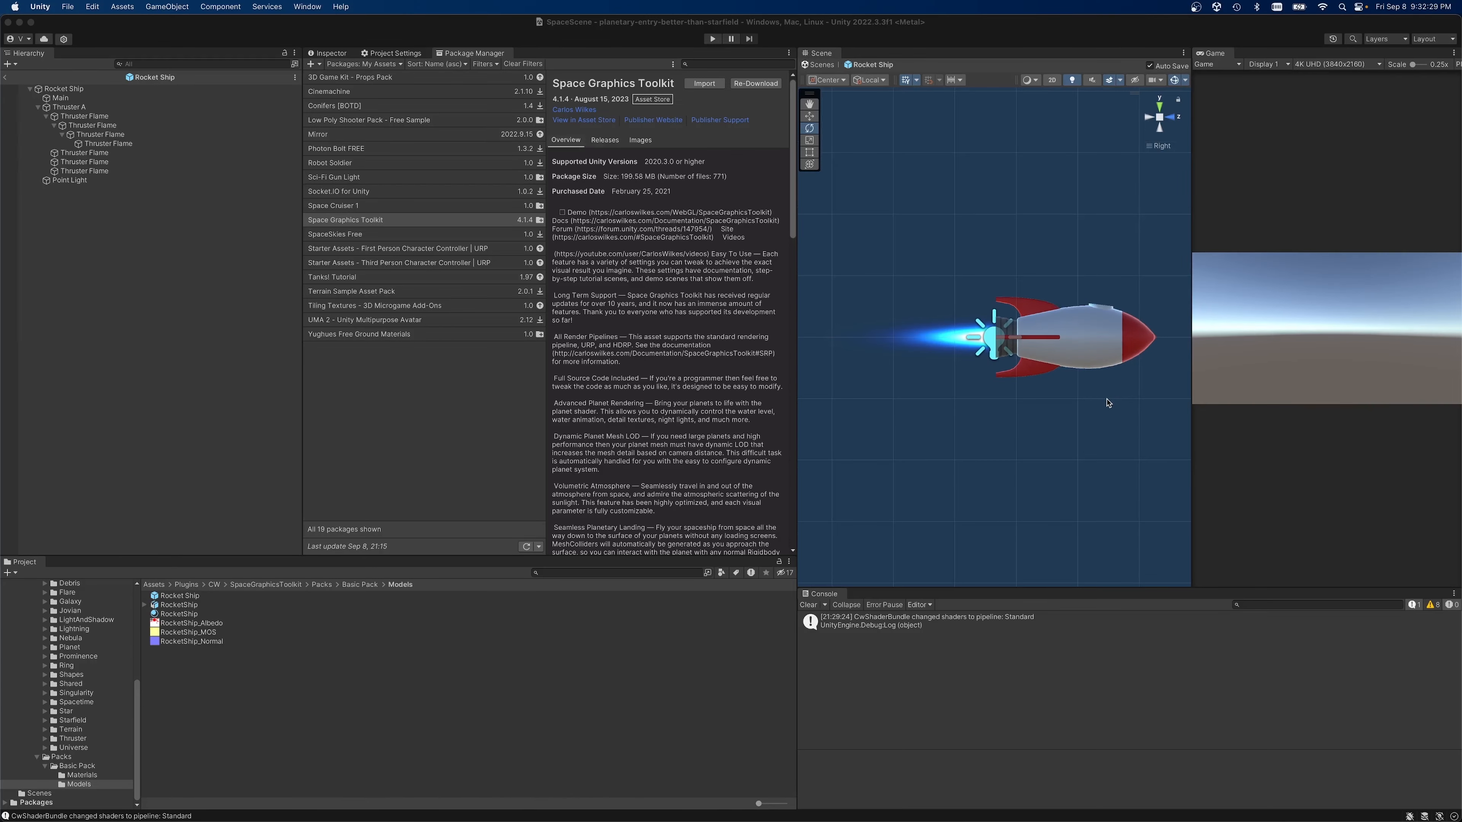
left_click(145, 604)
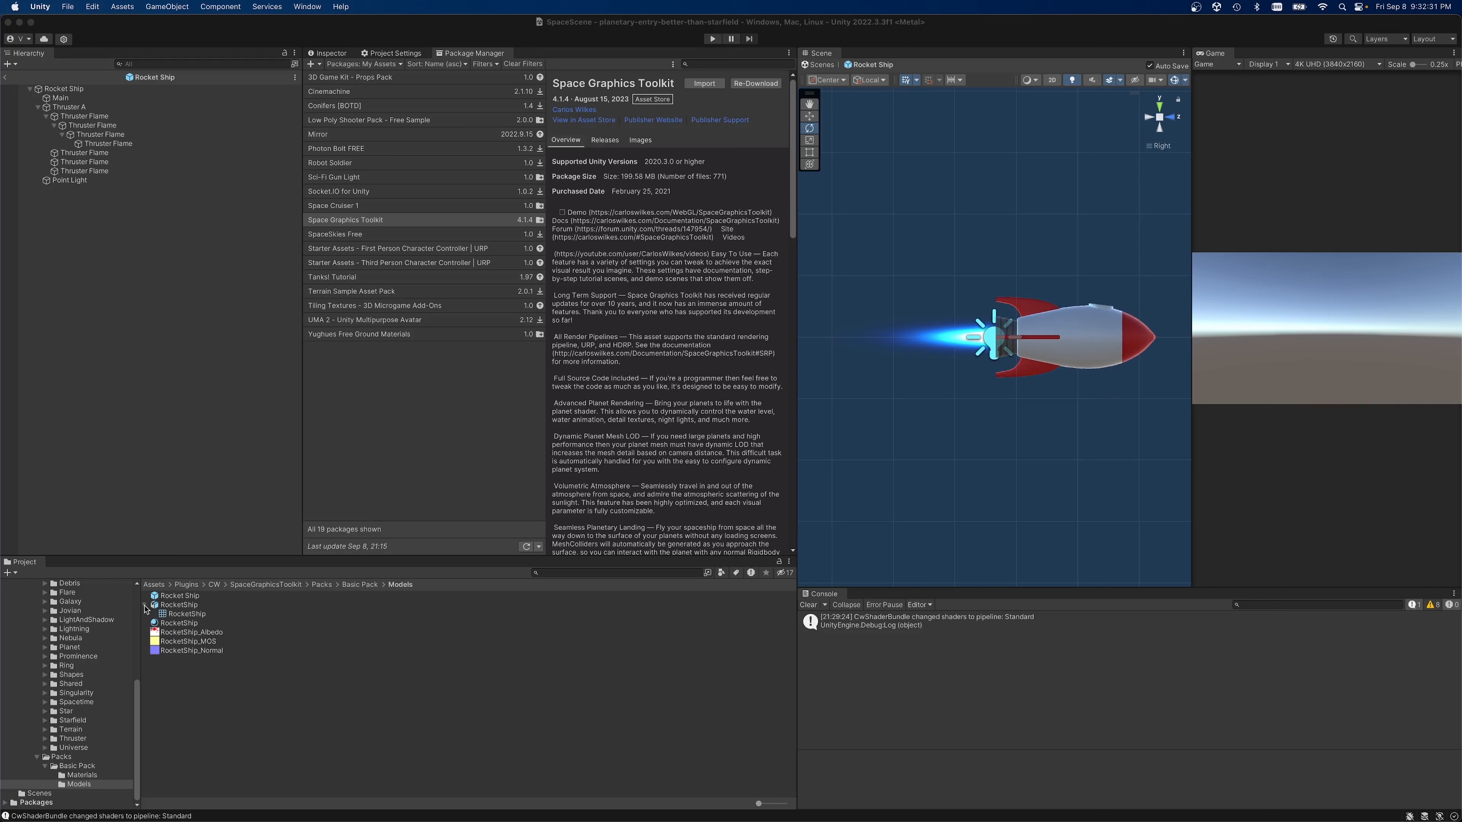
left_click(144, 603)
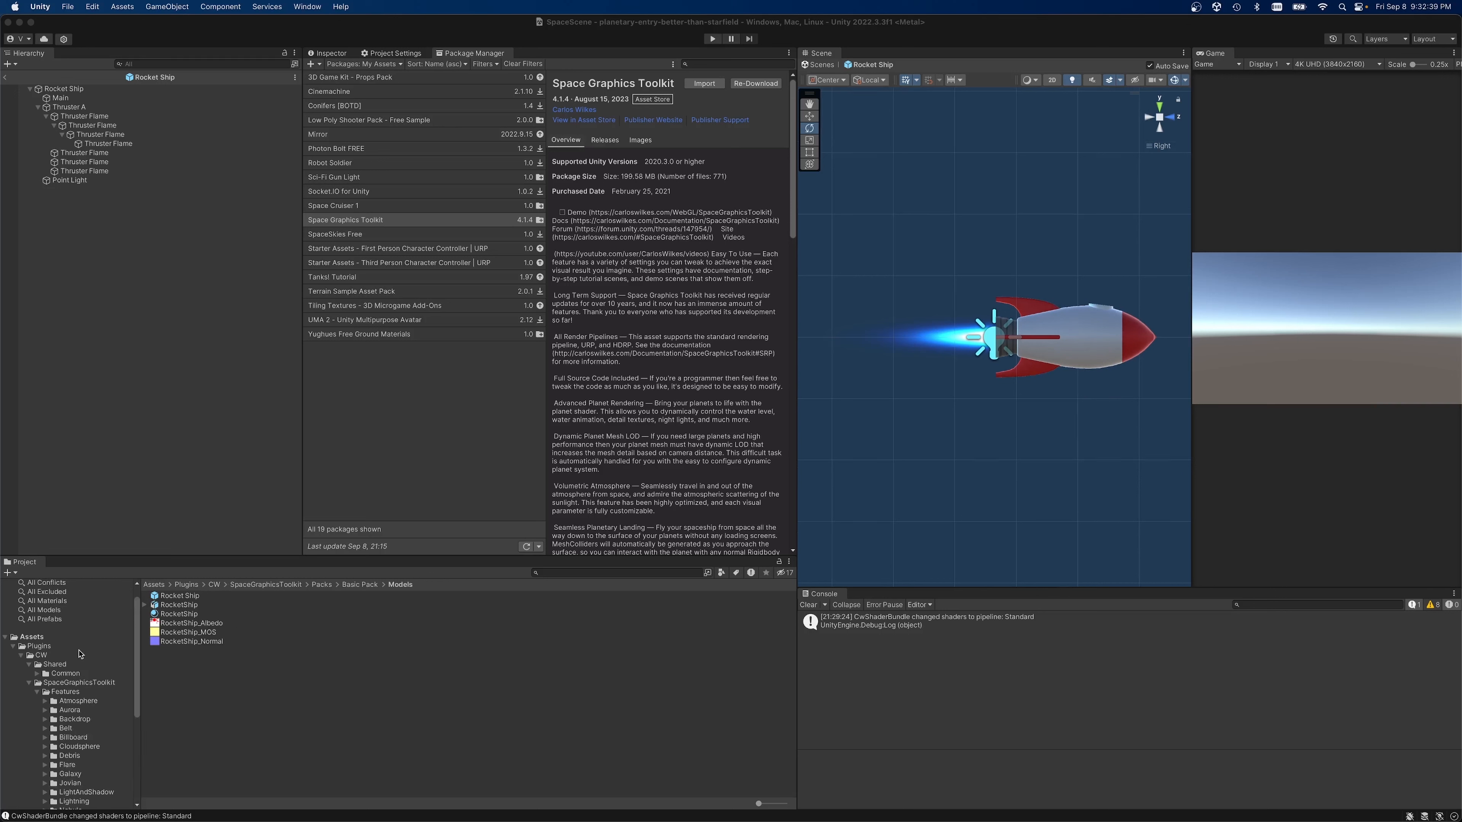
Open the 02 Atmosphere example scene from Features > Atmosphere and run the demo.
scroll("down", 3)
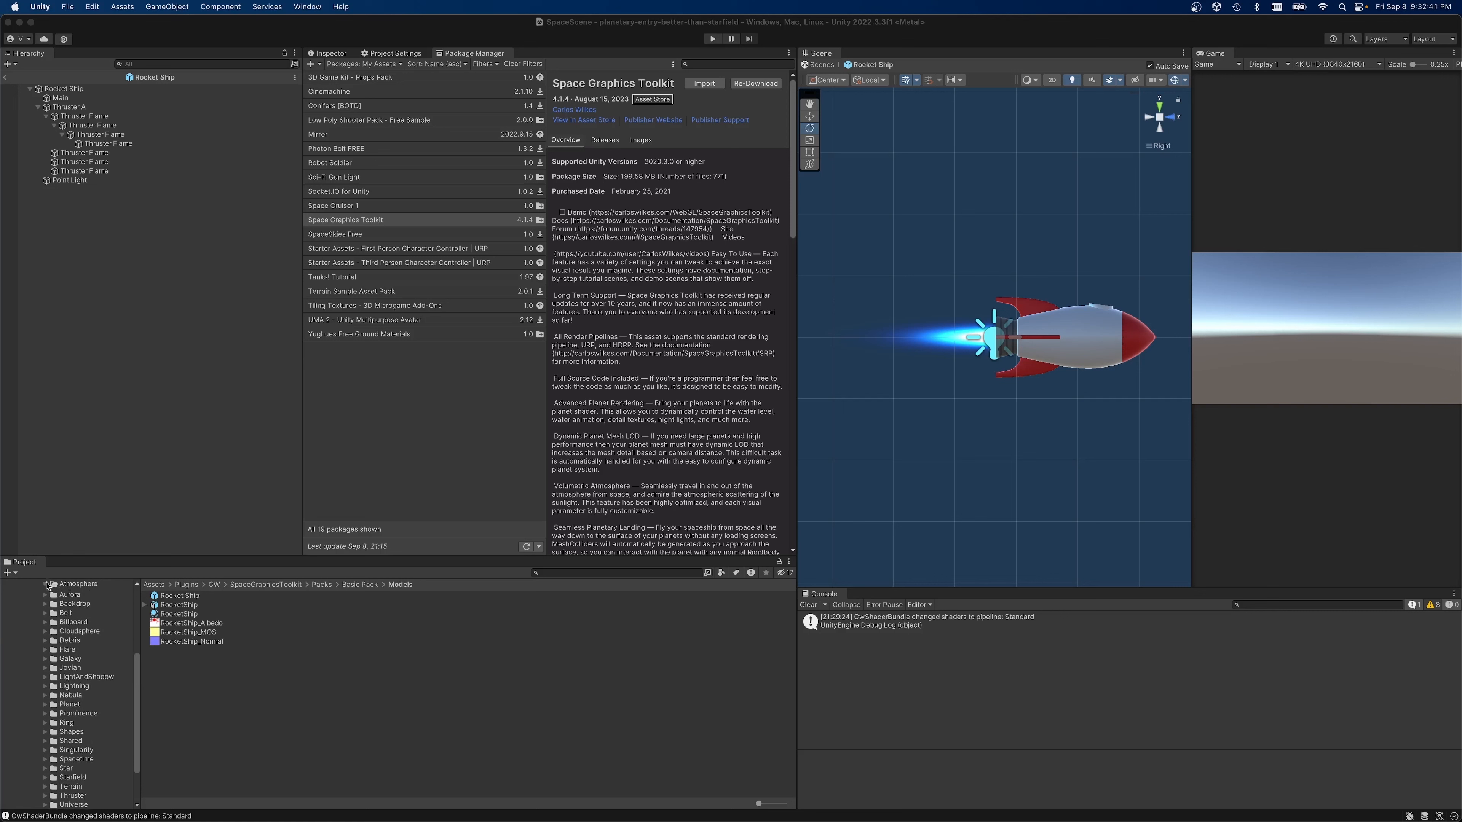
left_click(50, 584)
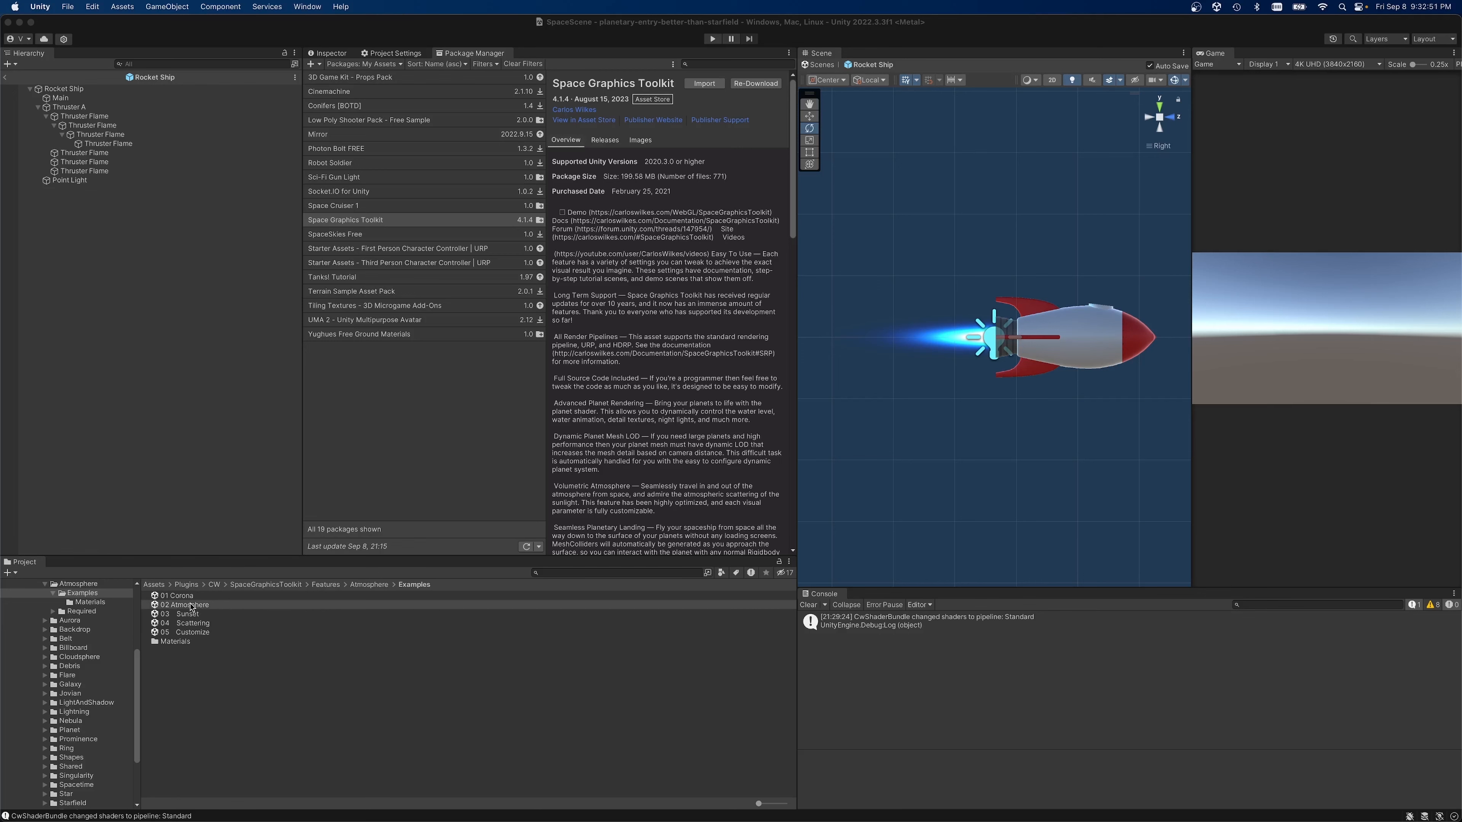
double_click(185, 604)
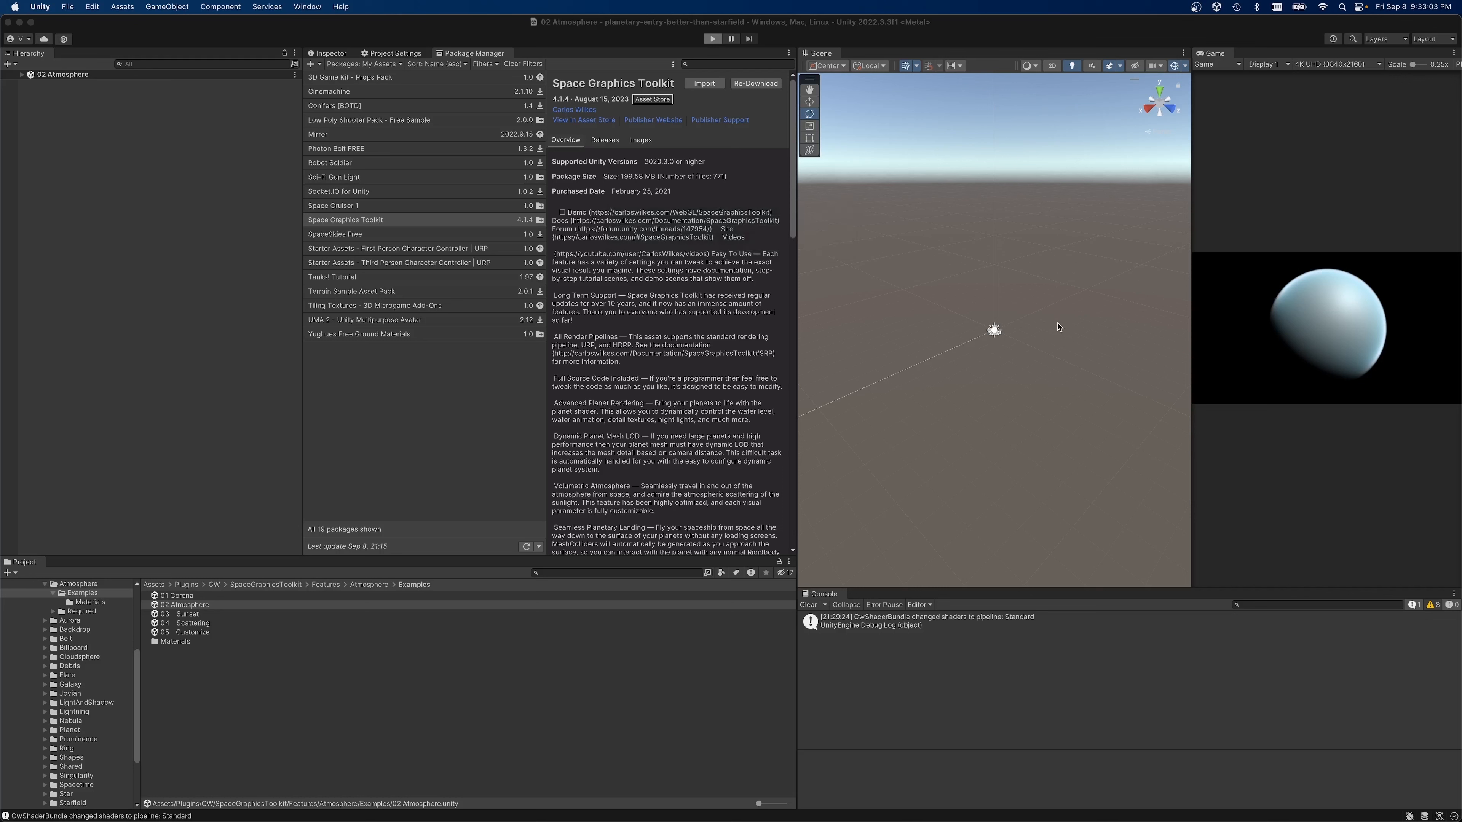
left_click(344, 219)
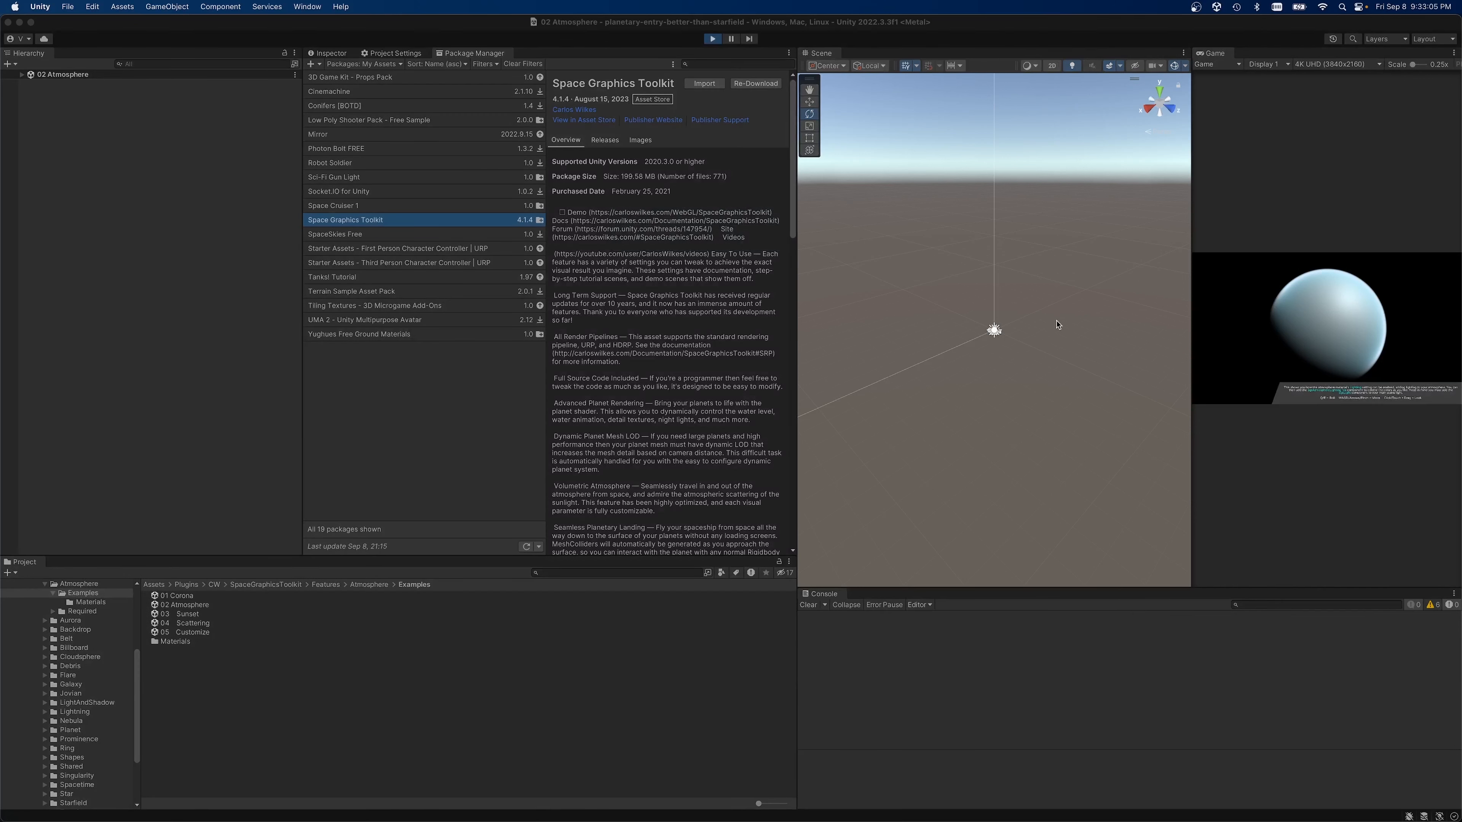
mouse_move(1206, 322)
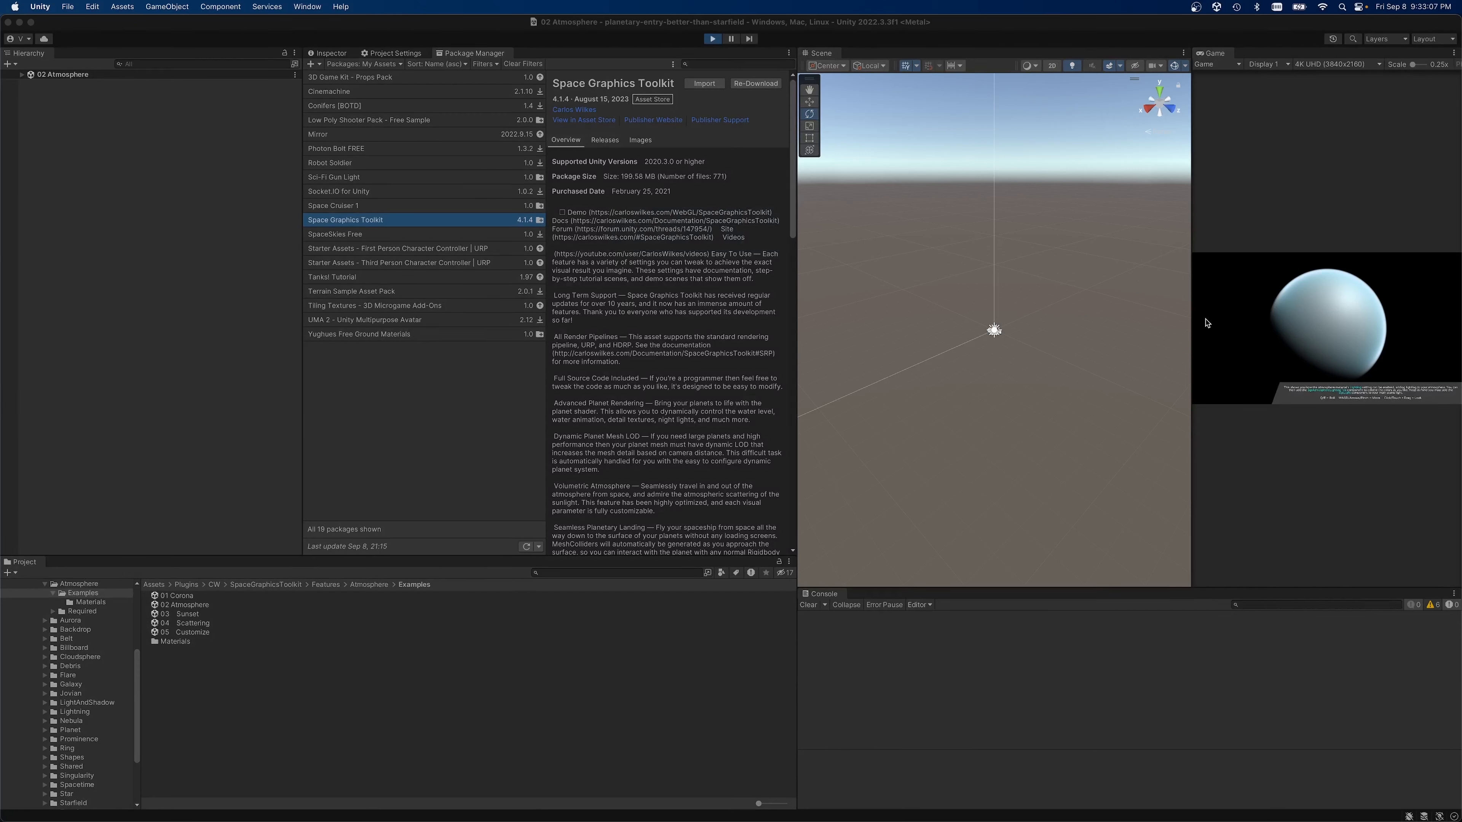
mouse_move(1374, 83)
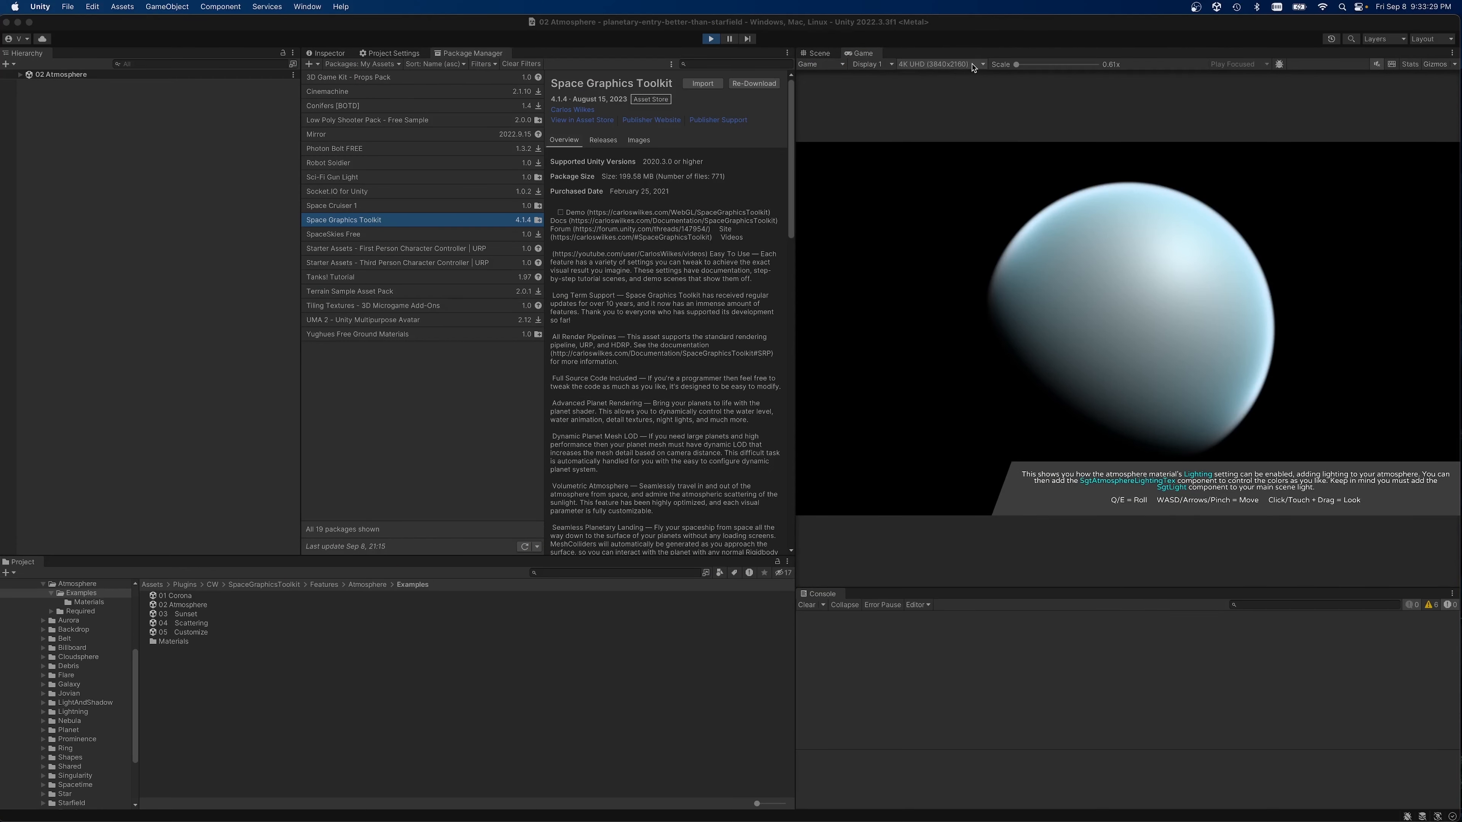
mouse_move(1124, 406)
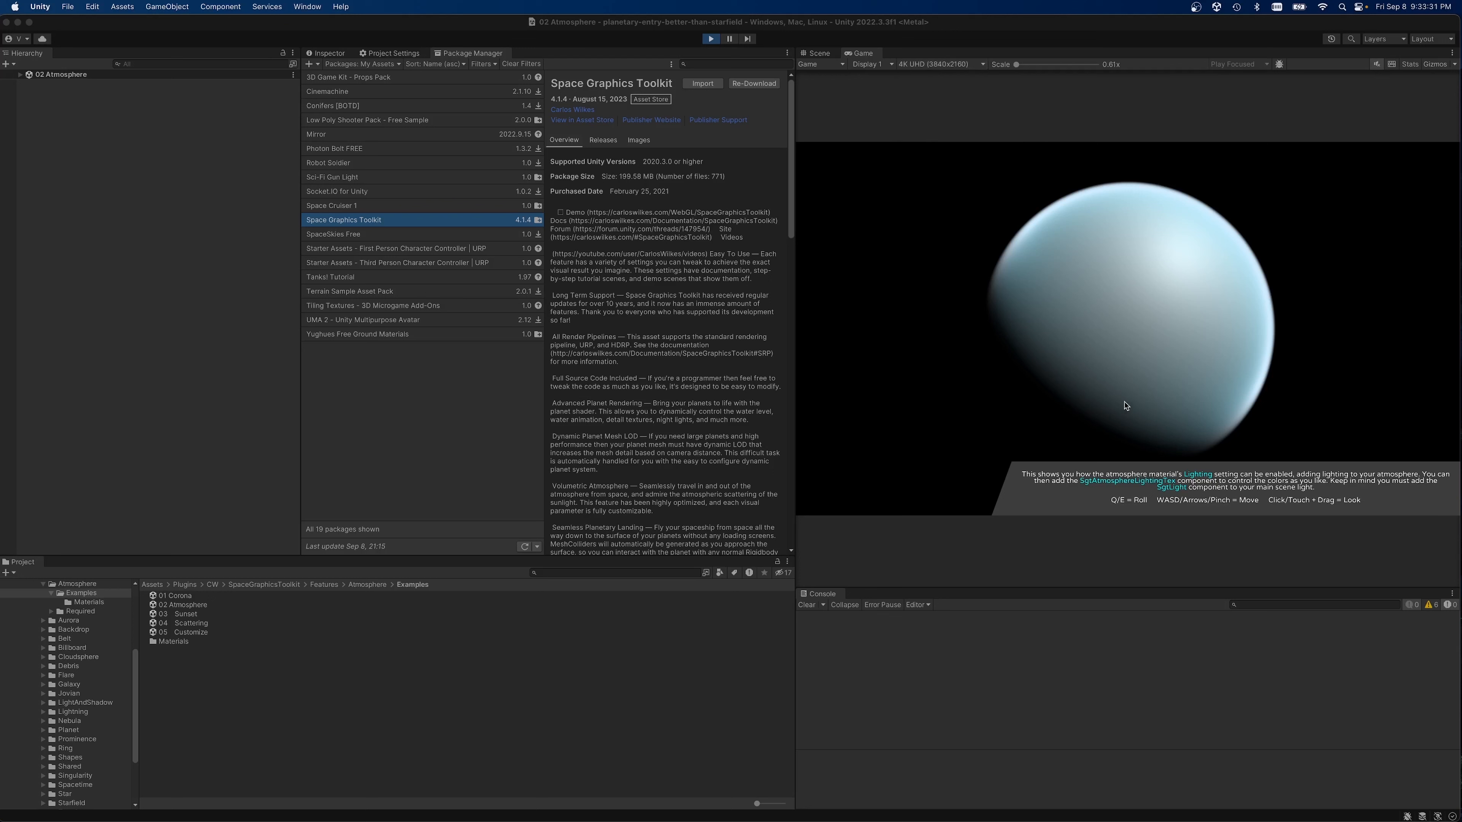
mouse_move(1130, 384)
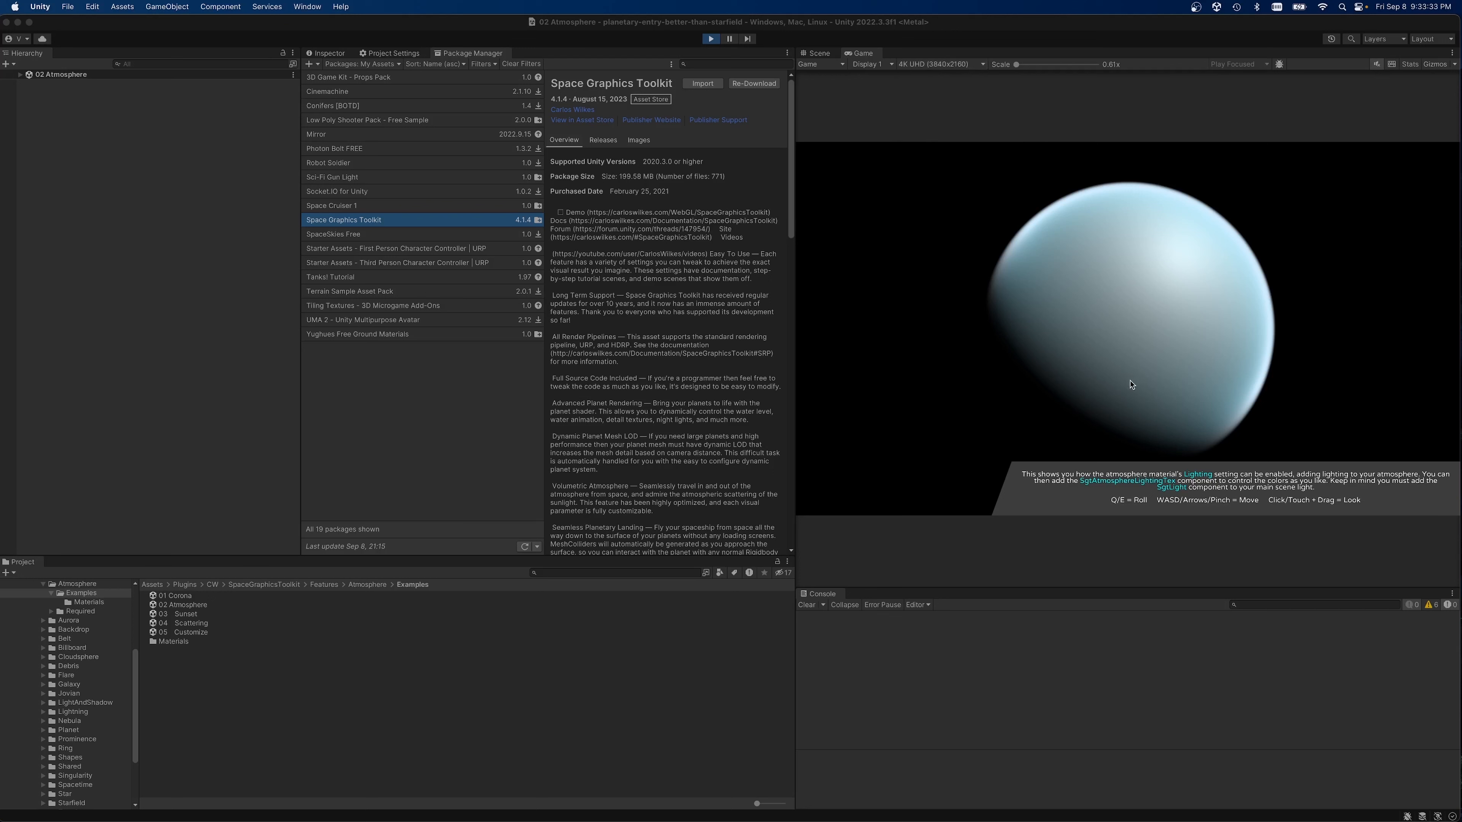
mouse_move(696, 30)
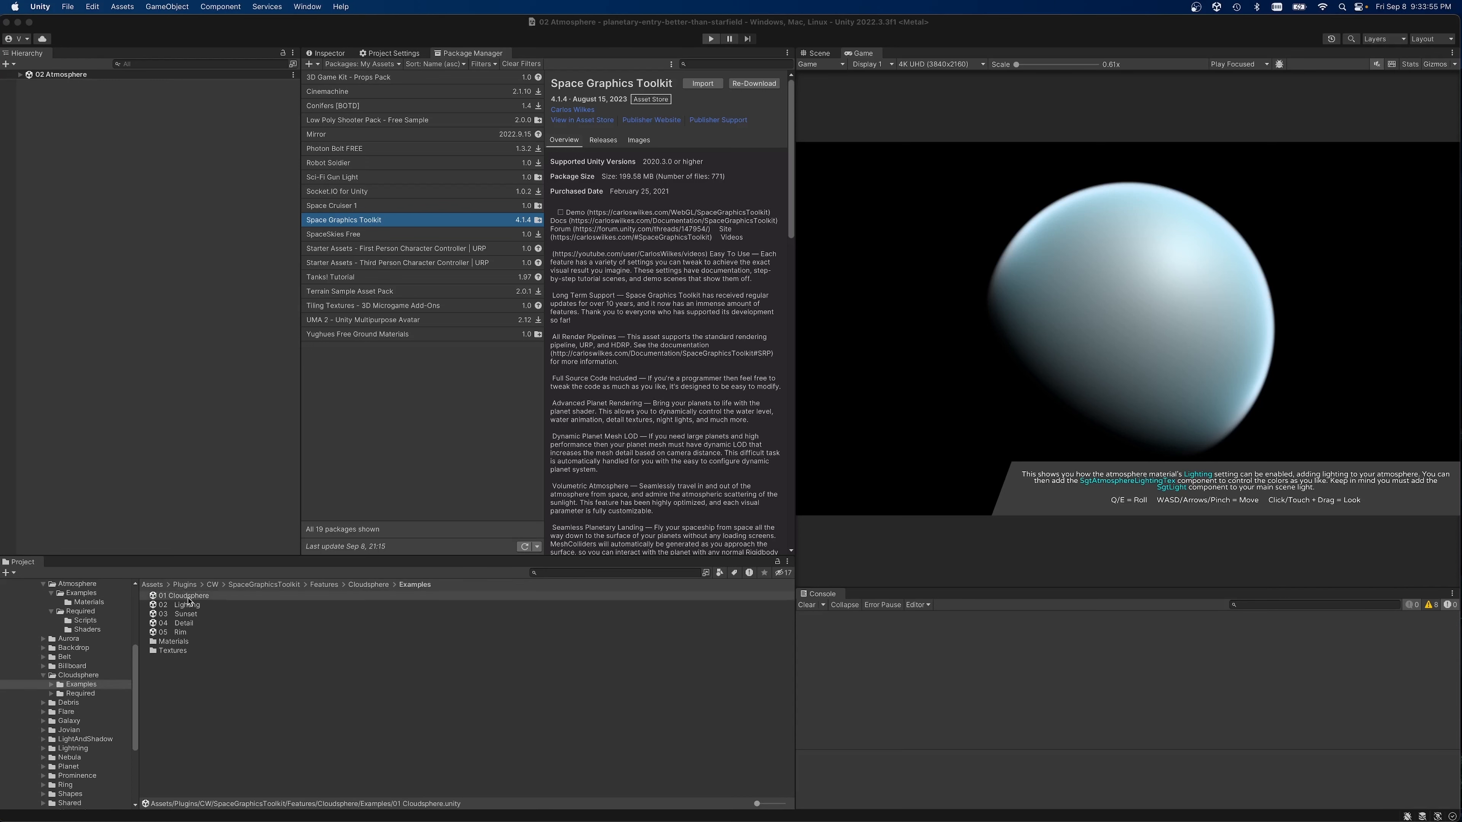
Preview the 01 Cloudsphere and 04 Detail scenes, then open 01 Terrain Planet from Terrain examples.
double_click(183, 596)
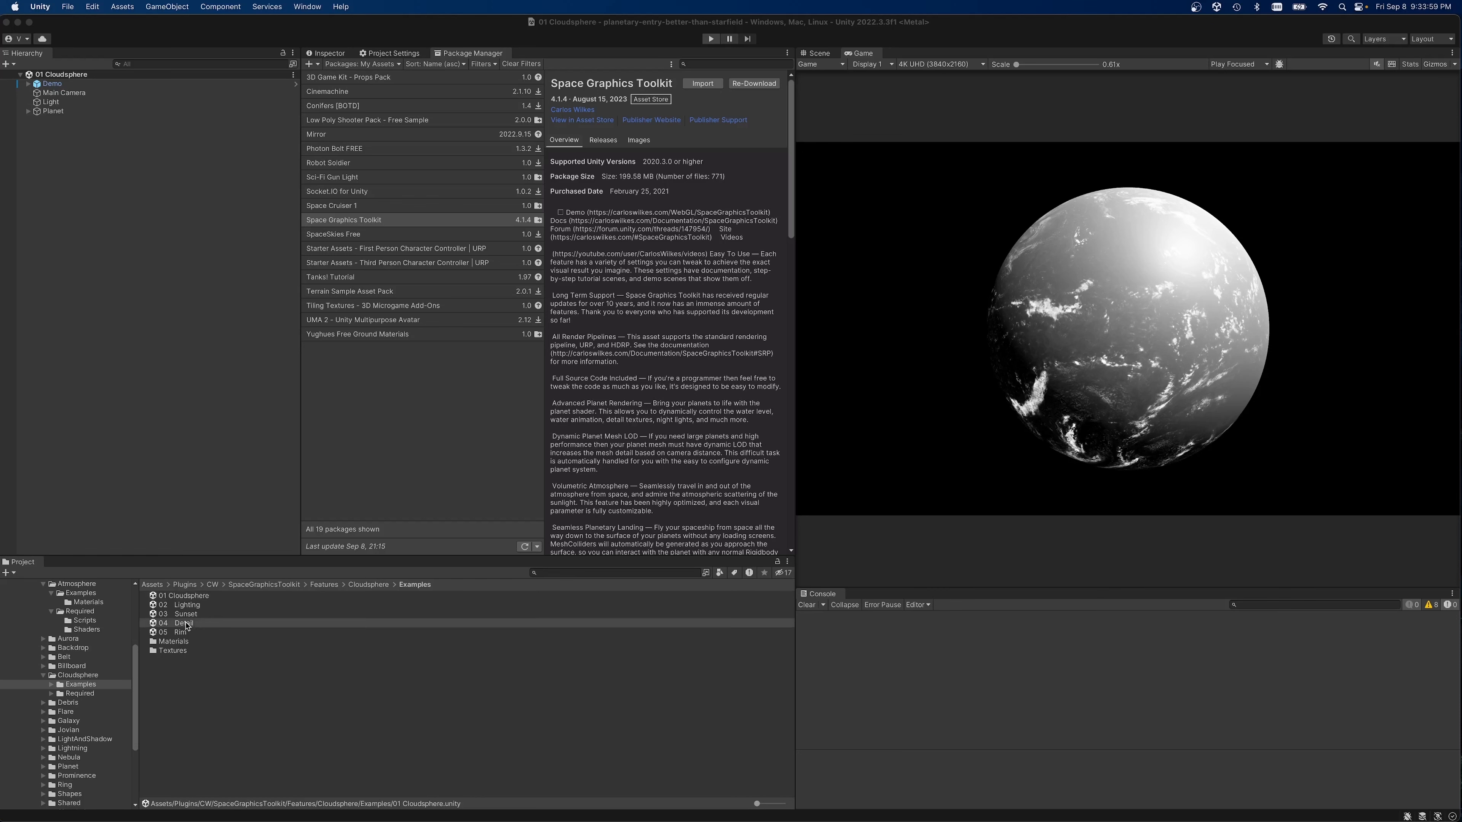
double_click(183, 622)
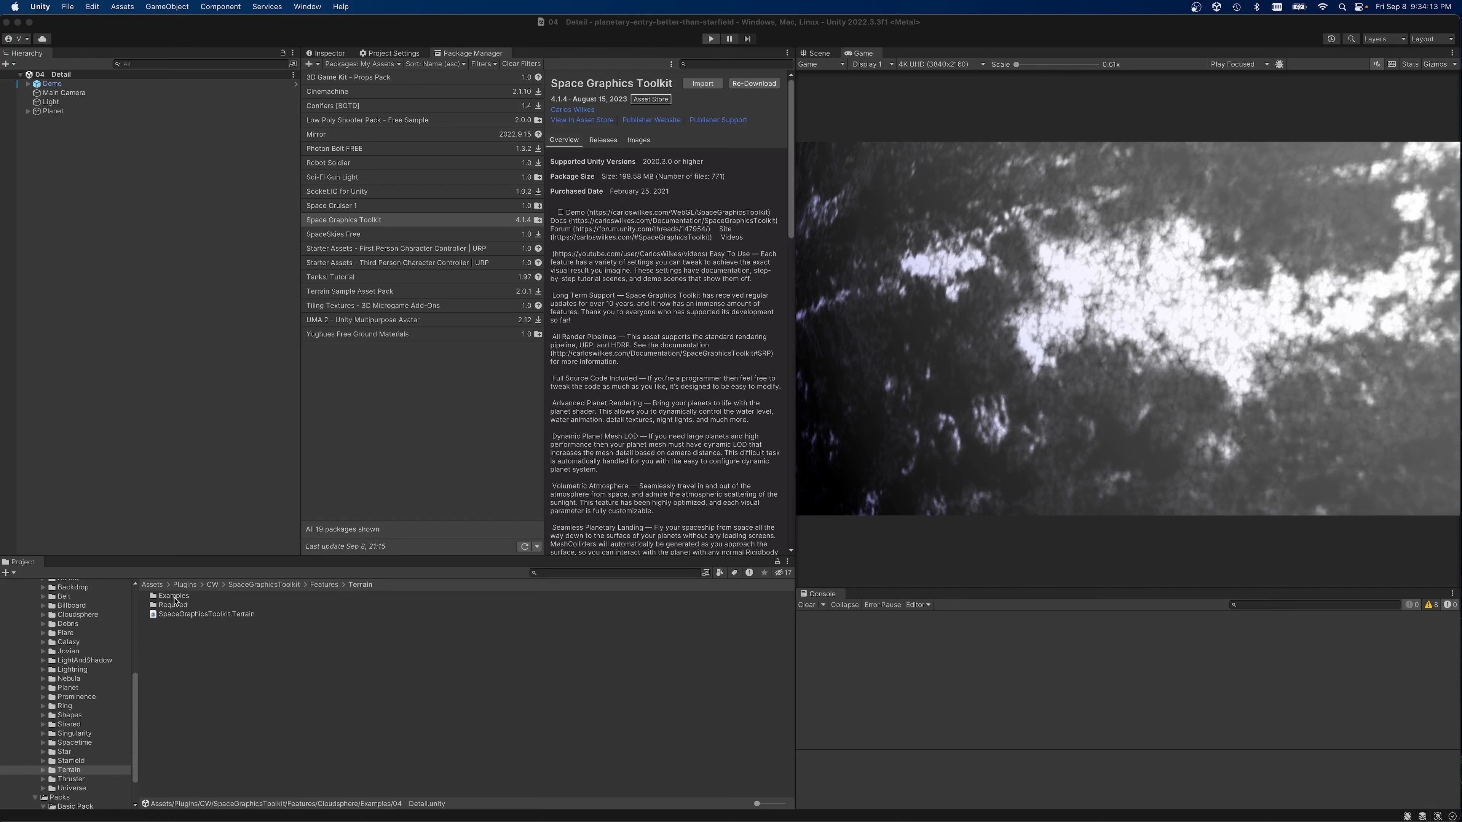
double_click(174, 596)
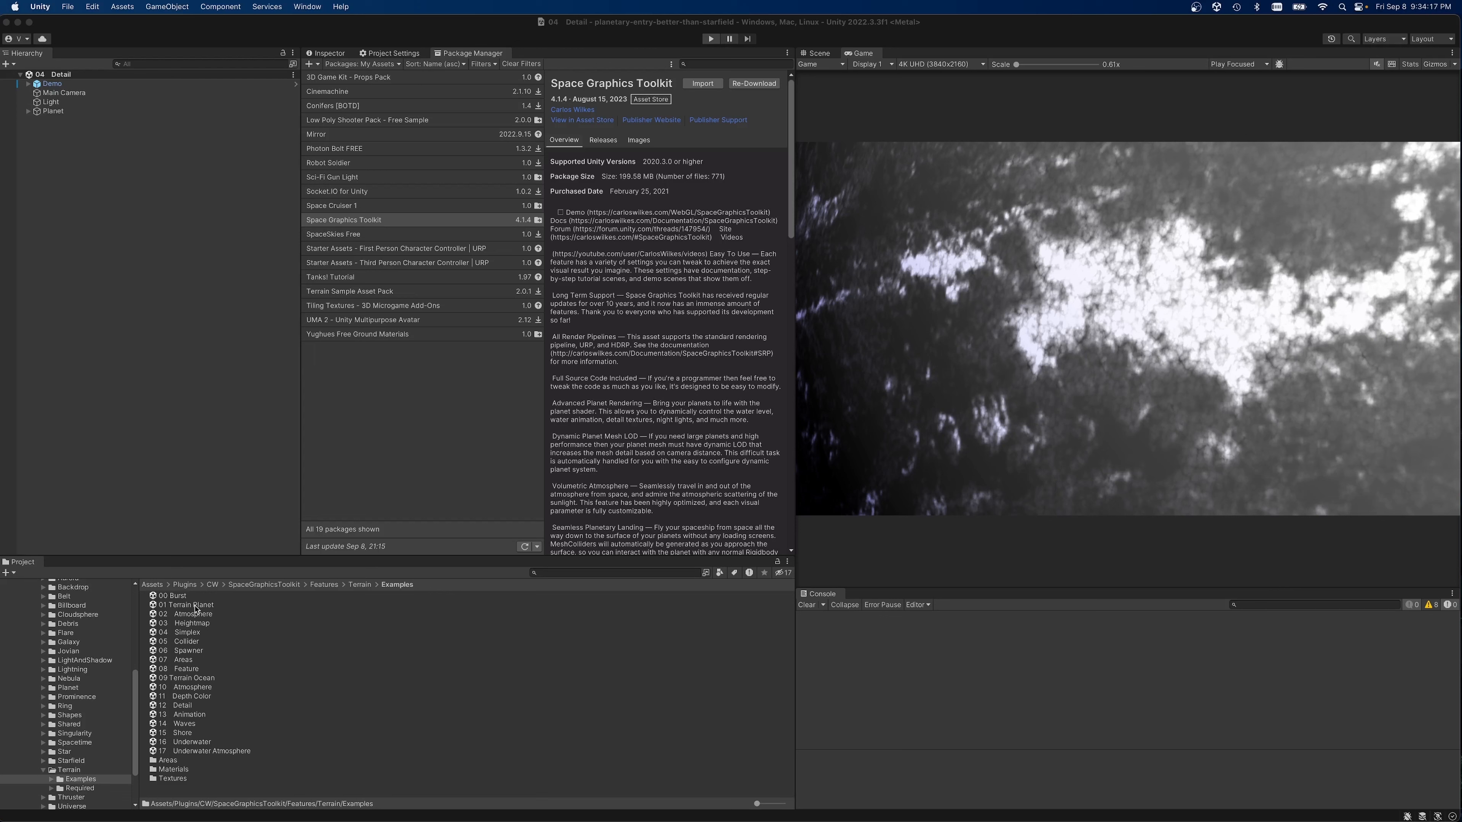
double_click(184, 604)
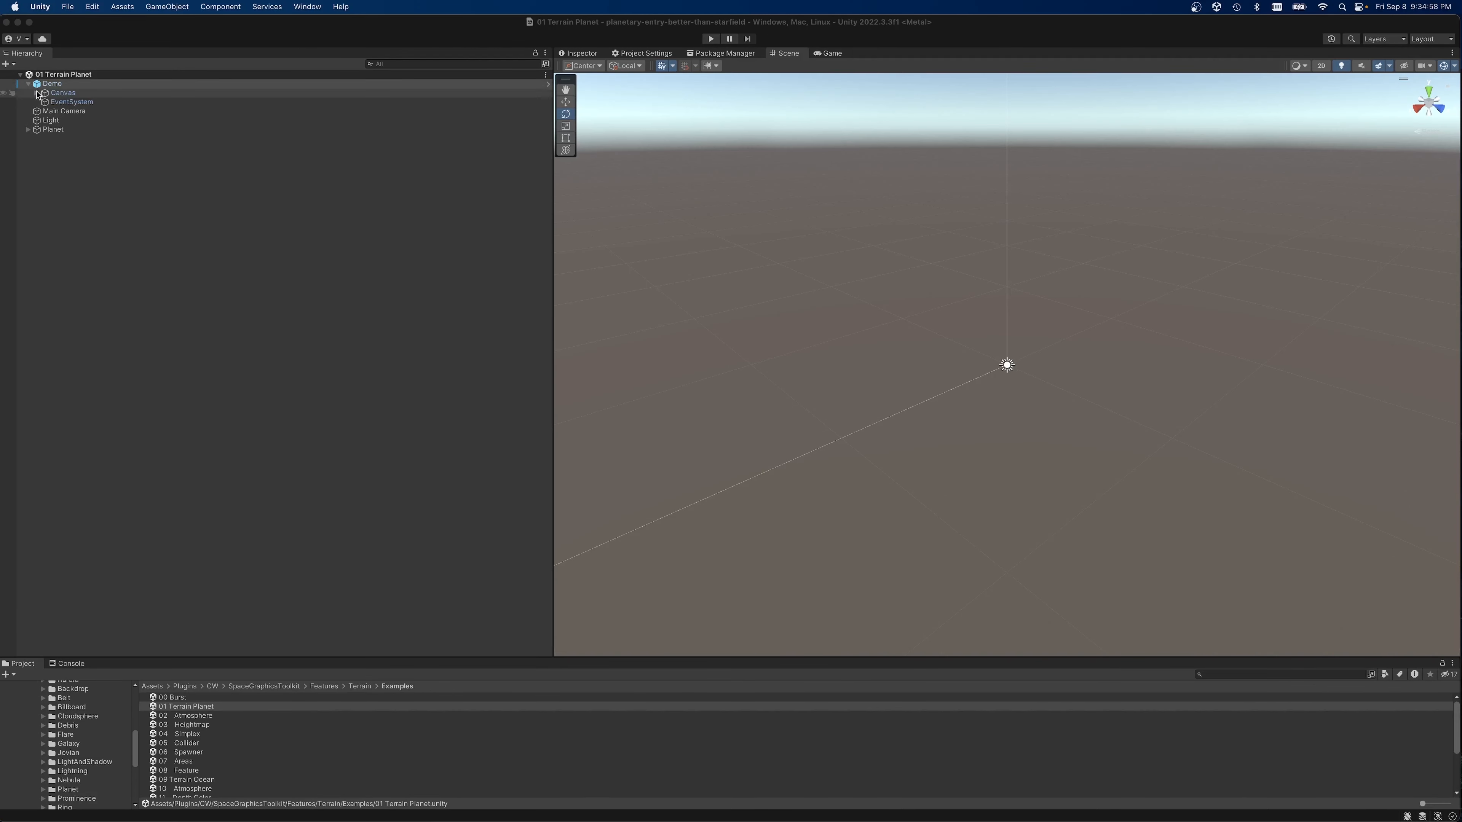
Select the Planet object and run the Terrain Planet demo.
left_click(62, 92)
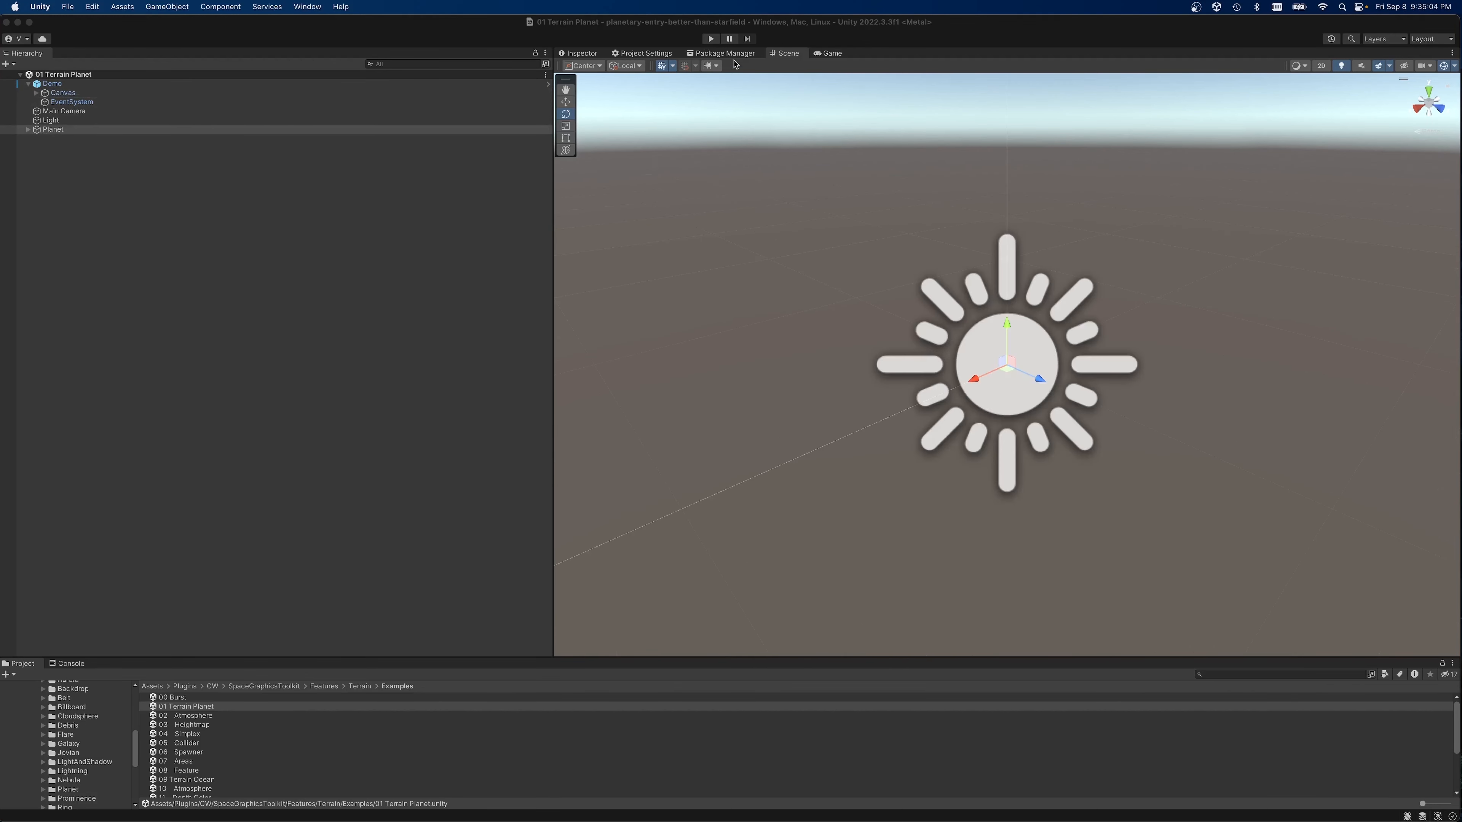
left_click(709, 38)
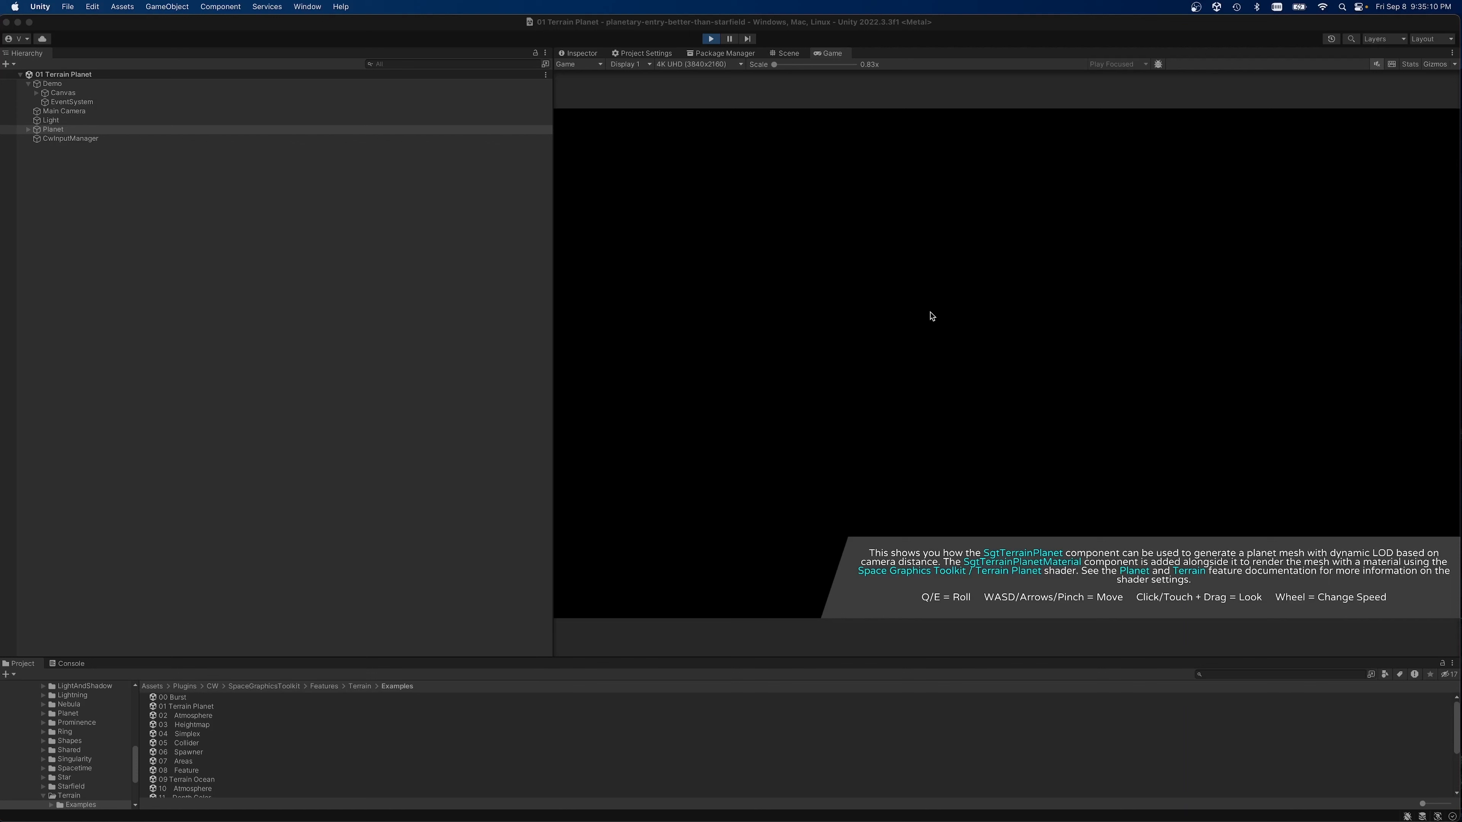
mouse_move(931, 321)
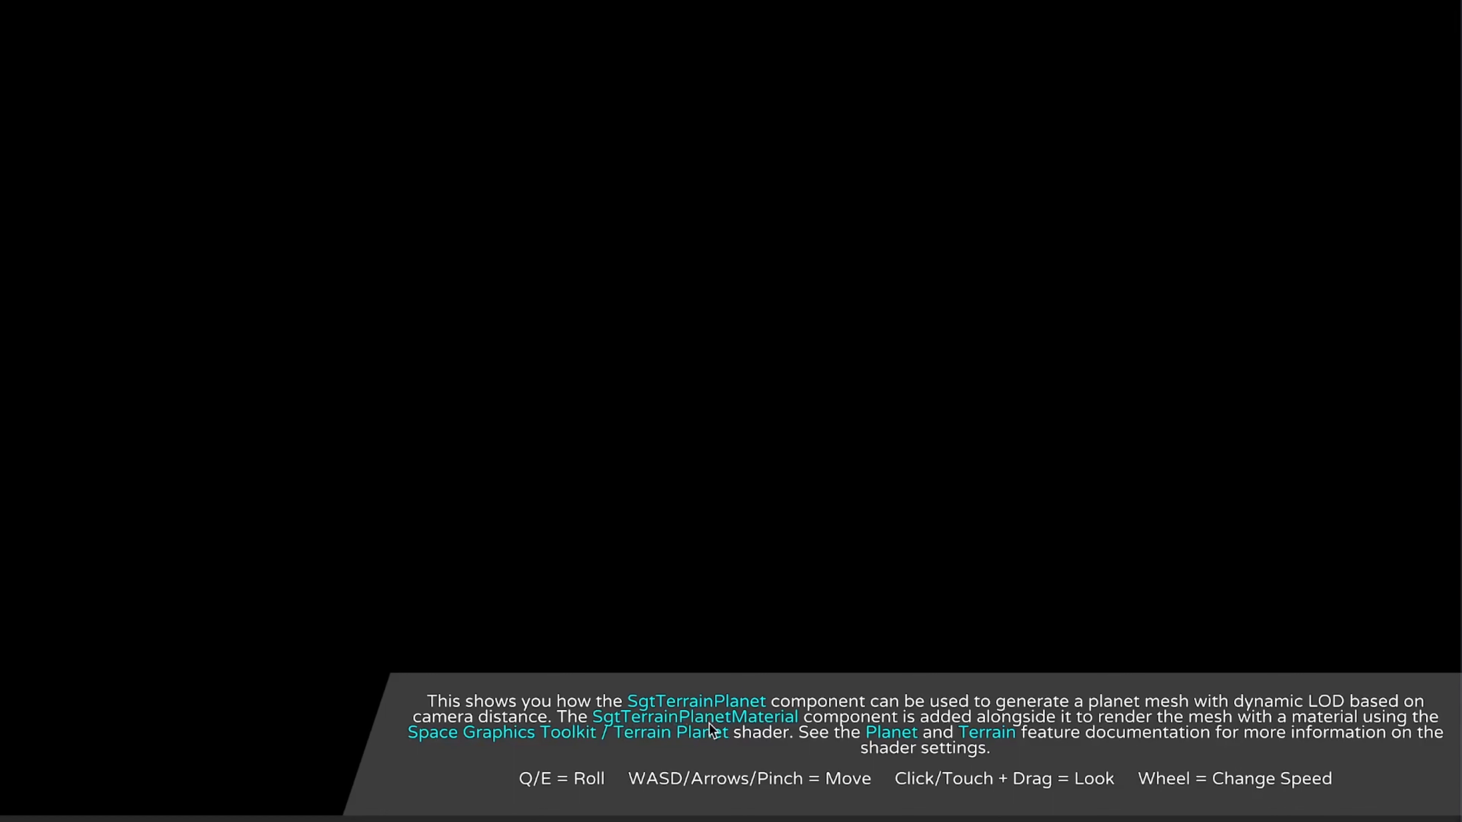
mouse_move(317, 285)
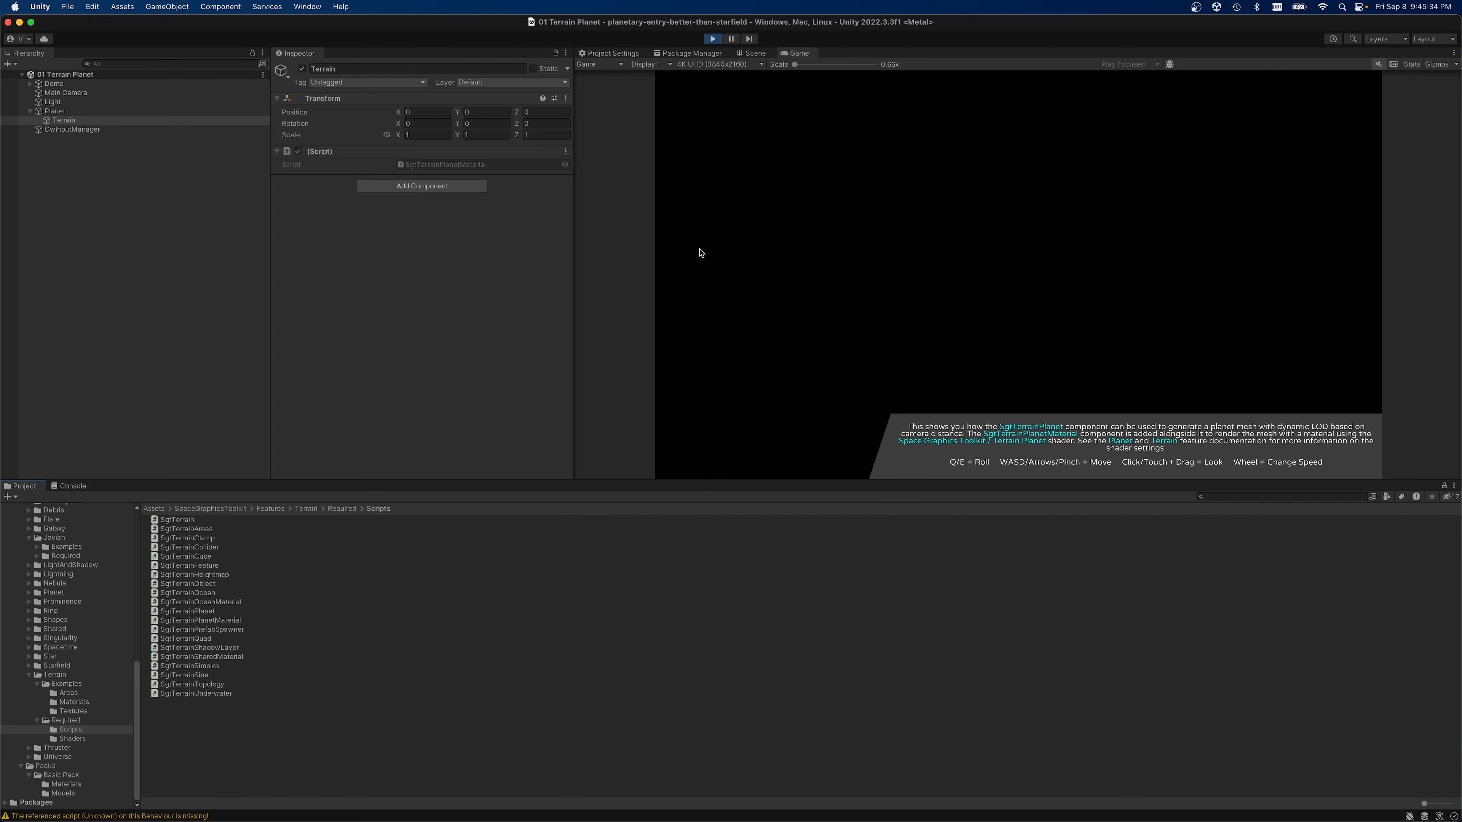
mouse_move(520, 338)
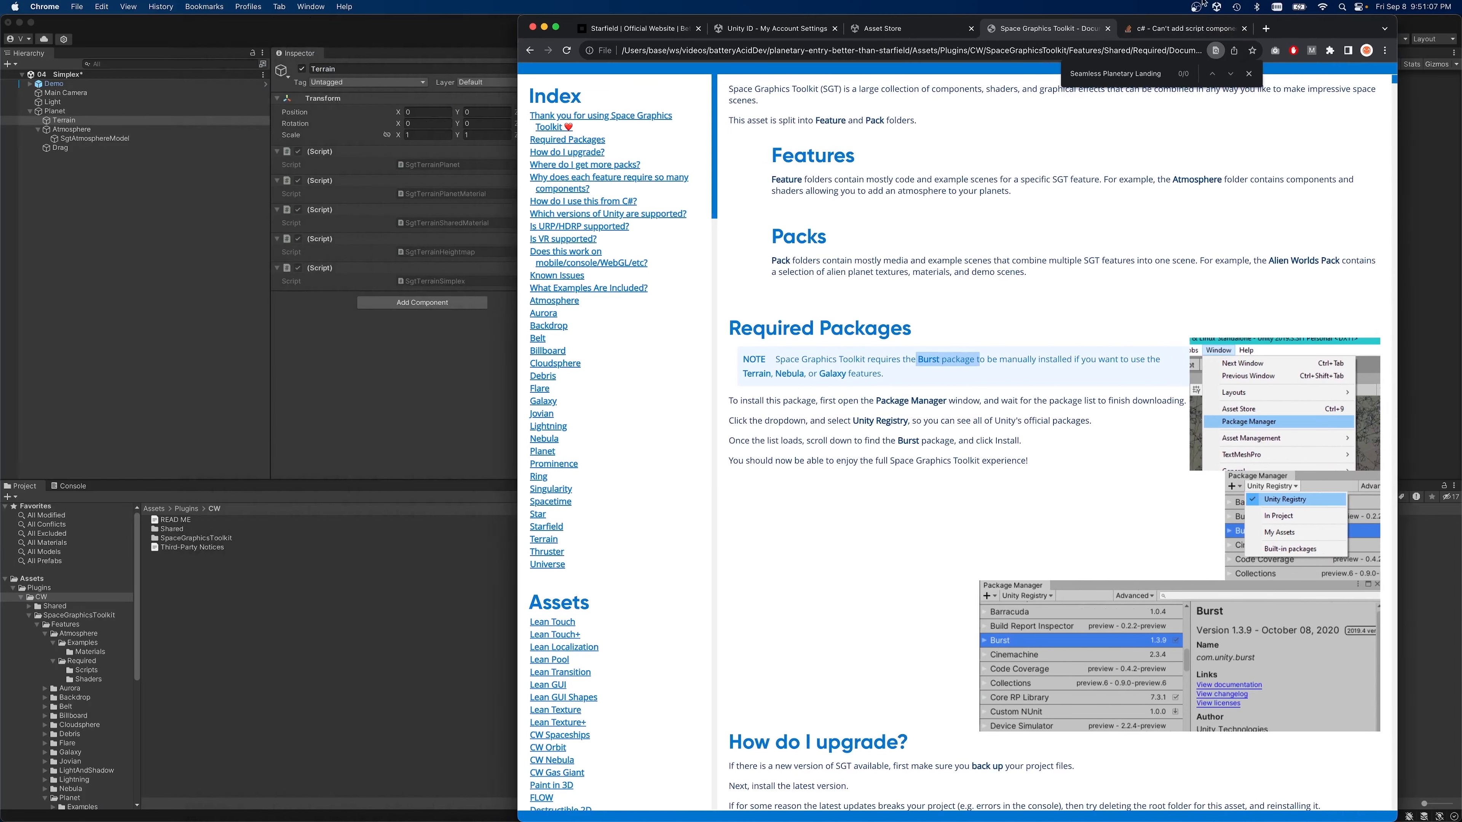
mouse_move(751, 419)
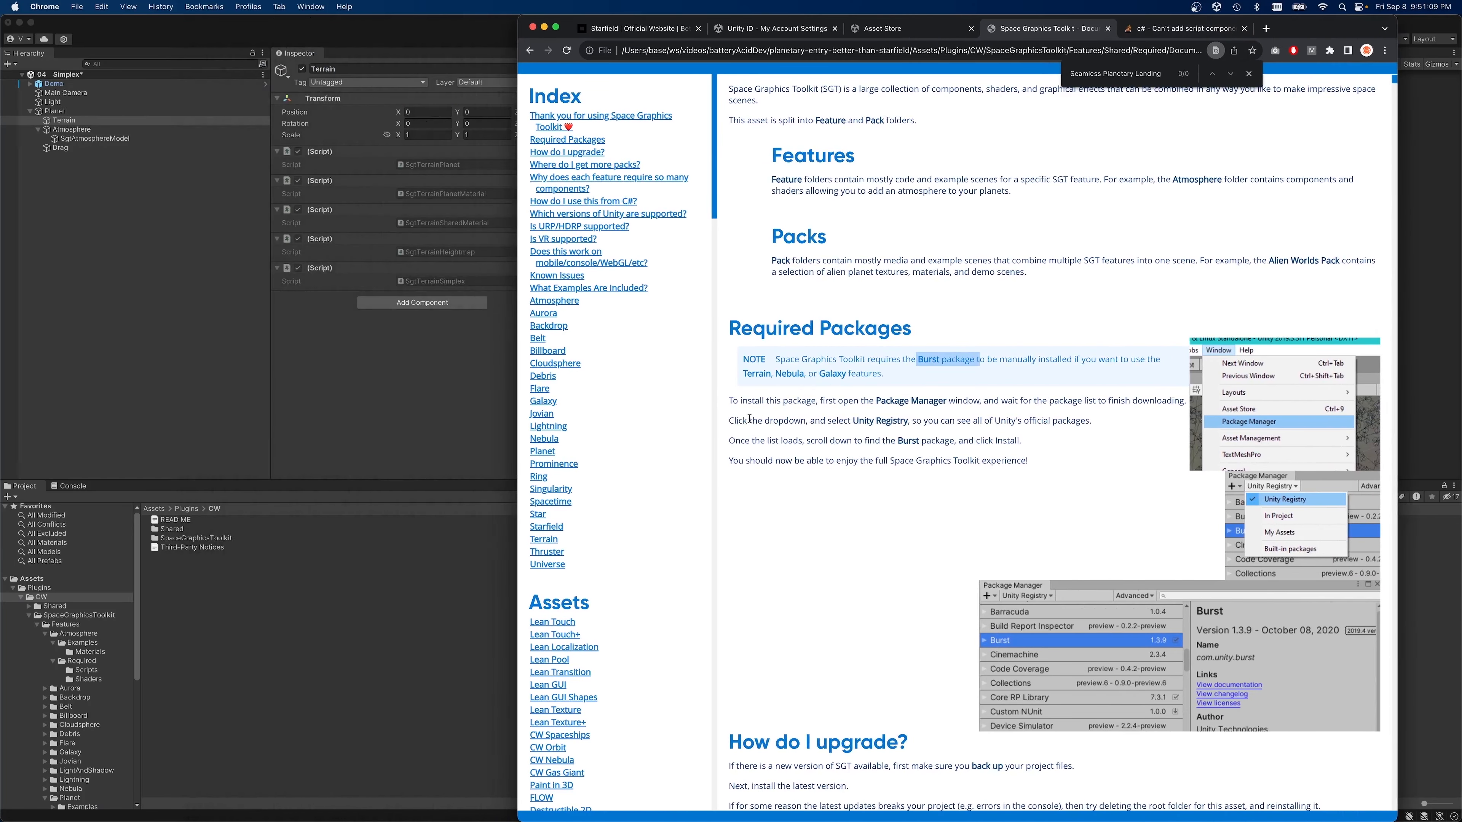
mouse_move(427, 355)
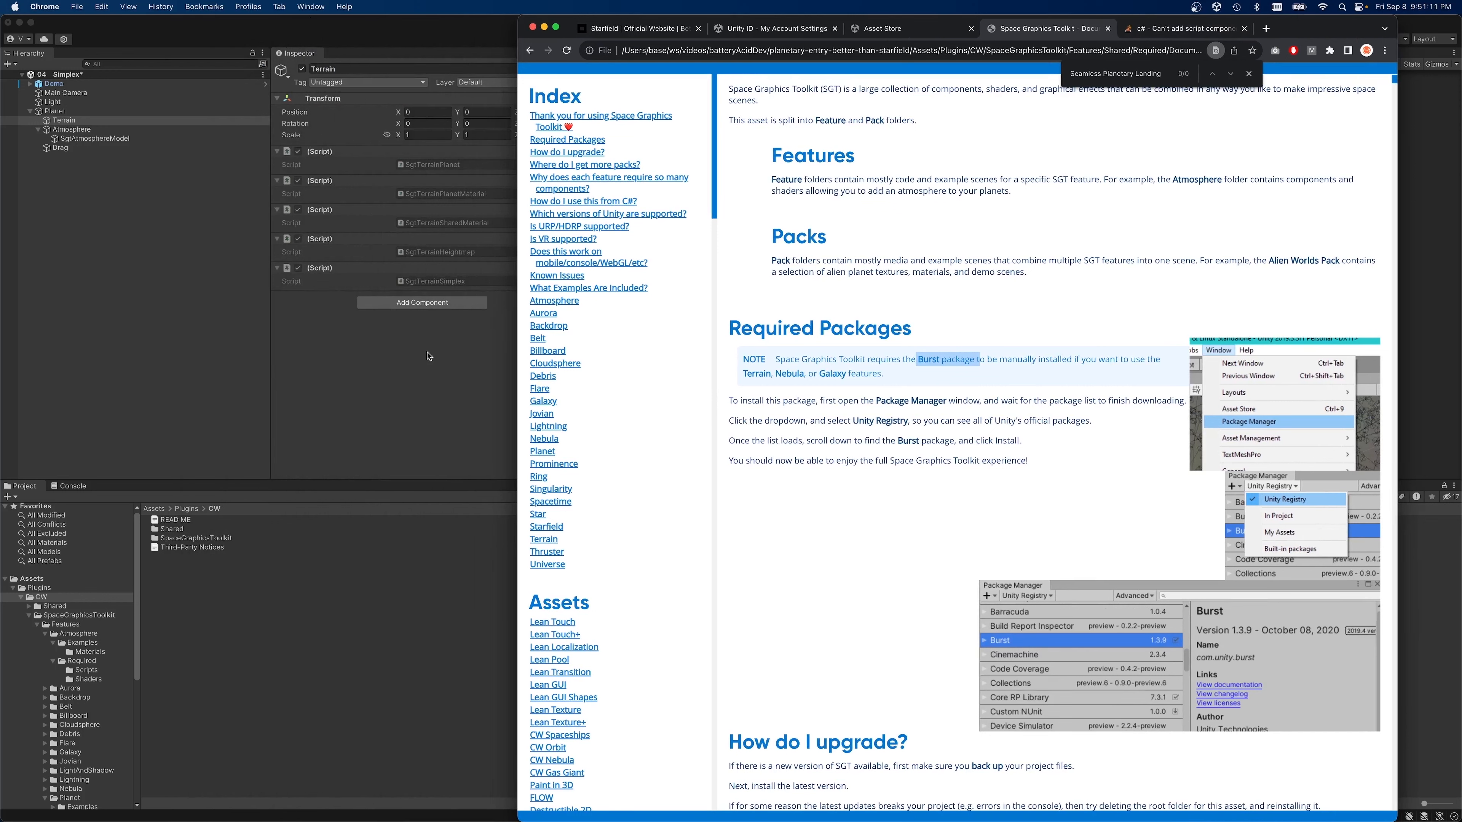
mouse_move(431, 374)
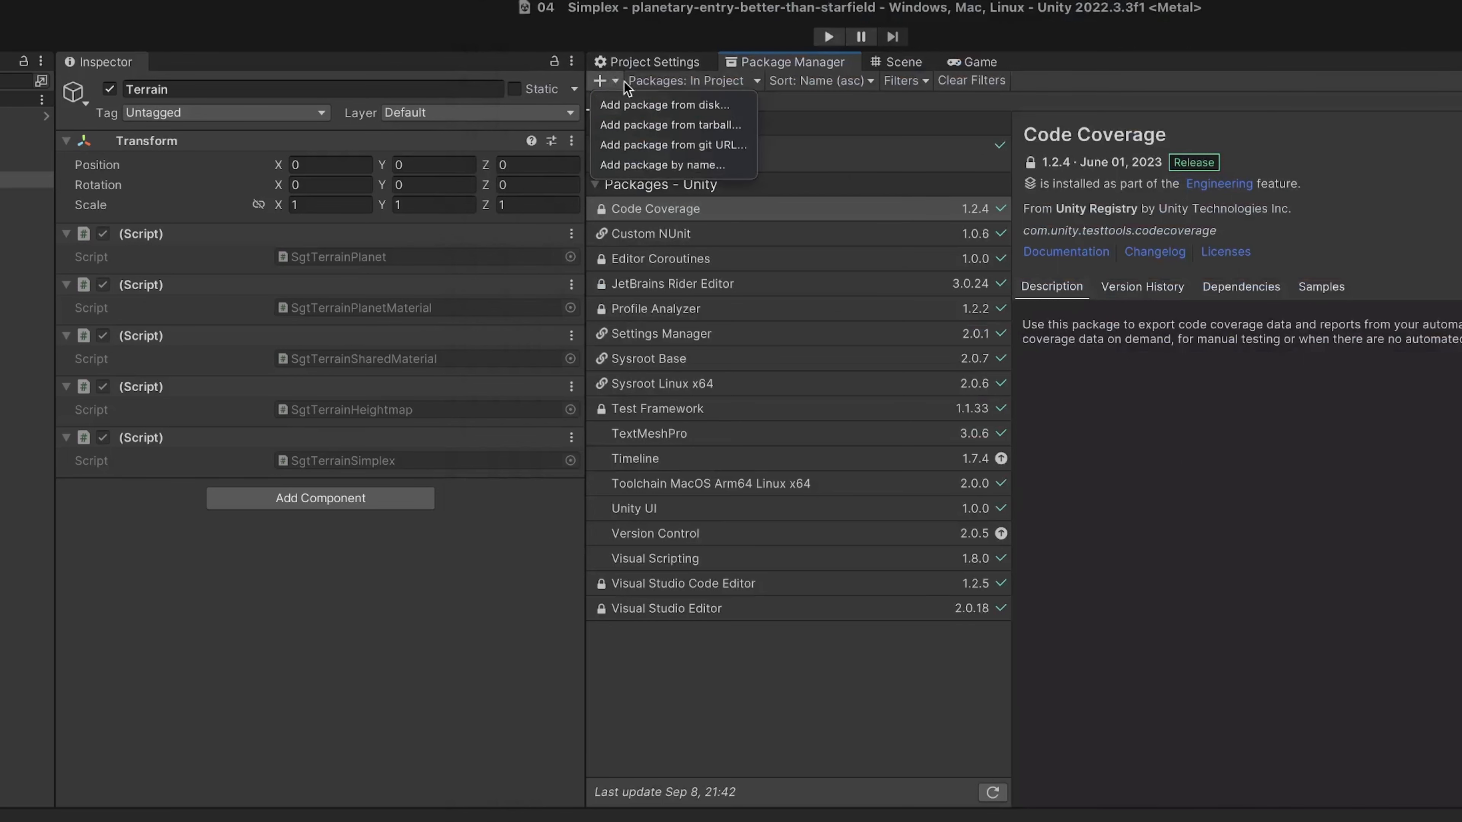
Add the com.unity.burst package by name in Package Manager.
left_click(663, 164)
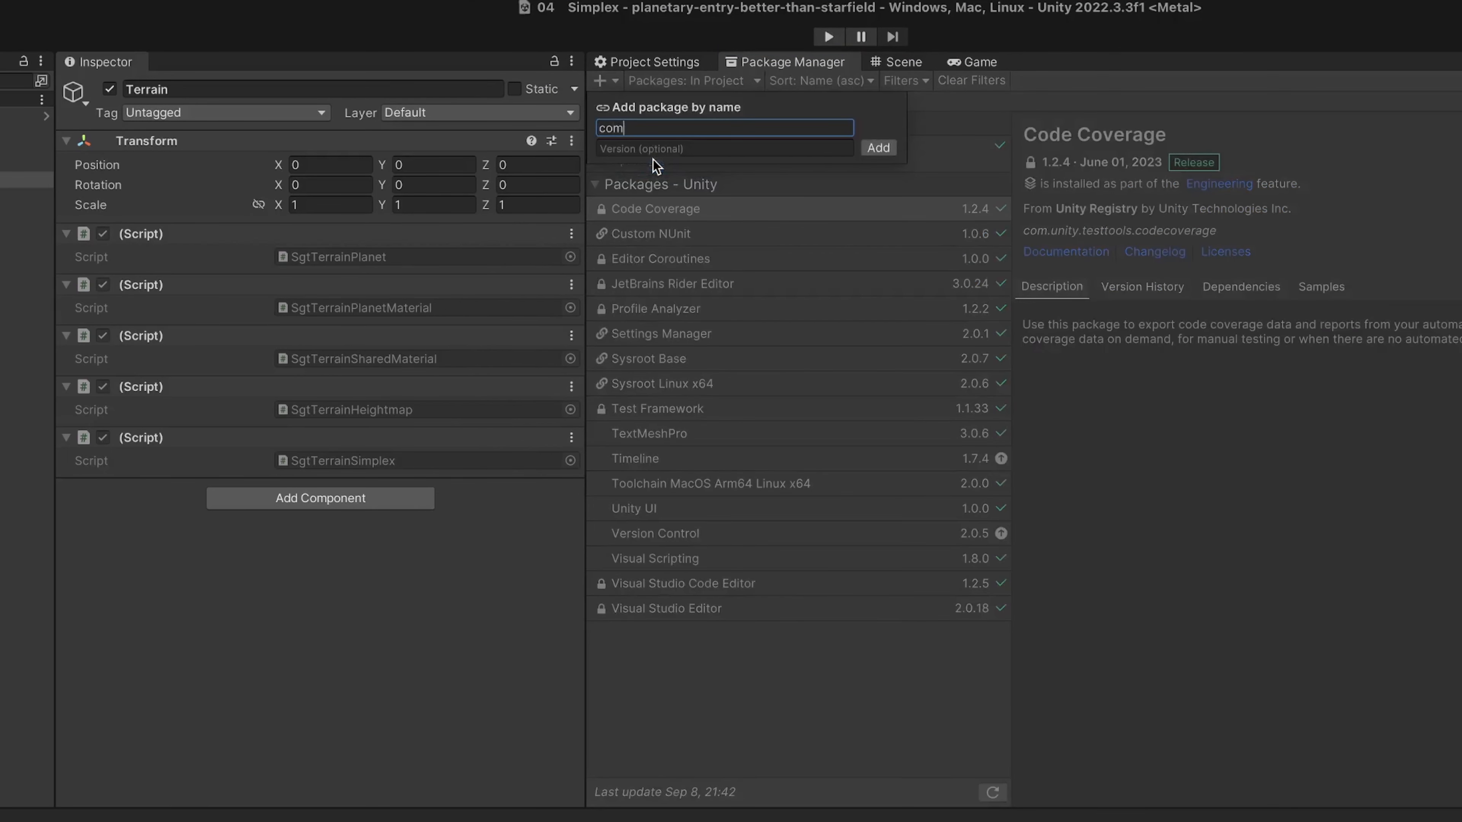
type(".unity.bur")
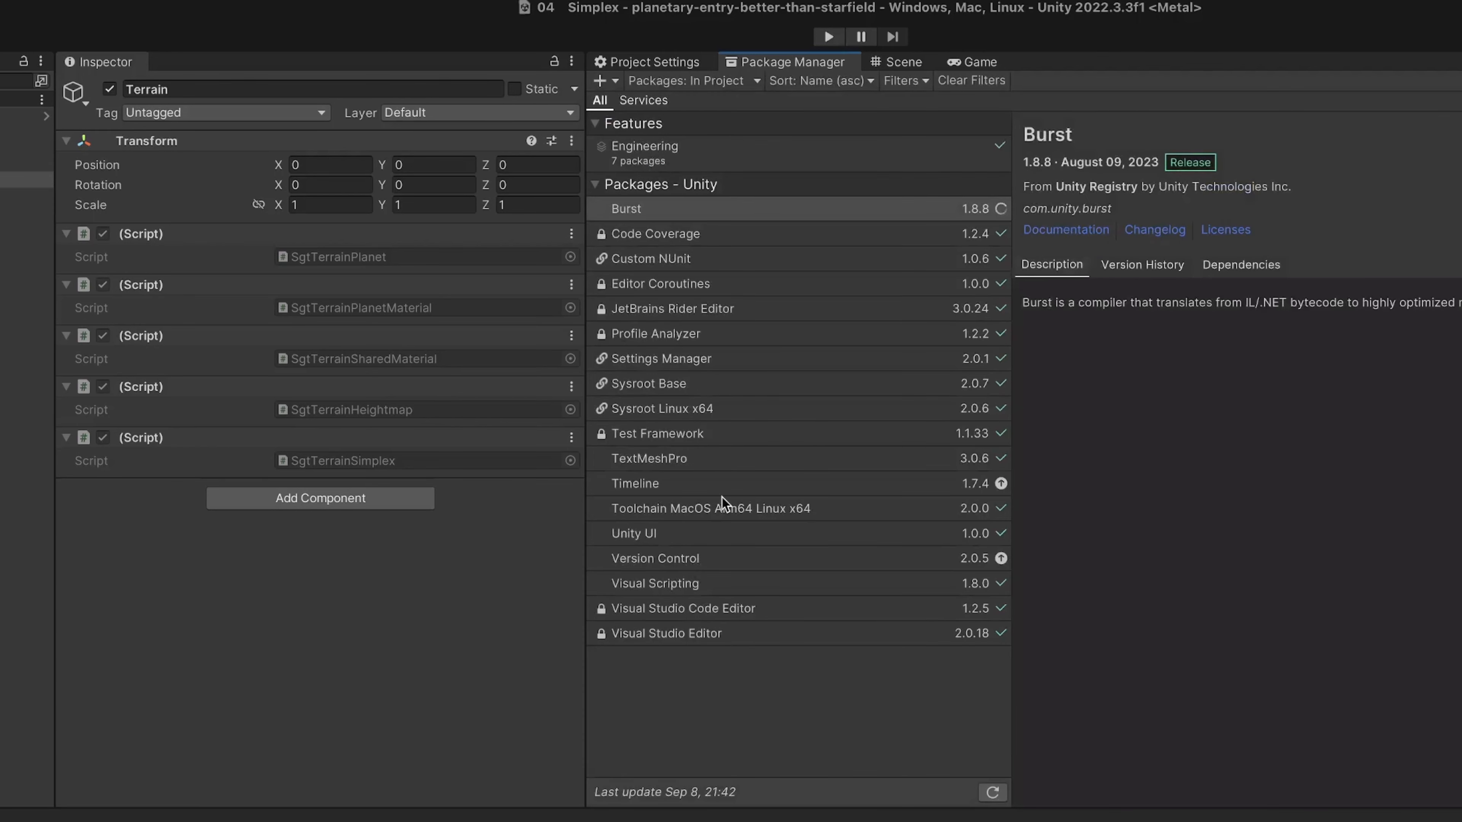
mouse_move(846, 210)
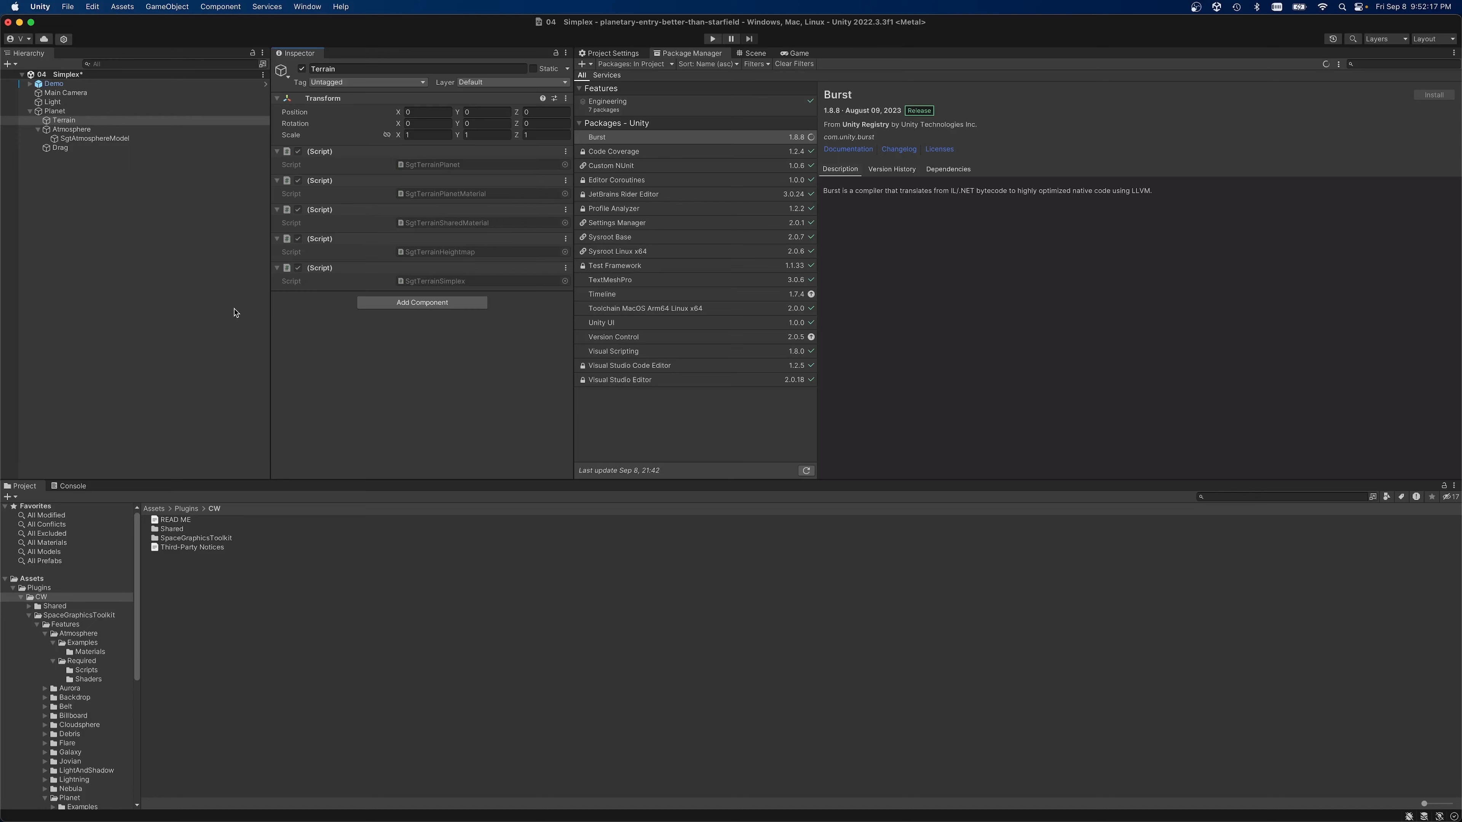
mouse_move(352, 466)
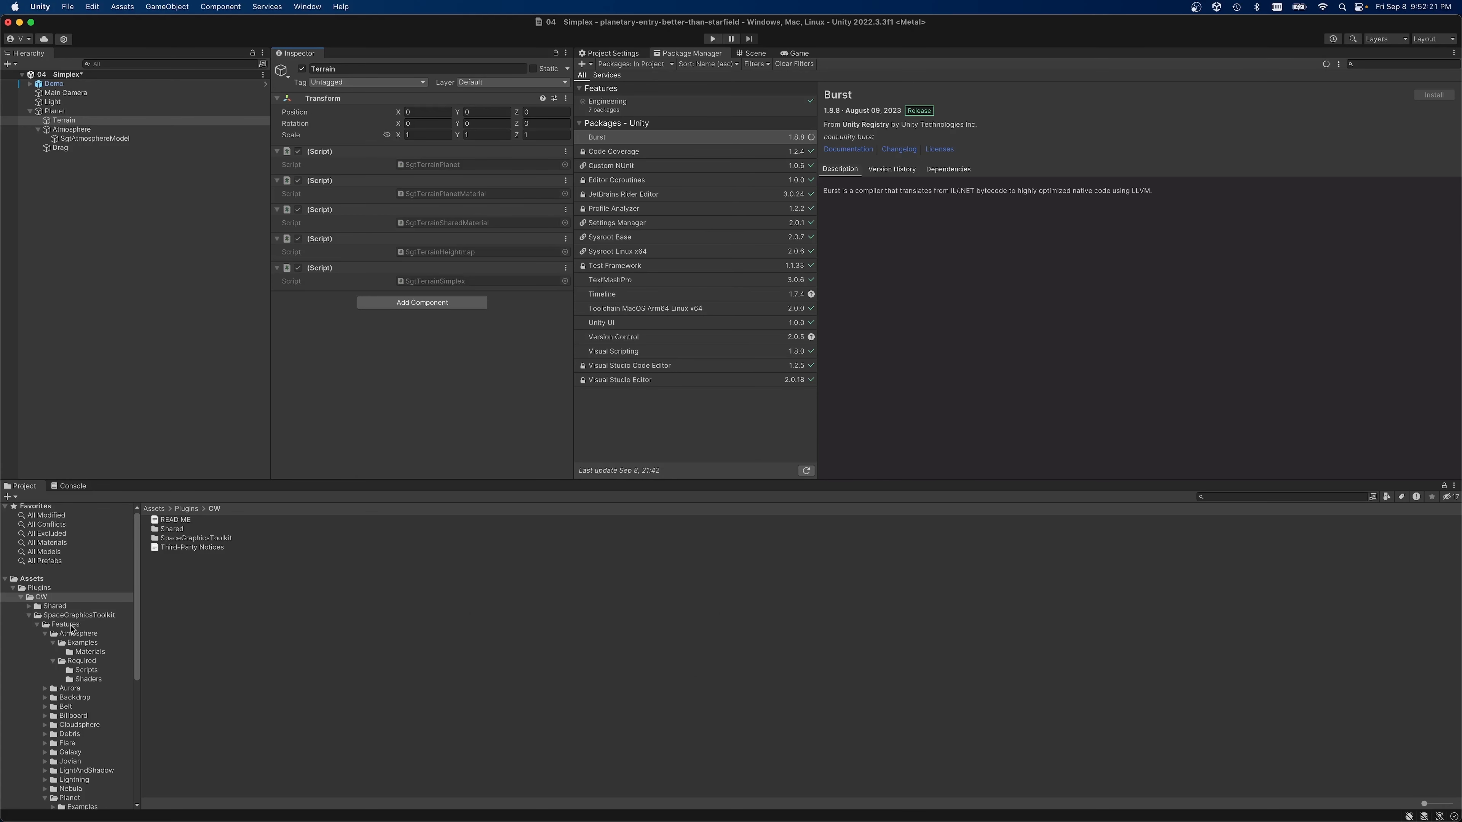
mouse_move(186, 663)
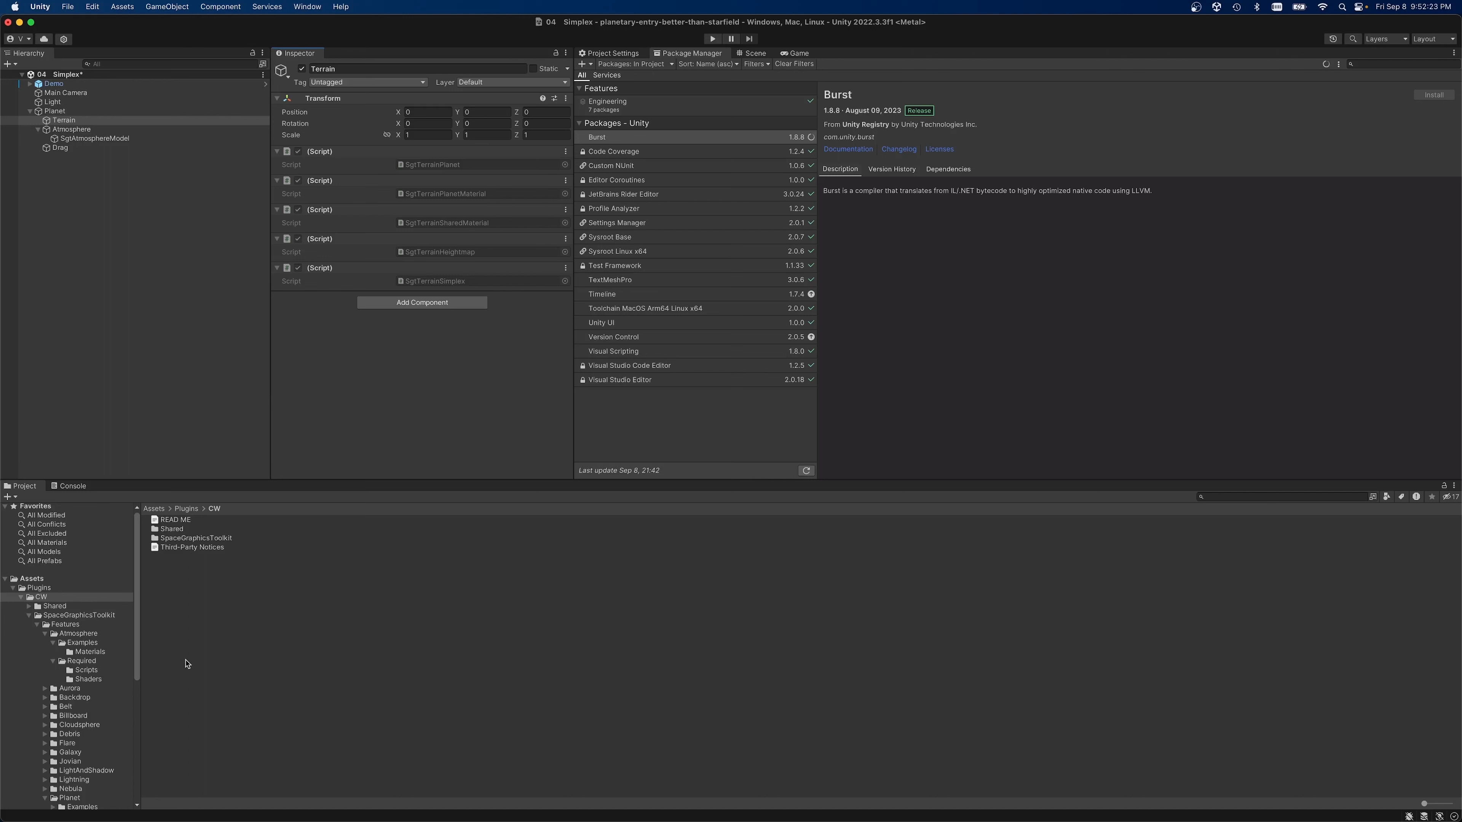
mouse_move(115, 695)
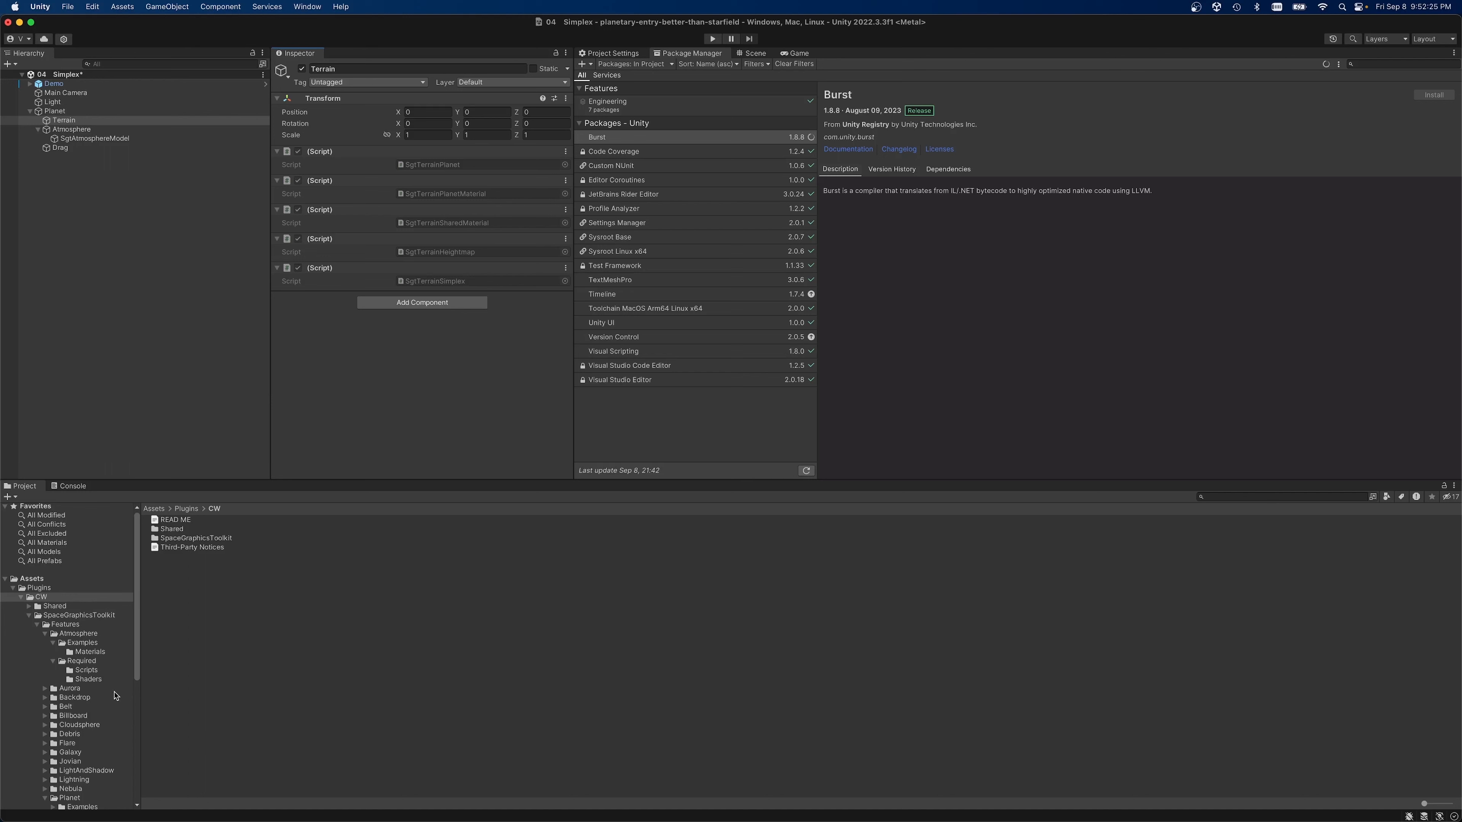
left_click(1431, 94)
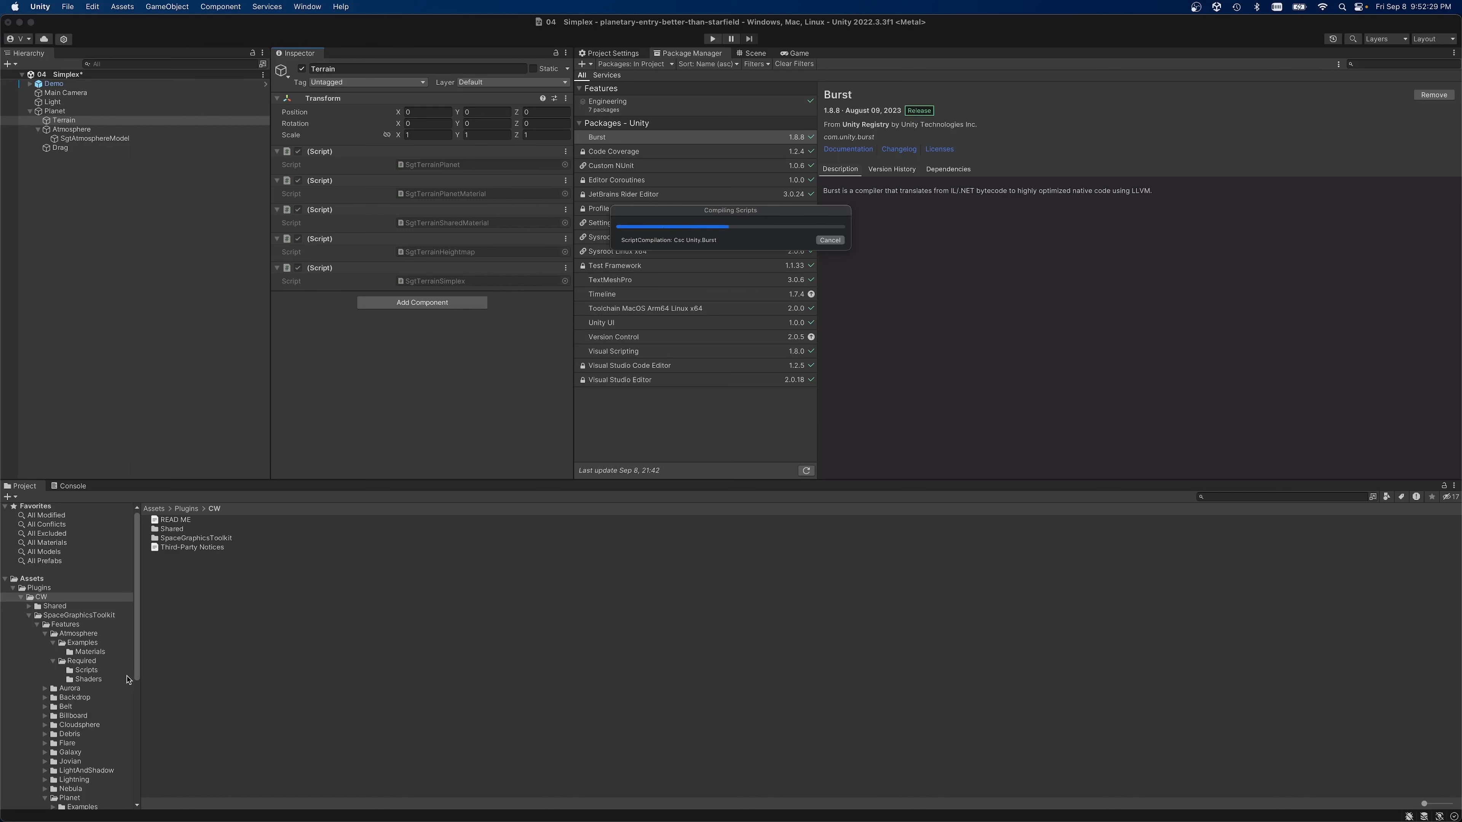
mouse_move(163, 653)
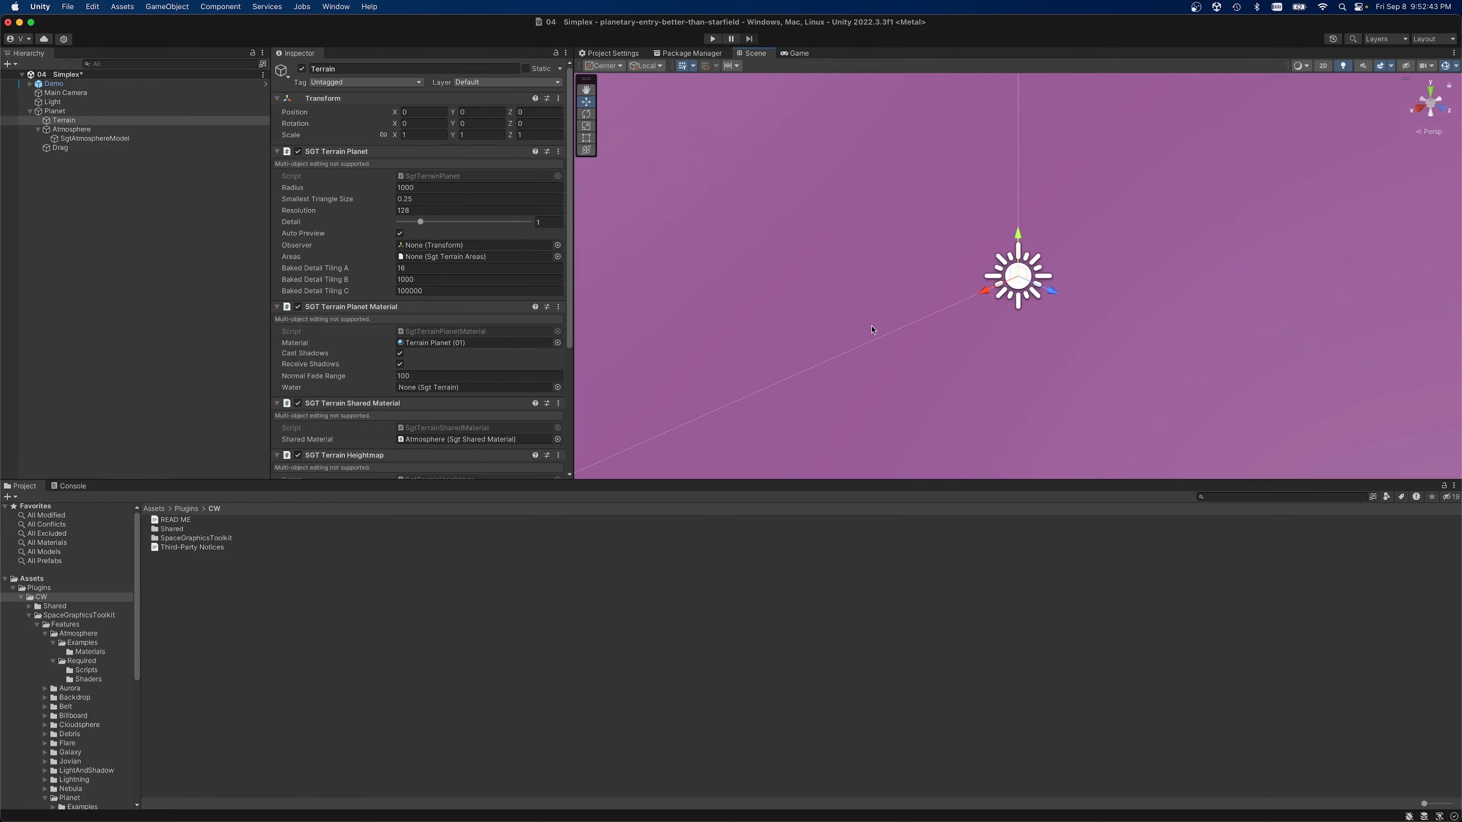
Select the terrain planet, run the Simplex demo and look around the surface.
left_click(54, 109)
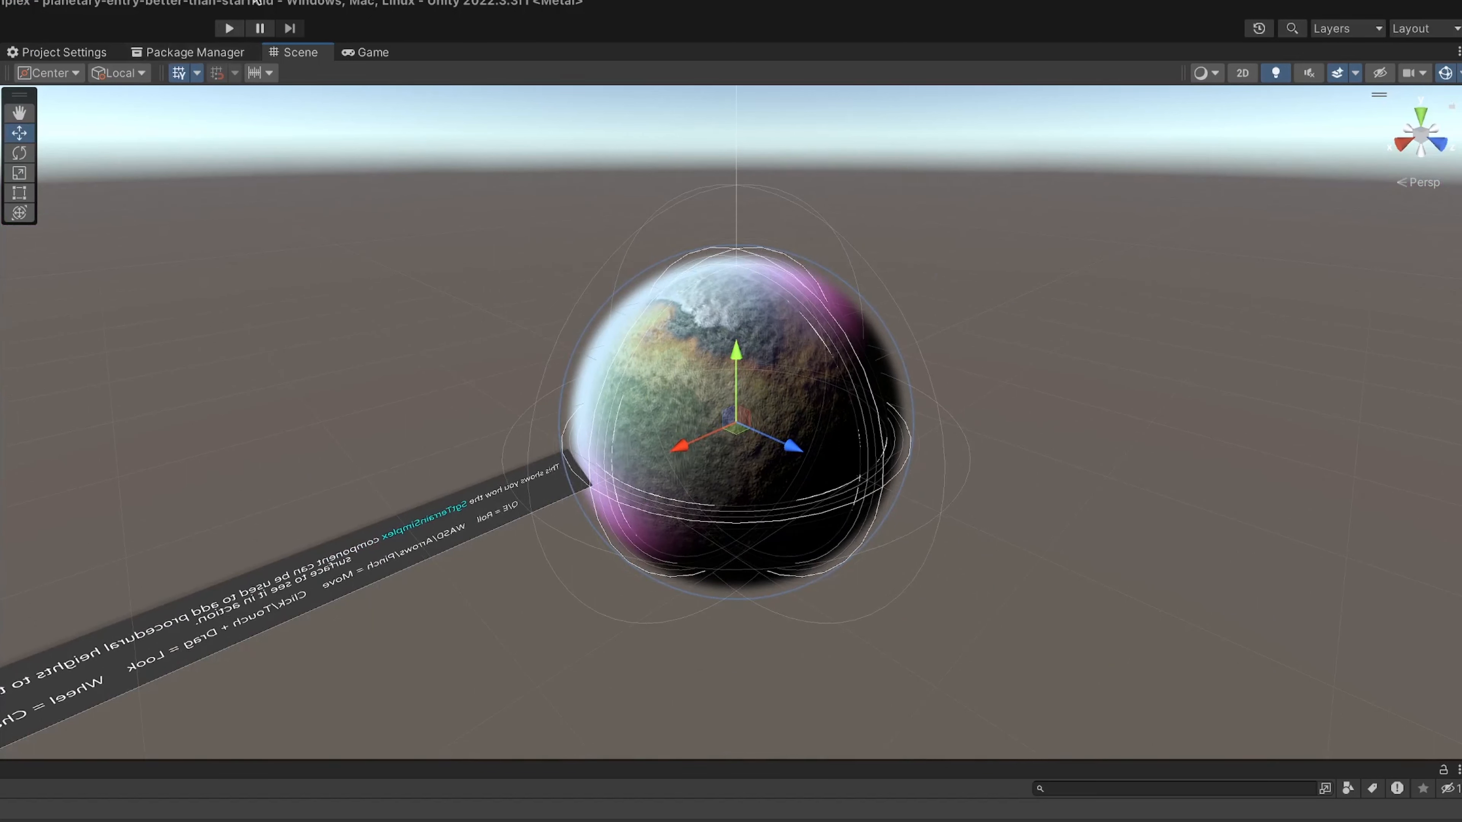
left_click(229, 28)
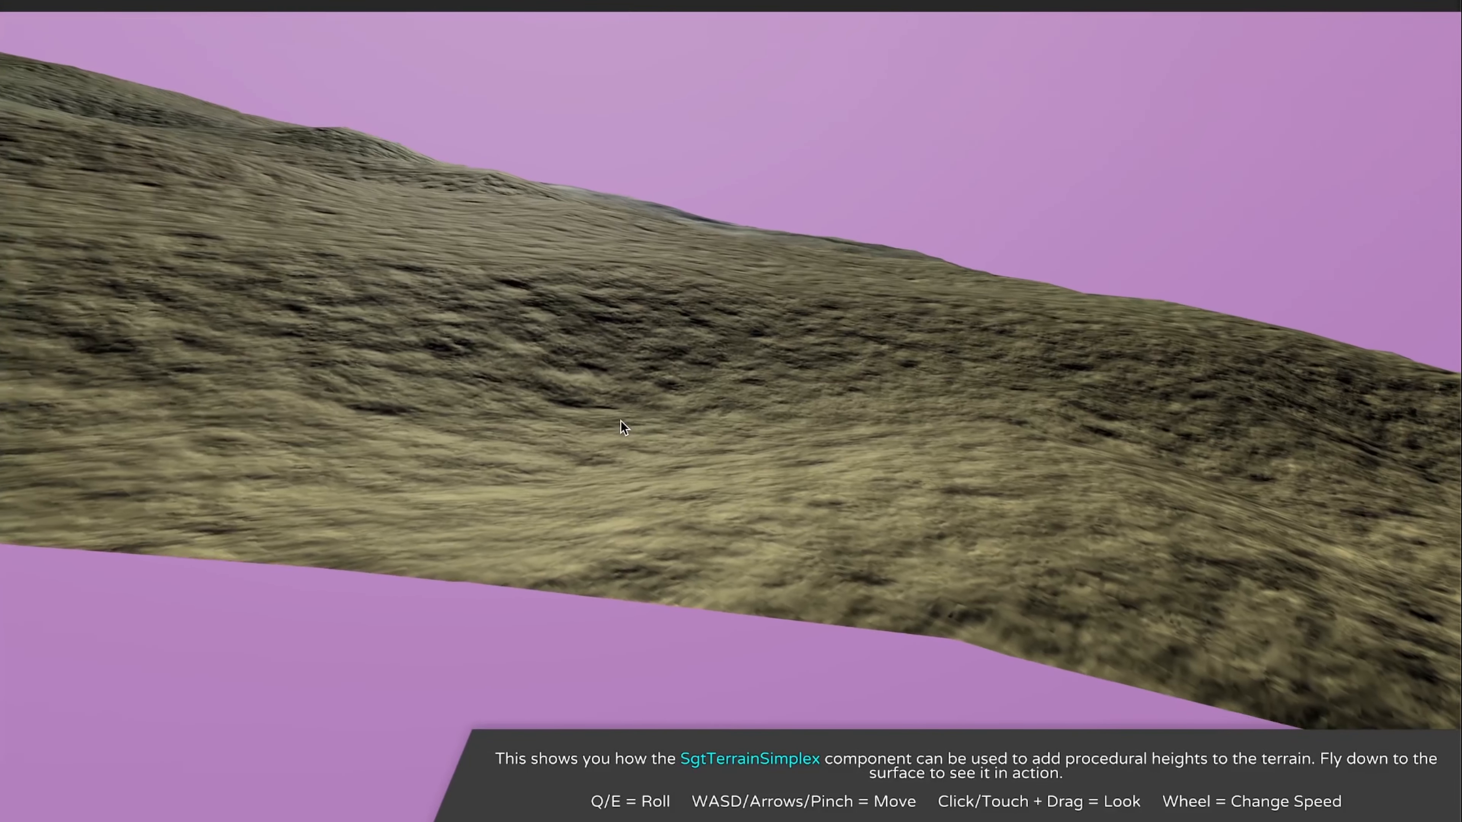
left_click_drag(623, 427, 326, 620)
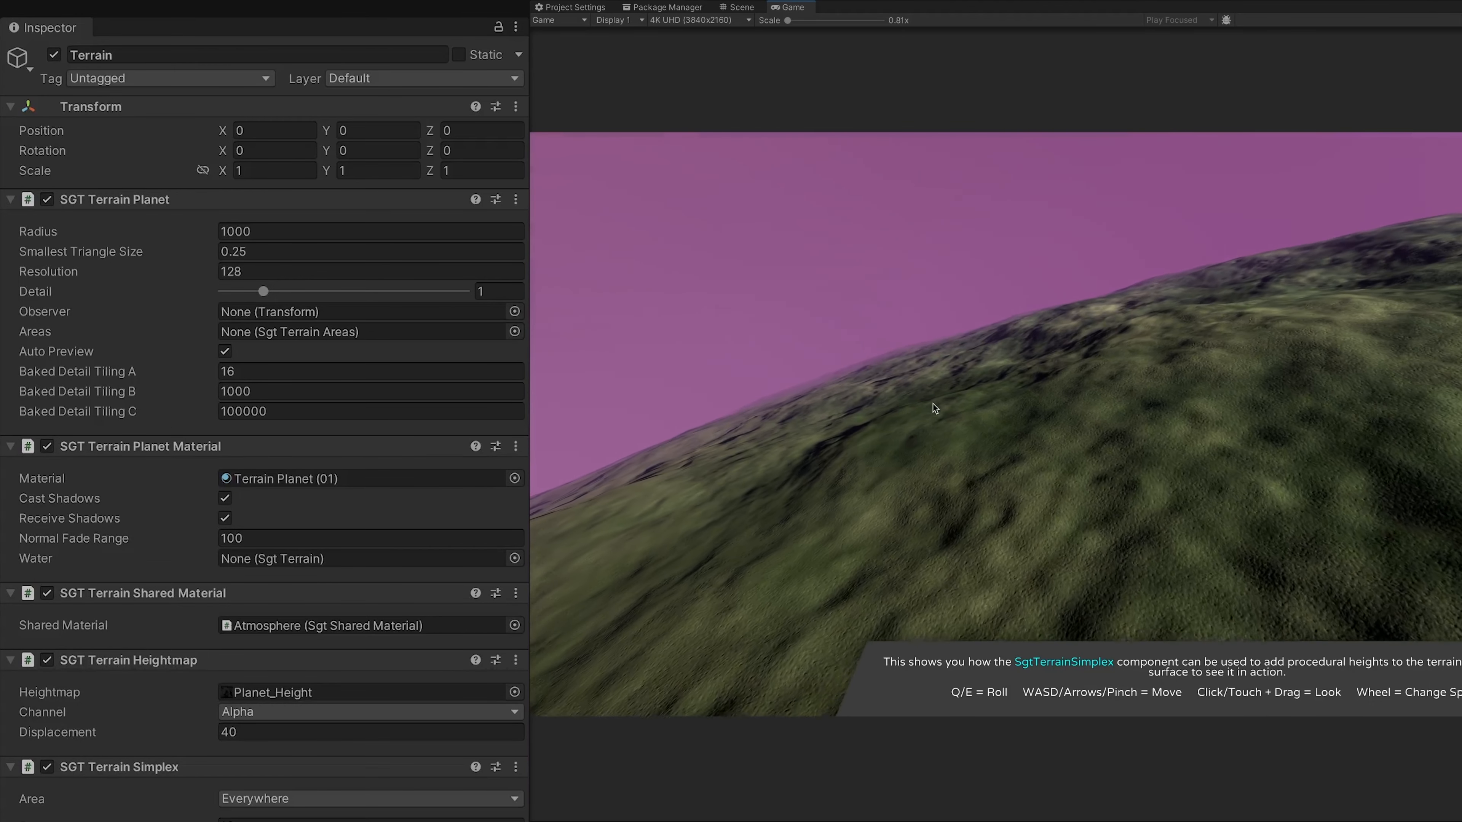
left_click_drag(265, 291, 299, 291)
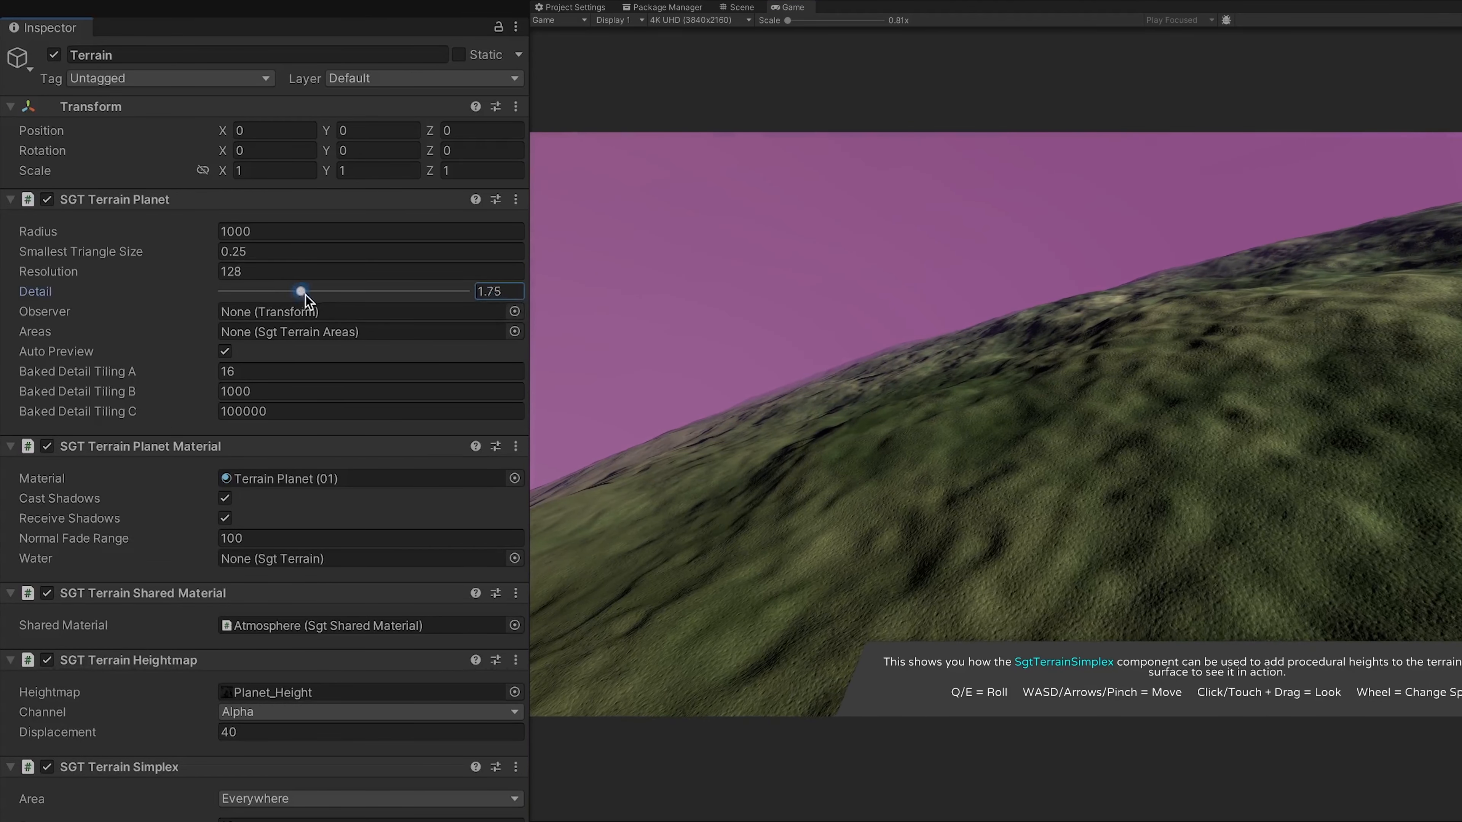
left_click_drag(300, 291, 448, 291)
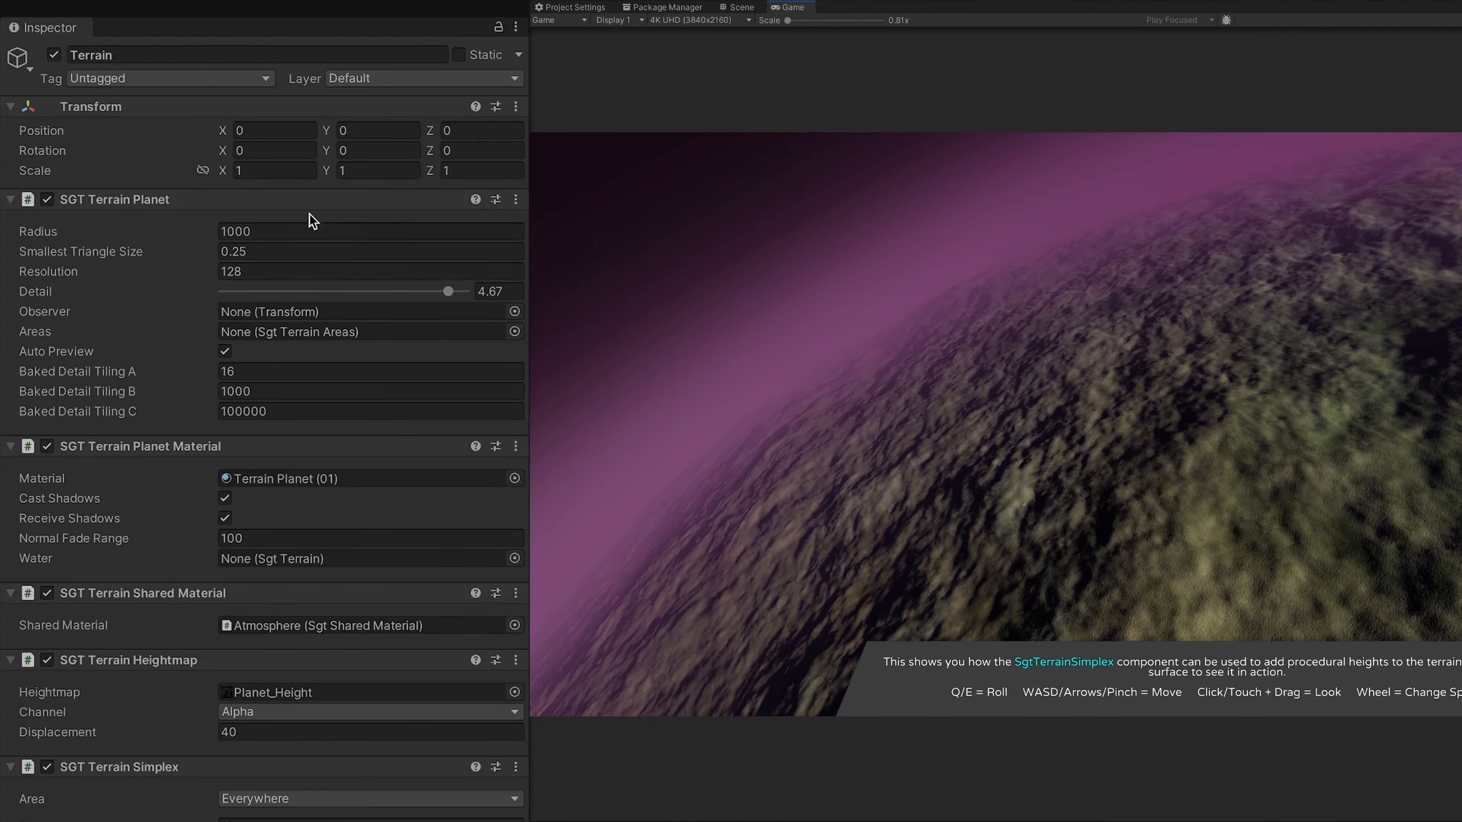
left_click_drag(447, 291, 337, 290)
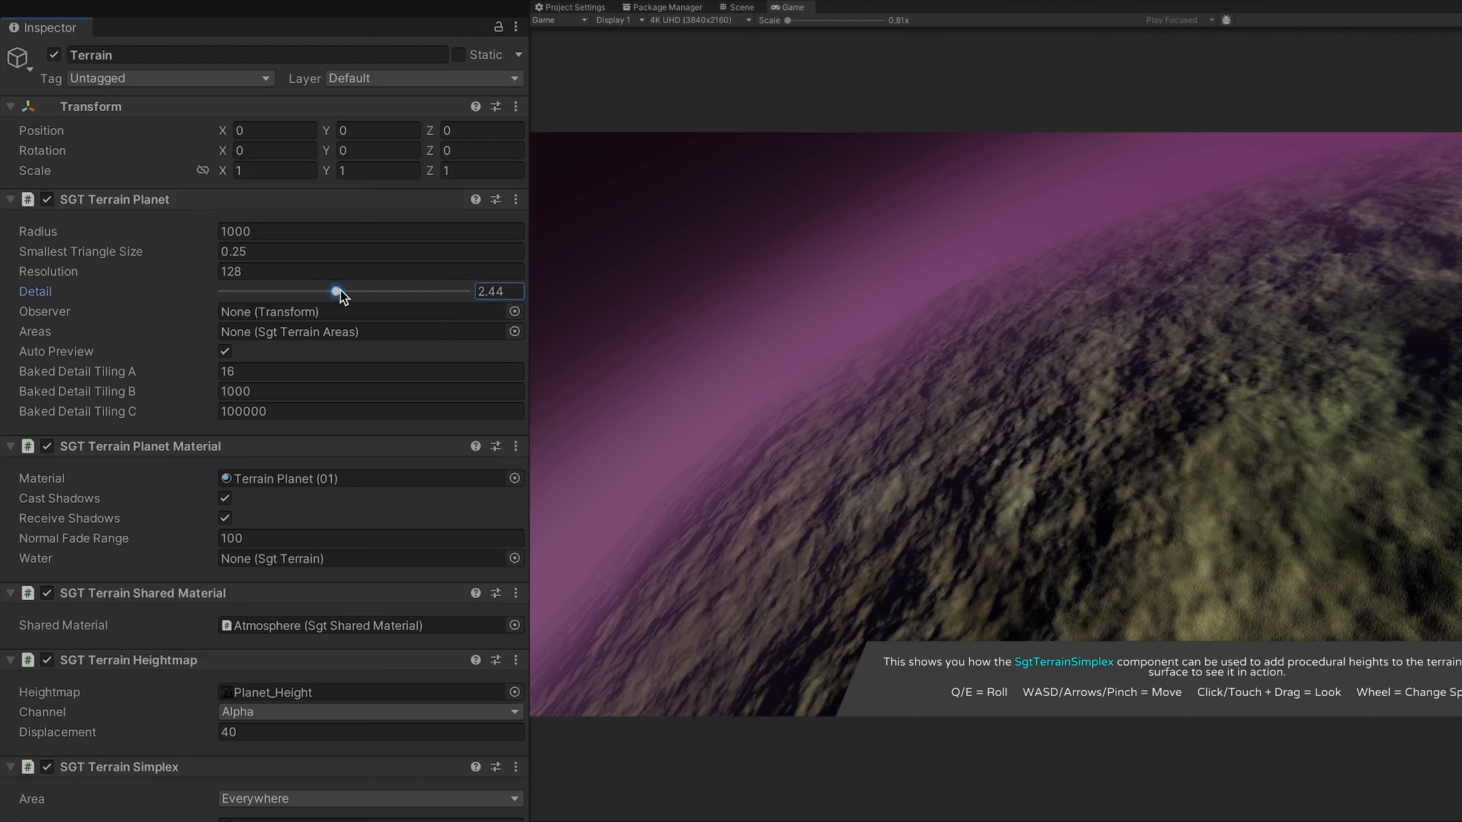
left_click_drag(338, 291, 307, 290)
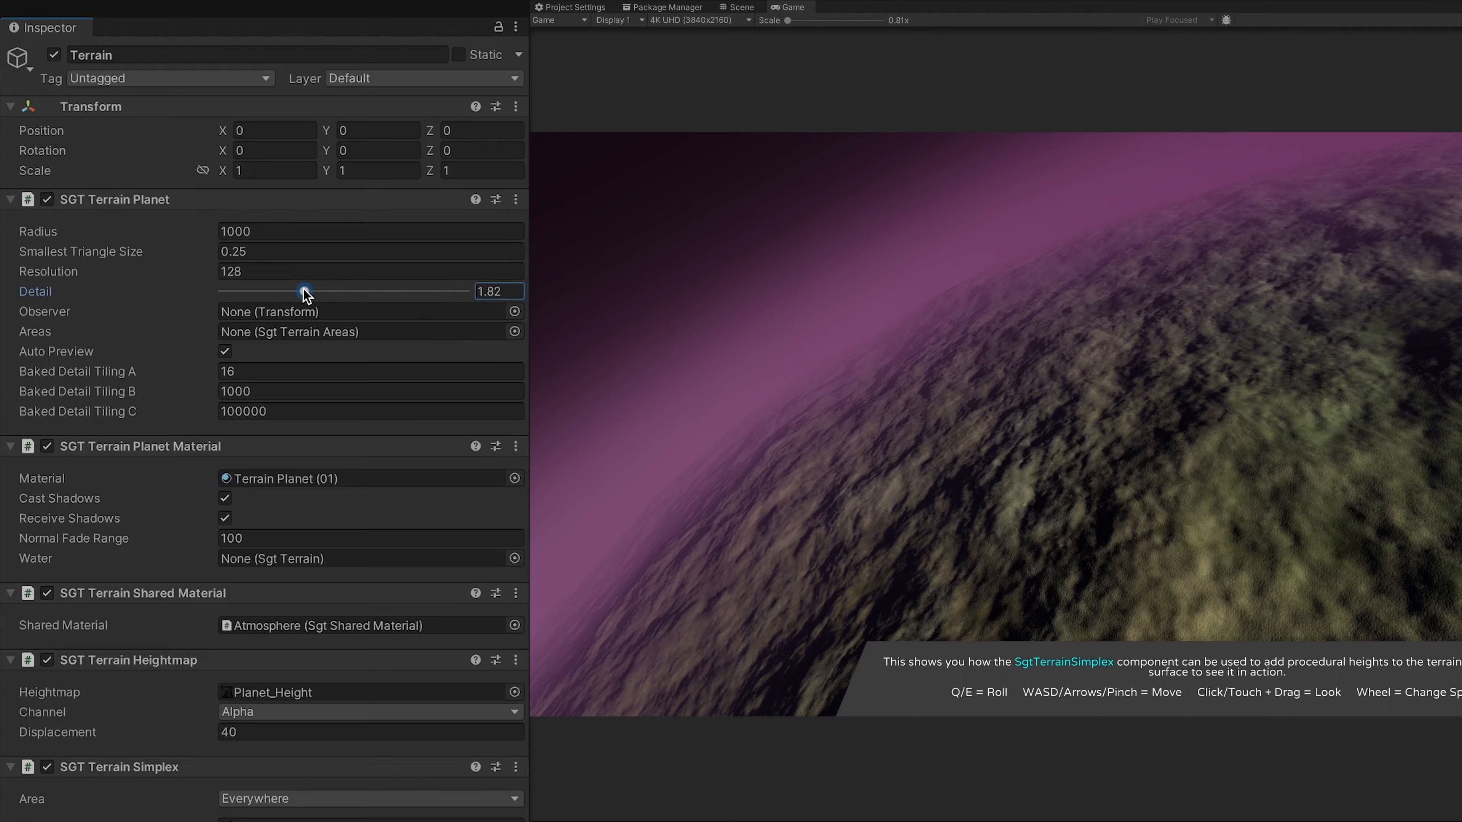
left_click_drag(308, 291, 278, 291)
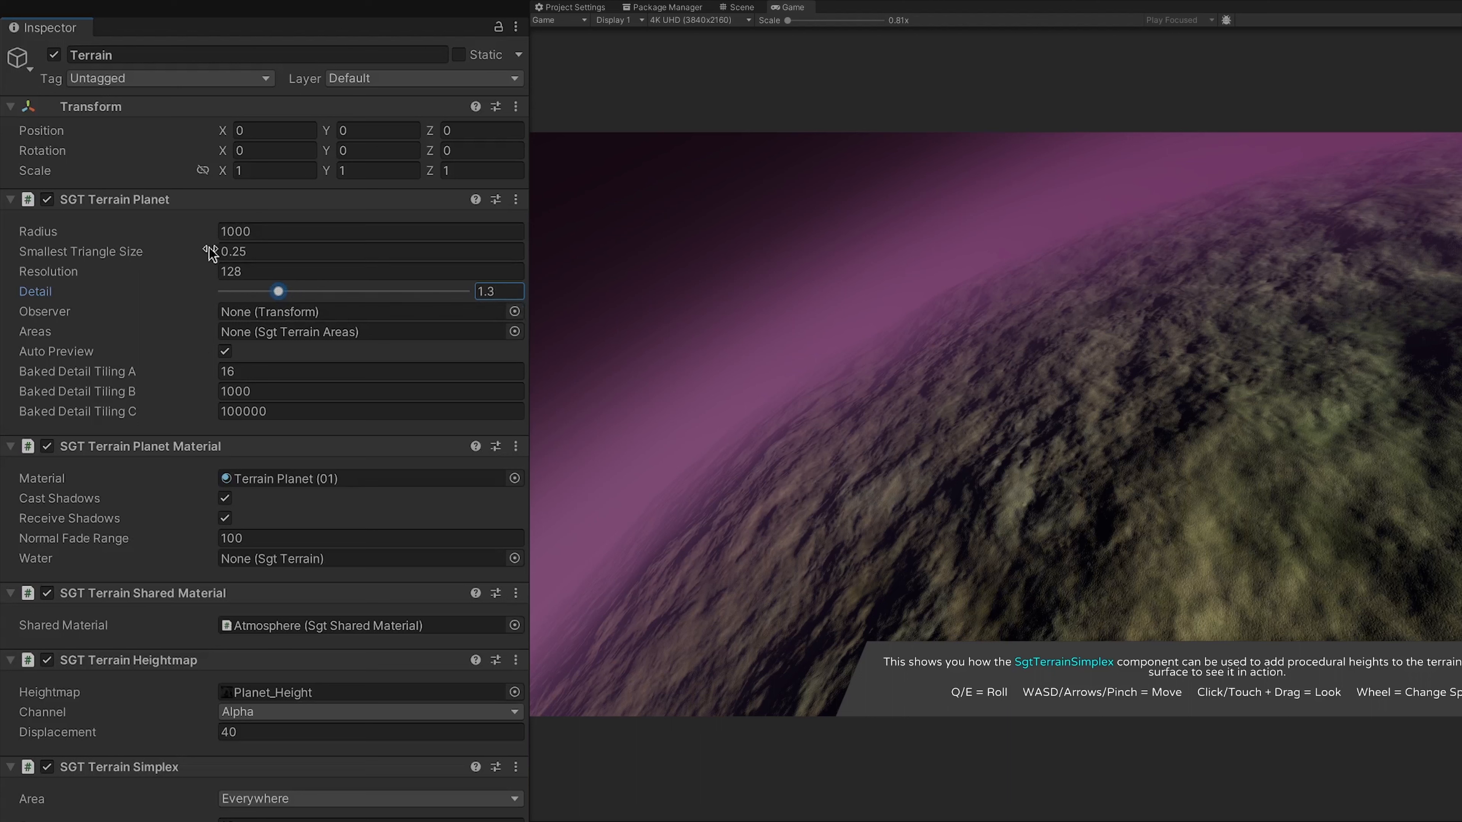
mouse_move(161, 269)
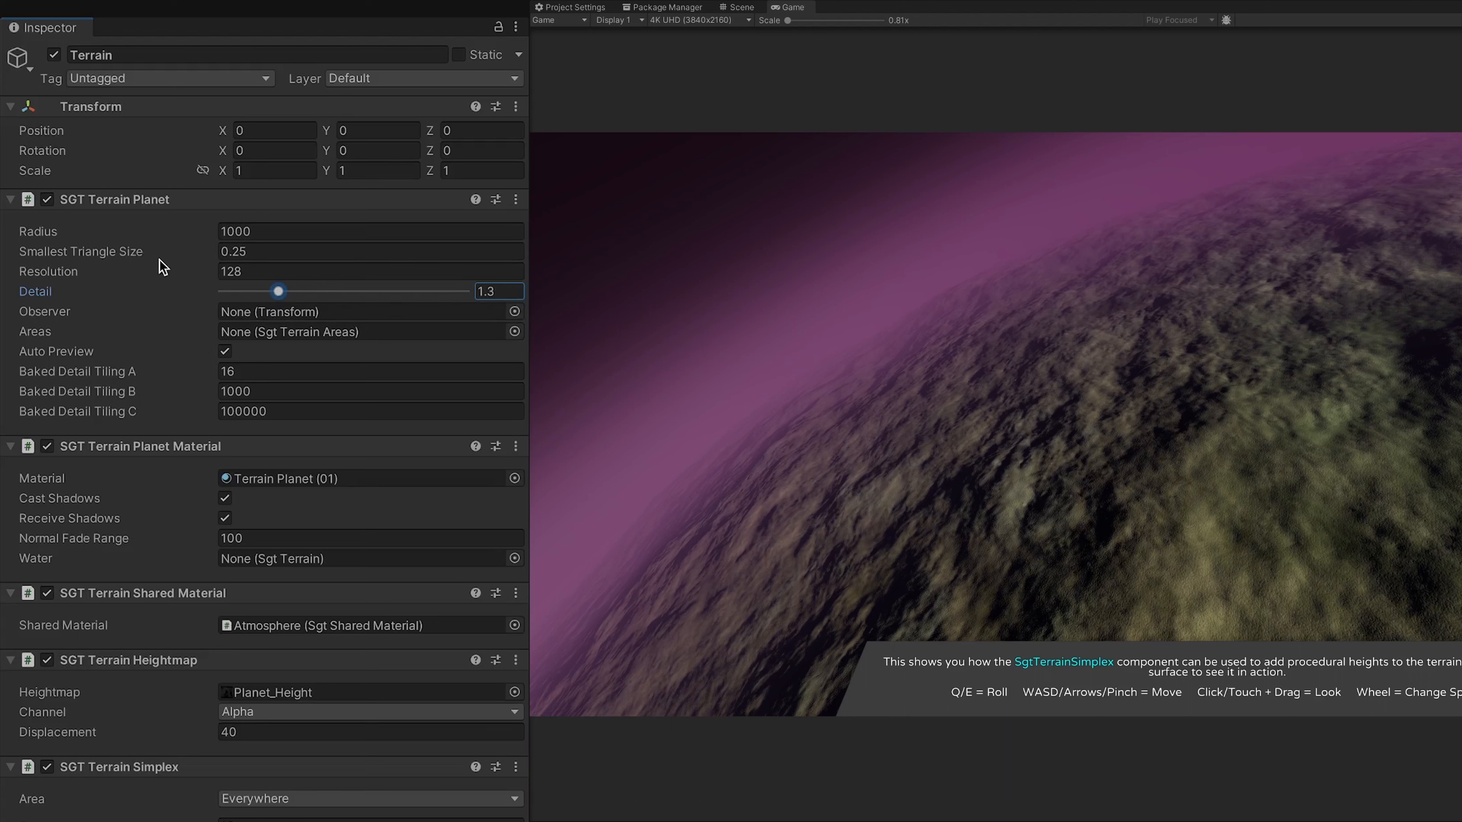
left_click(369, 250)
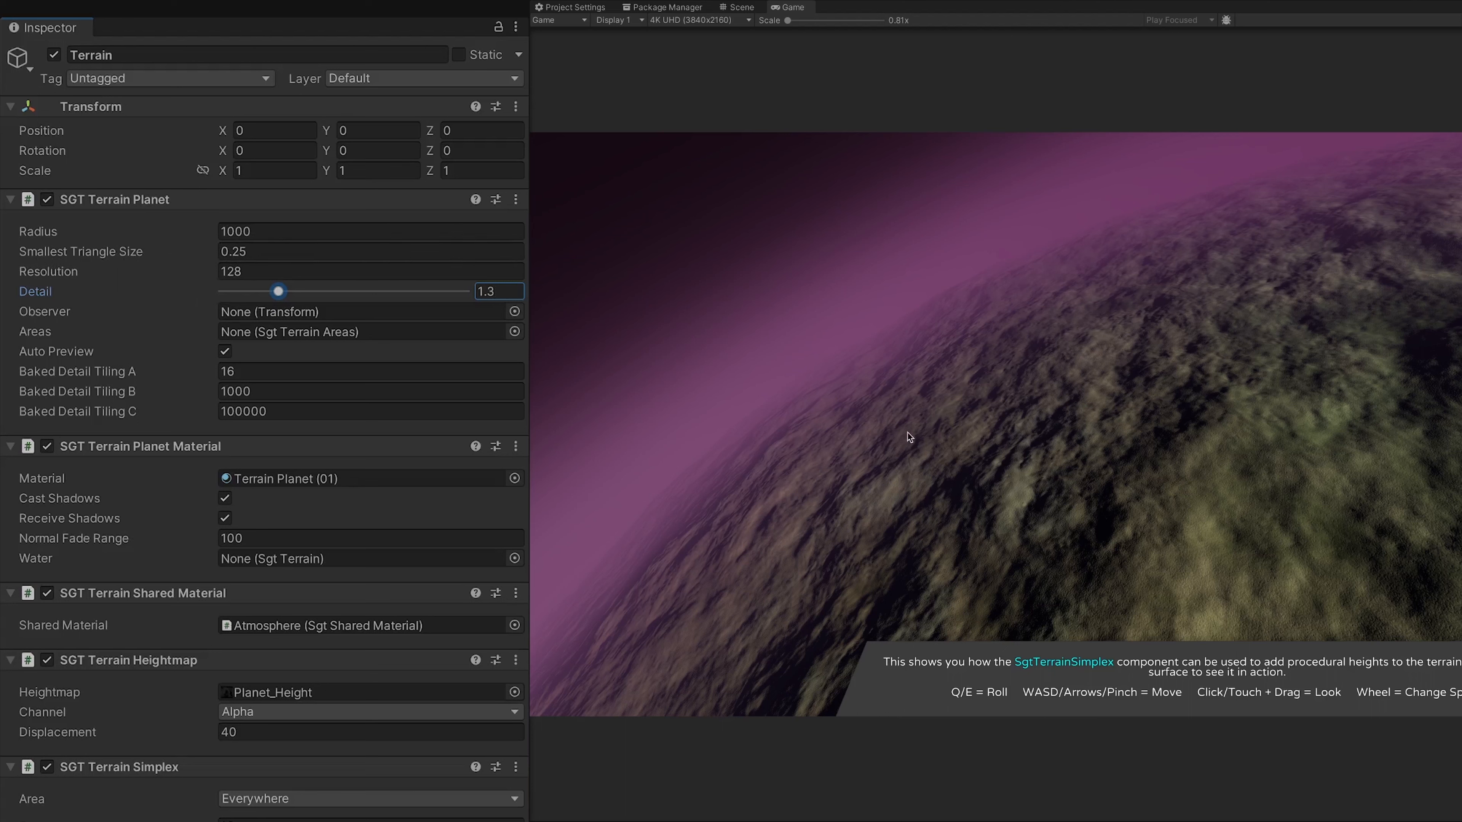
mouse_move(981, 450)
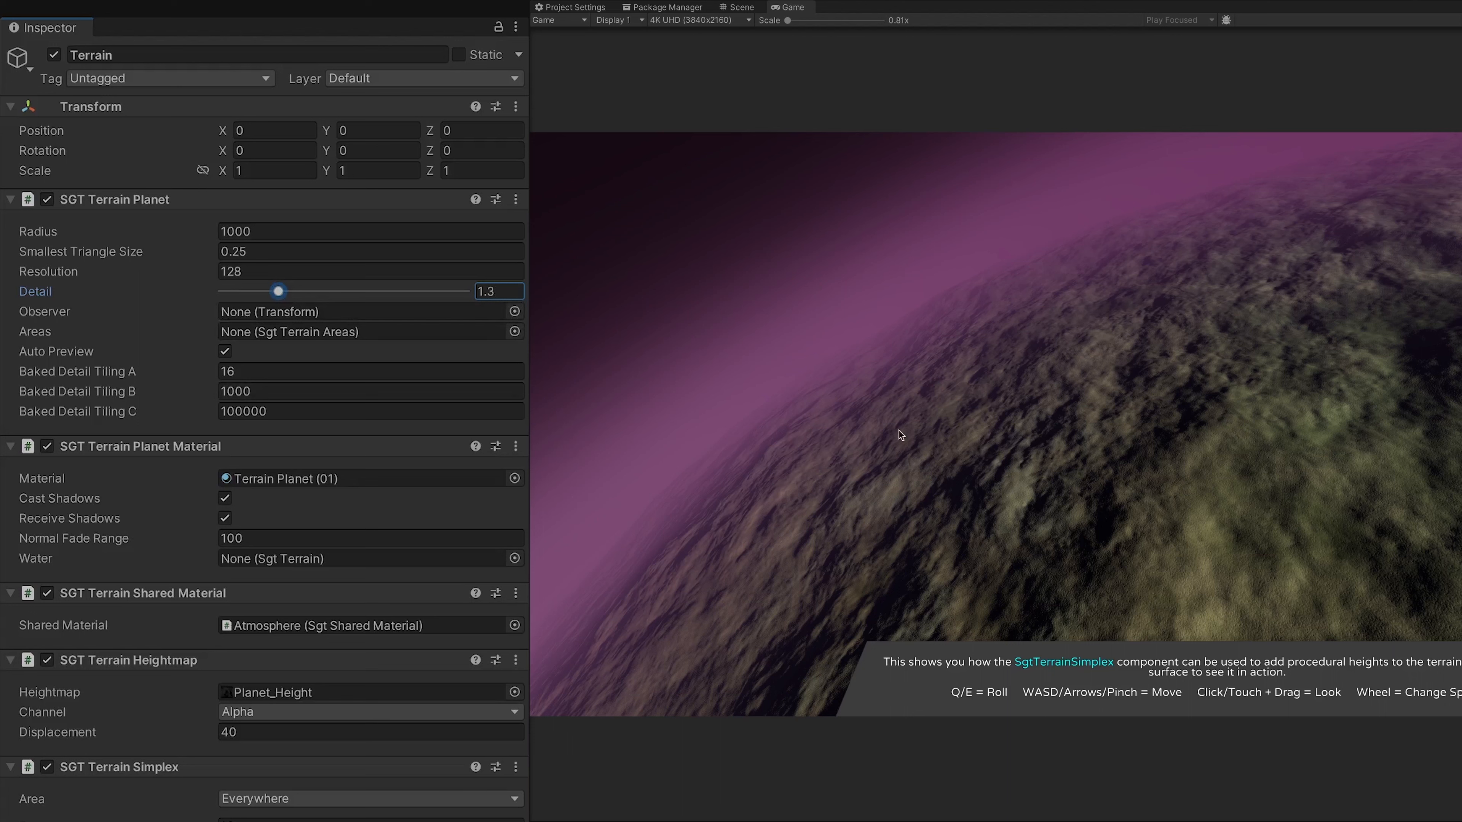
mouse_move(180, 558)
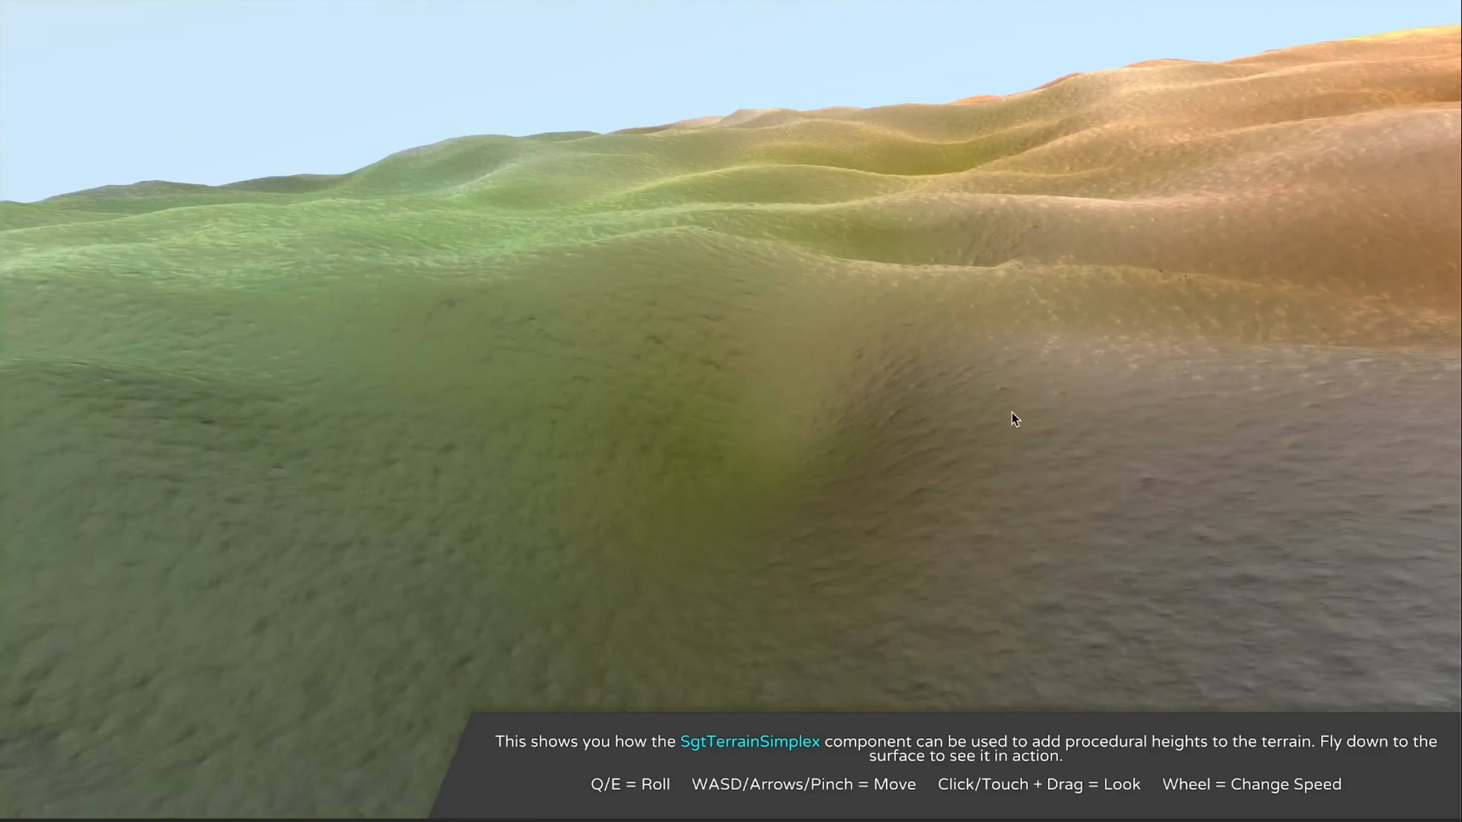
Look around across the Simplex planet's rolling hills from close to the surface.
left_click_drag(1014, 419, 1130, 440)
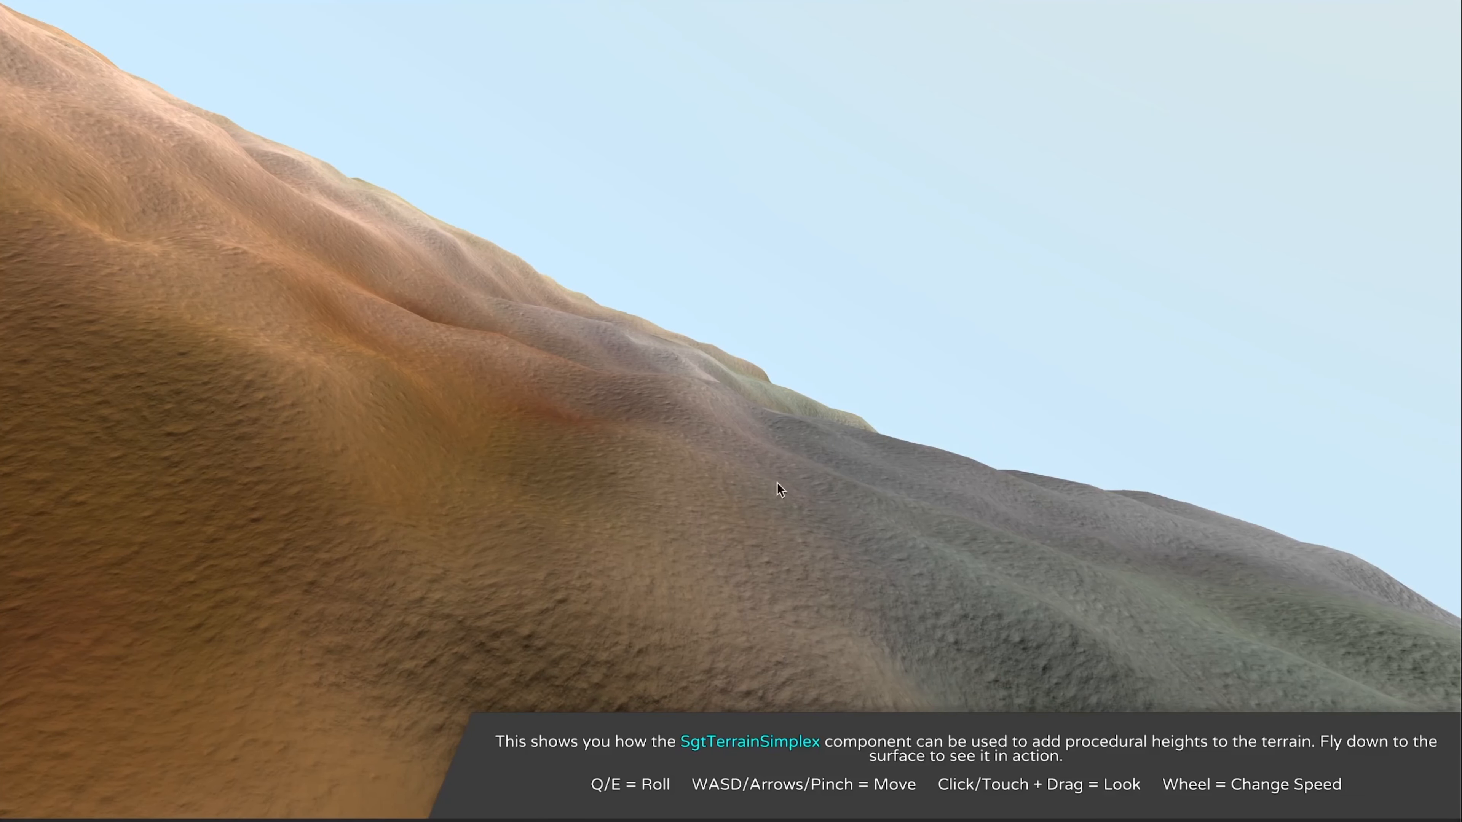
mouse_move(662, 453)
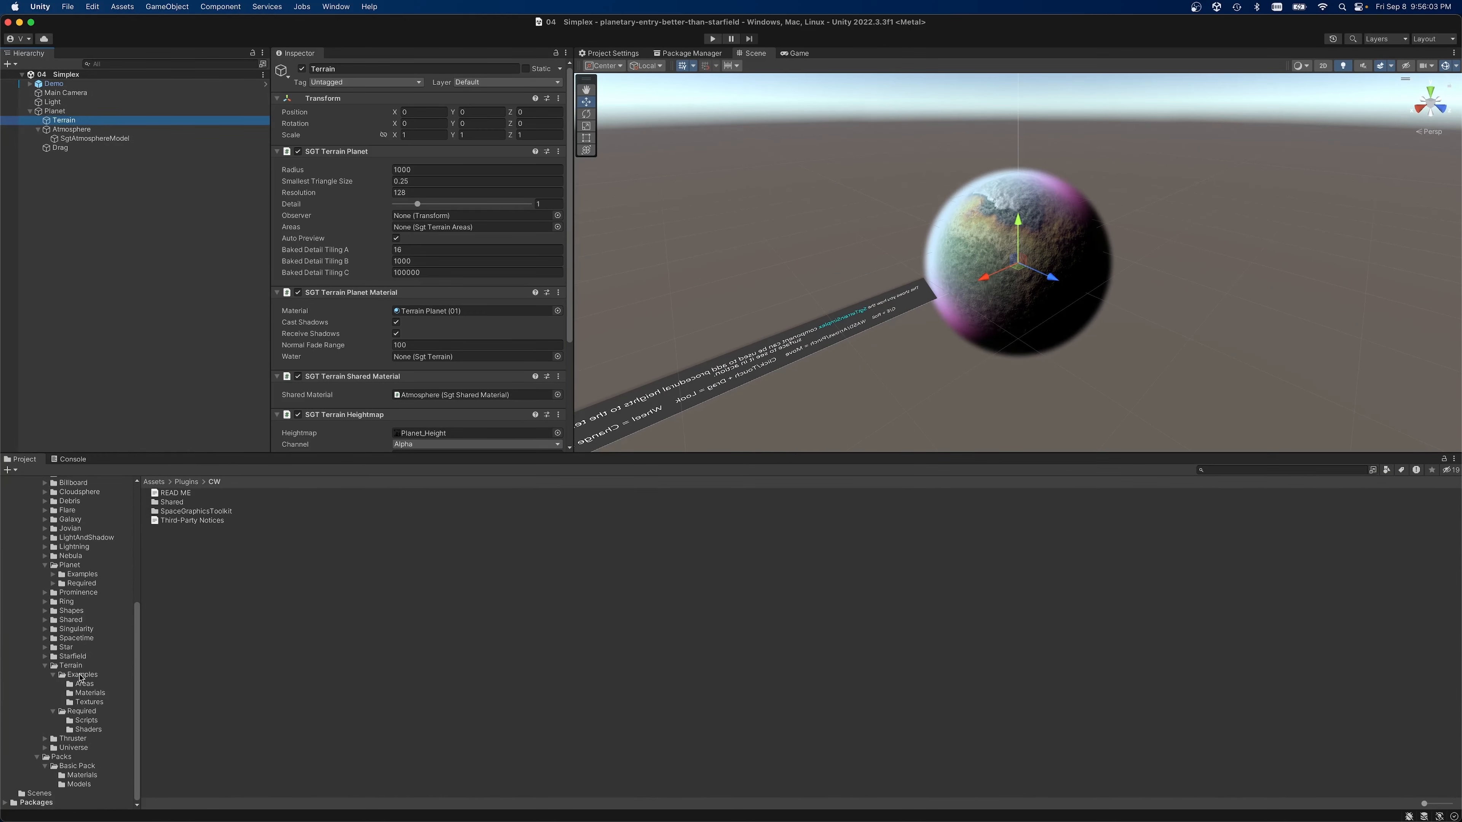
Open the 03 Heightmap scene from the Terrain examples and run it.
left_click(192, 529)
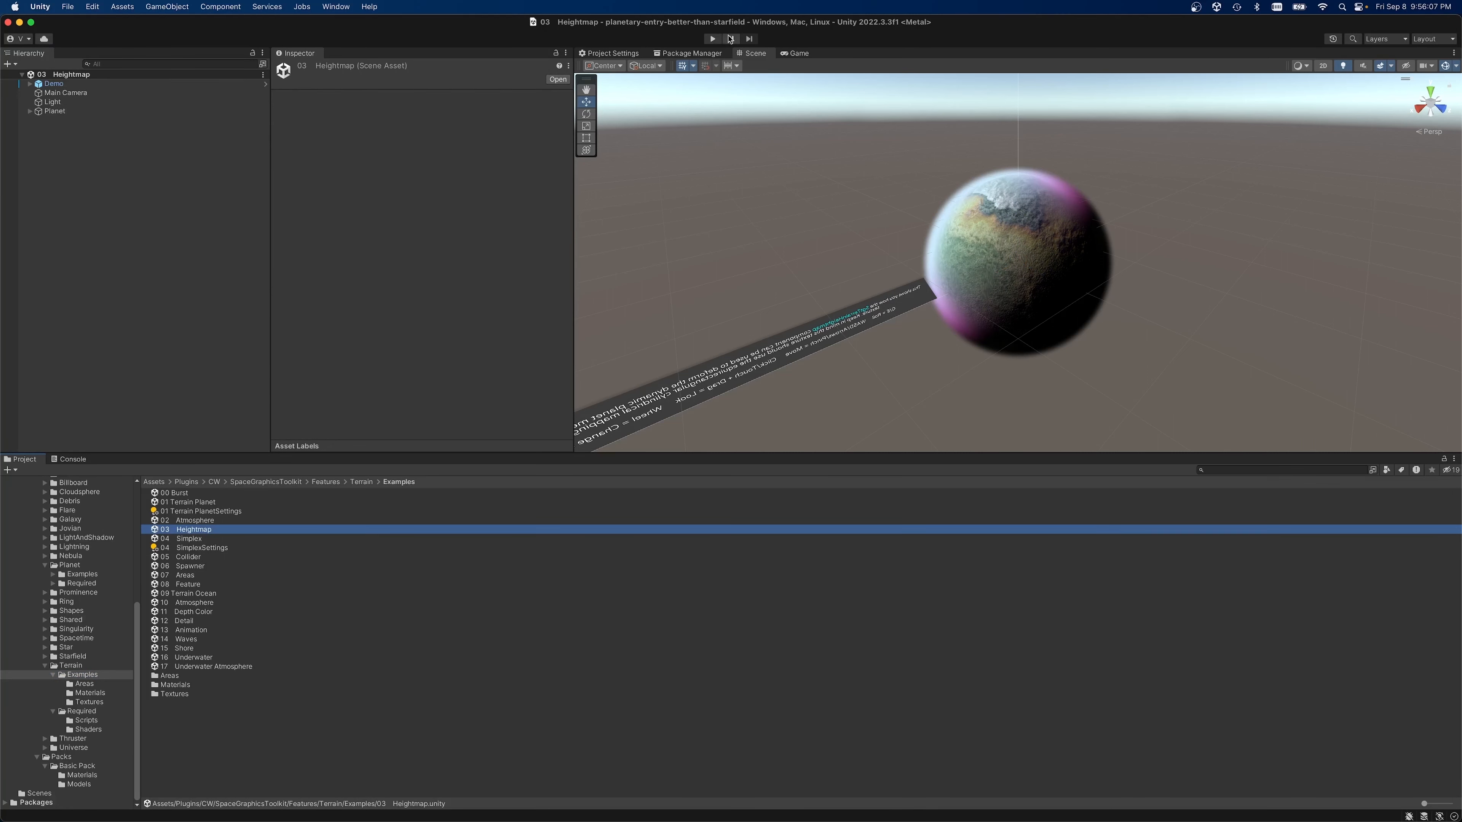
left_click(712, 38)
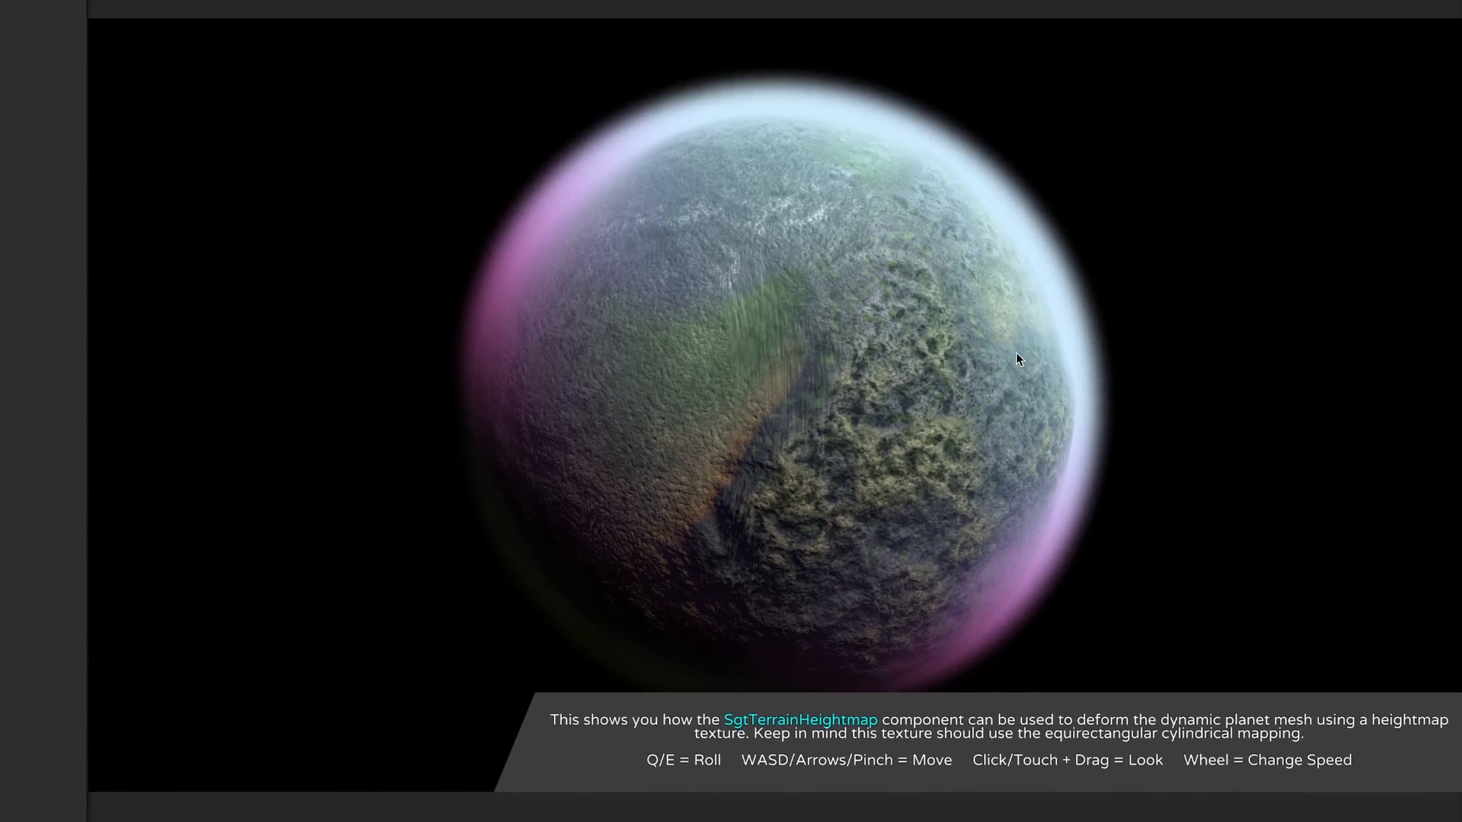
mouse_move(98, 320)
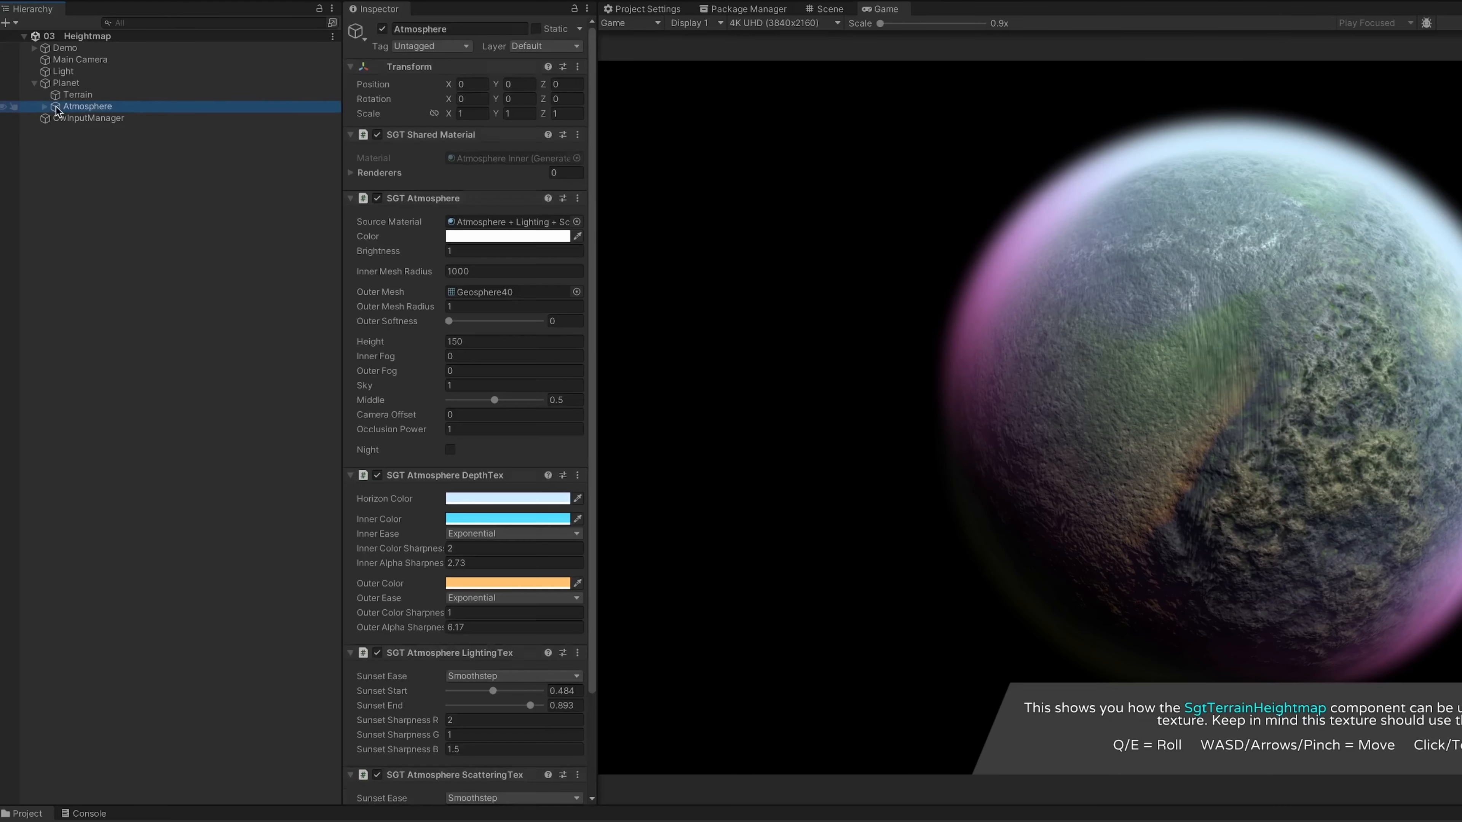
Inspect the Atmosphere object and its SgtAtmosphereModel child, then focus the Game view.
left_click(117, 117)
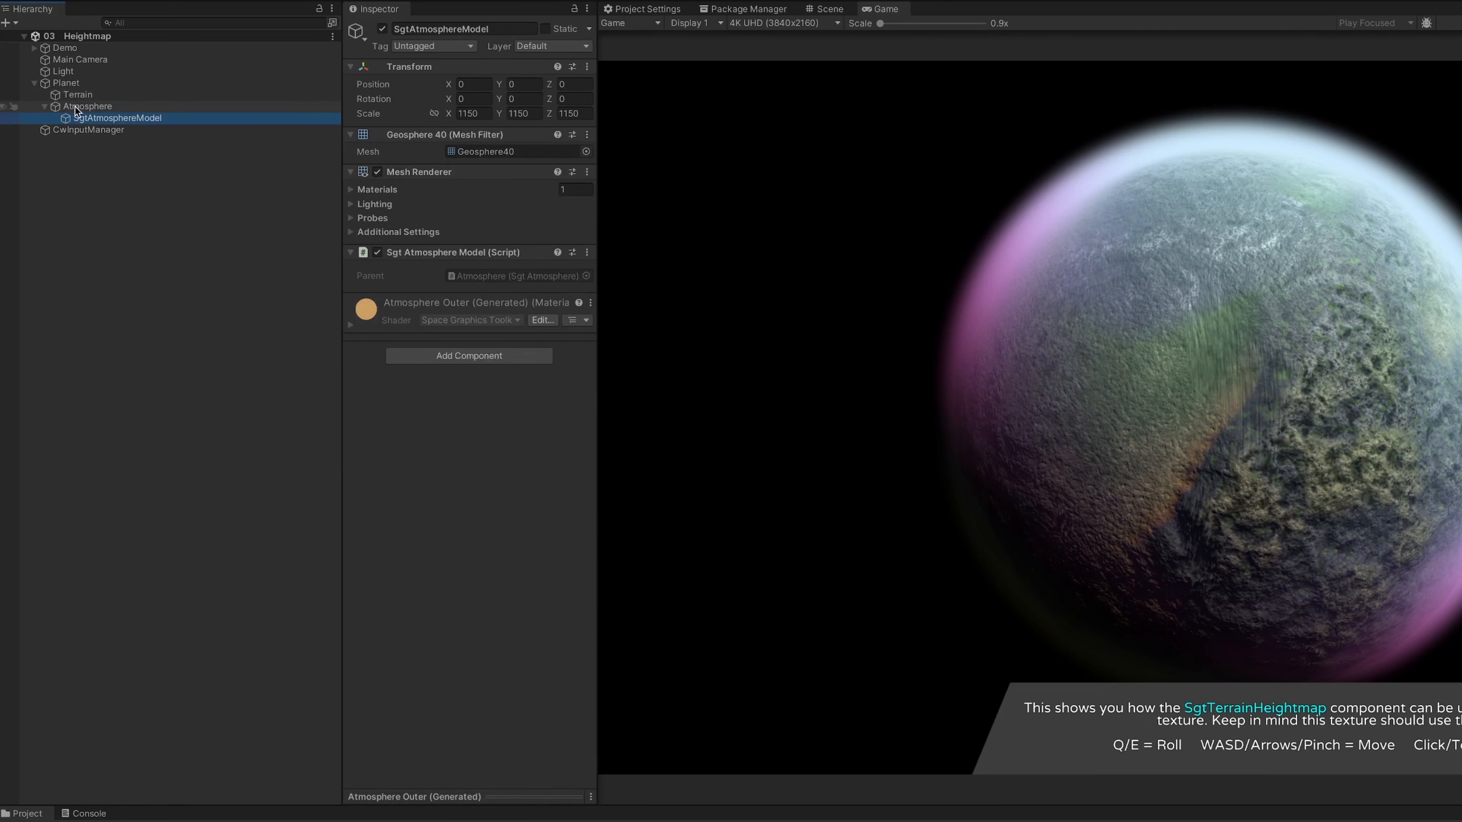
left_click(88, 106)
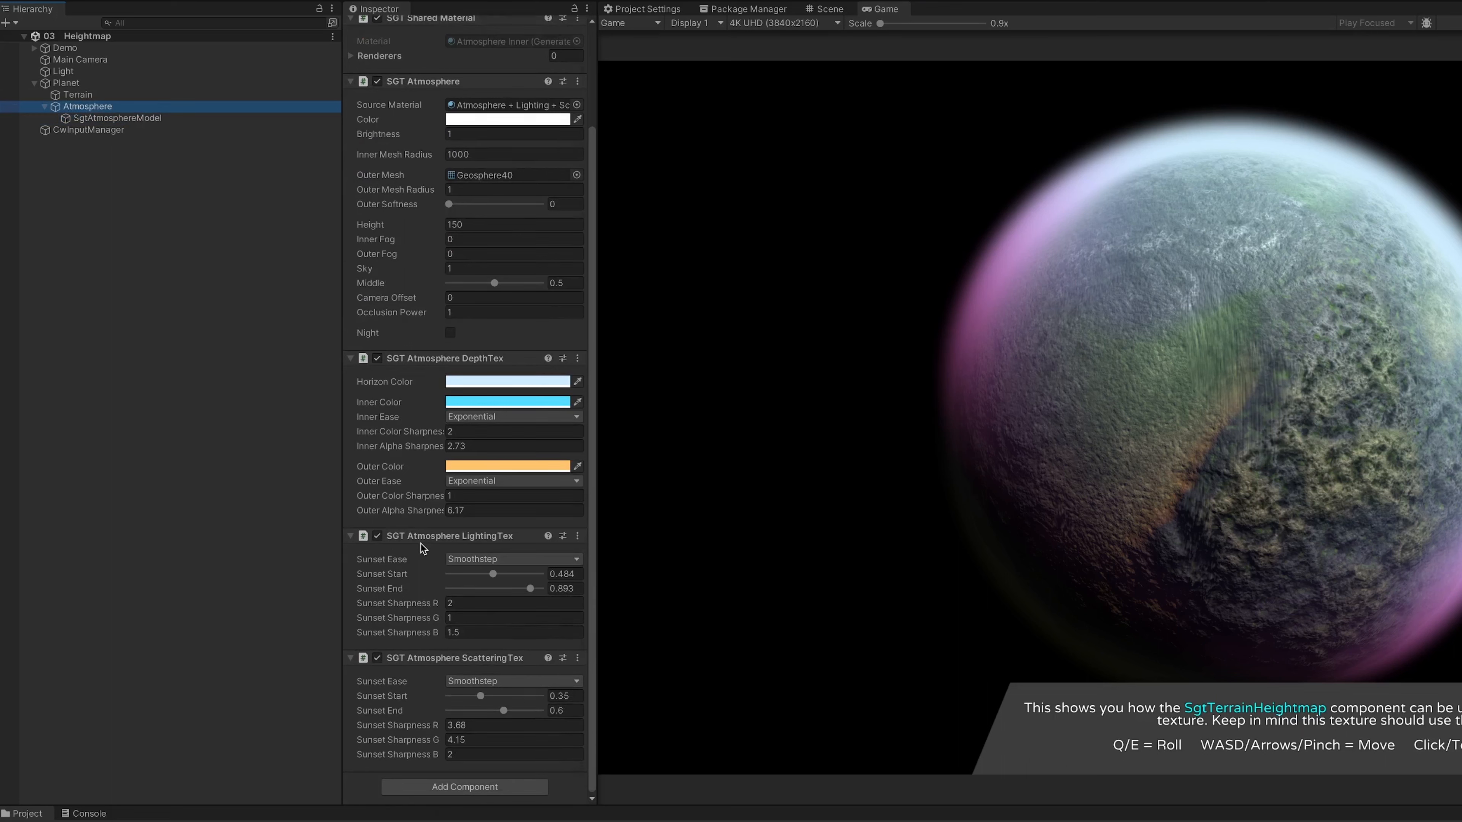
left_click(507, 401)
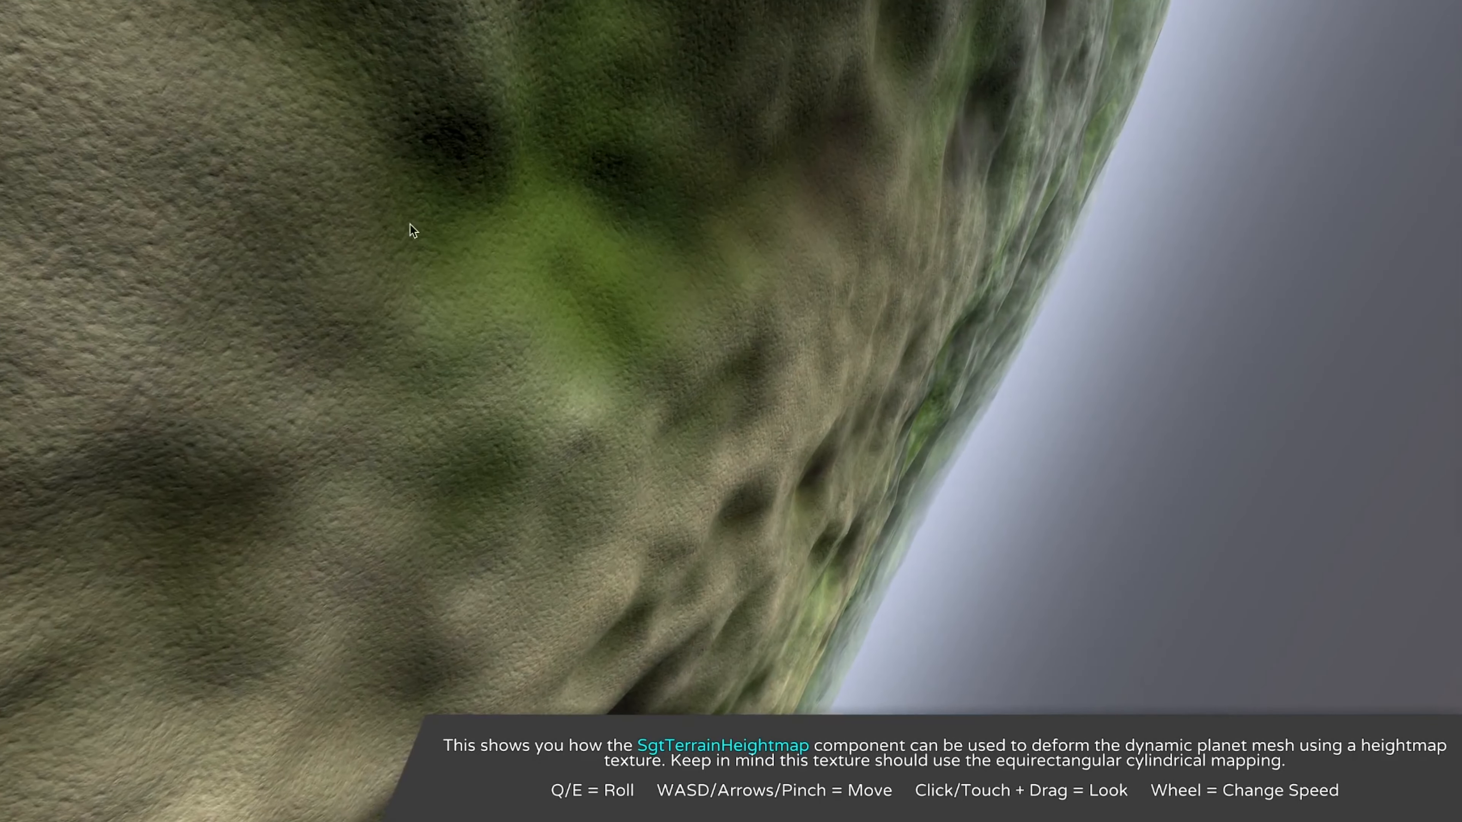
Descend toward the planet surface and look across the dark hillsides and ridges.
left_click_drag(413, 230, 697, 435)
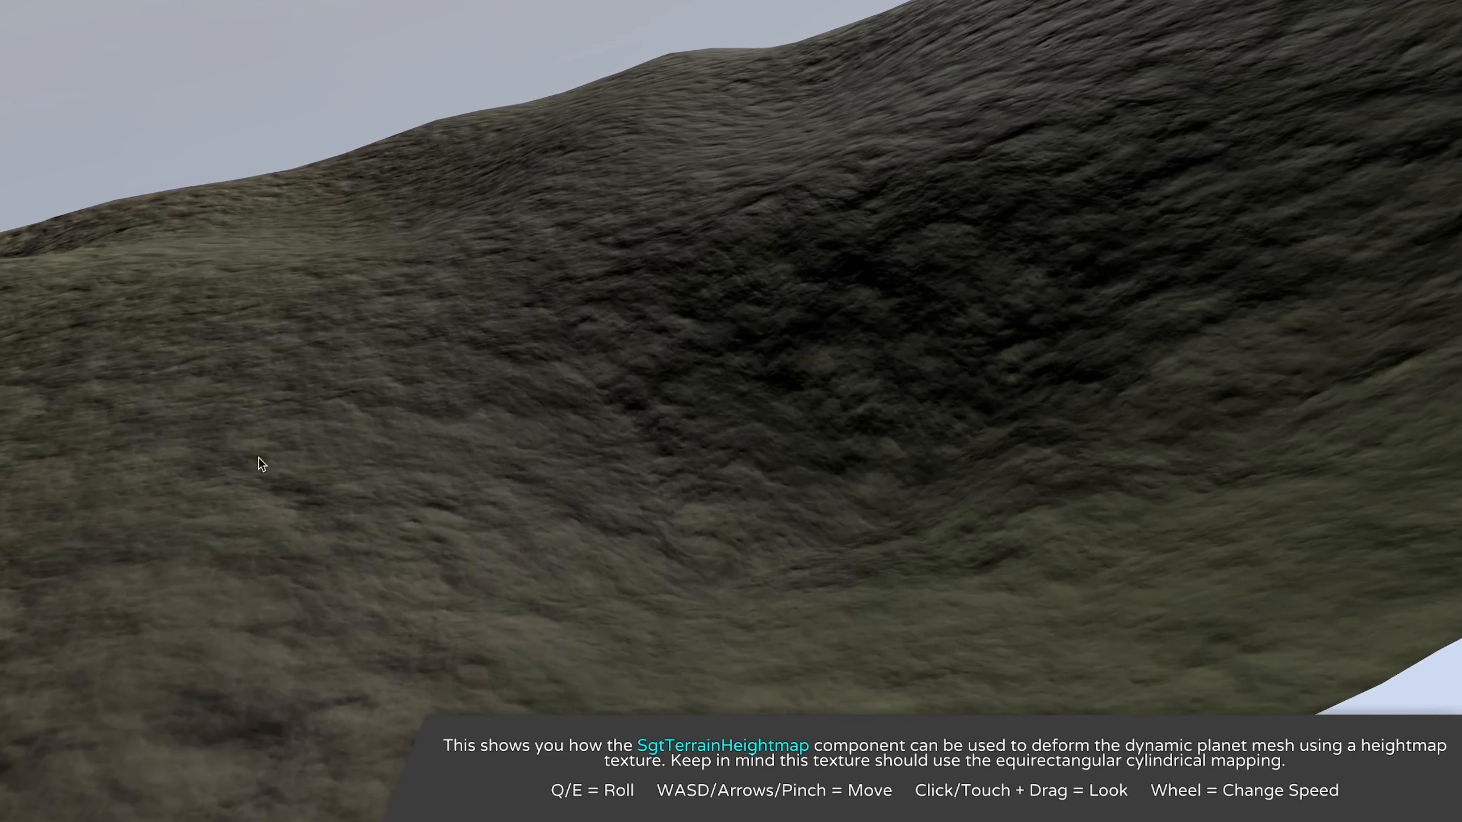
mouse_move(703, 407)
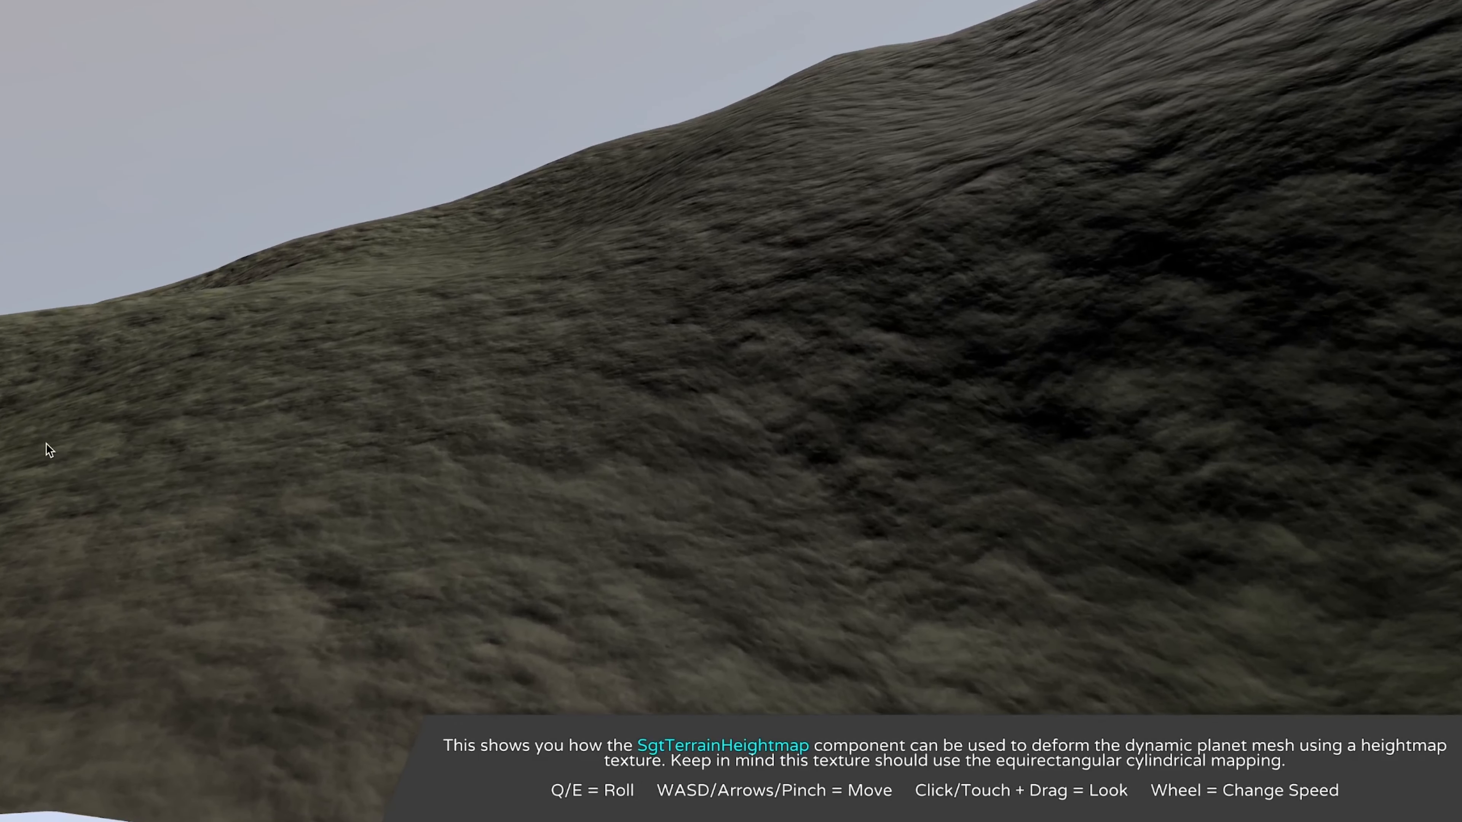
mouse_move(390, 450)
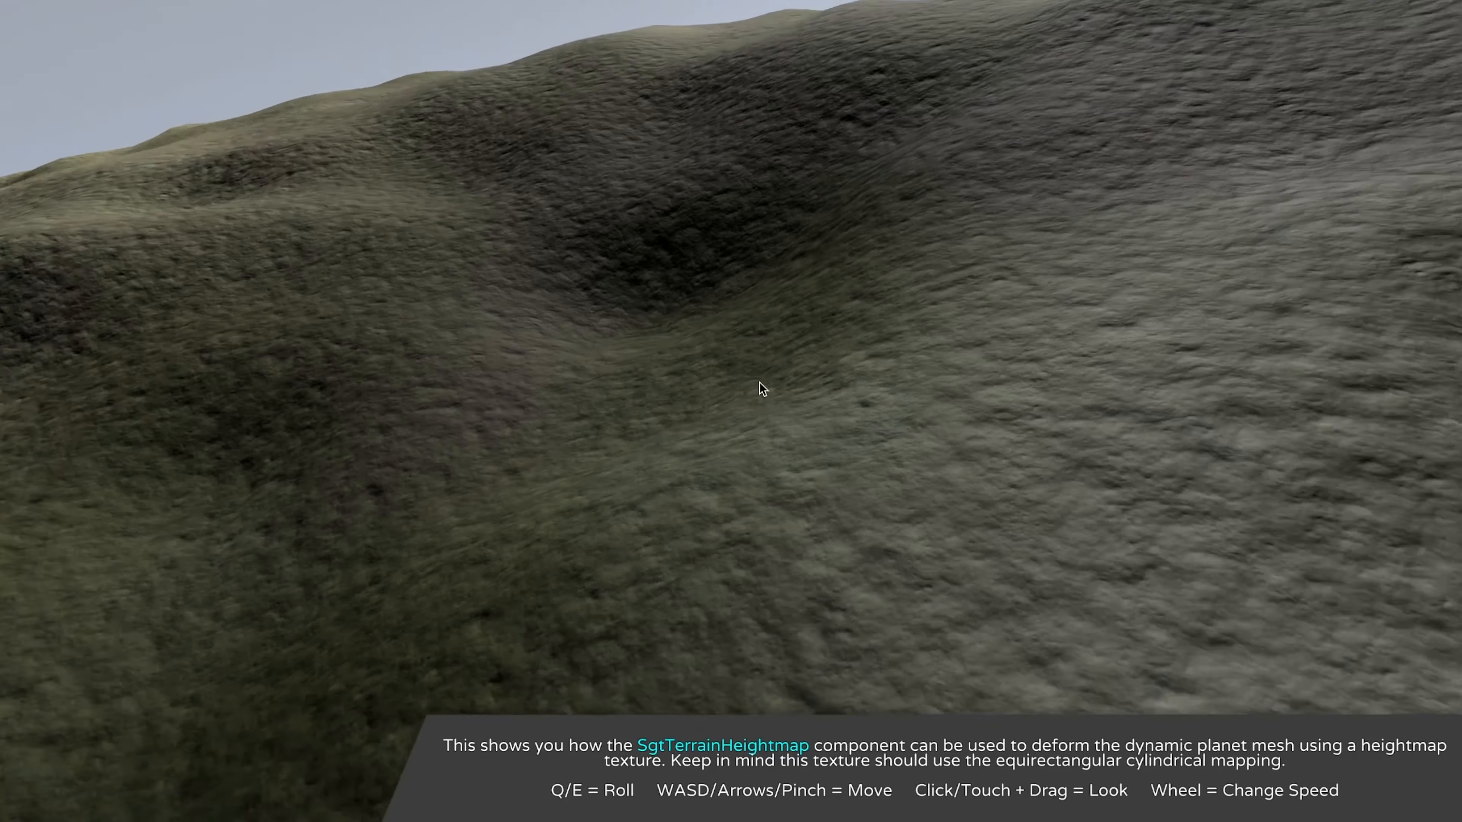
left_click_drag(759, 389, 651, 374)
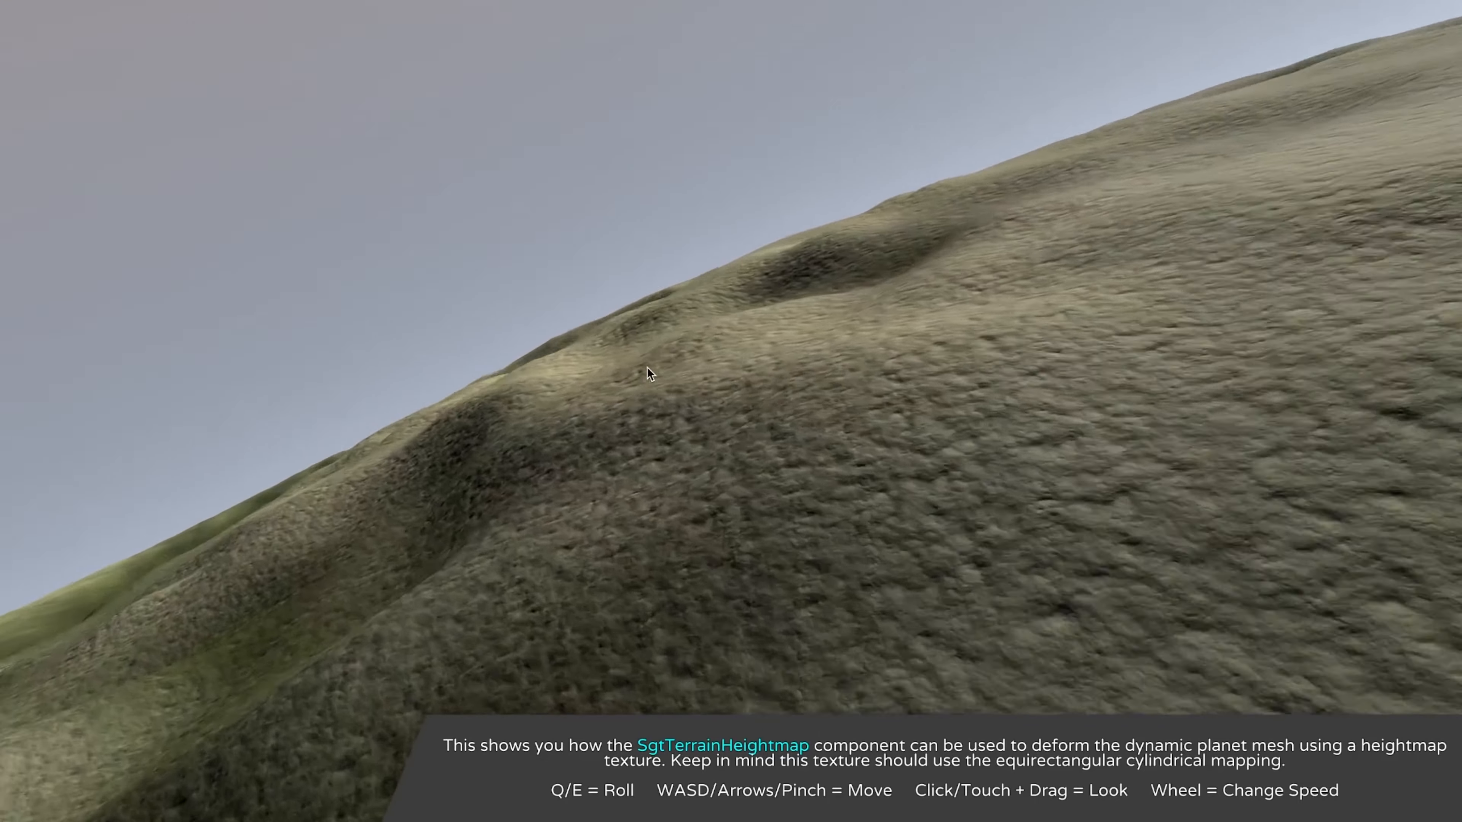
left_click_drag(649, 373, 687, 430)
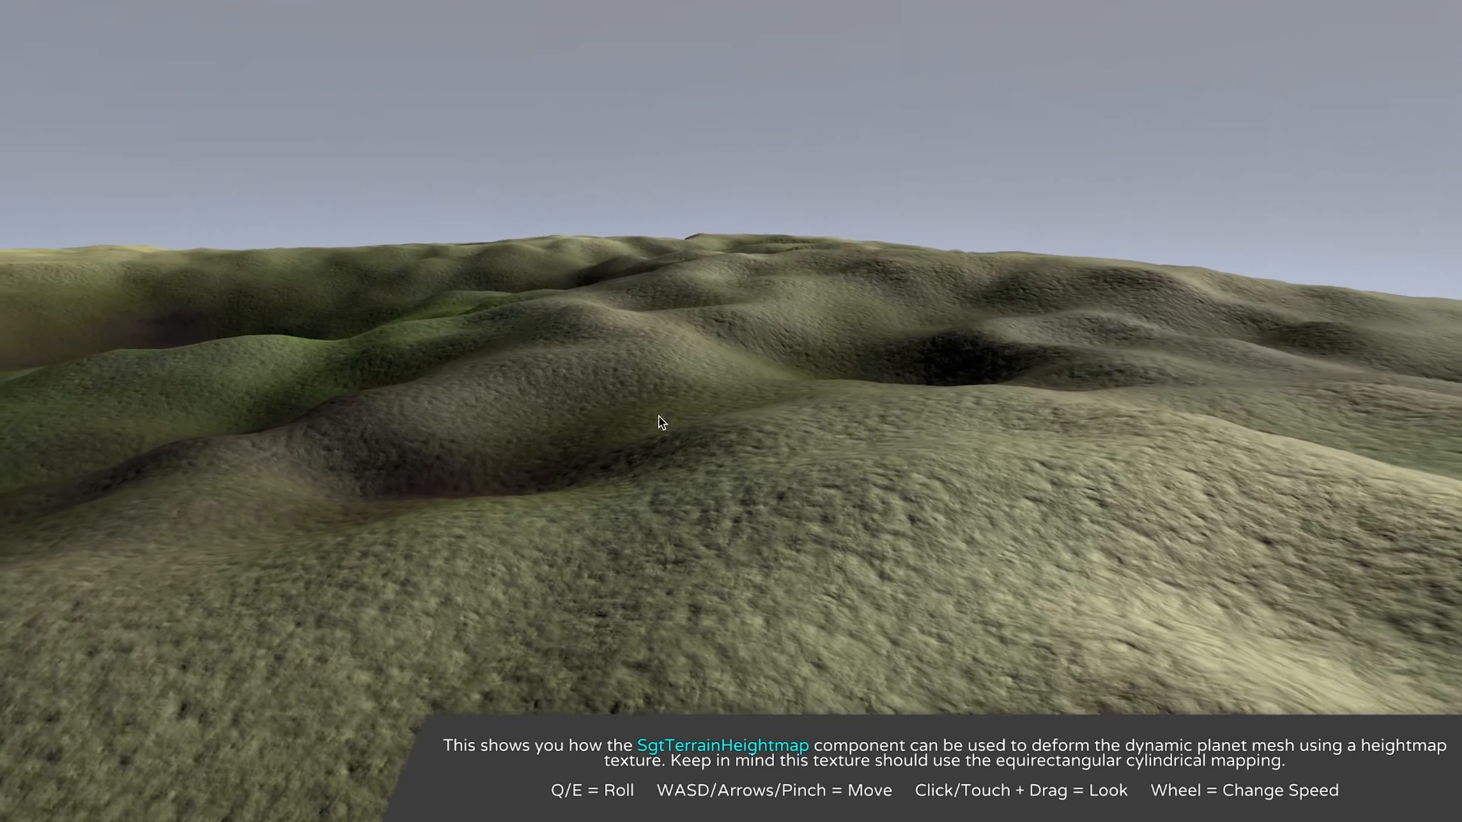
left_click_drag(660, 423, 624, 348)
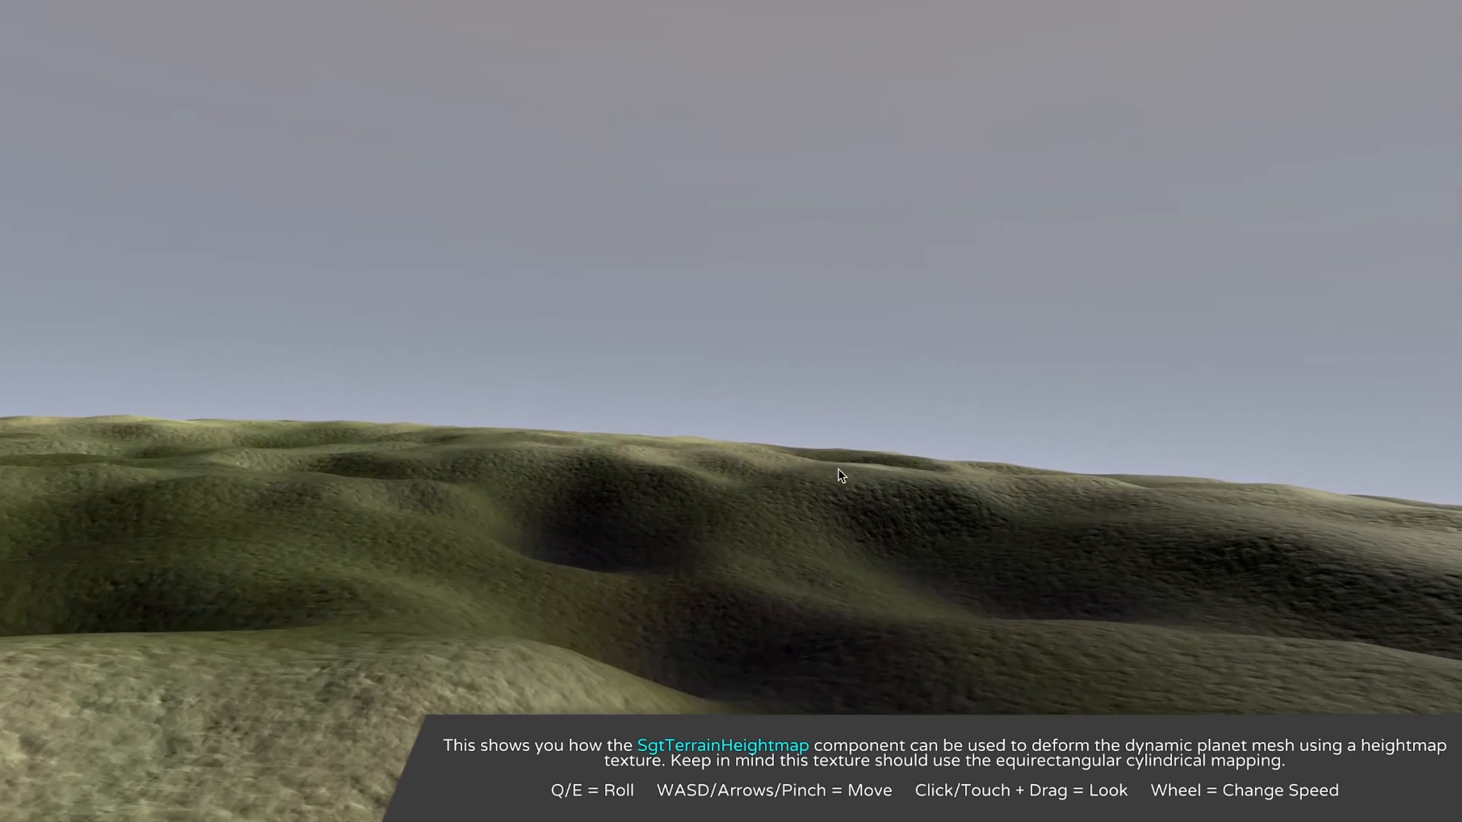
left_click_drag(839, 475, 741, 483)
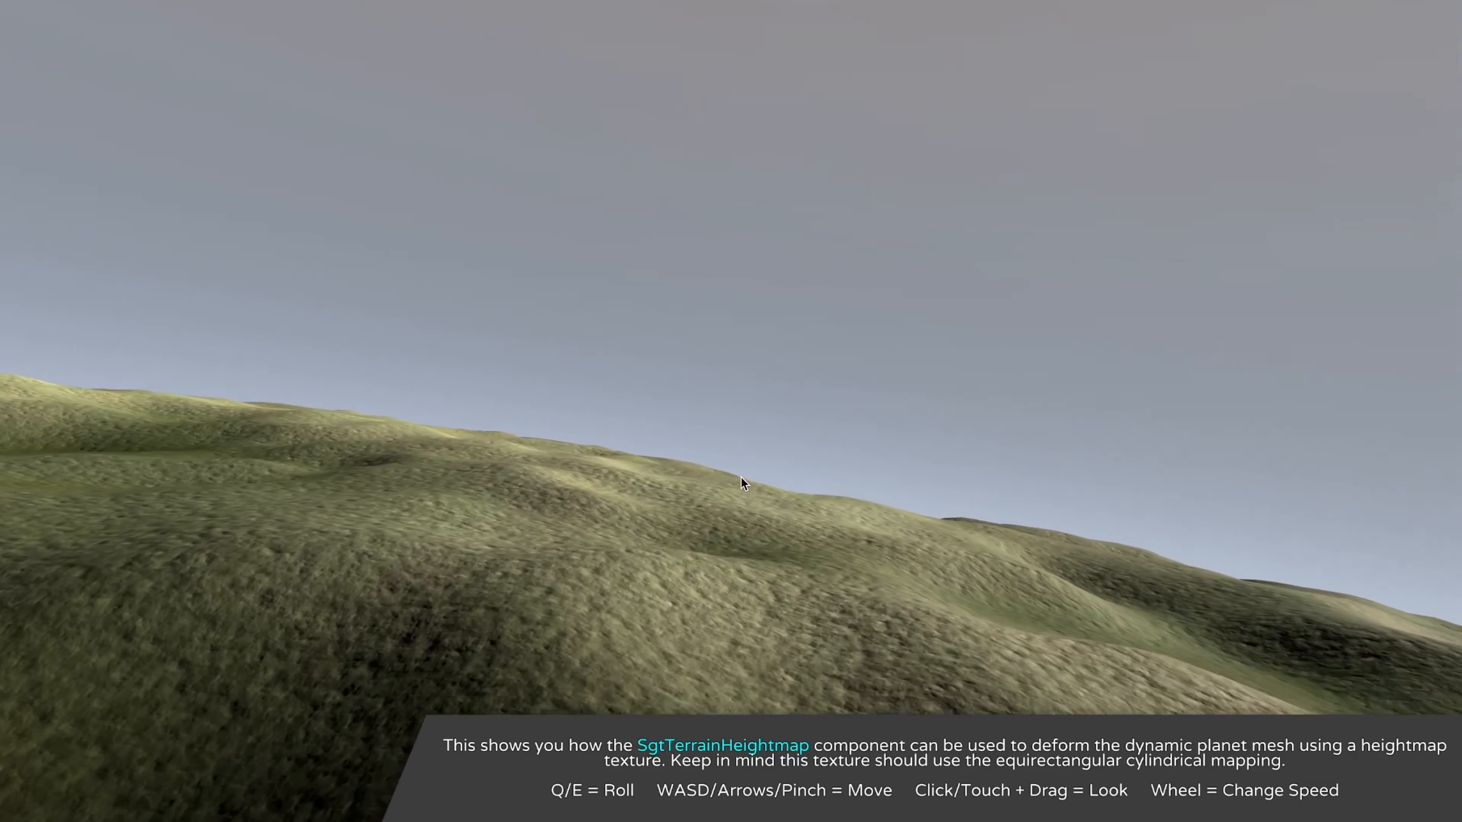
Cruise low over the rolling hills, glancing up at the purple sky and back to the horizon.
left_click_drag(743, 482, 597, 415)
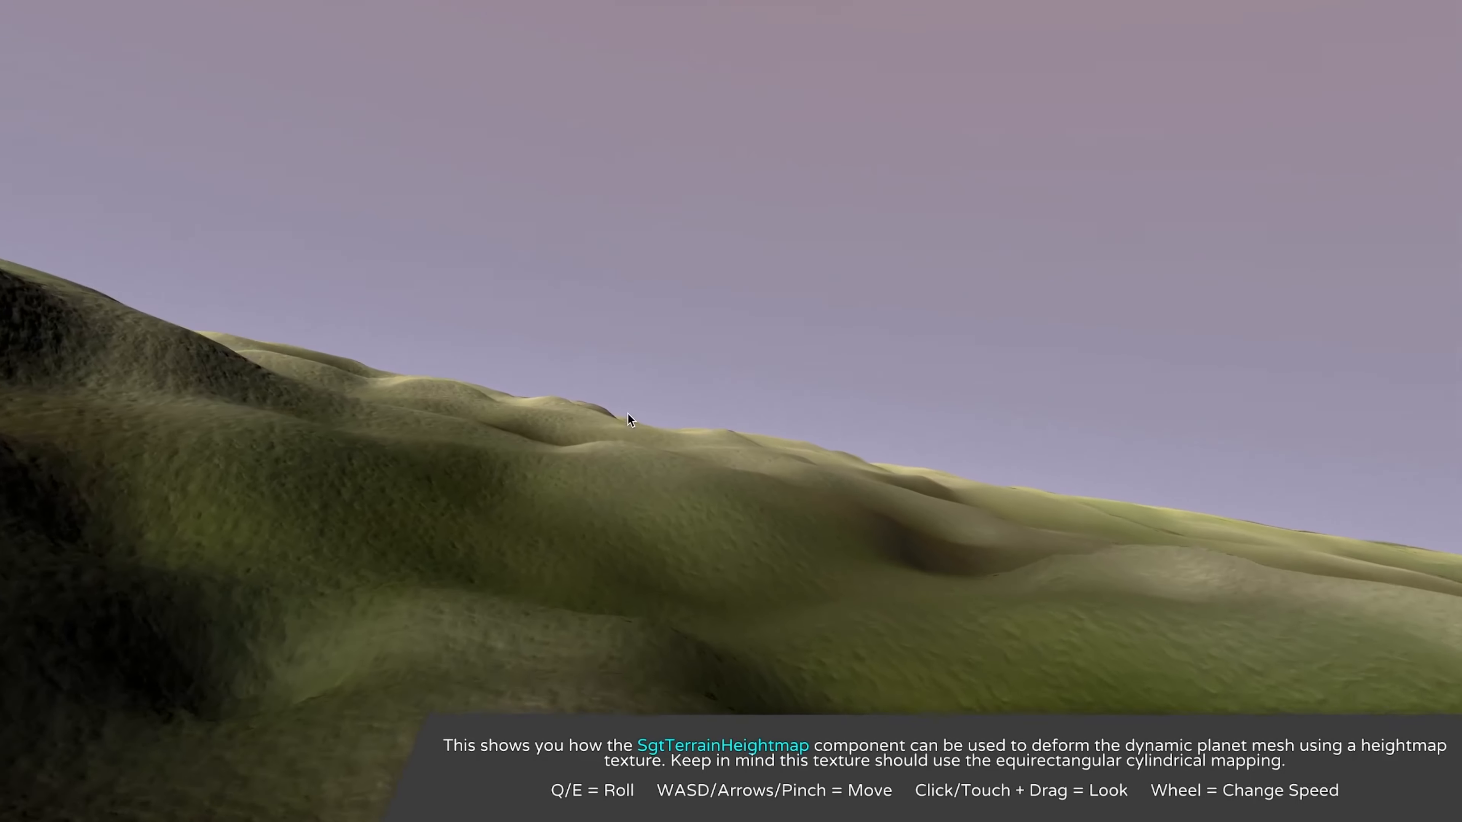
left_click_drag(630, 420, 746, 466)
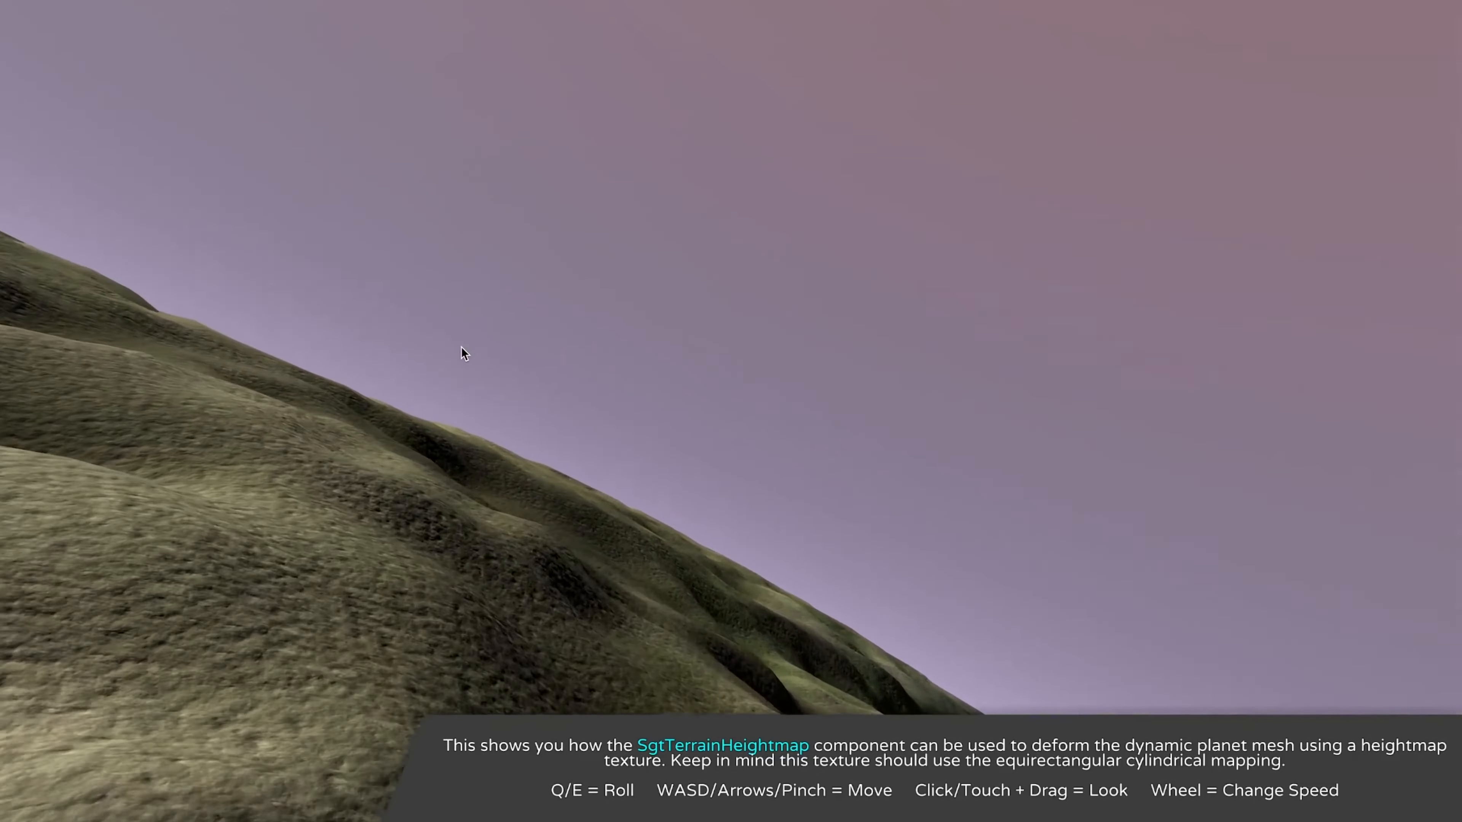
left_click_drag(462, 353, 553, 426)
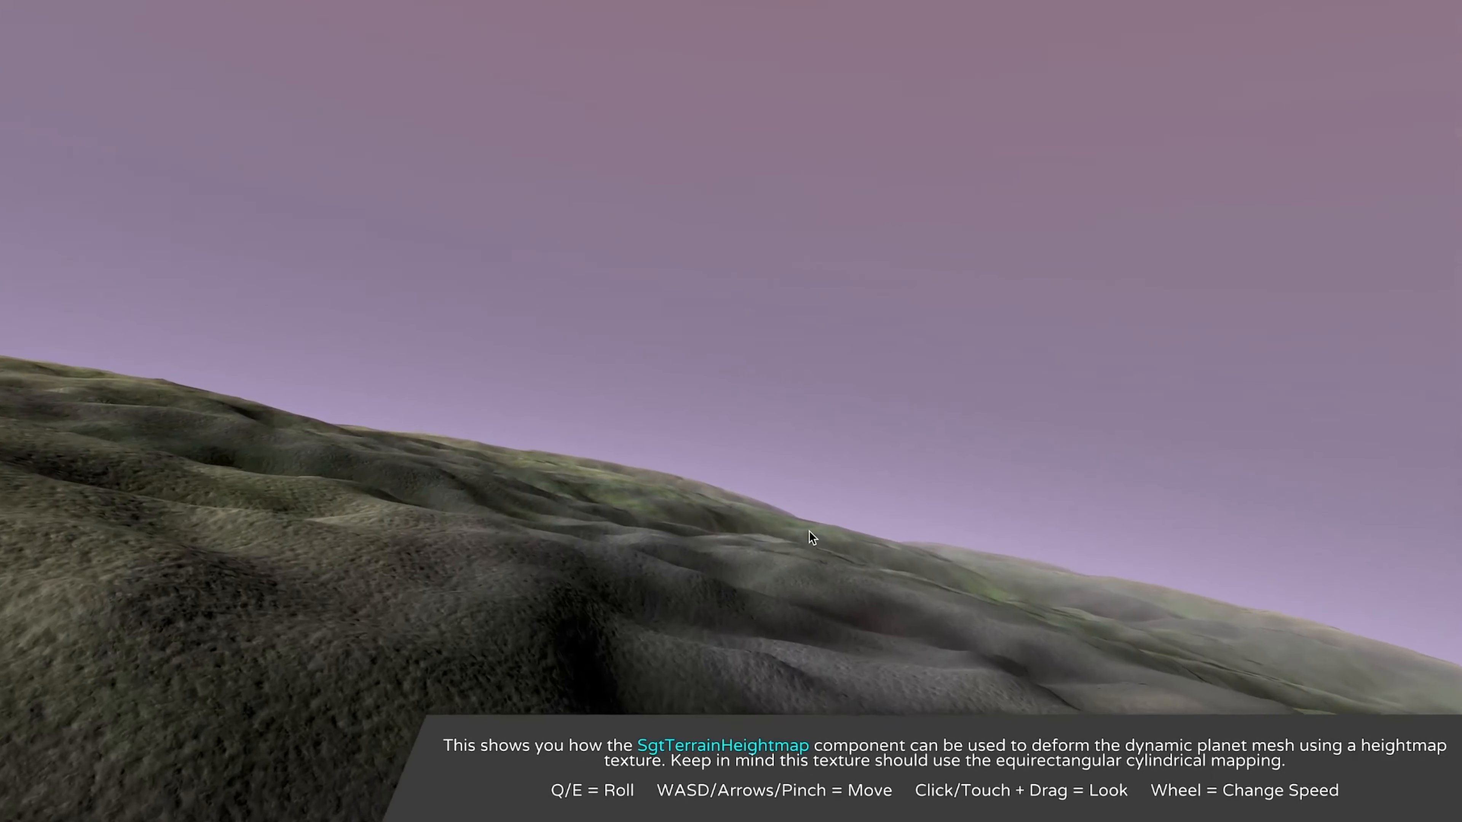
left_click_drag(808, 537, 647, 517)
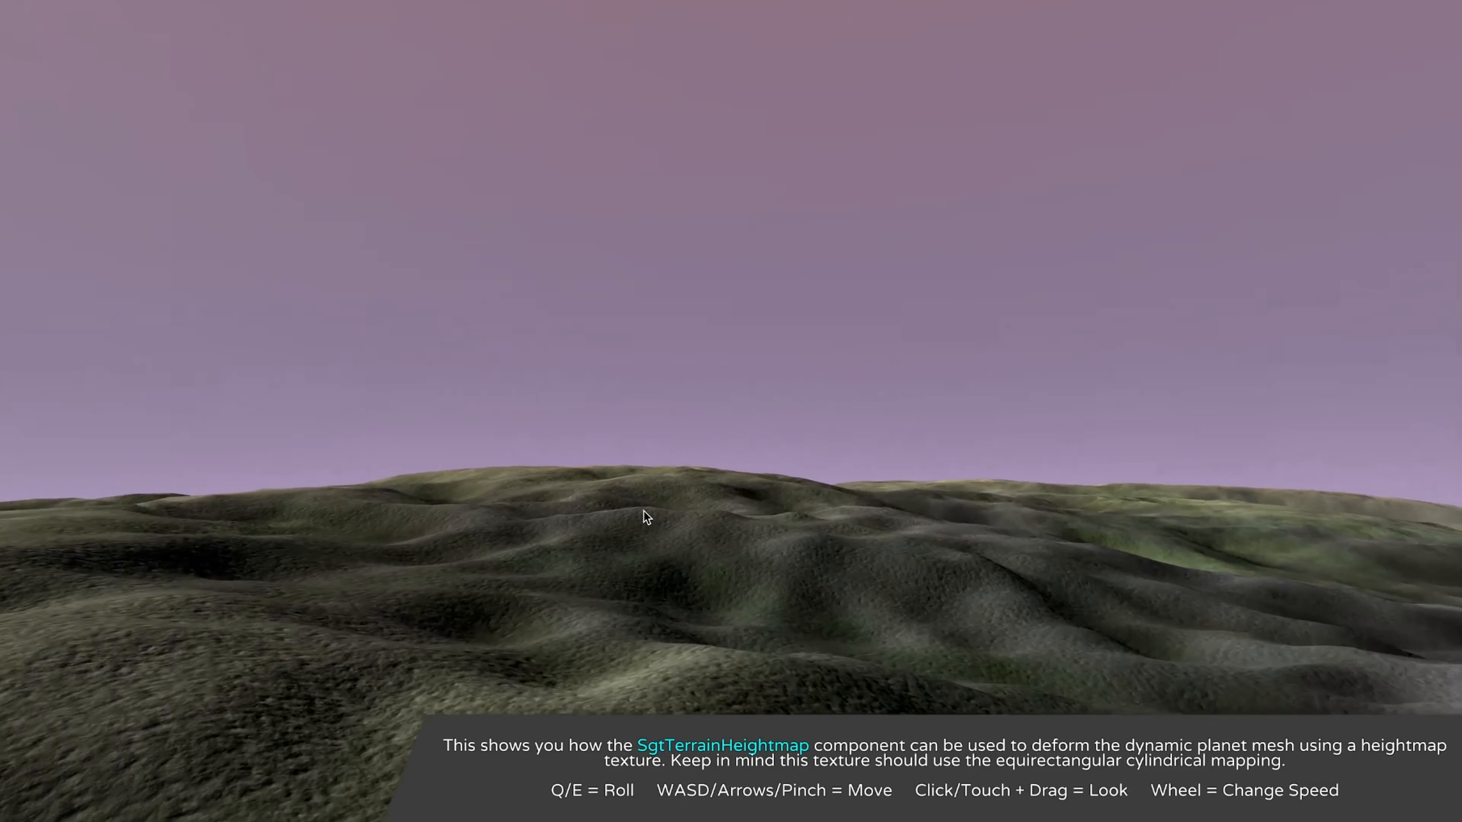
left_click_drag(647, 518, 519, 447)
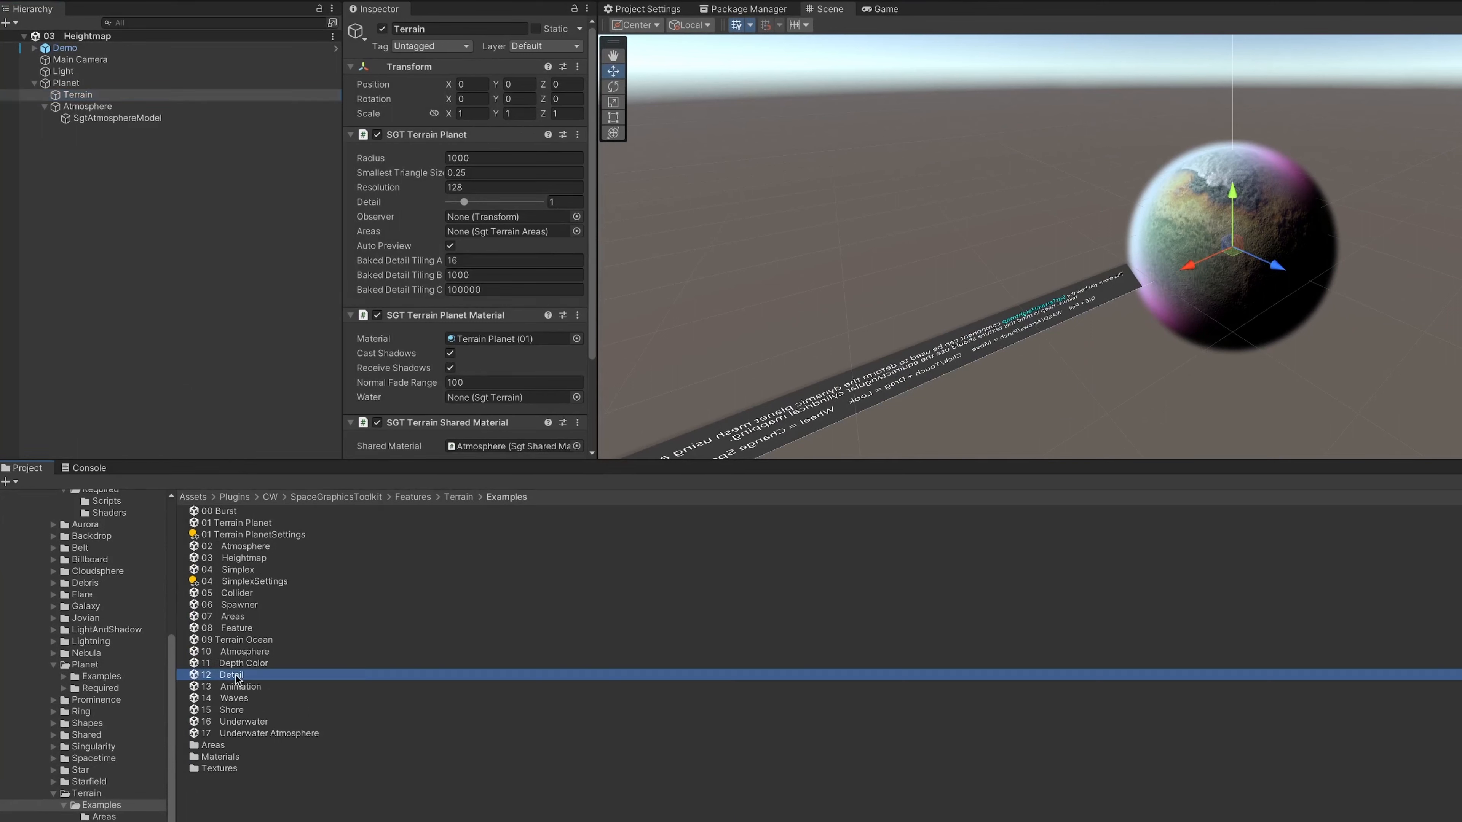
Load the 13 Animation example scene from the Terrain Examples folder.
left_click(240, 686)
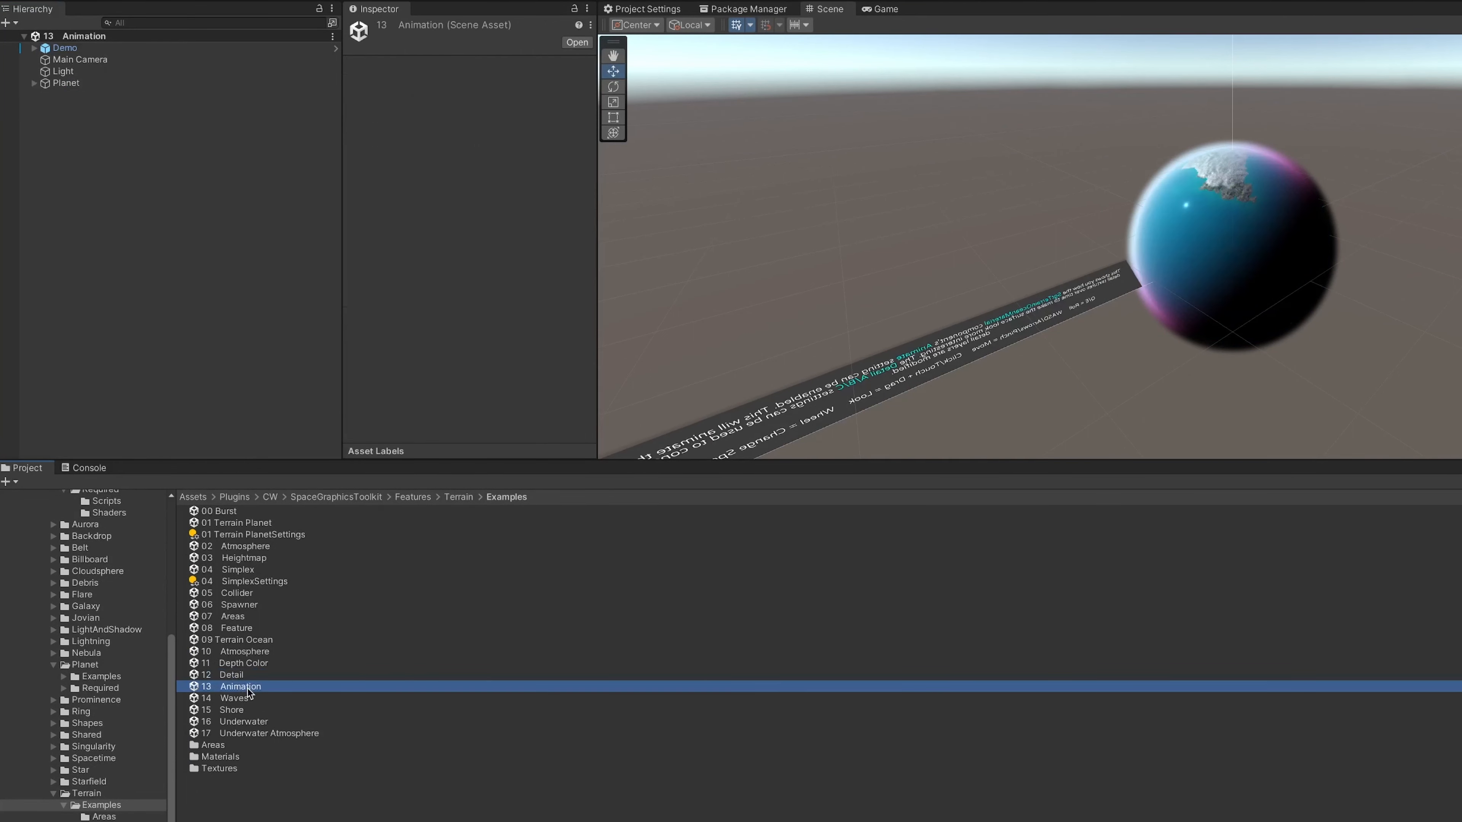
double_click(240, 686)
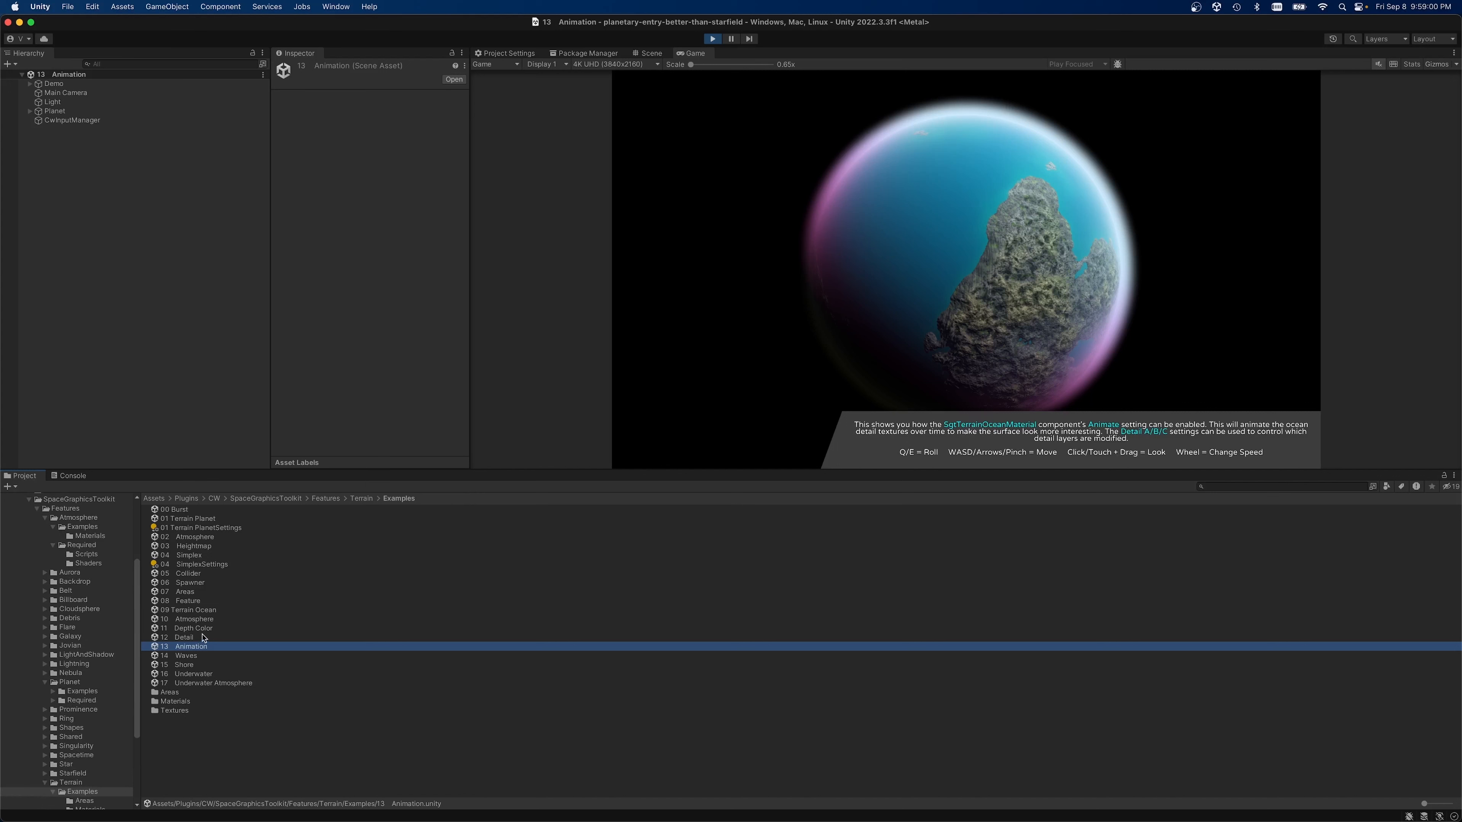
mouse_move(1010, 424)
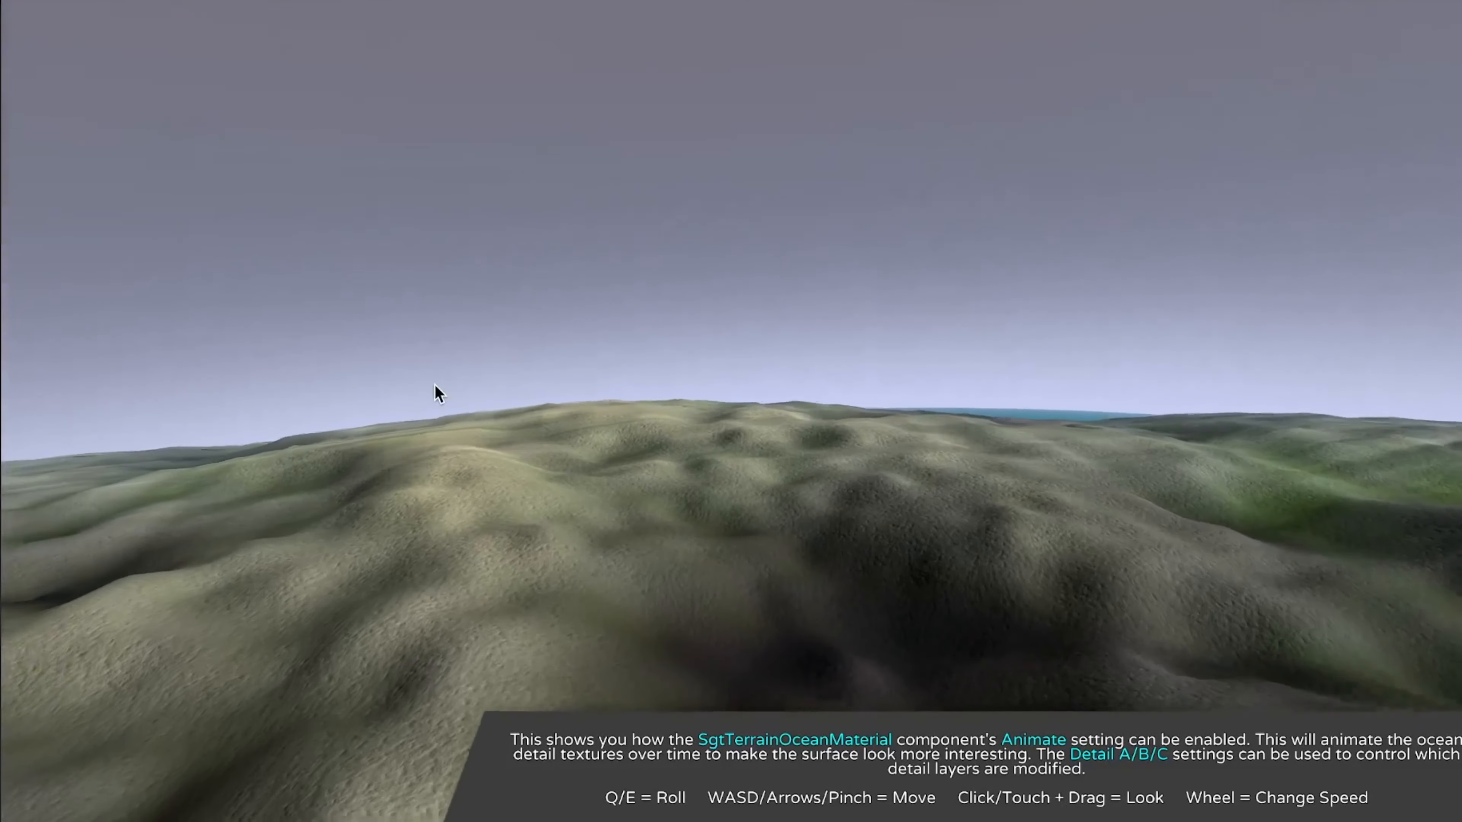
Fly over the green hills to the small teal lake in the valley, then climb high above the ocean planet.
left_click_drag(439, 391, 606, 480)
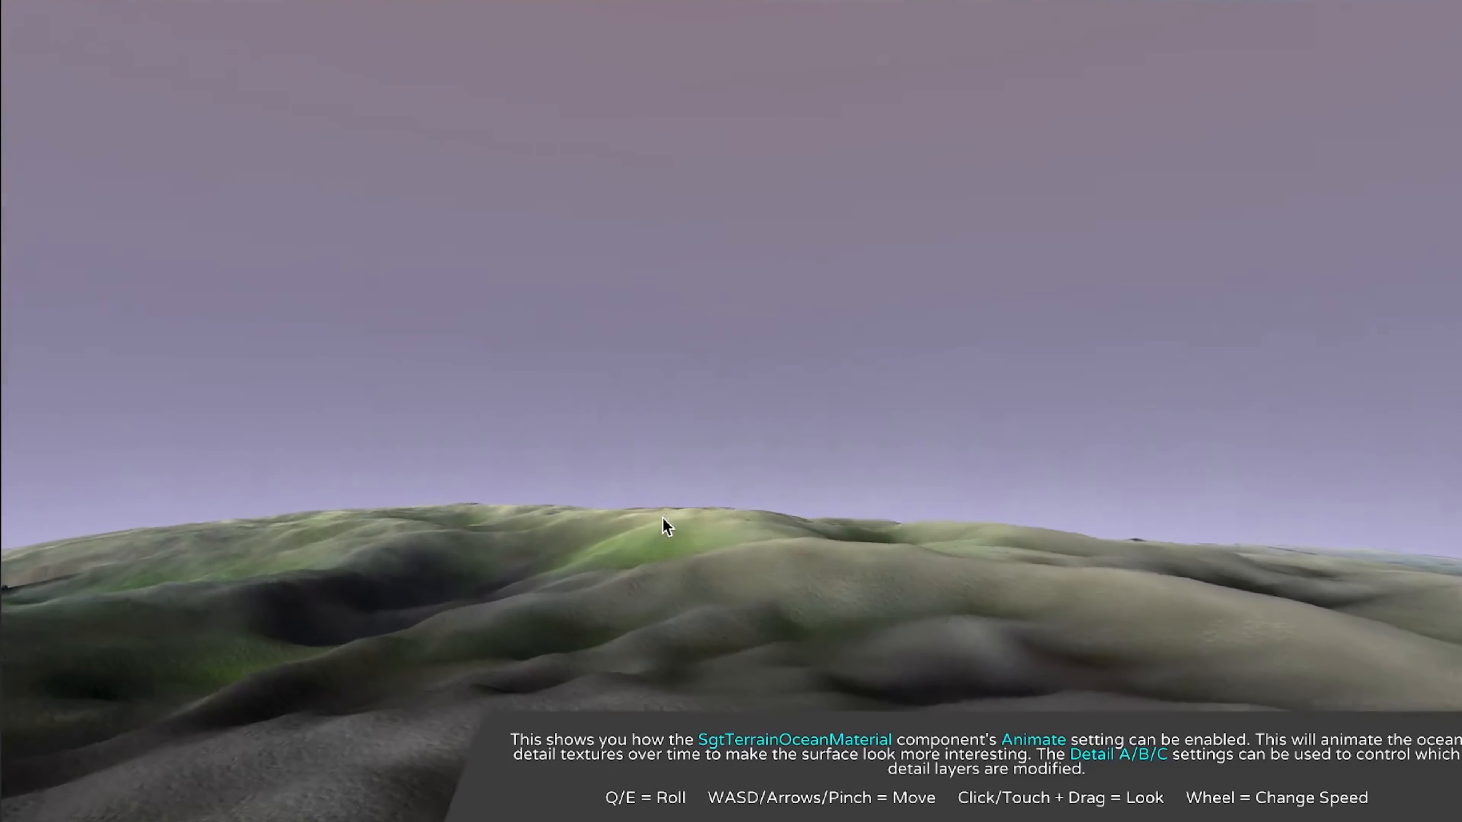
left_click_drag(667, 527, 764, 532)
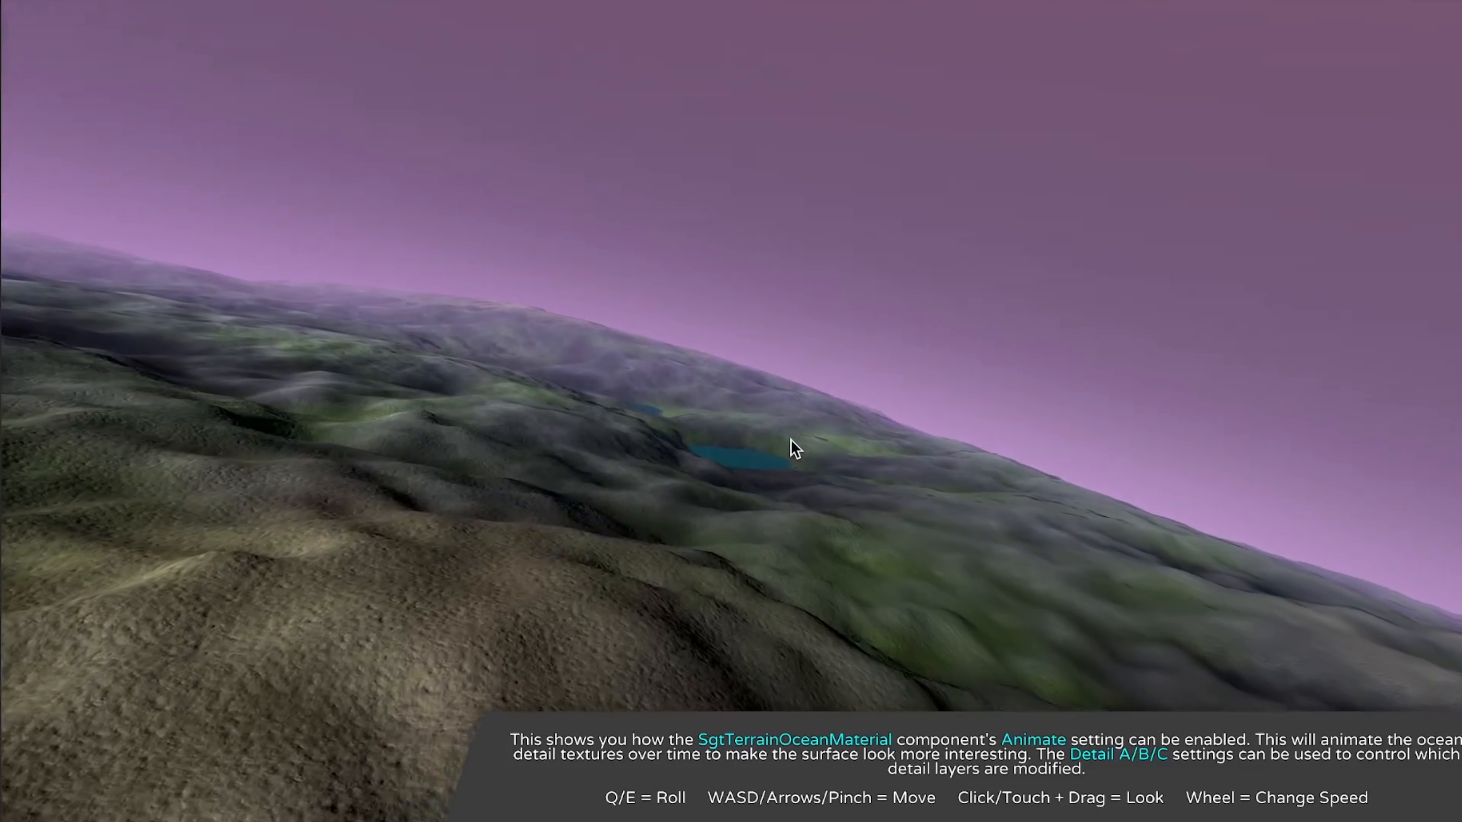
left_click_drag(790, 448, 794, 502)
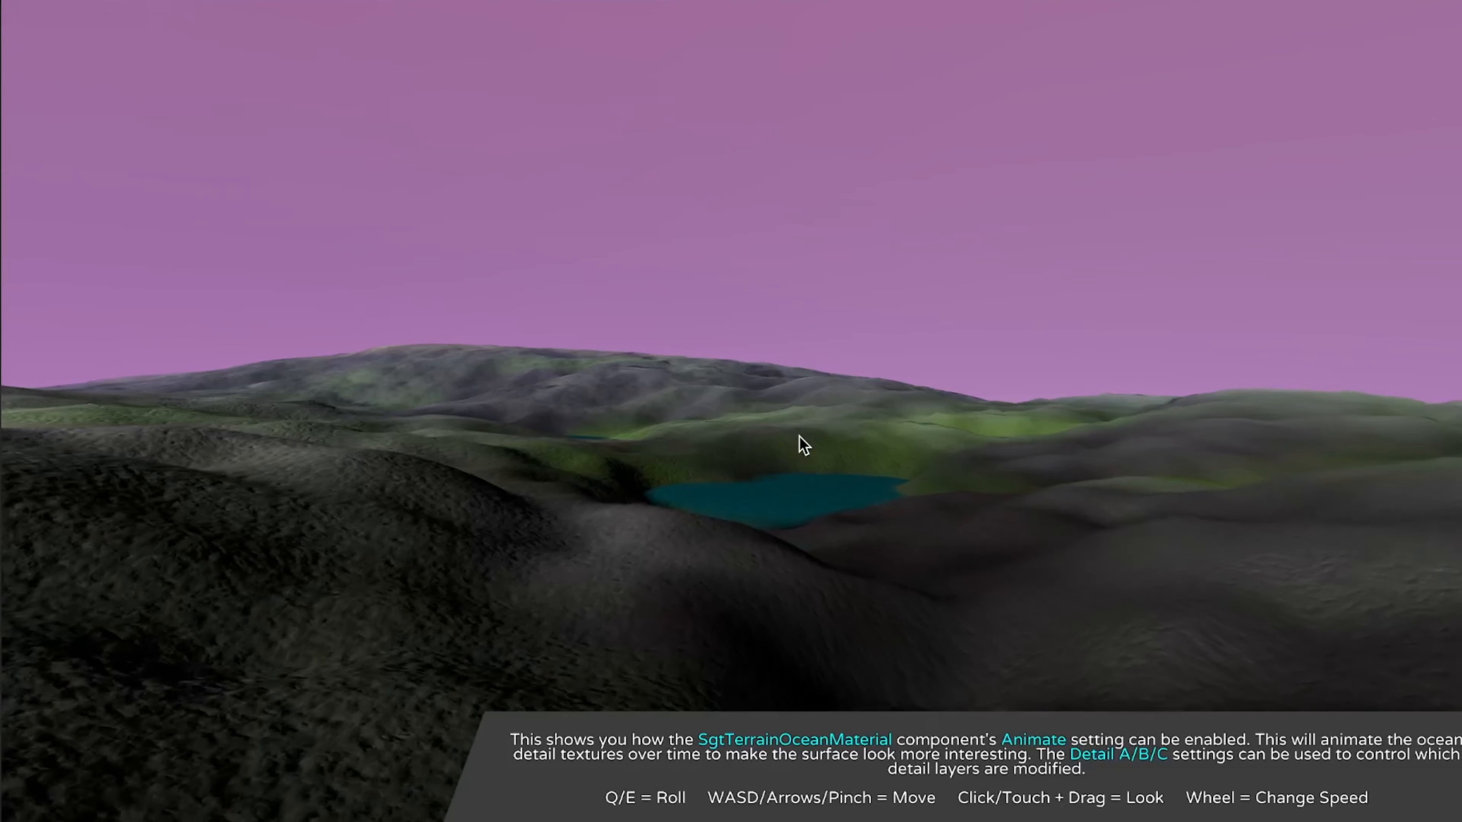
left_click_drag(804, 444, 818, 560)
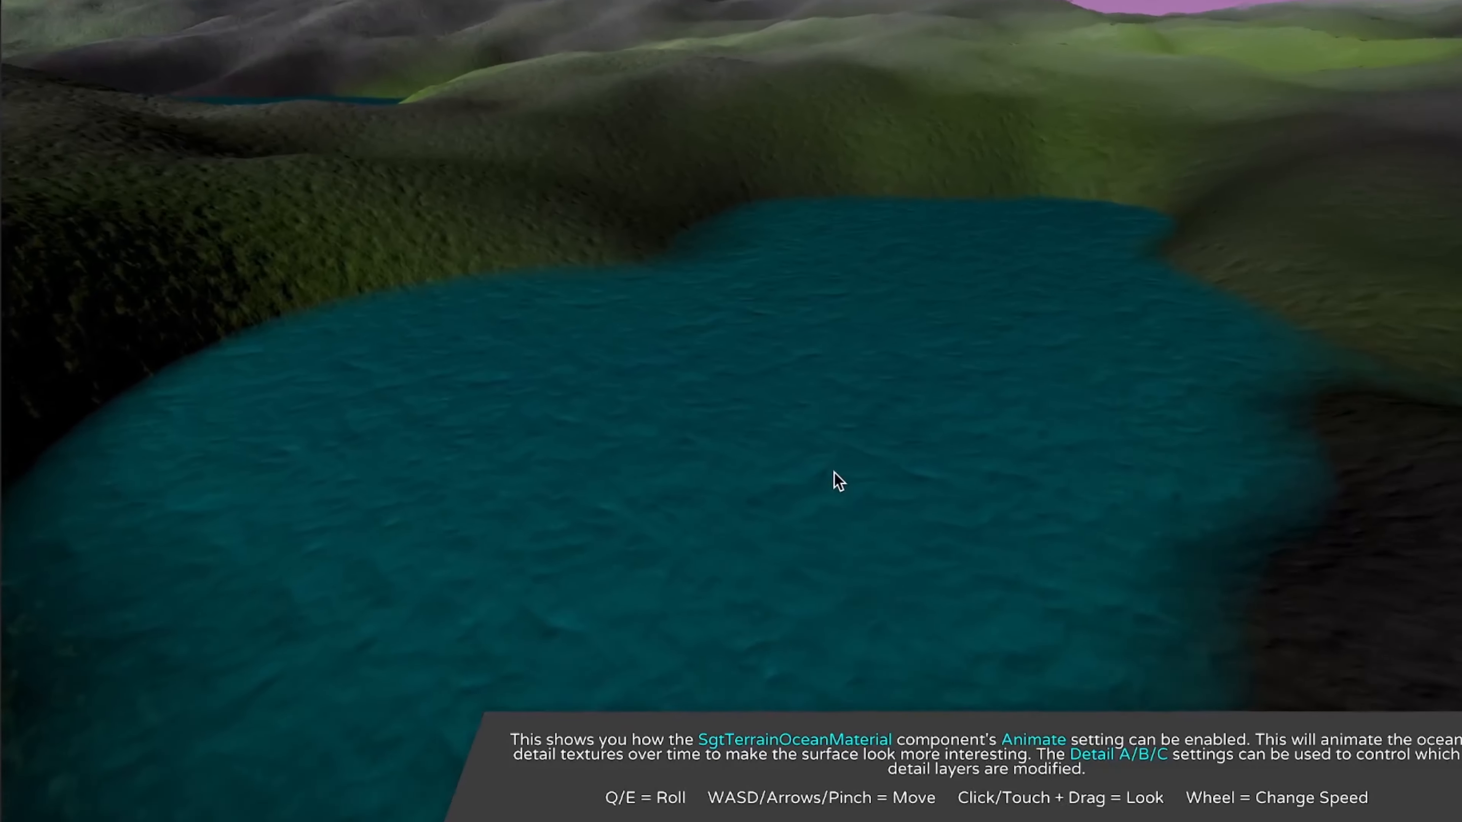
left_click_drag(835, 480, 827, 539)
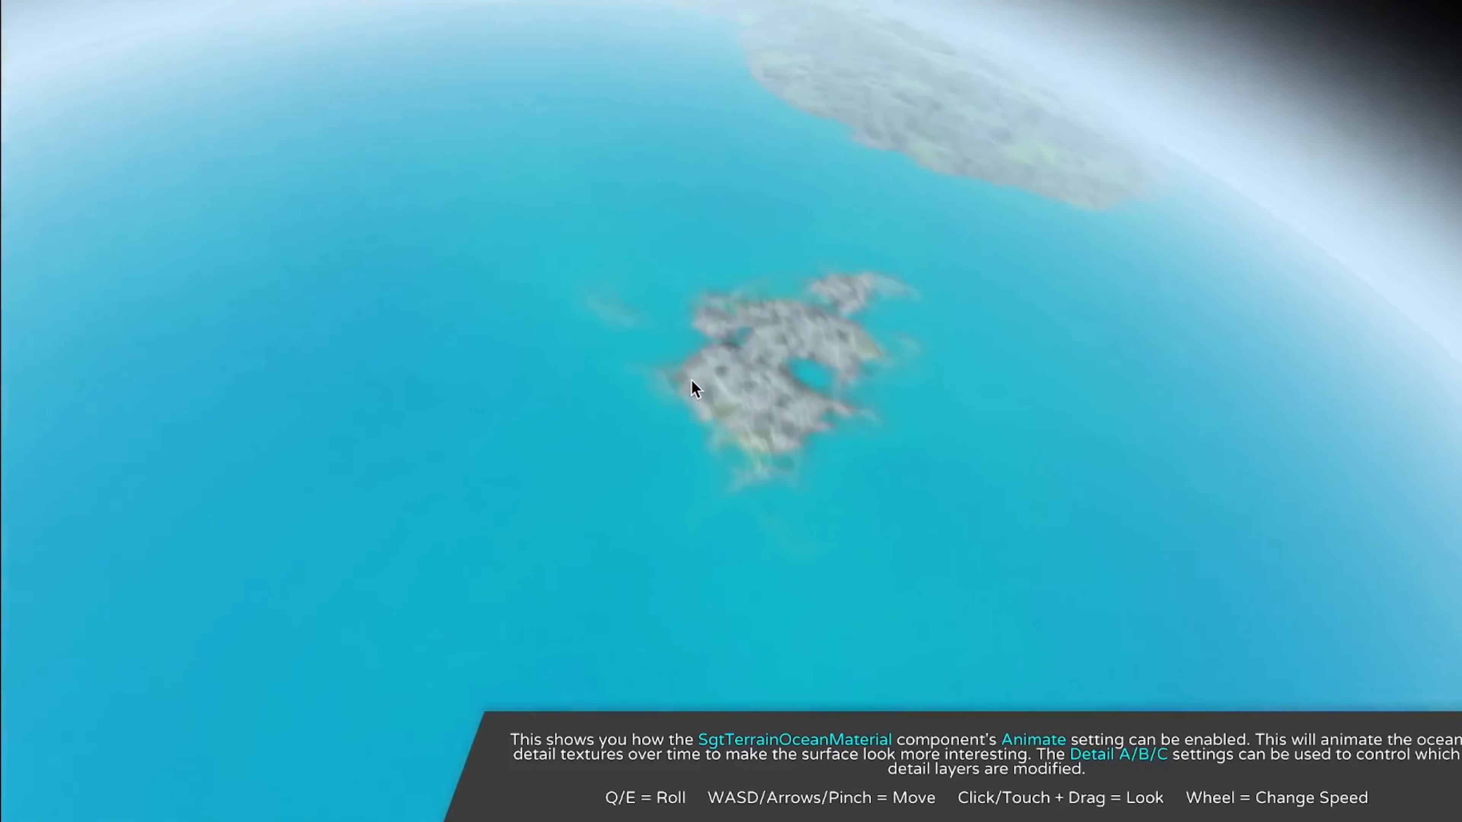
Descend onto the island and look across the grassland and coastline beside the ocean.
left_click_drag(695, 389, 739, 296)
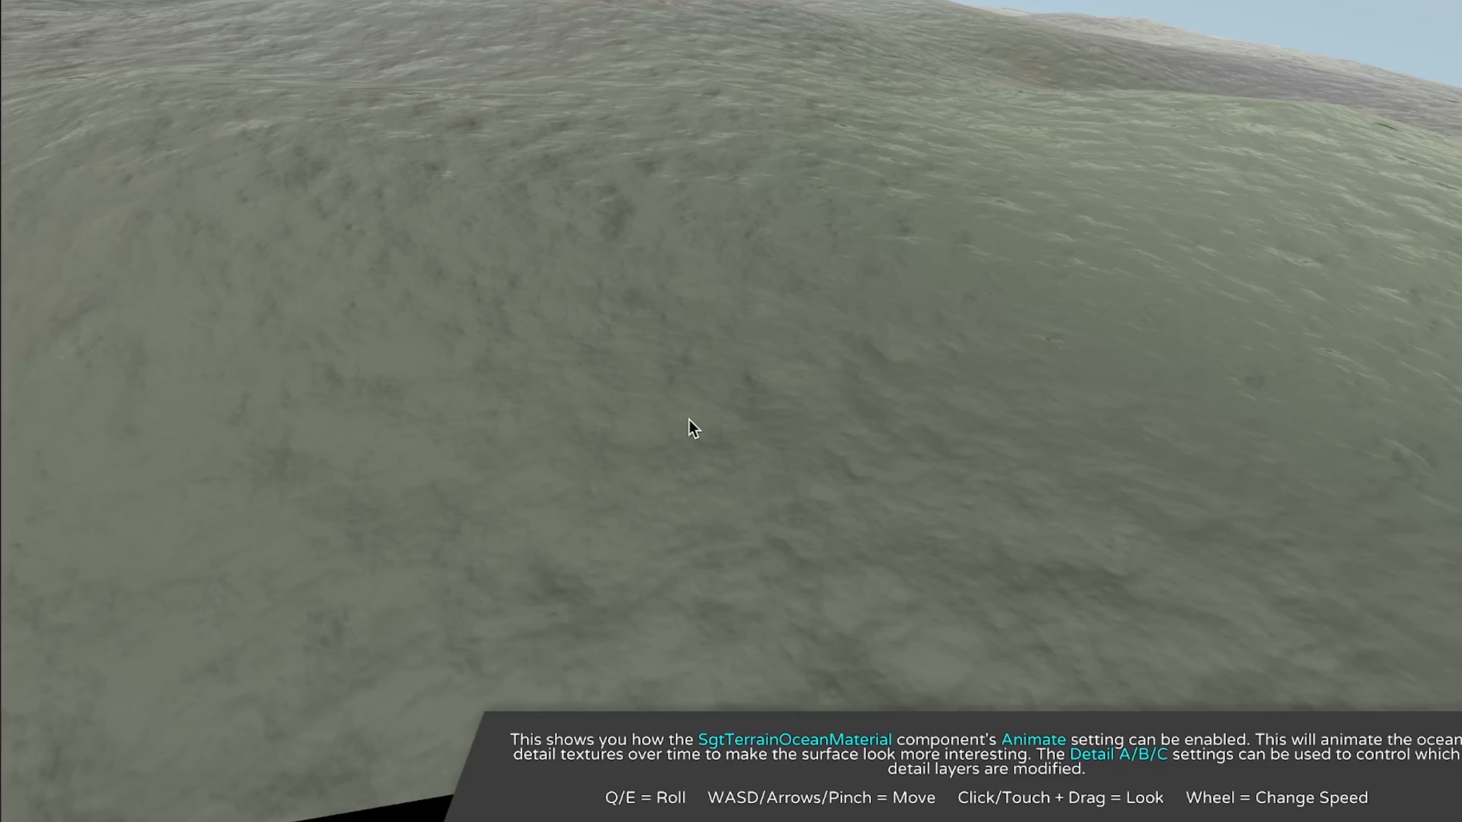
mouse_move(746, 457)
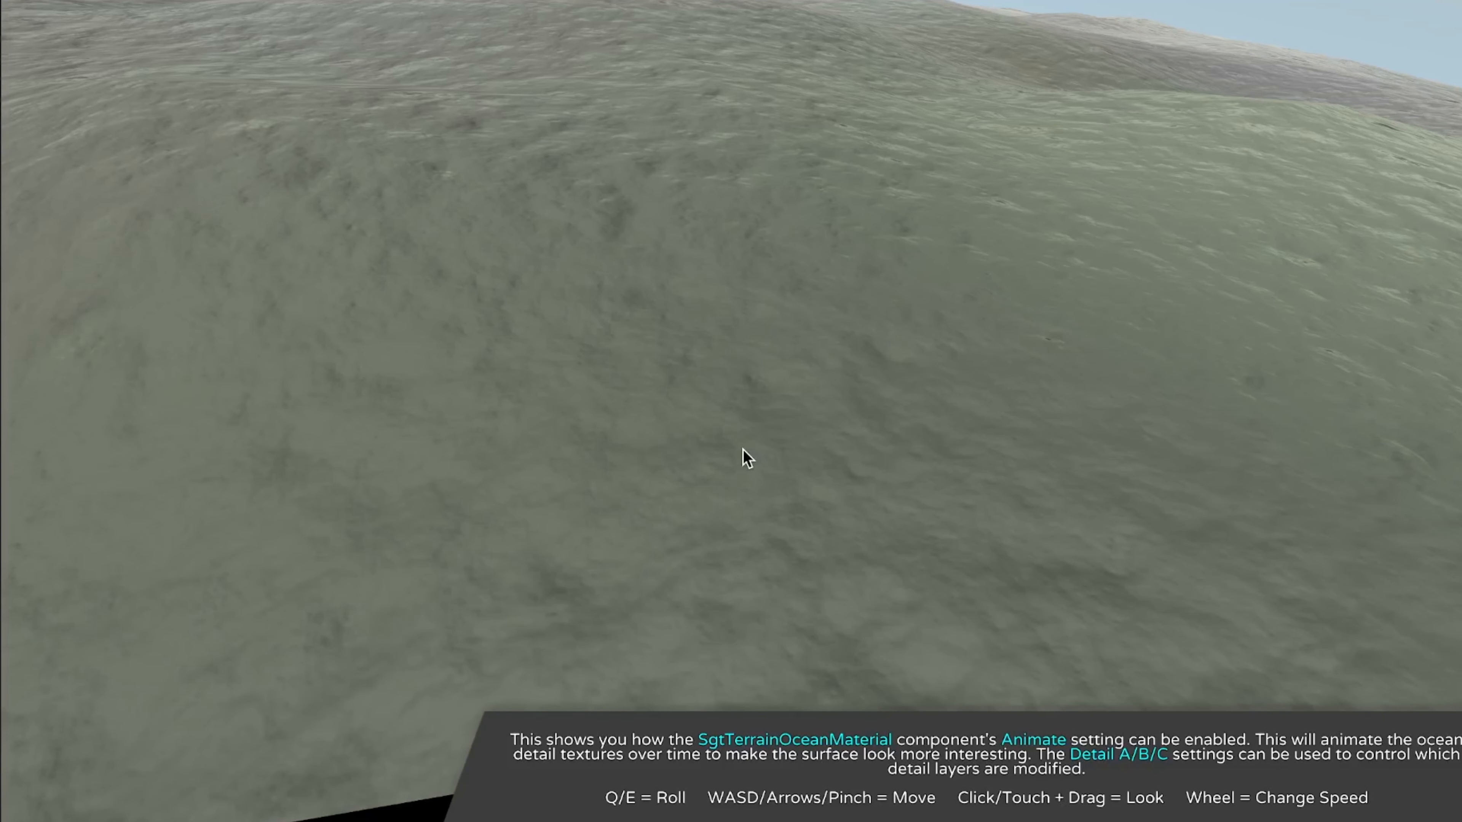
left_click_drag(746, 457, 569, 415)
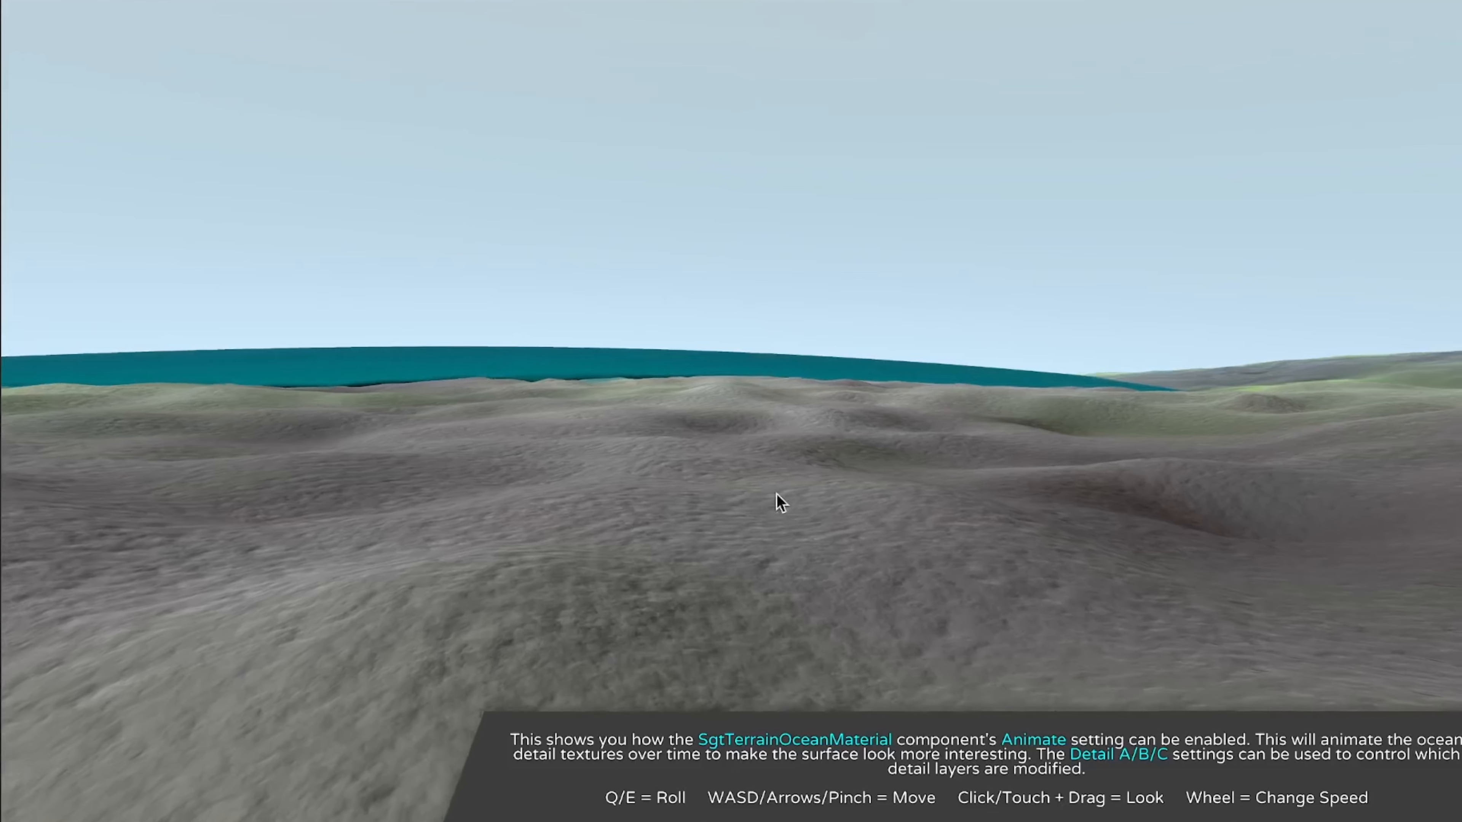
left_click_drag(780, 504, 643, 482)
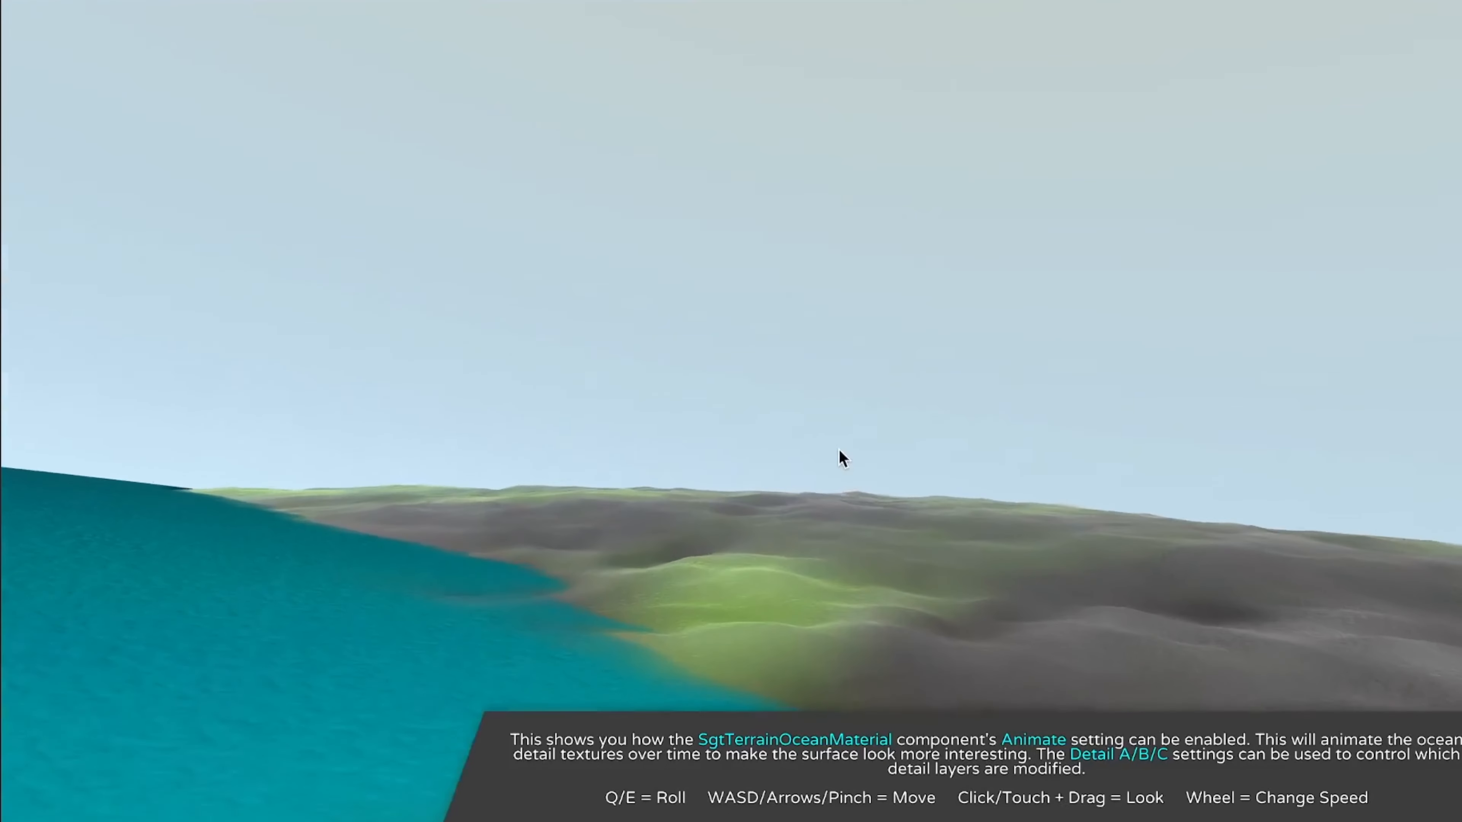
left_click_drag(839, 456, 736, 560)
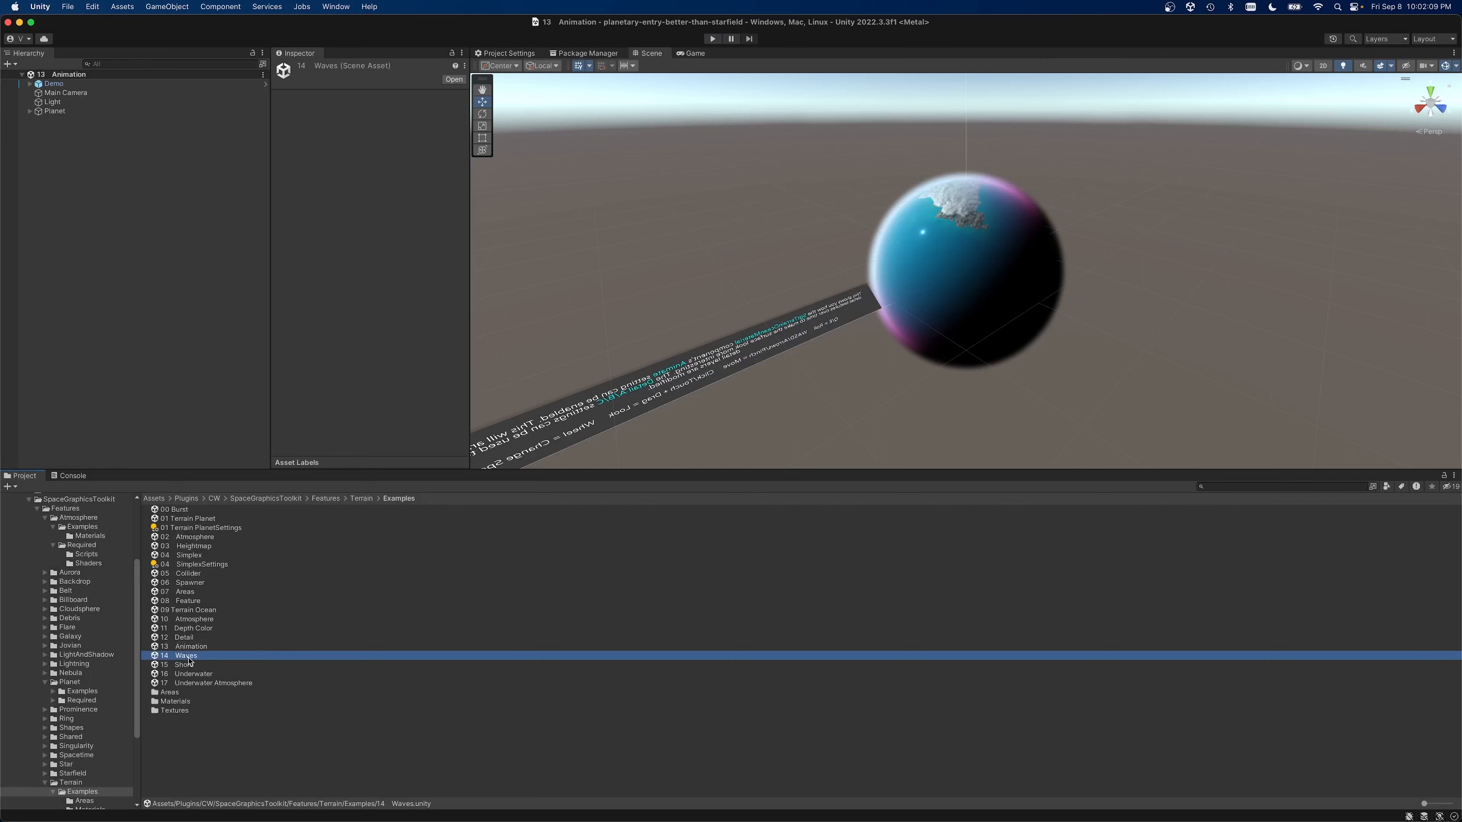
Load the 15 Shore example scene from the Terrain Examples folder.
left_click(184, 664)
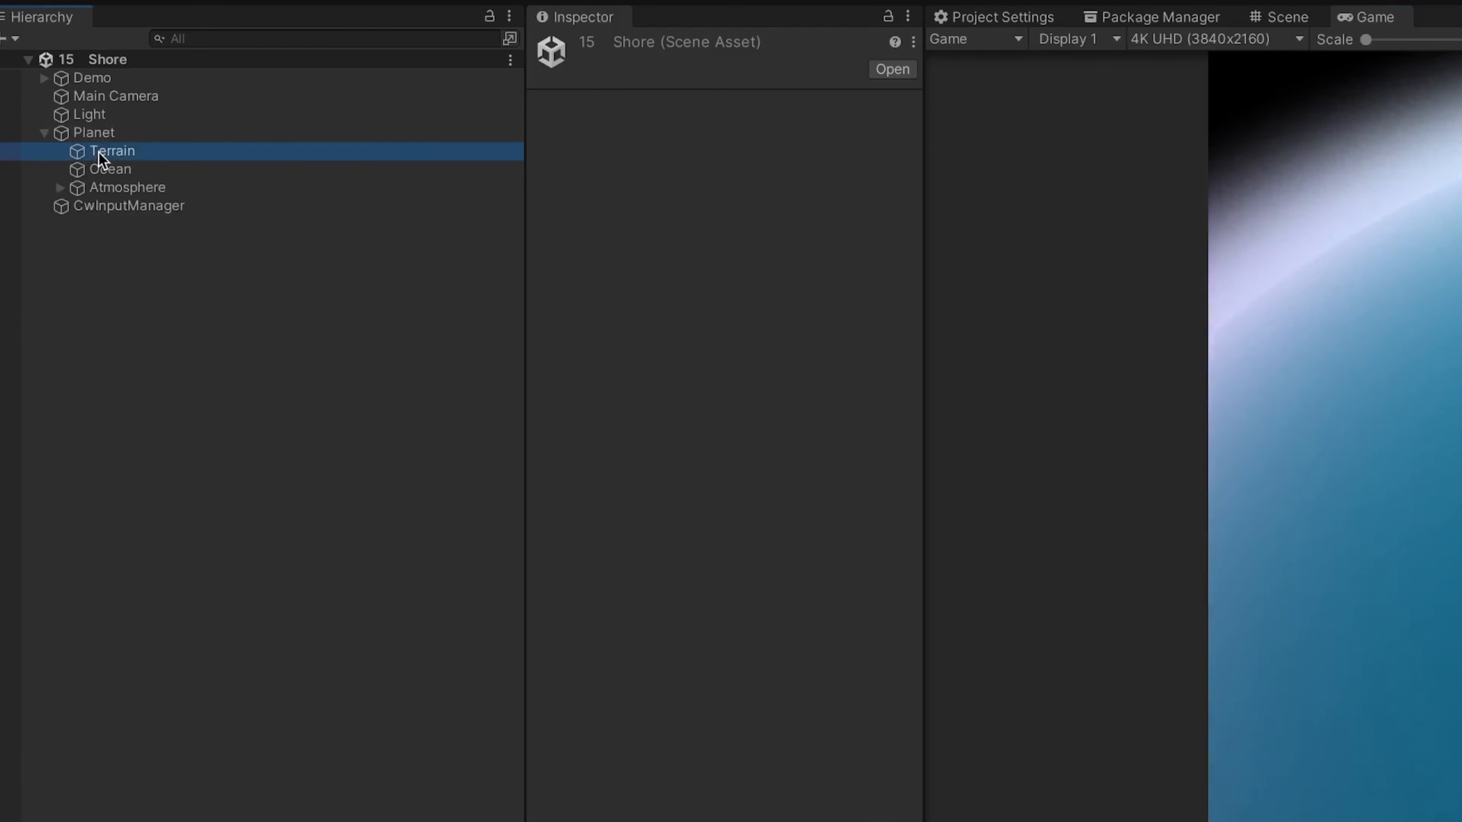
Review the Ocean object's SGT Terrain Ocean Material settings, then start the Shore demo.
left_click(109, 169)
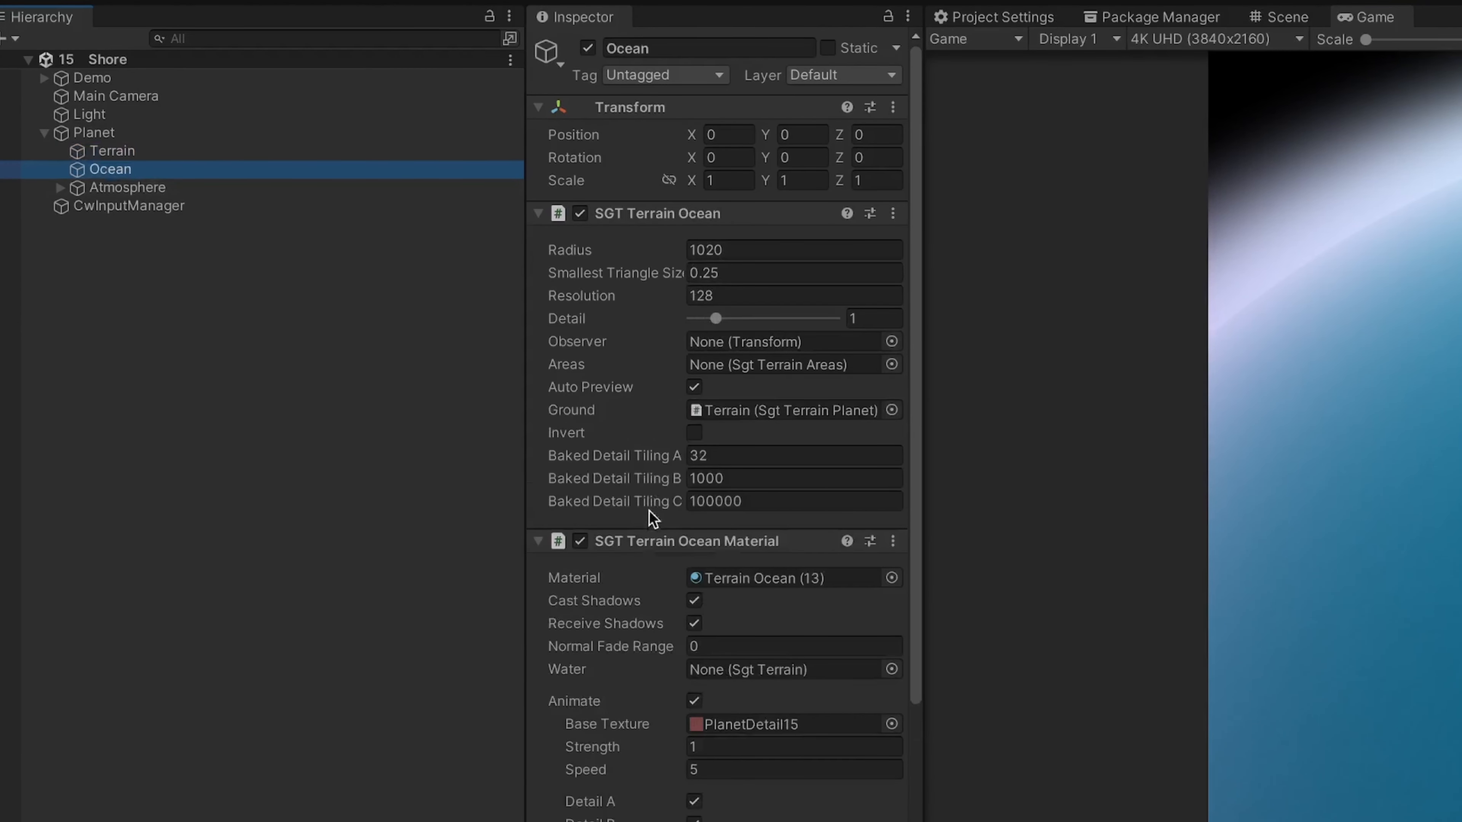
scroll("down", 3)
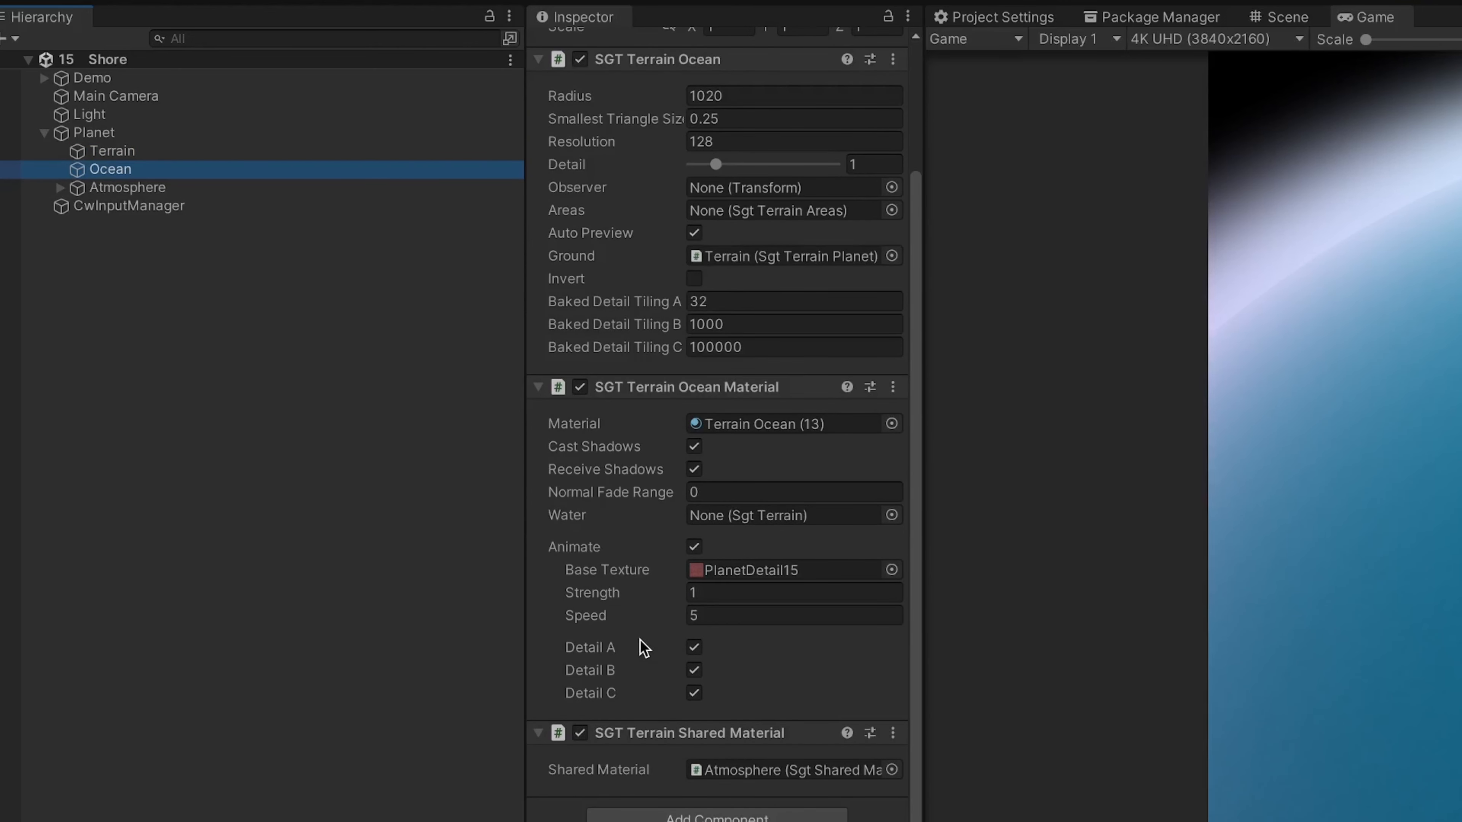
mouse_move(608, 797)
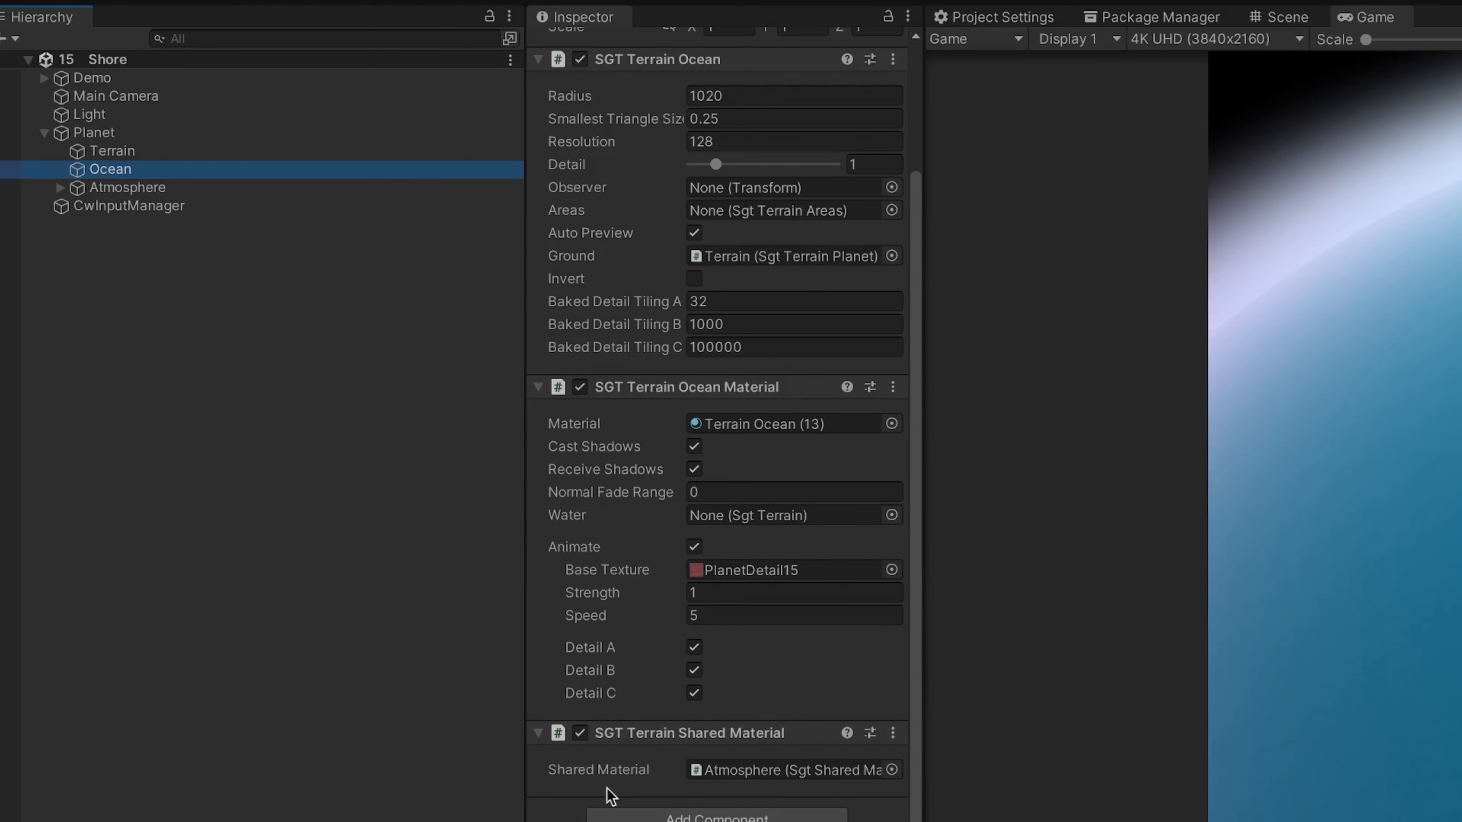
left_click(112, 150)
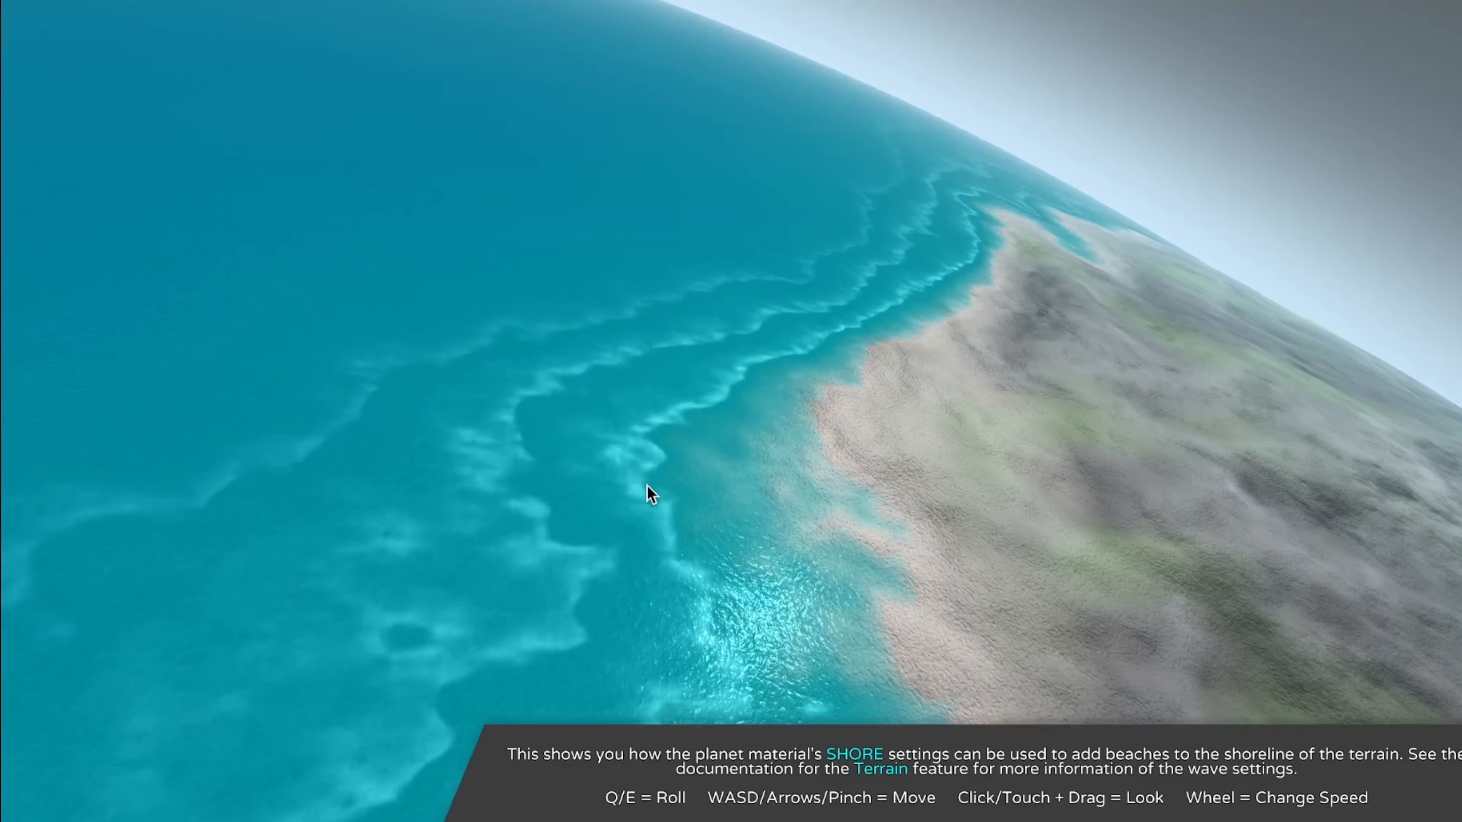
Descend to the sandy beach and look along the shoreline above the turquoise water.
left_click_drag(649, 495, 795, 532)
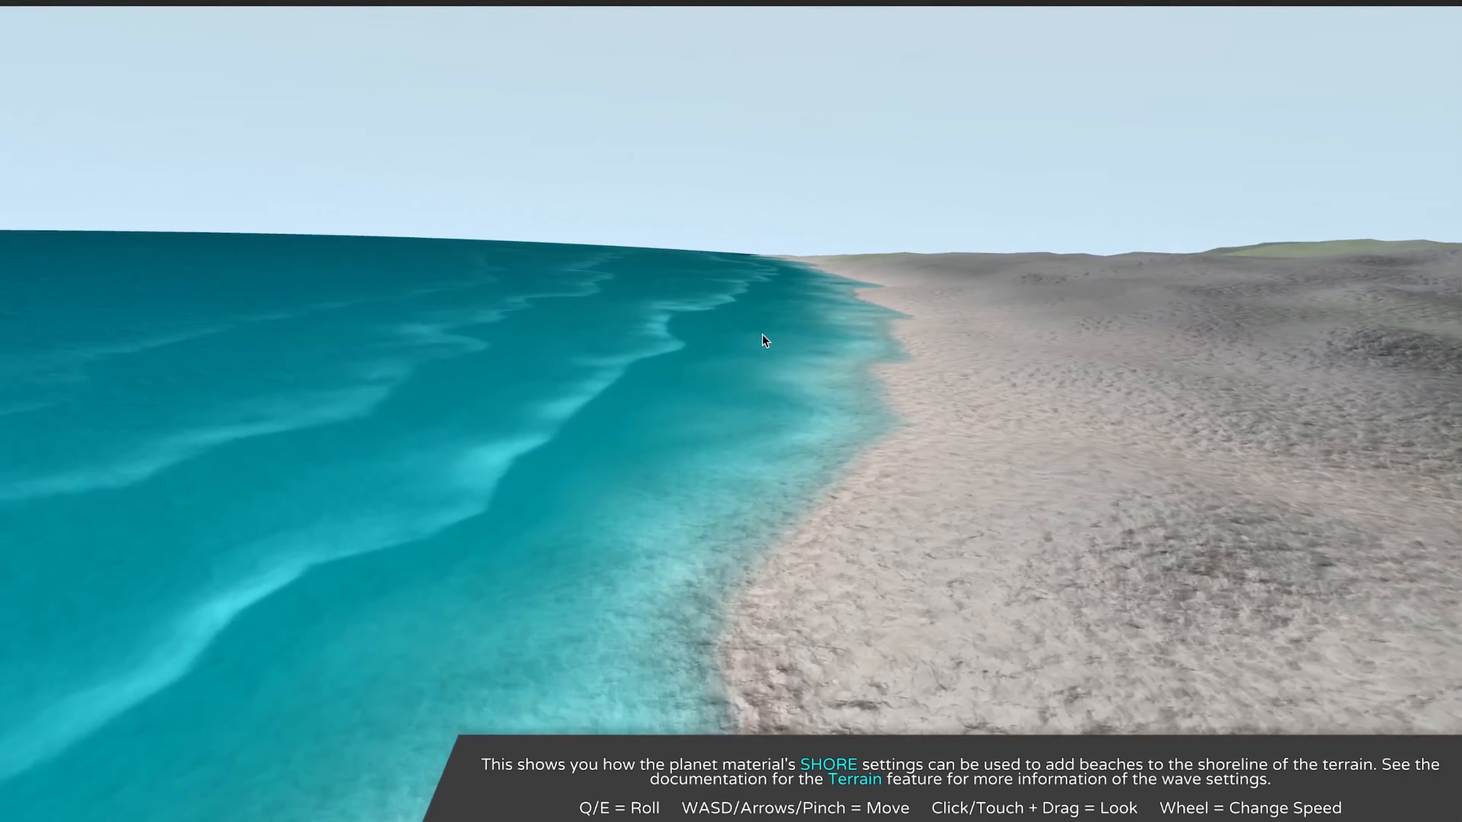
left_click_drag(763, 340, 444, 444)
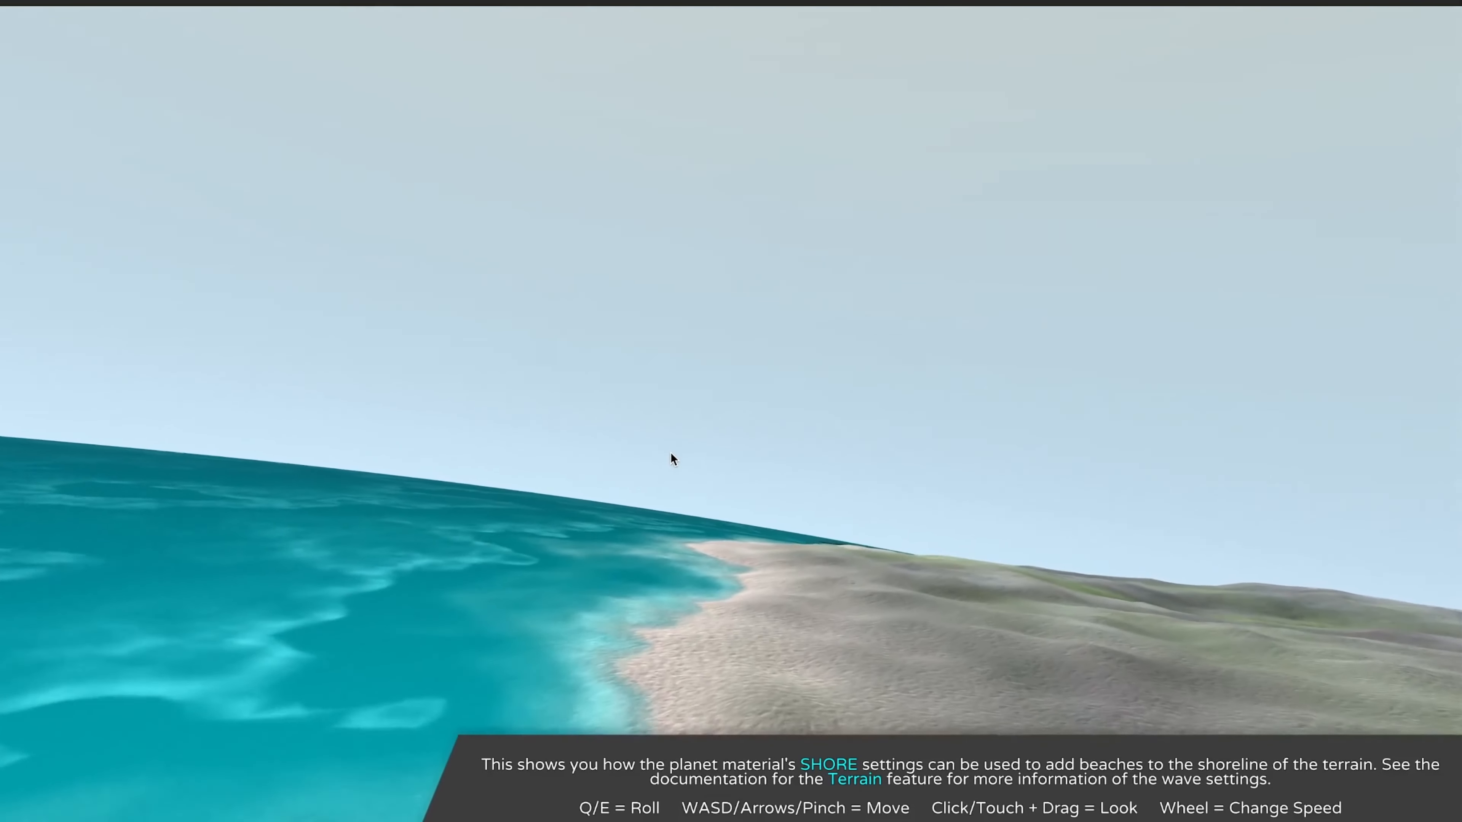
Look along the beach toward the sea, then head out over the open deep-blue ocean.
left_click_drag(673, 458, 722, 494)
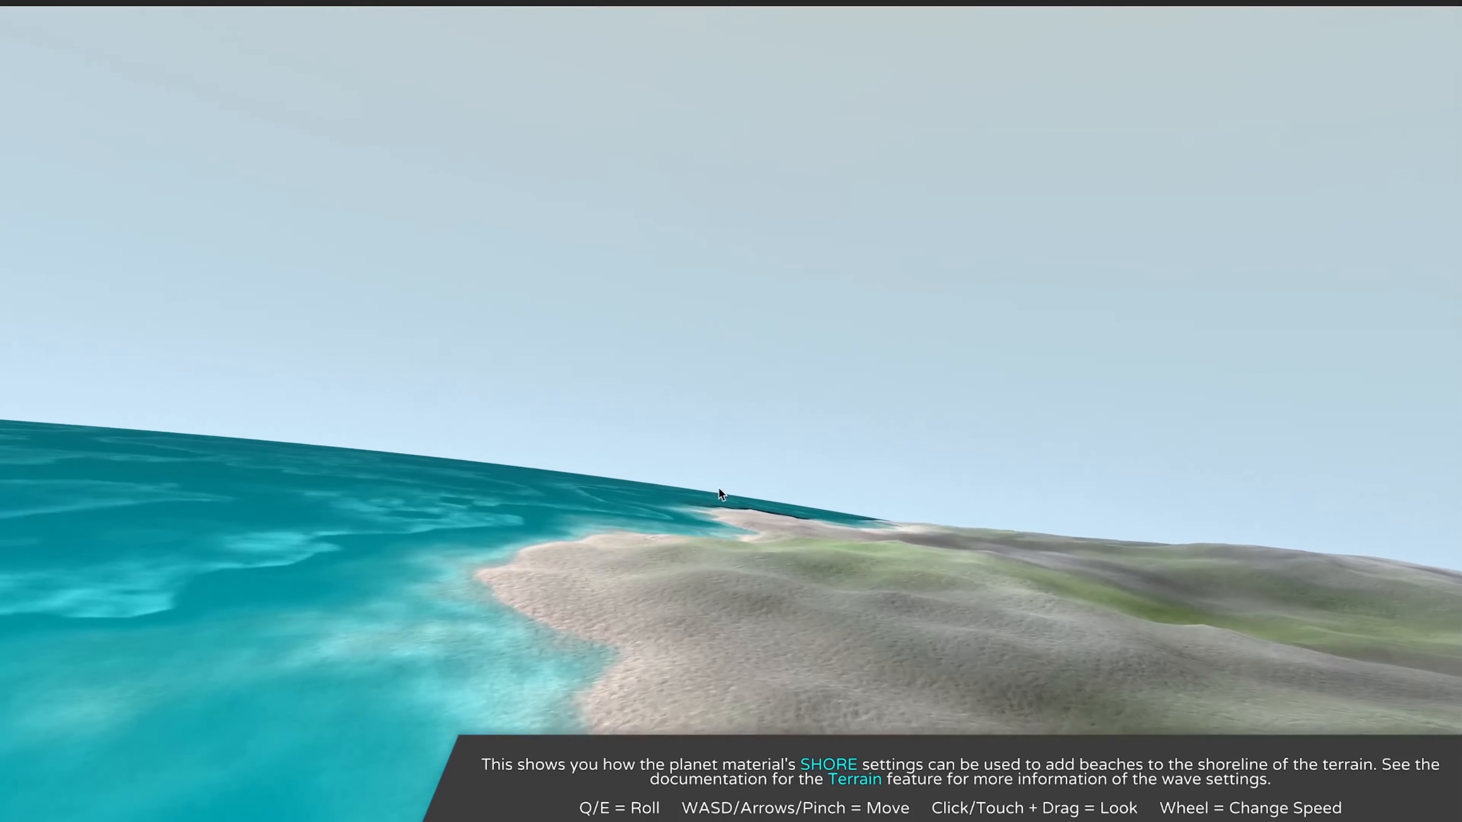
left_click_drag(720, 495, 706, 576)
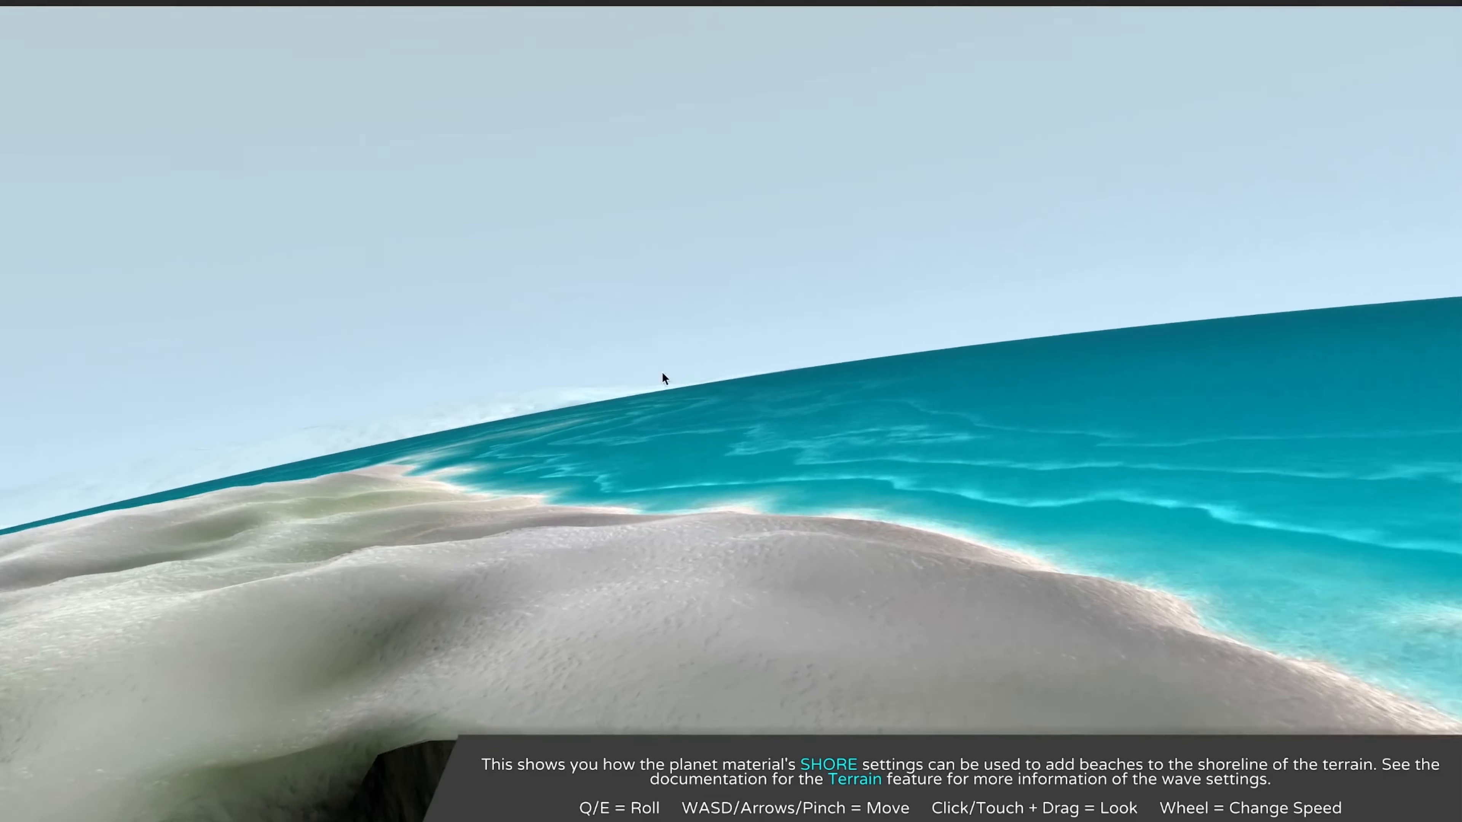
left_click_drag(664, 379, 862, 555)
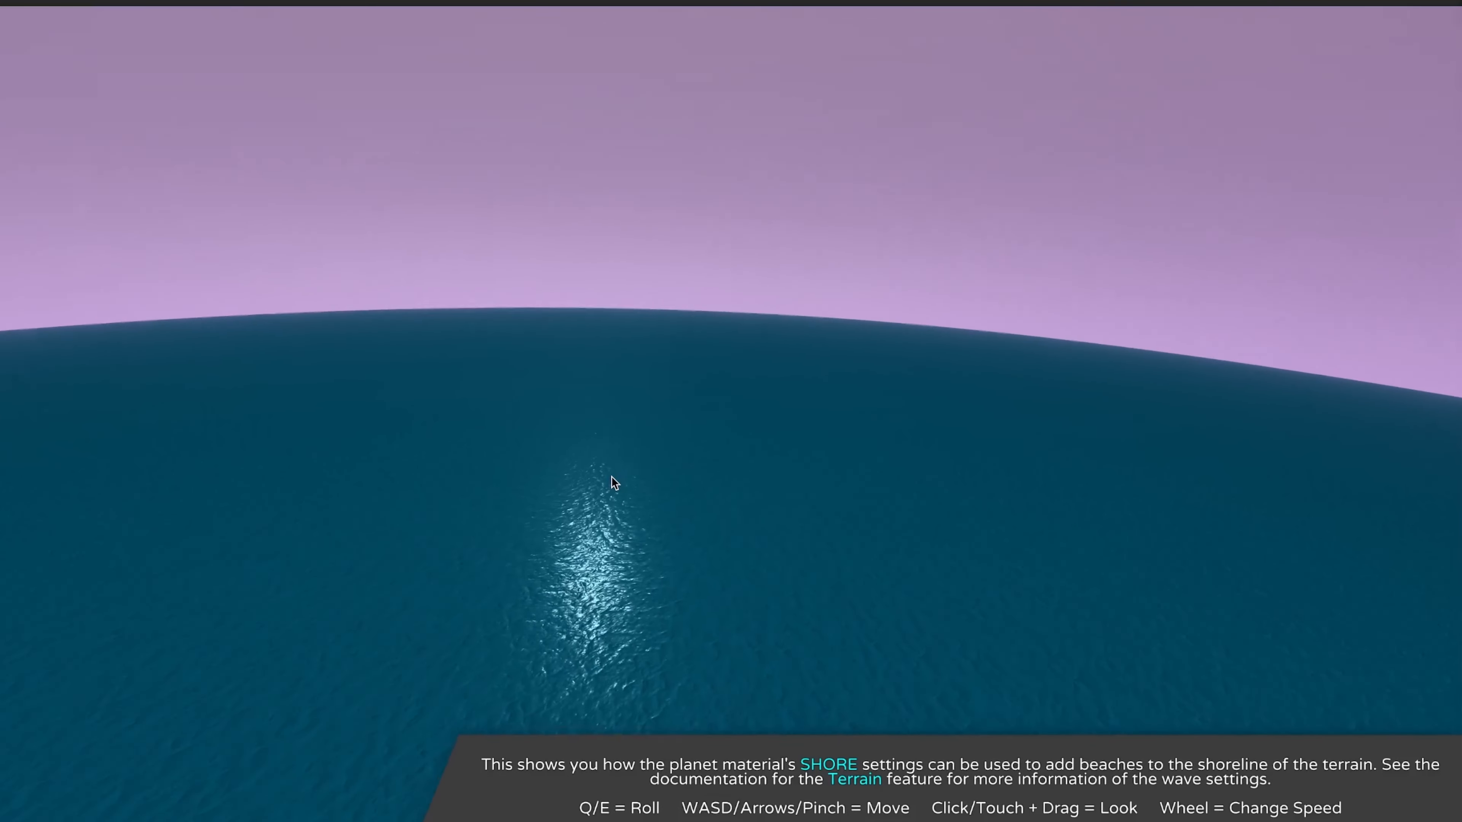
Tilt the view up to the sun in the pinkish sky and around the ocean horizon.
left_click_drag(613, 483, 649, 427)
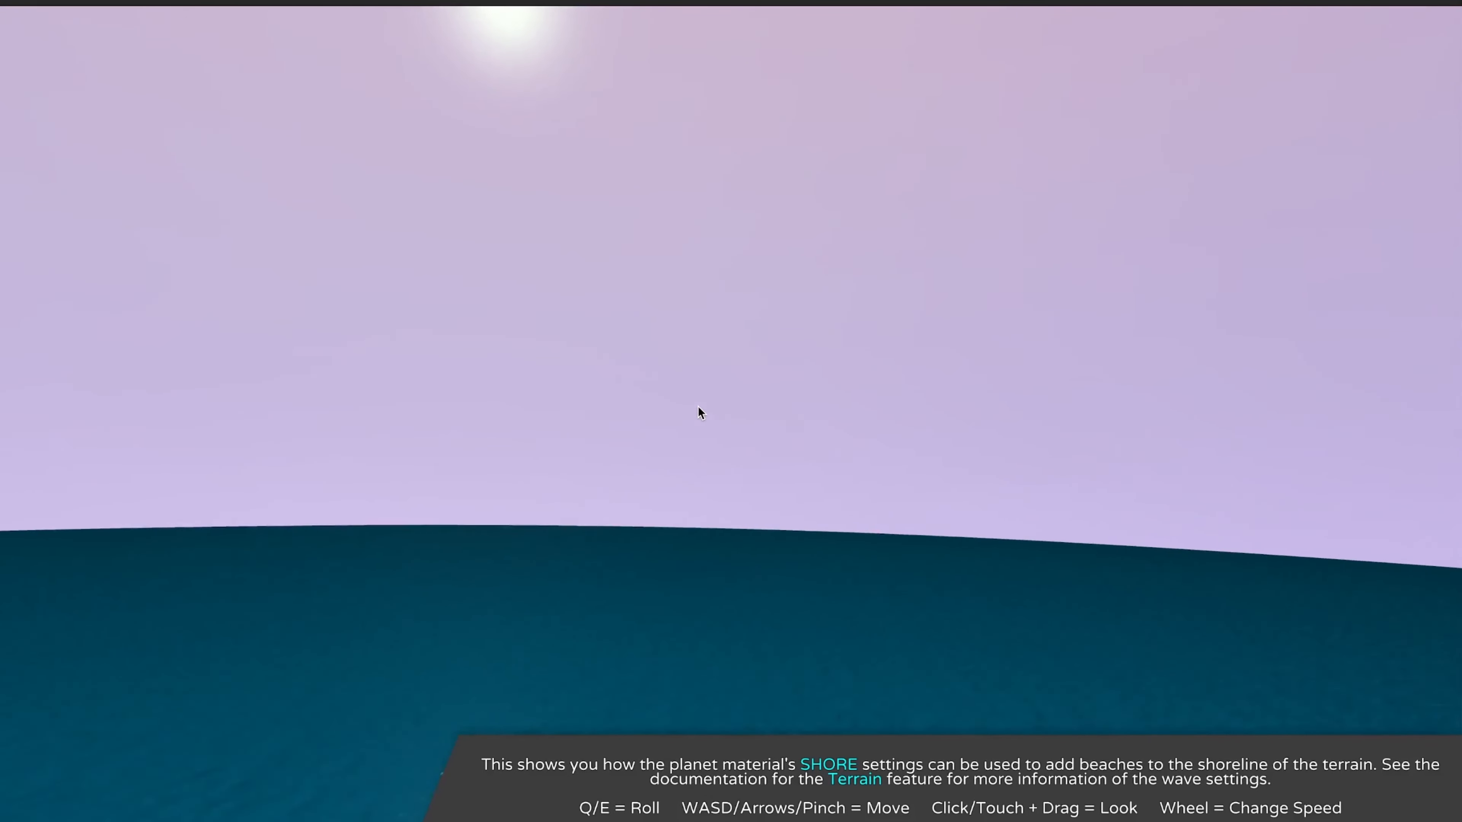
left_click_drag(699, 412, 706, 445)
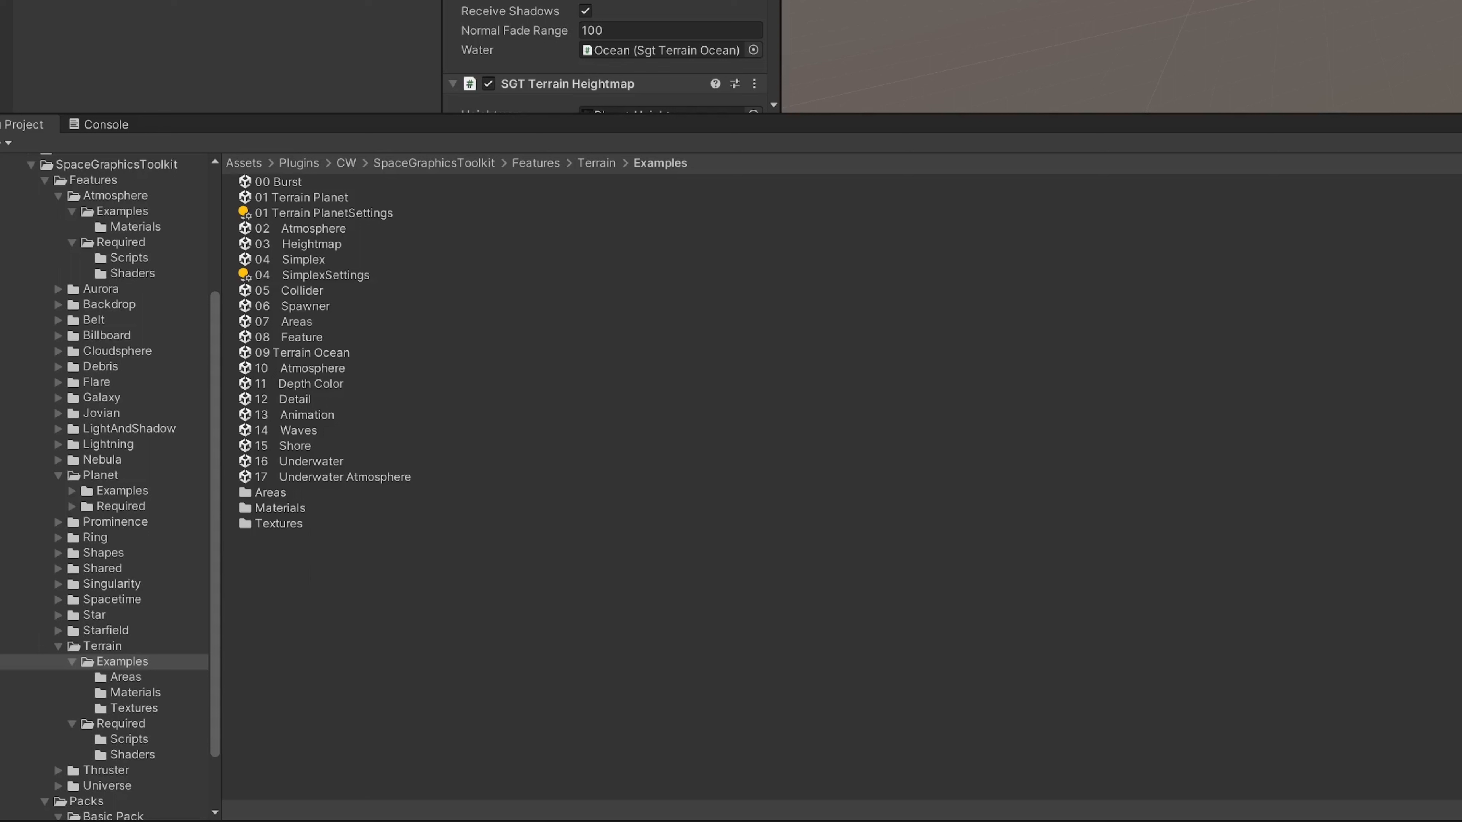
mouse_move(104, 395)
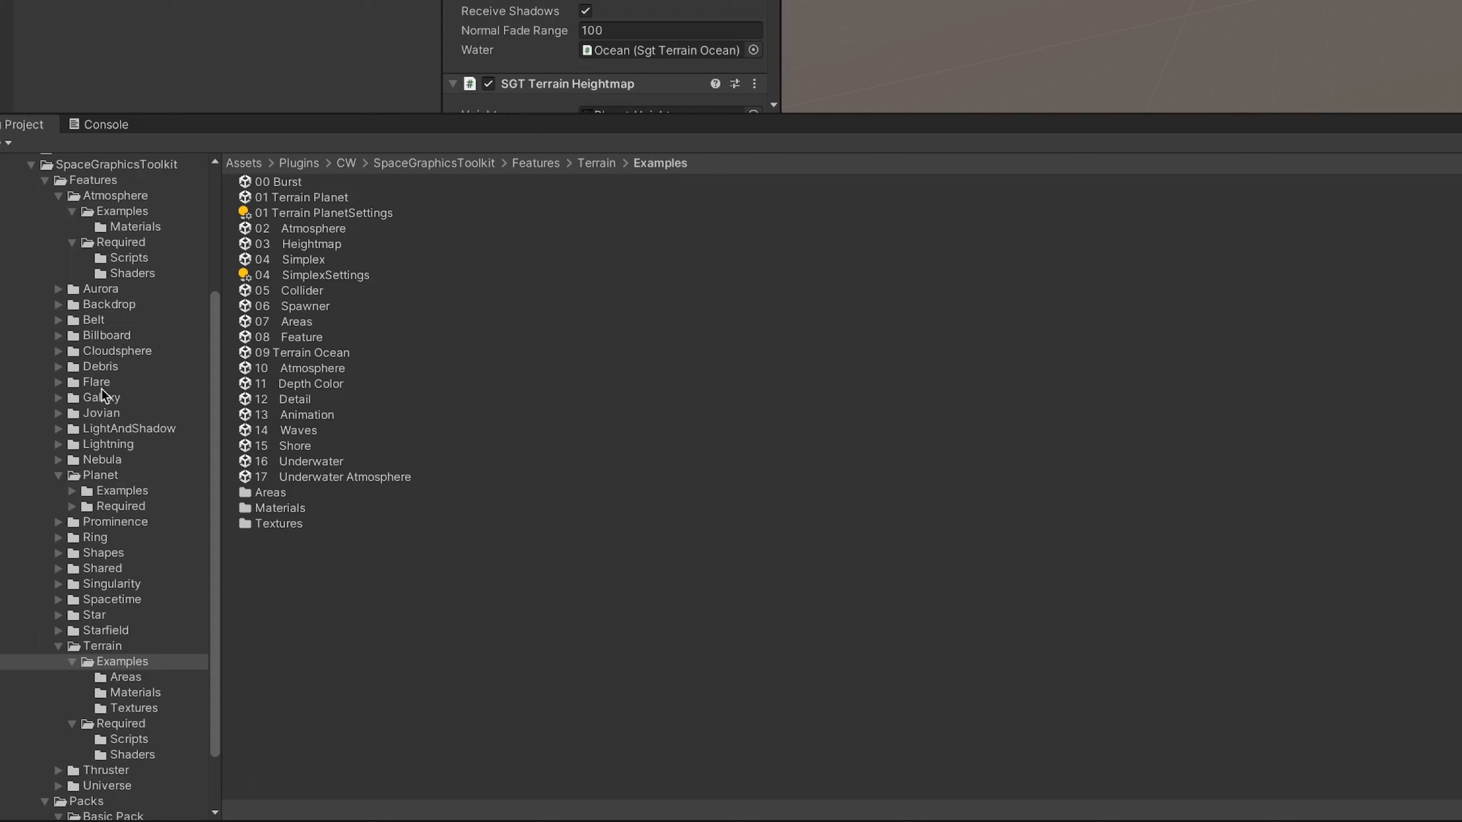
mouse_move(142, 398)
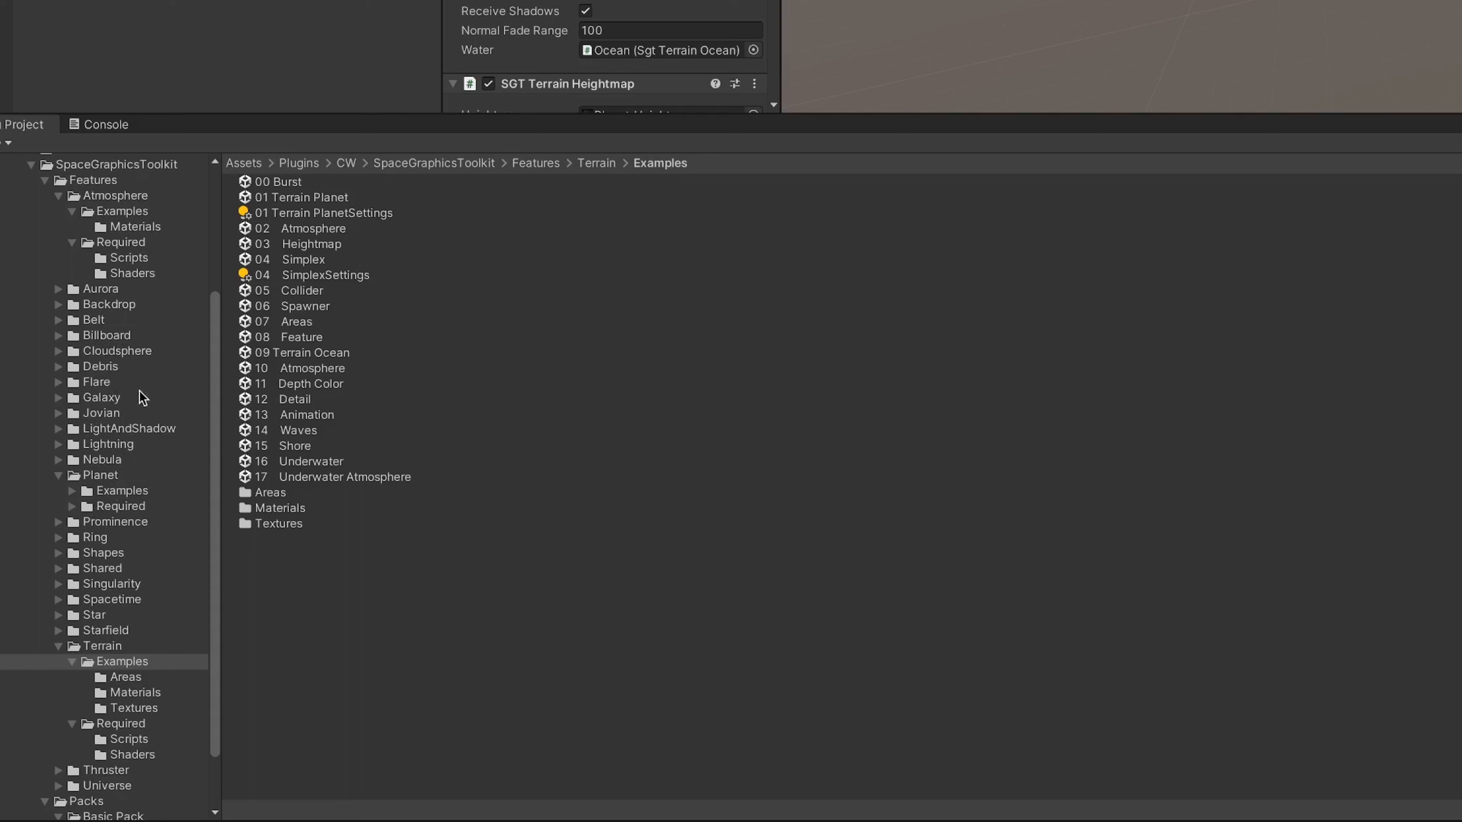
mouse_move(115, 405)
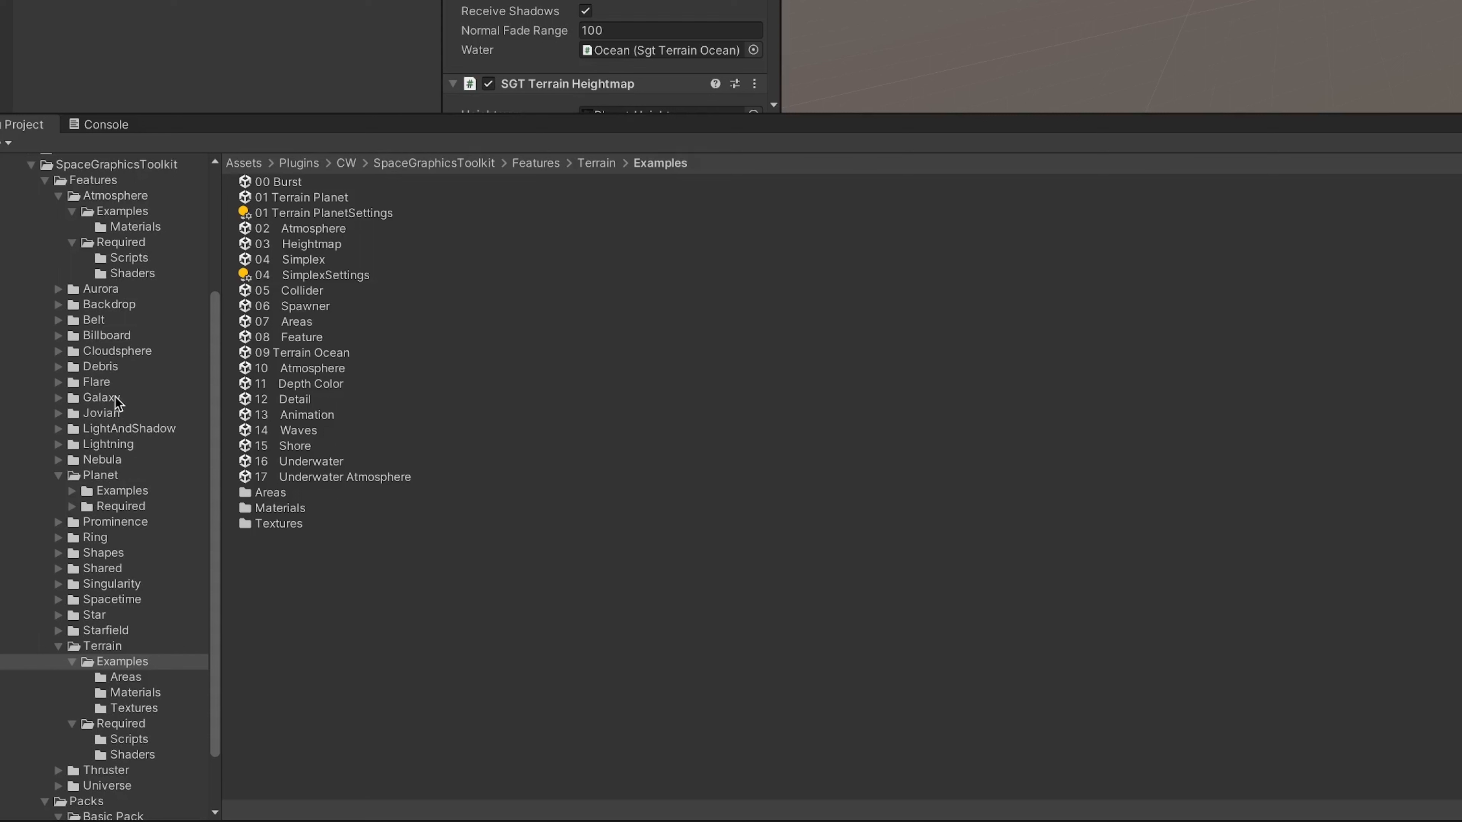
mouse_move(118, 402)
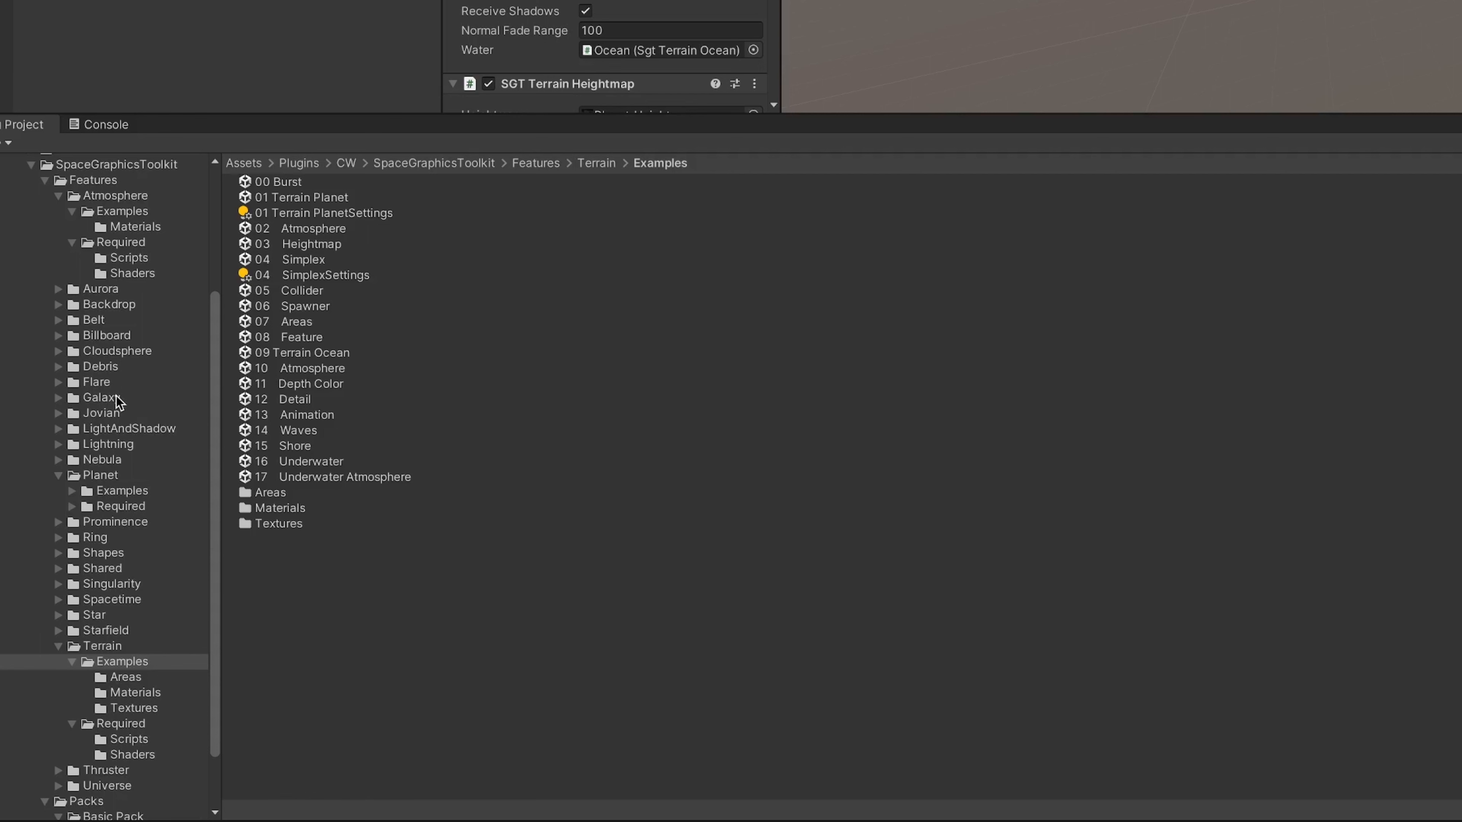
mouse_move(120, 407)
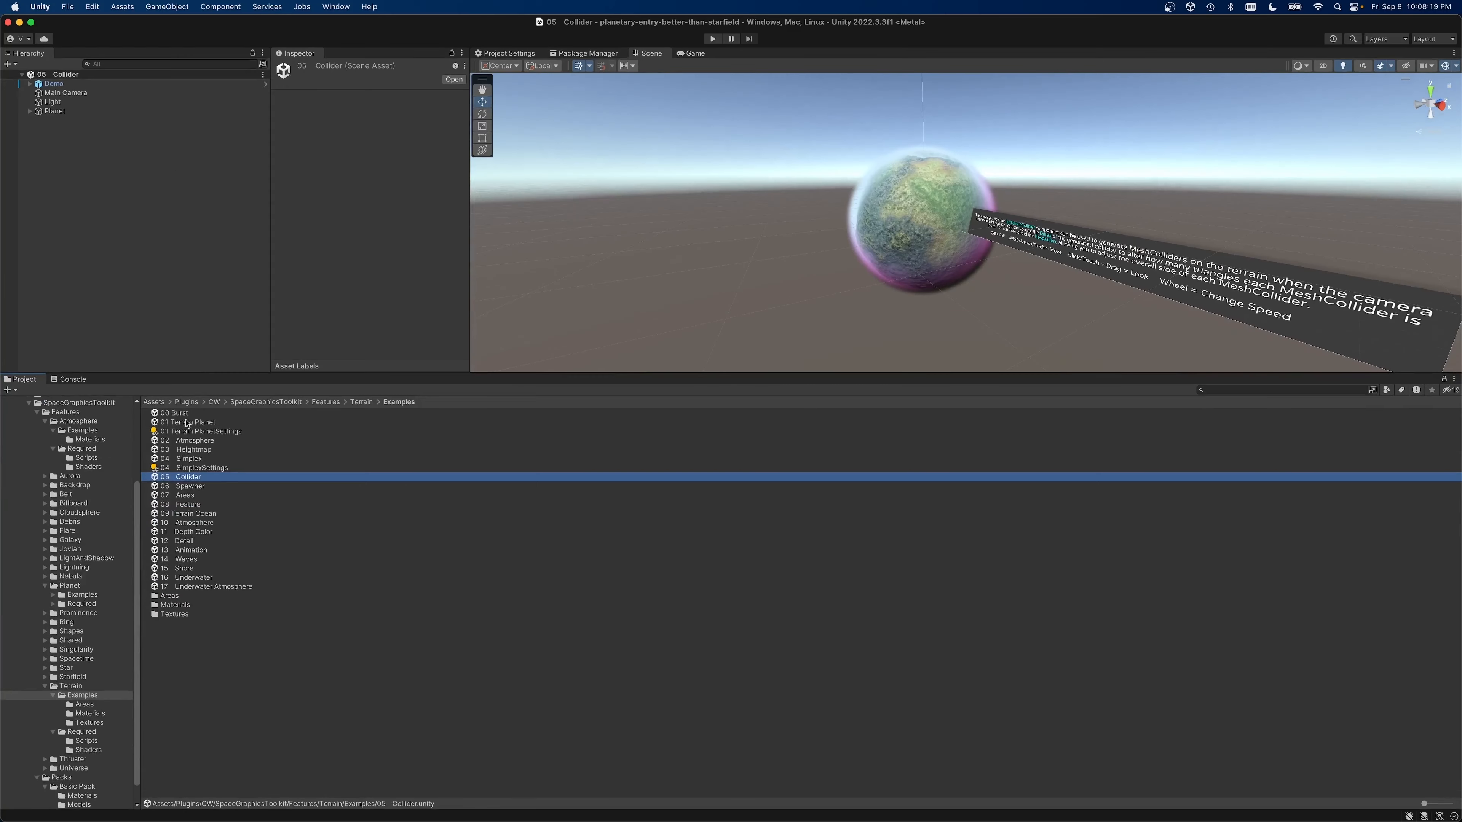
Browse the terrain example scenes: 00 Burst, 01 Terrain Planet, 02 Atmosphere and 06 Spawner.
left_click(176, 413)
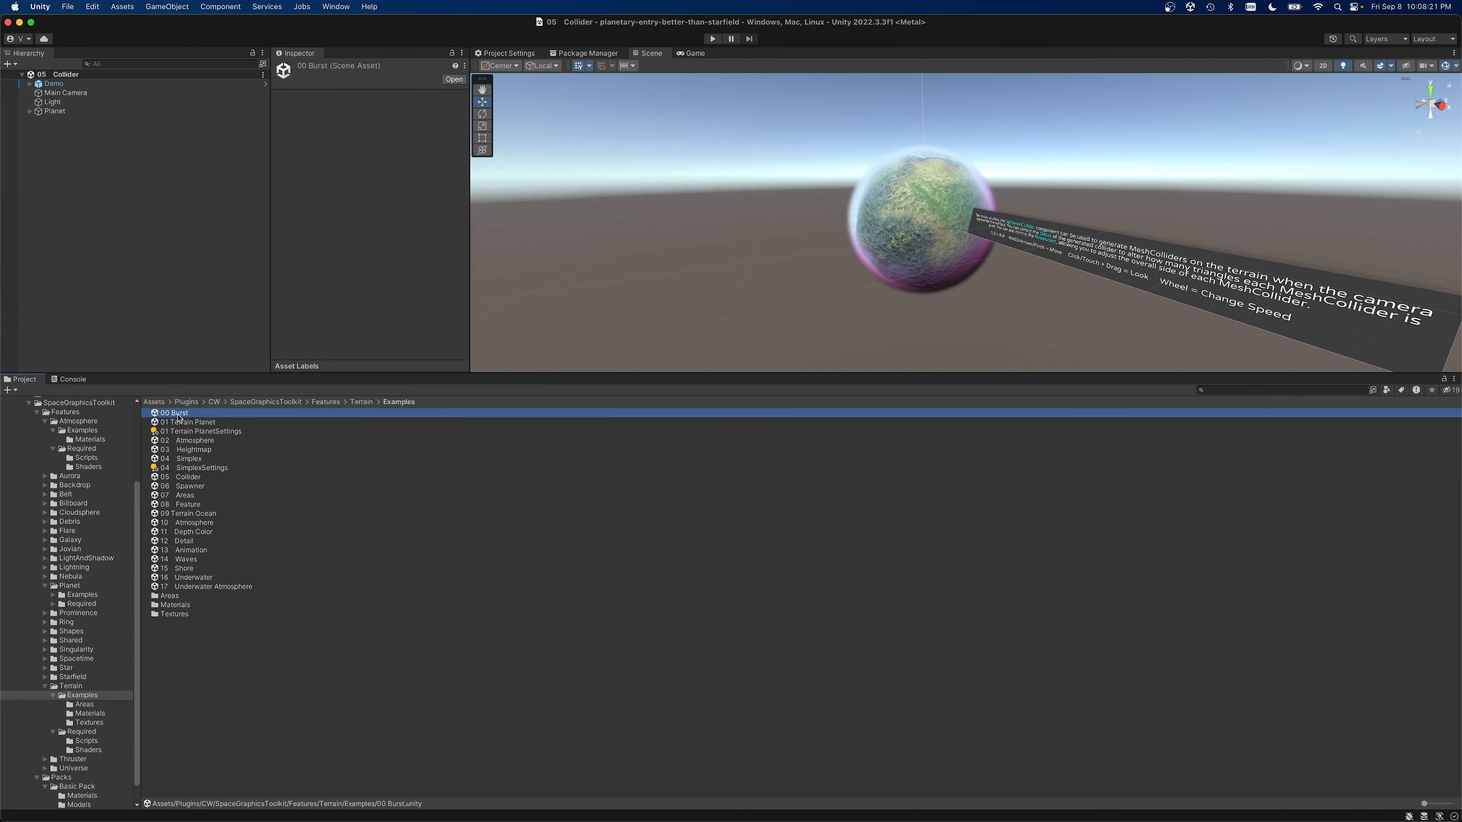
double_click(174, 412)
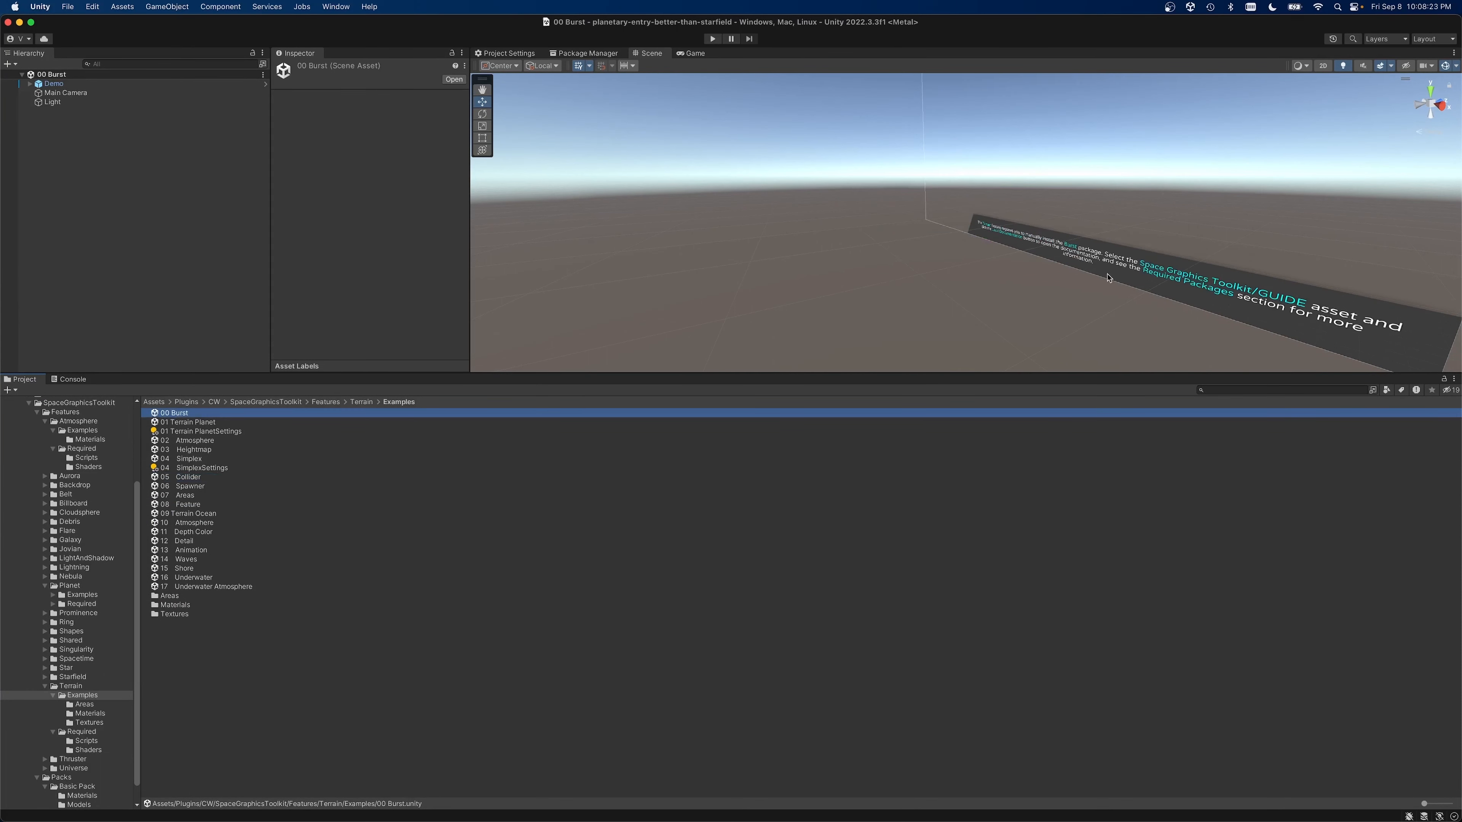
mouse_move(1057, 265)
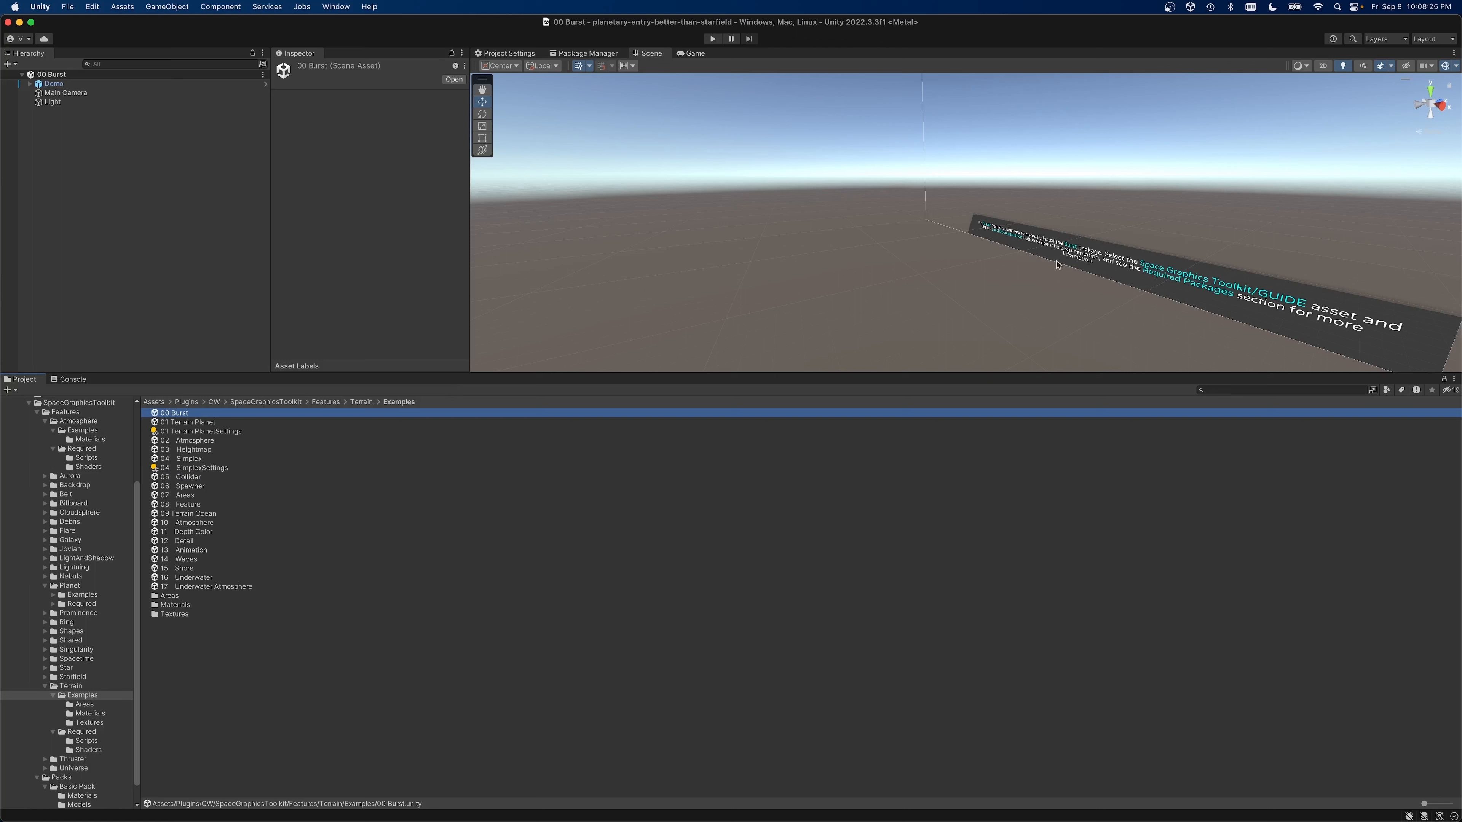
double_click(187, 421)
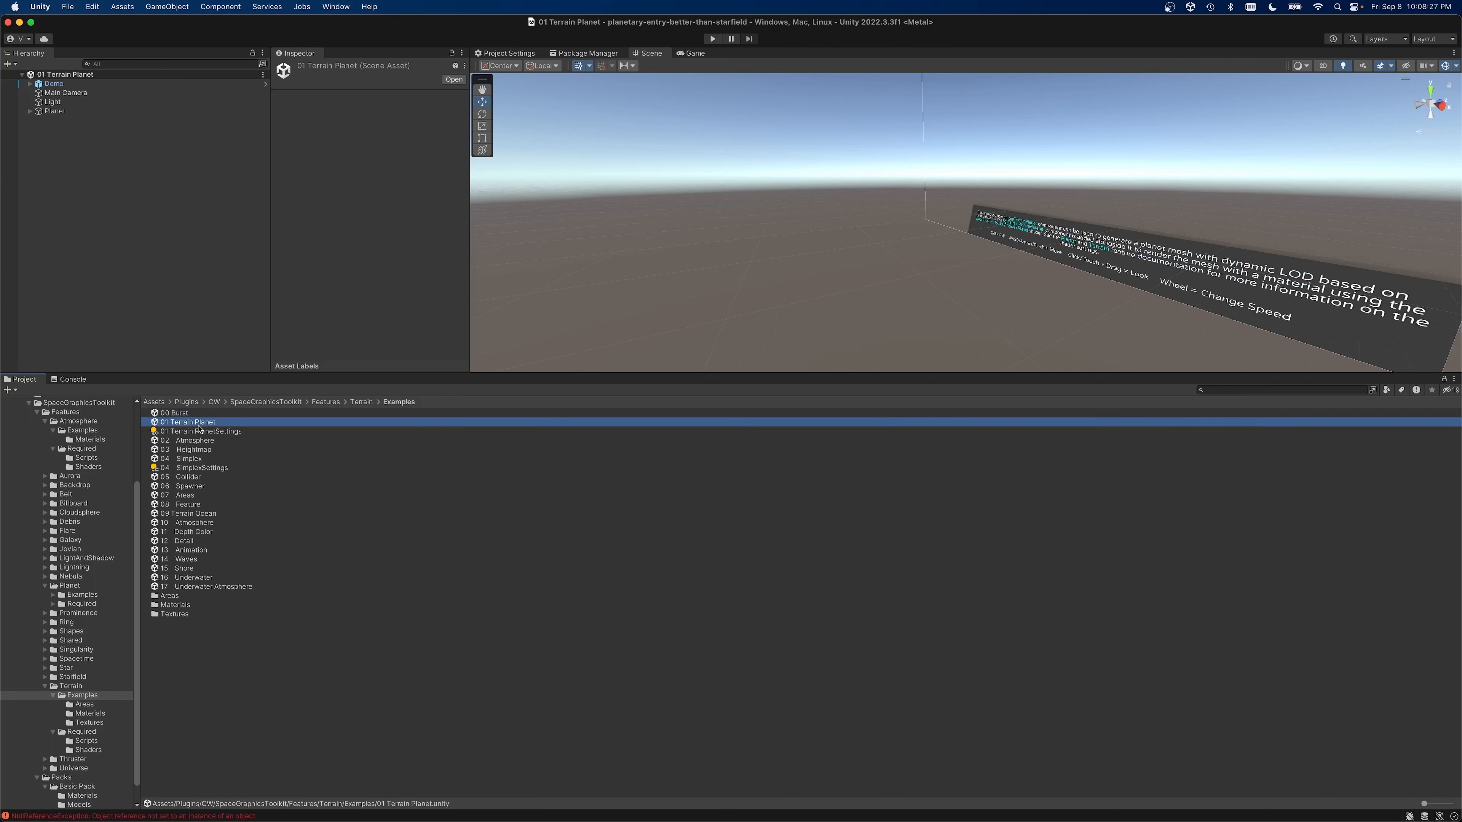
mouse_move(193, 445)
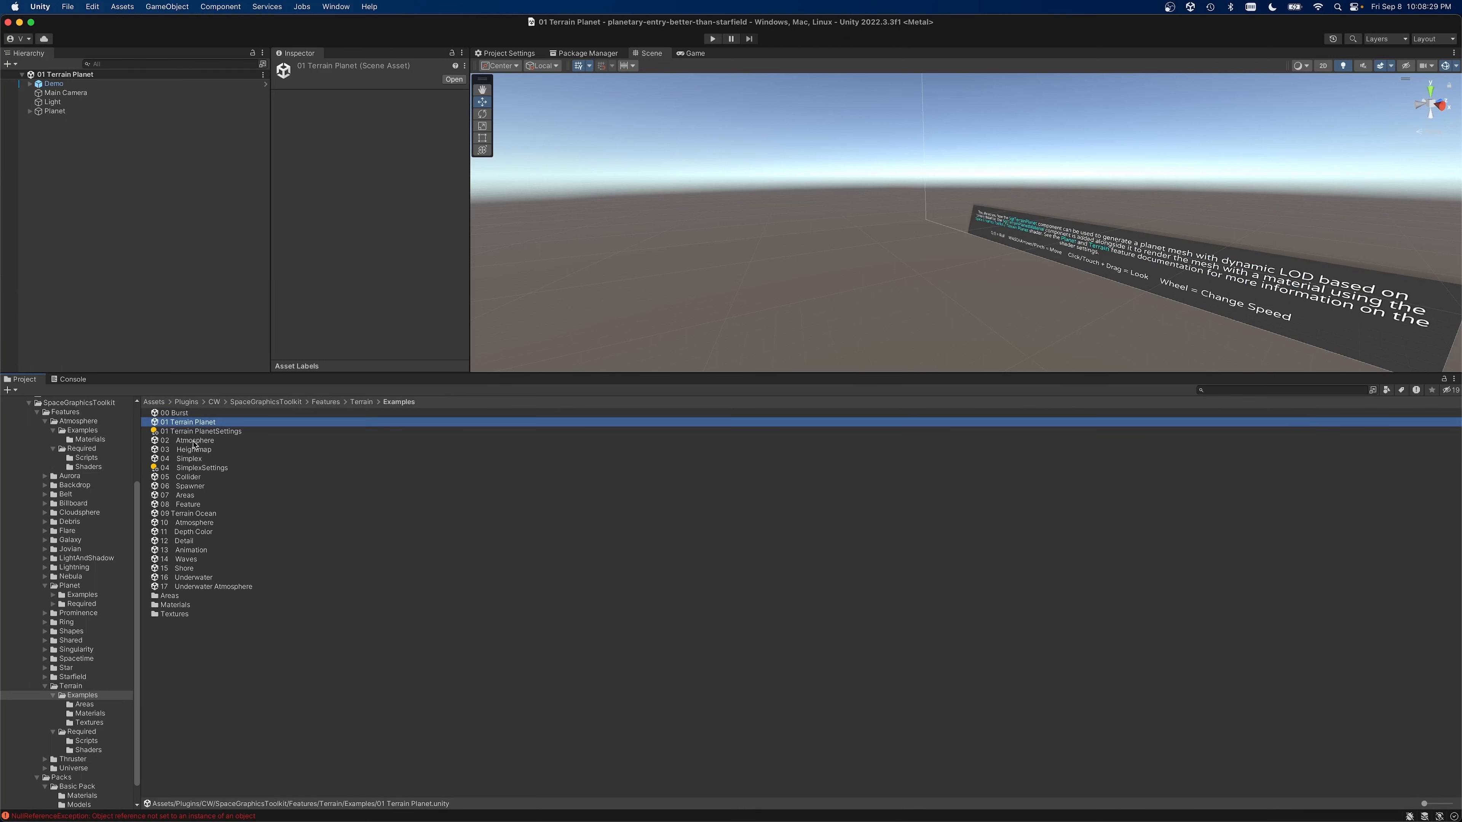
left_click(194, 440)
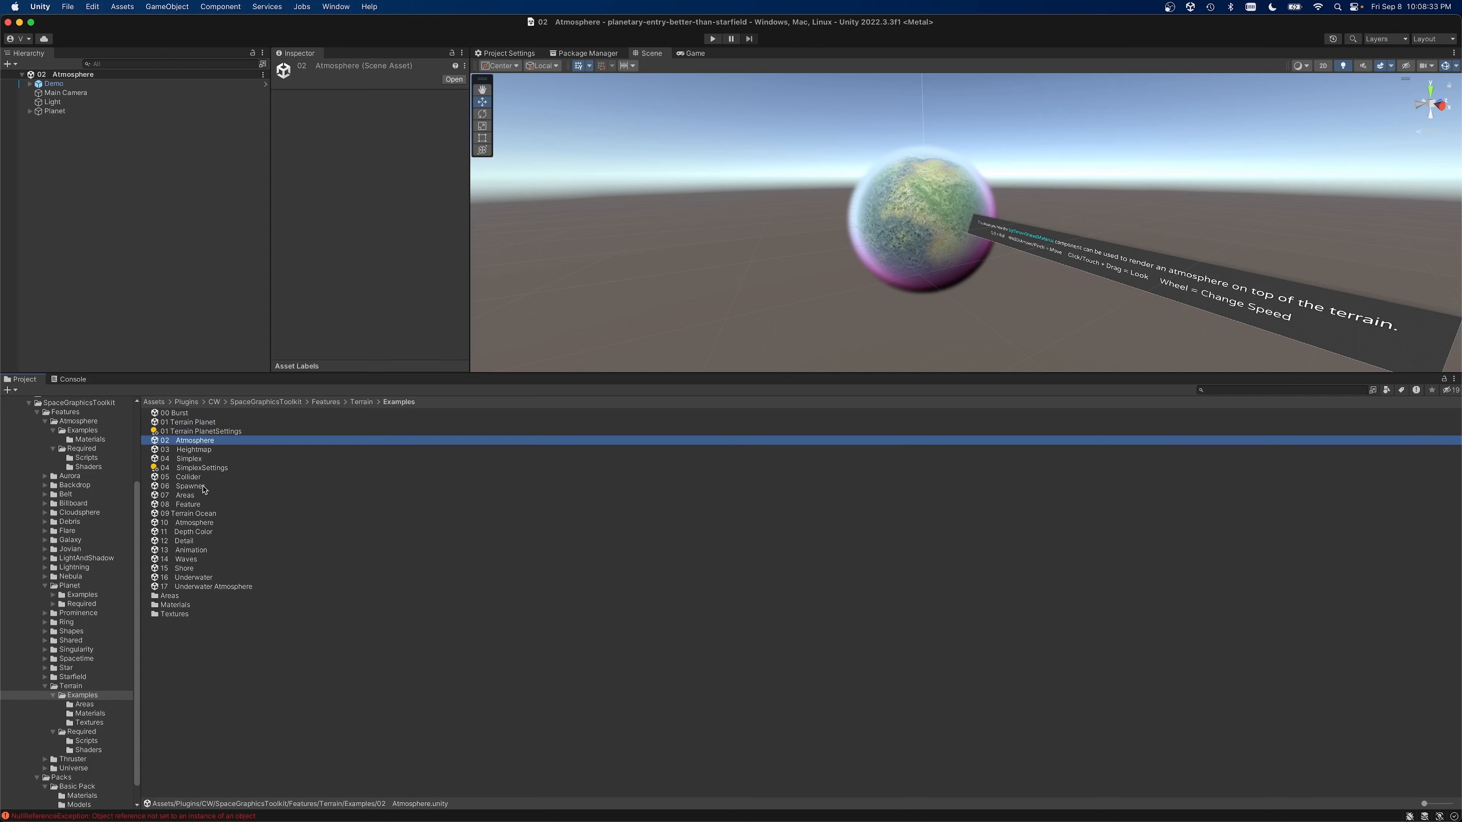
left_click(190, 485)
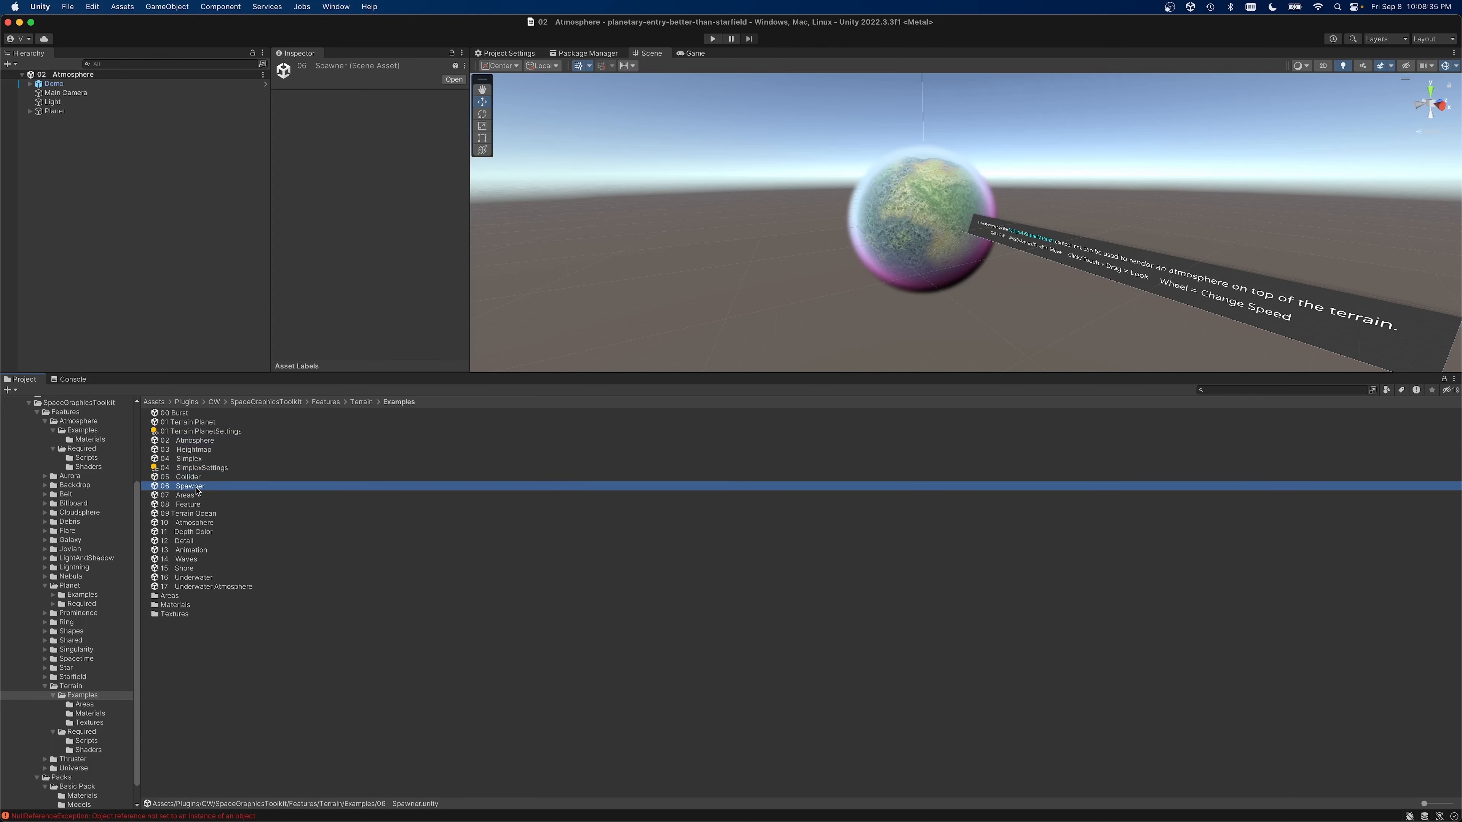
double_click(187, 494)
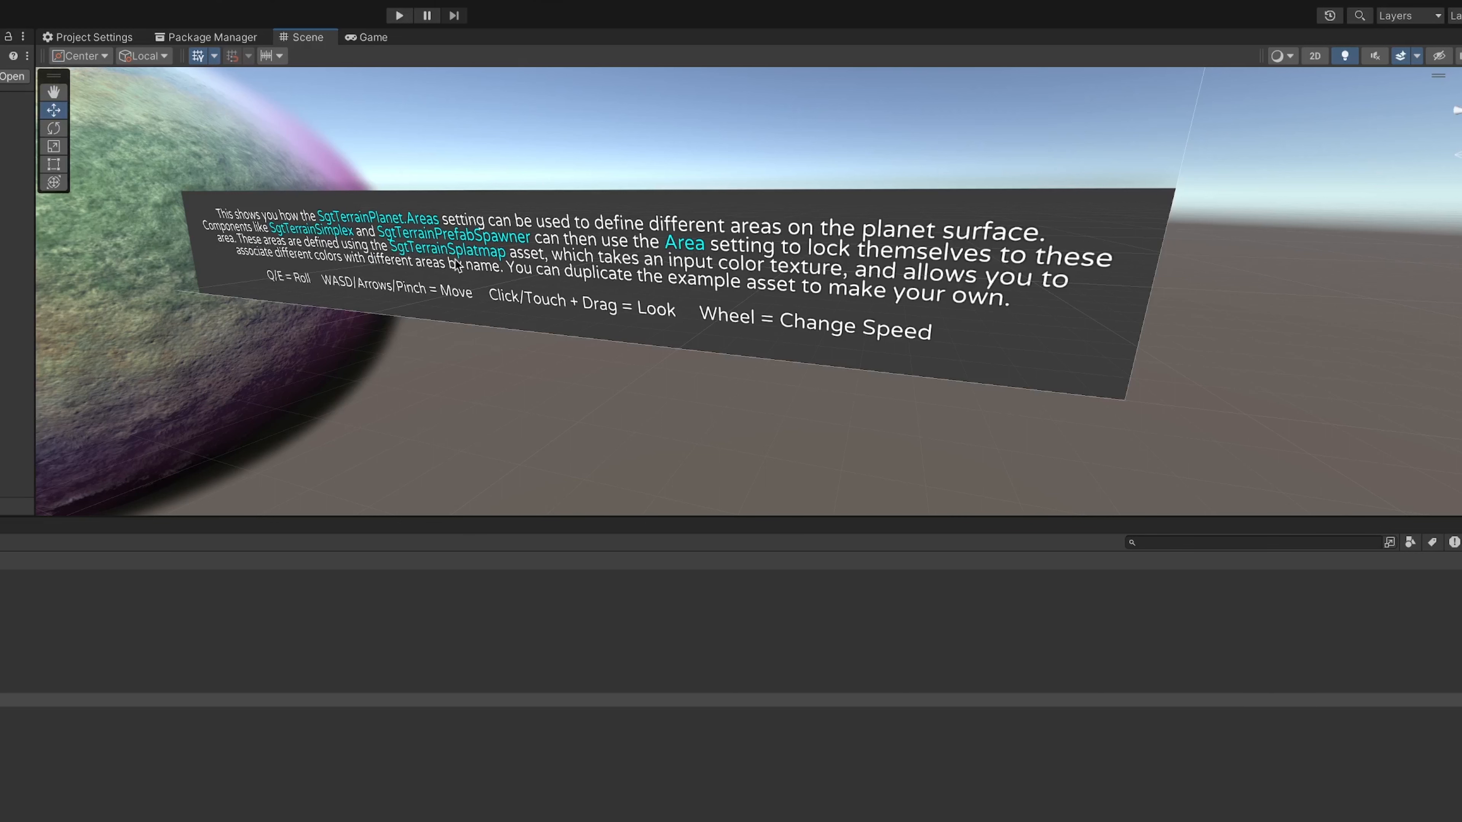
Start Play mode so the 07 Areas planet demo runs.
left_click(399, 15)
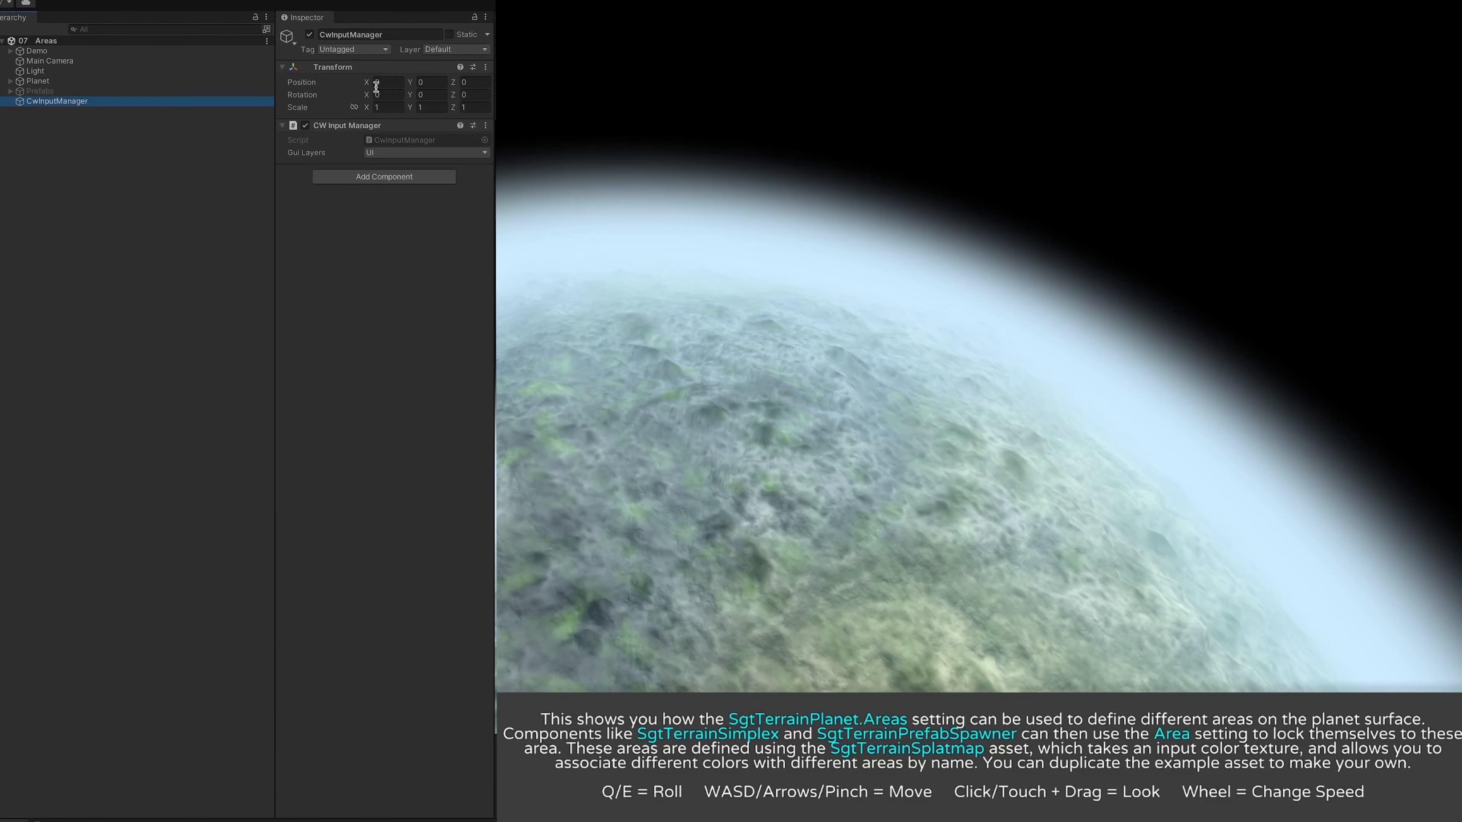
Expand the Planet object and inspect its SgtAtmosphereModel's lighting settings.
left_click(9, 82)
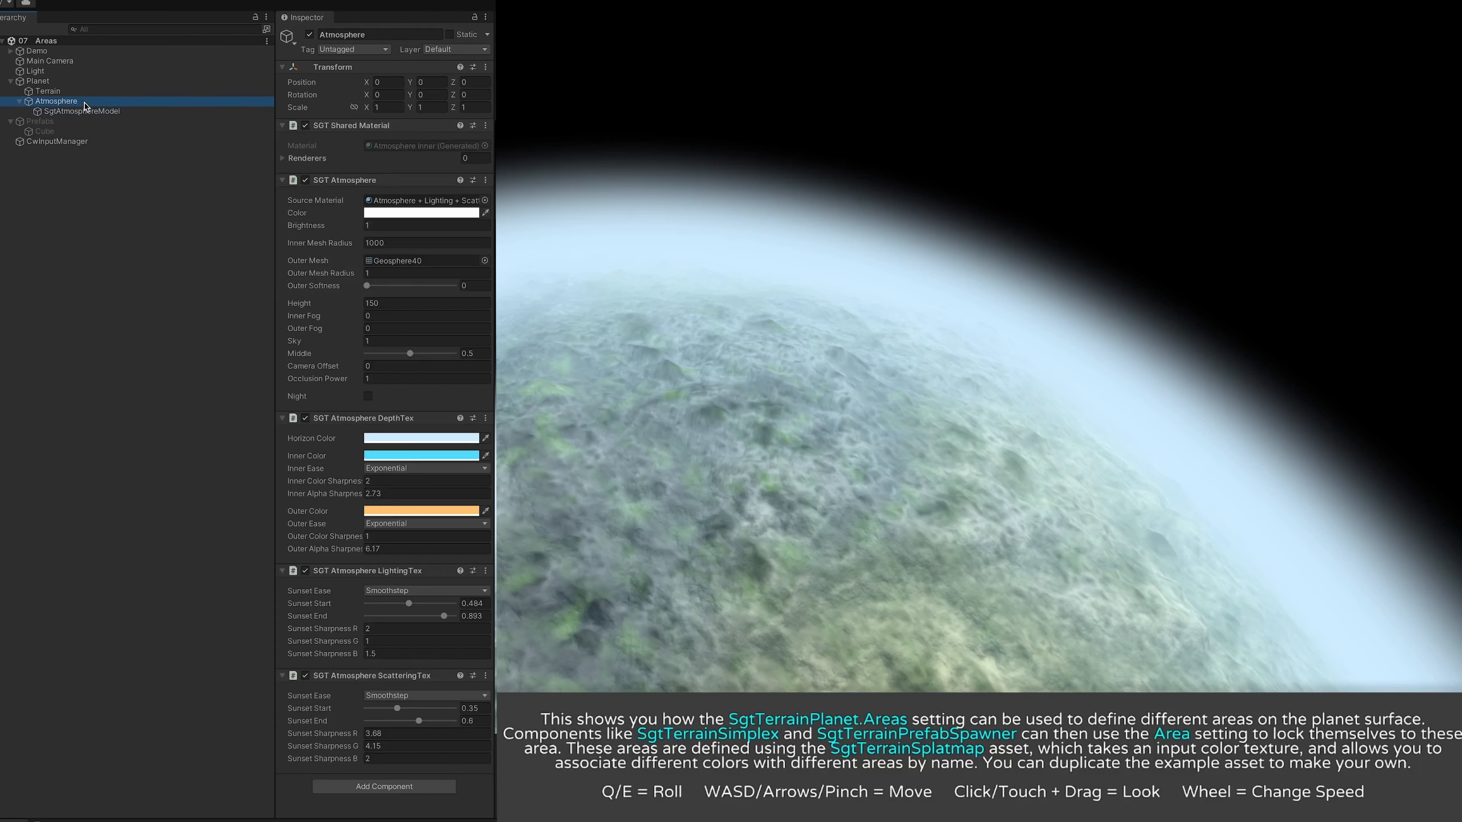
left_click(82, 111)
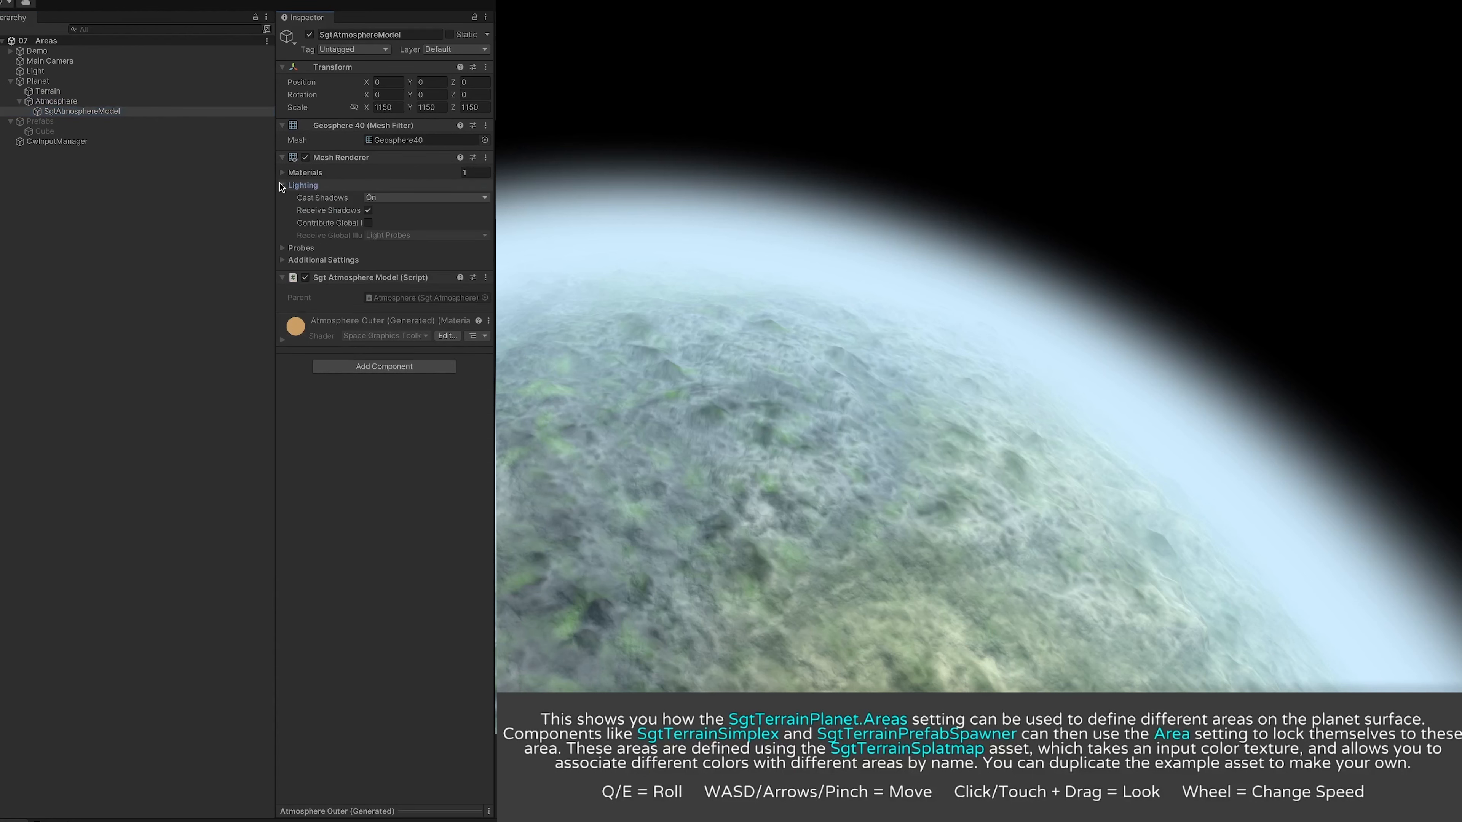
left_click(56, 101)
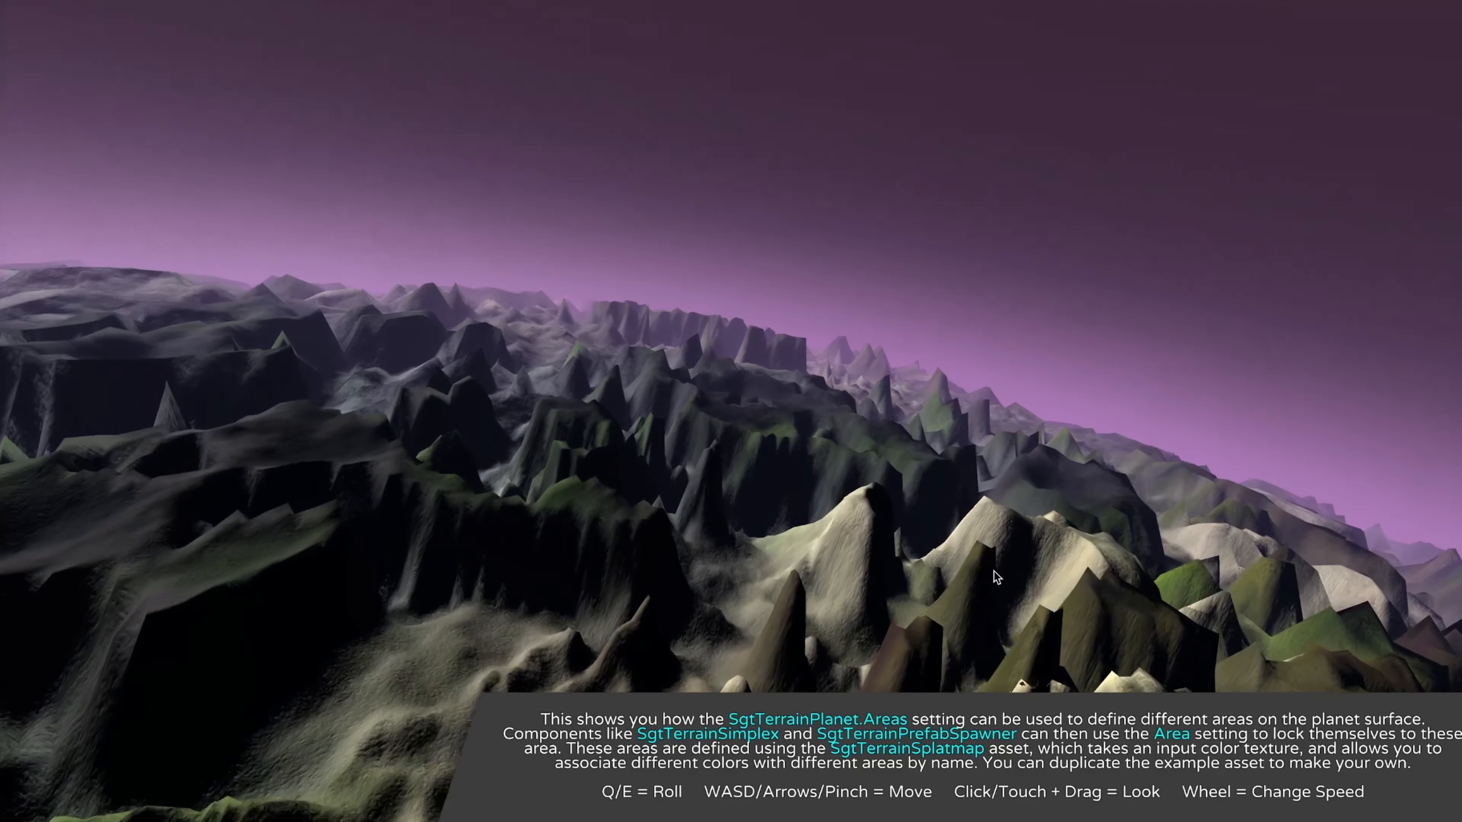
Look around the Areas demo's peaks, ridges, cliffs and pale plateaus while flying.
left_click_drag(994, 577, 922, 539)
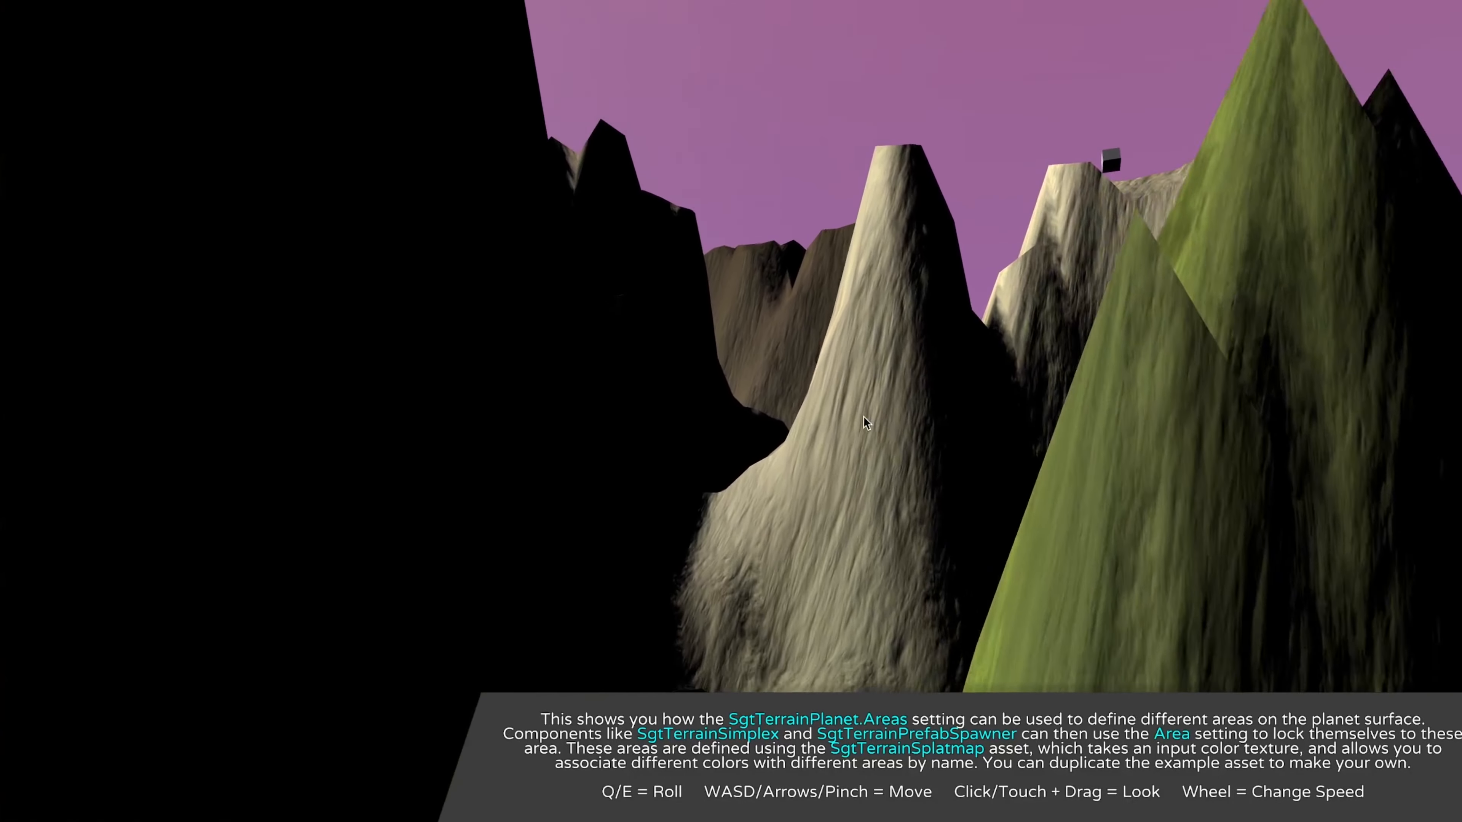
left_click_drag(862, 422, 681, 371)
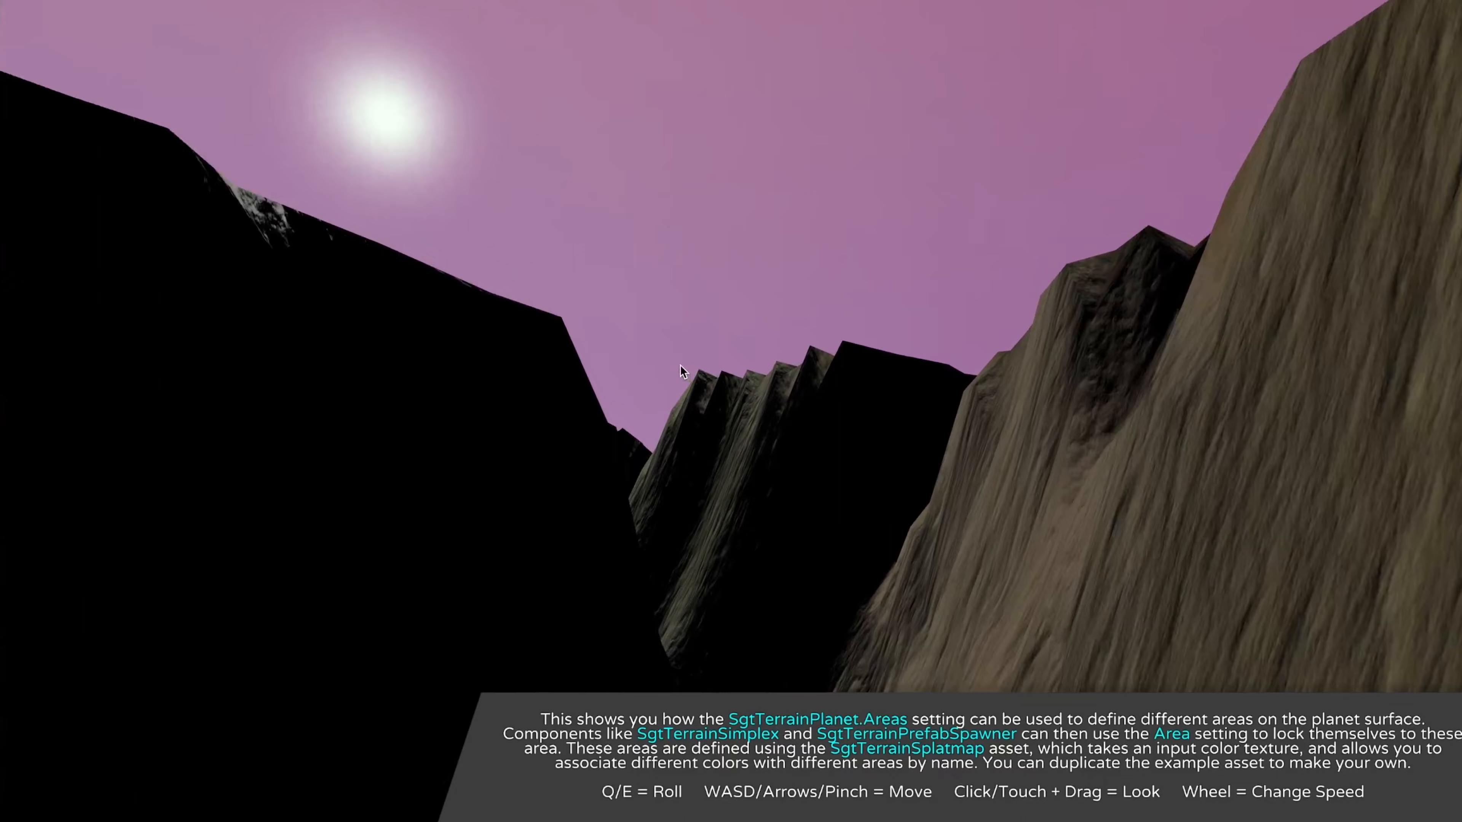
left_click_drag(681, 371, 797, 421)
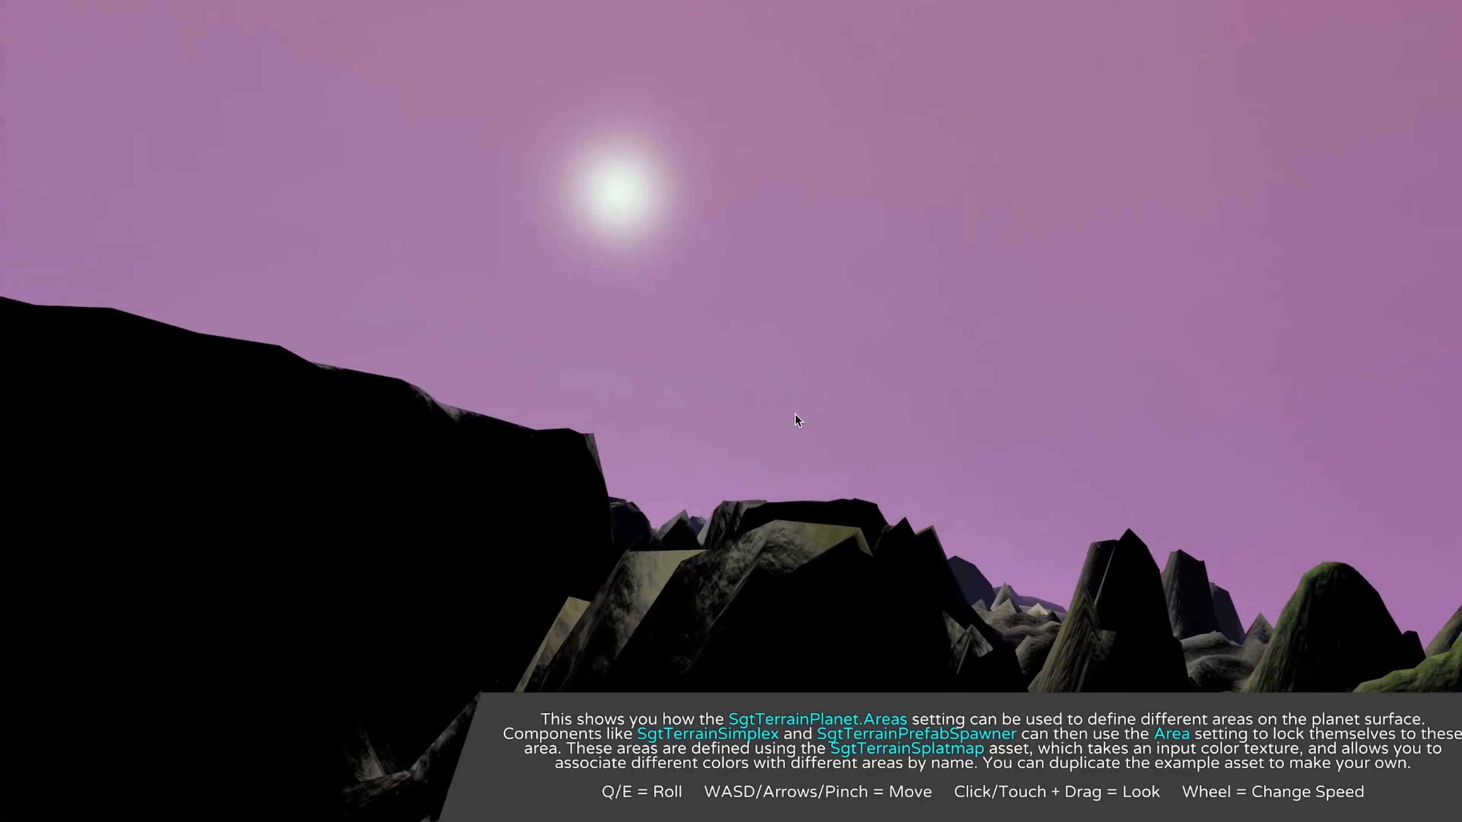
left_click_drag(797, 420, 657, 491)
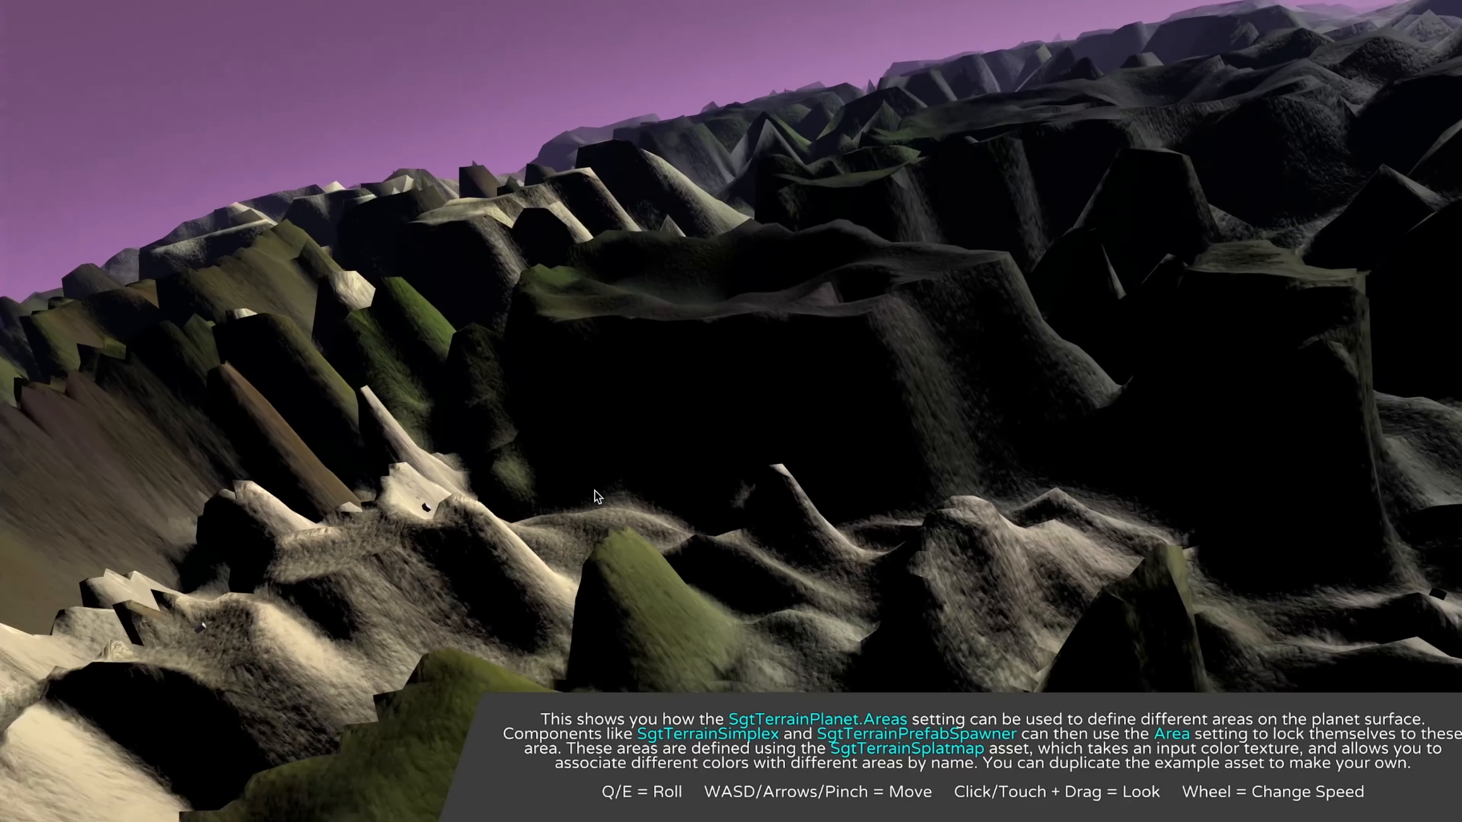
left_click_drag(597, 497, 806, 469)
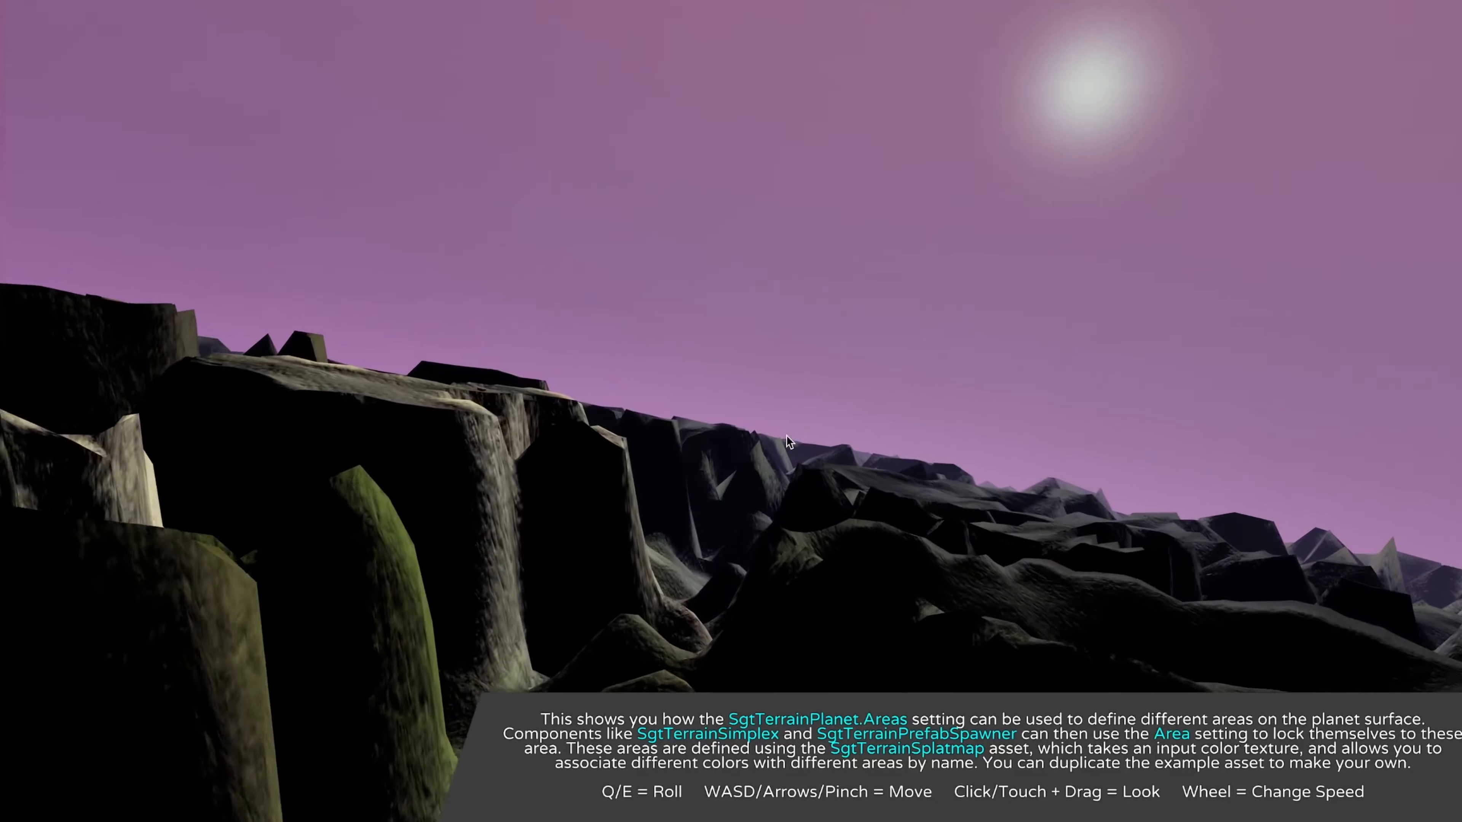
left_click_drag(788, 443, 705, 470)
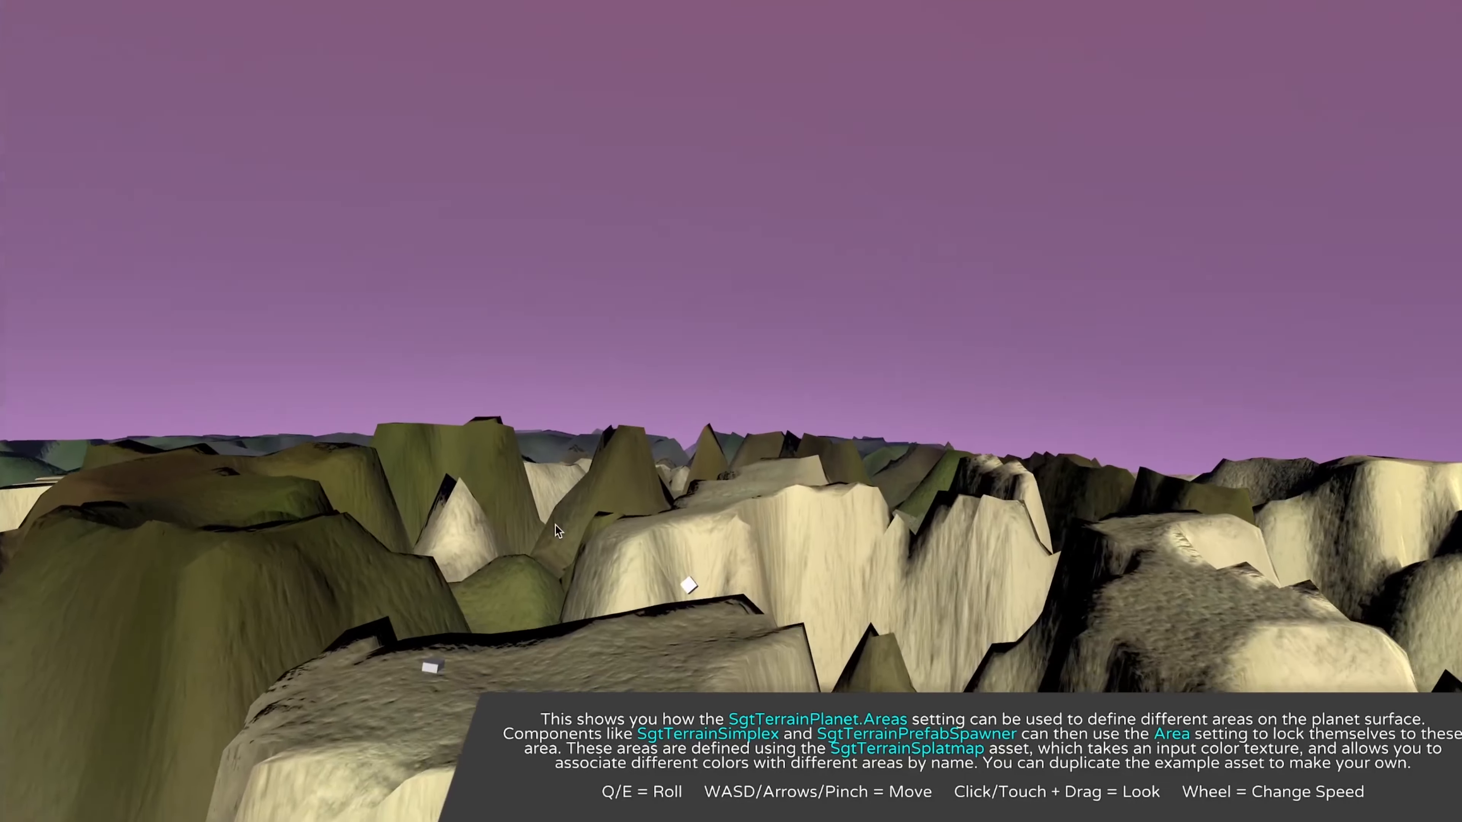
left_click_drag(560, 531, 657, 593)
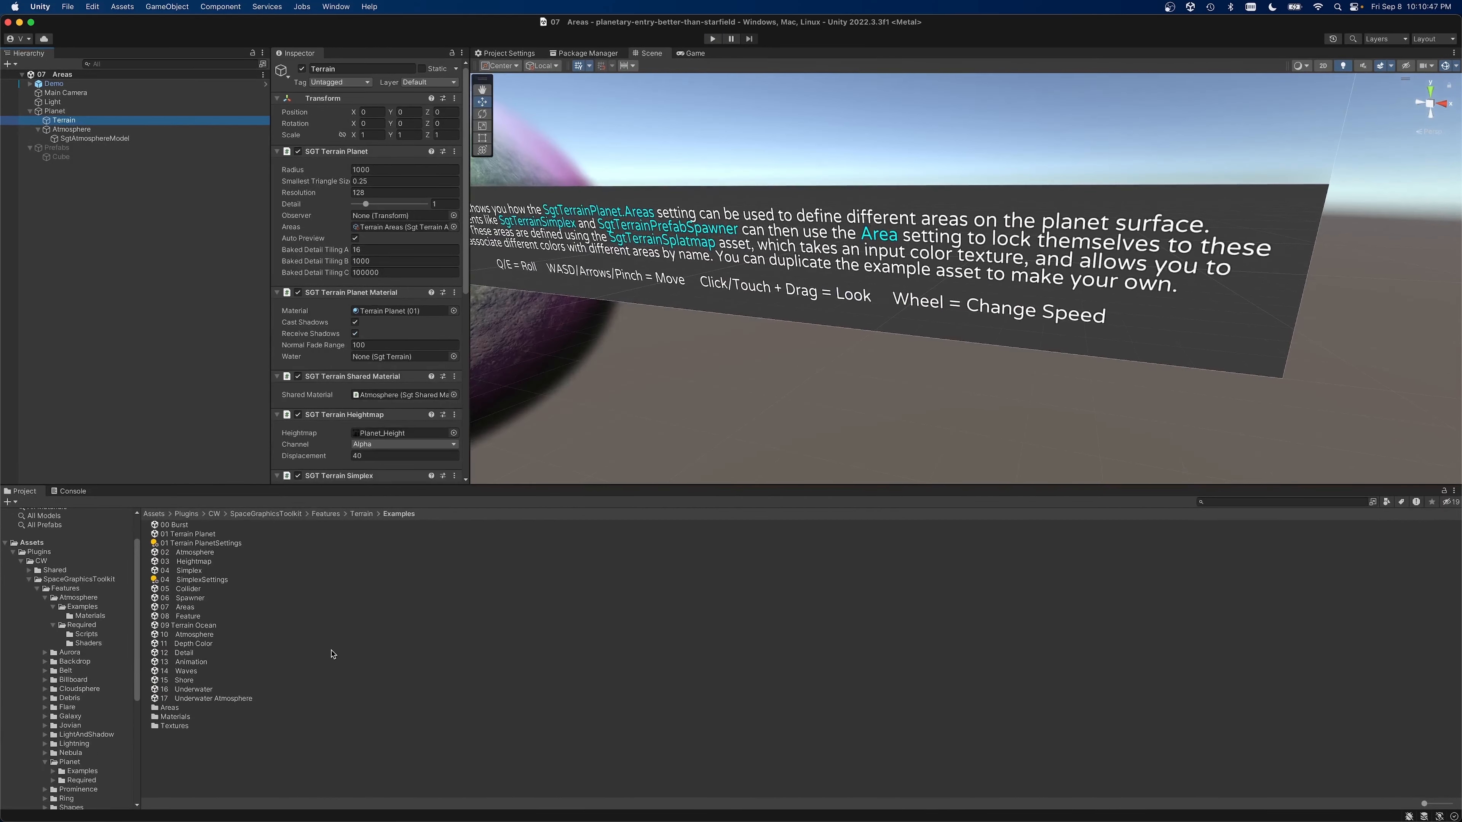
mouse_move(201, 669)
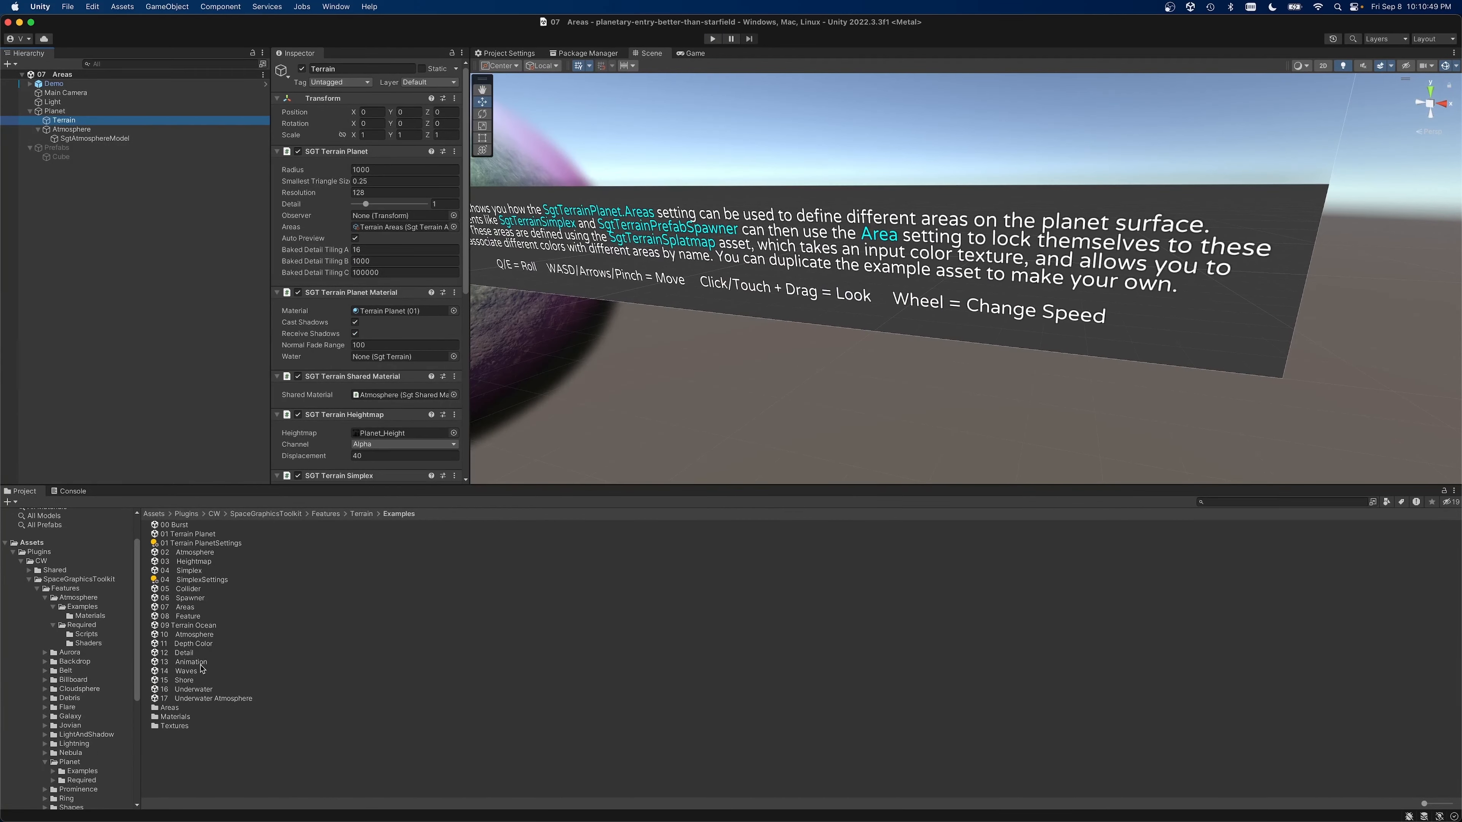
mouse_move(185, 684)
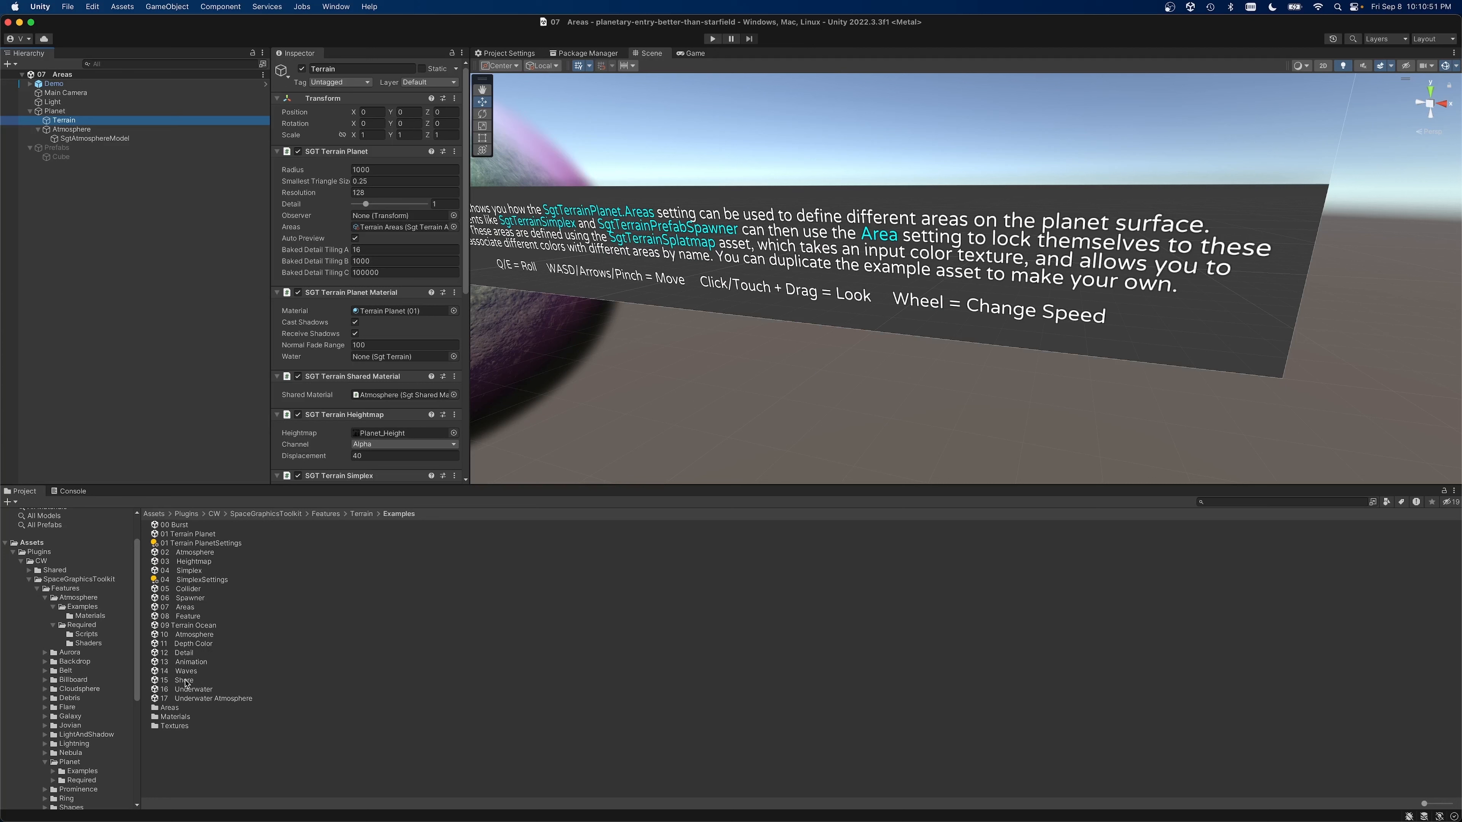
Open the 16 Underwater example scene from the Examples folder.
left_click(193, 643)
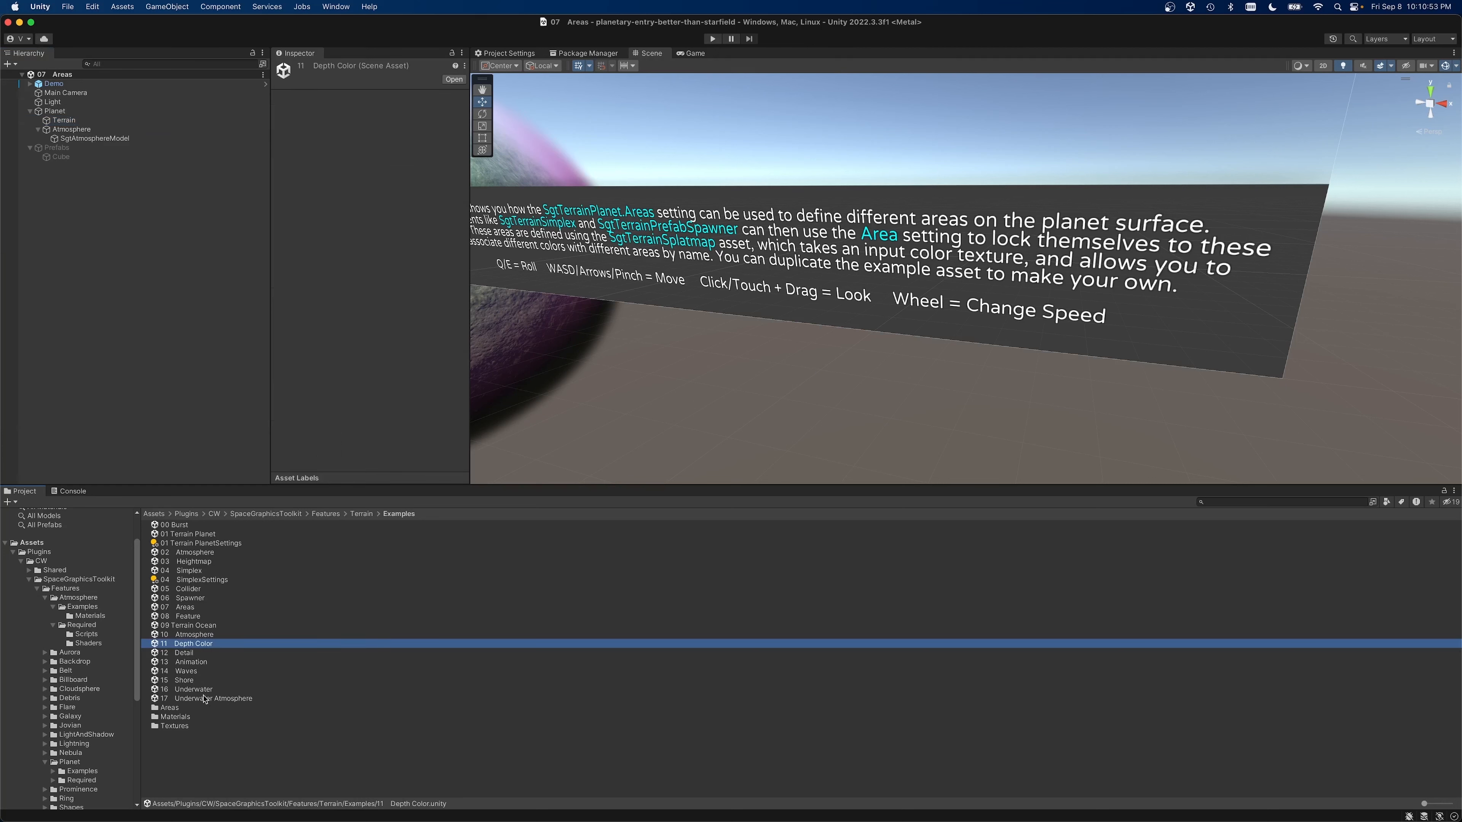
double_click(193, 690)
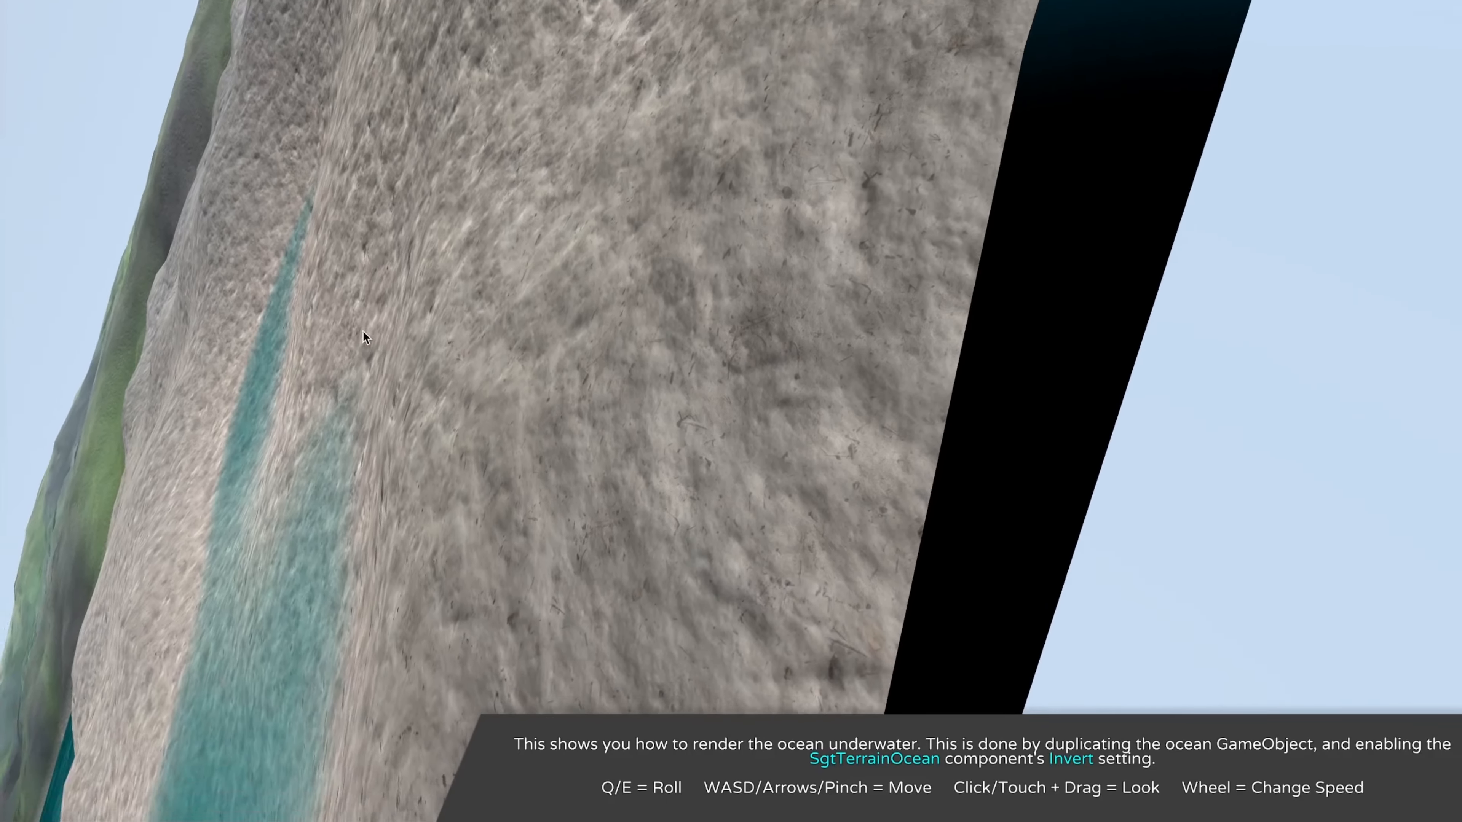
Turn from the rock to look down over the Underwater demo's ocean and shoreline.
left_click_drag(364, 337, 662, 373)
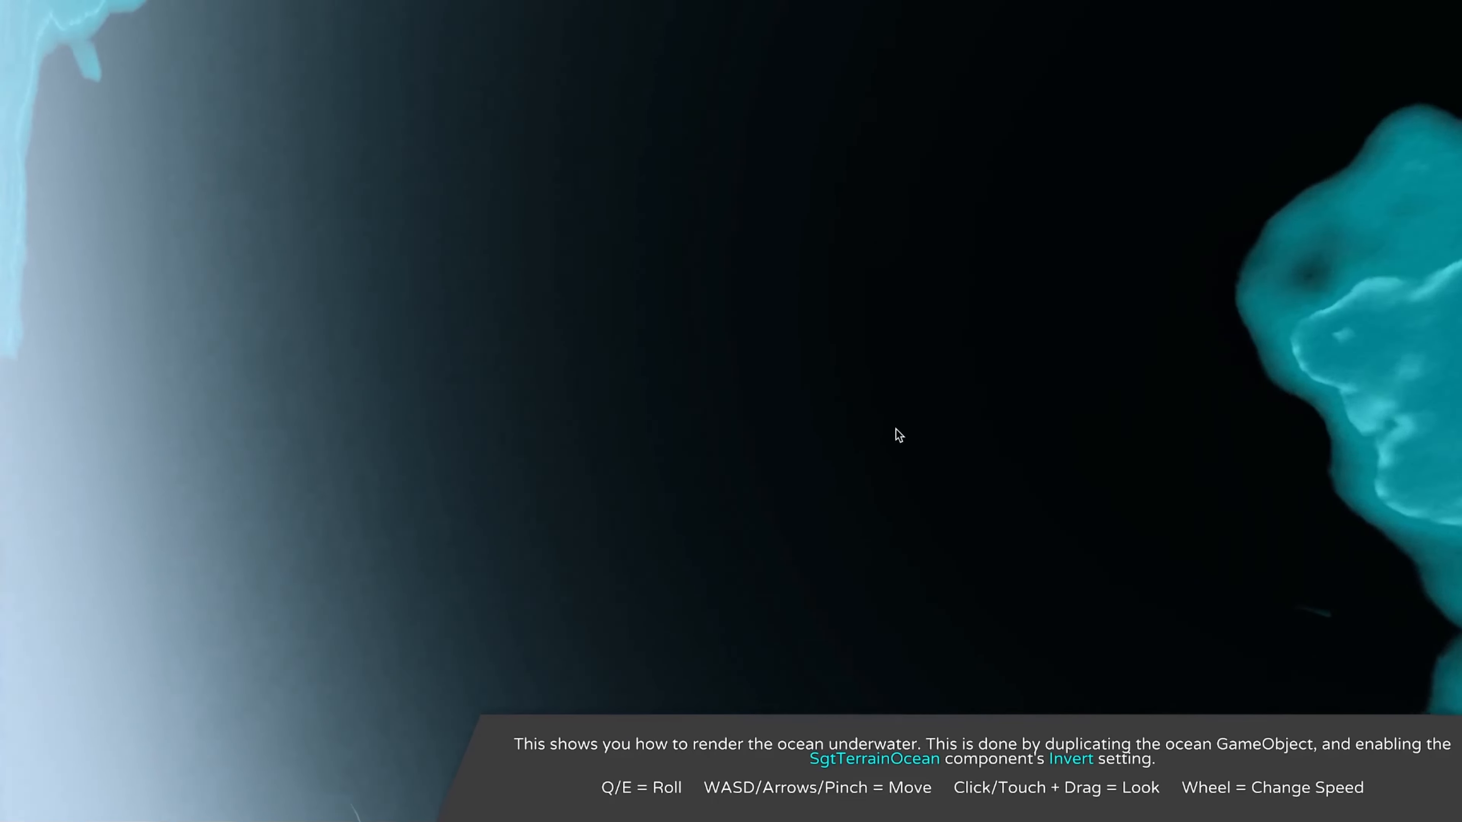
left_click_drag(895, 435, 789, 428)
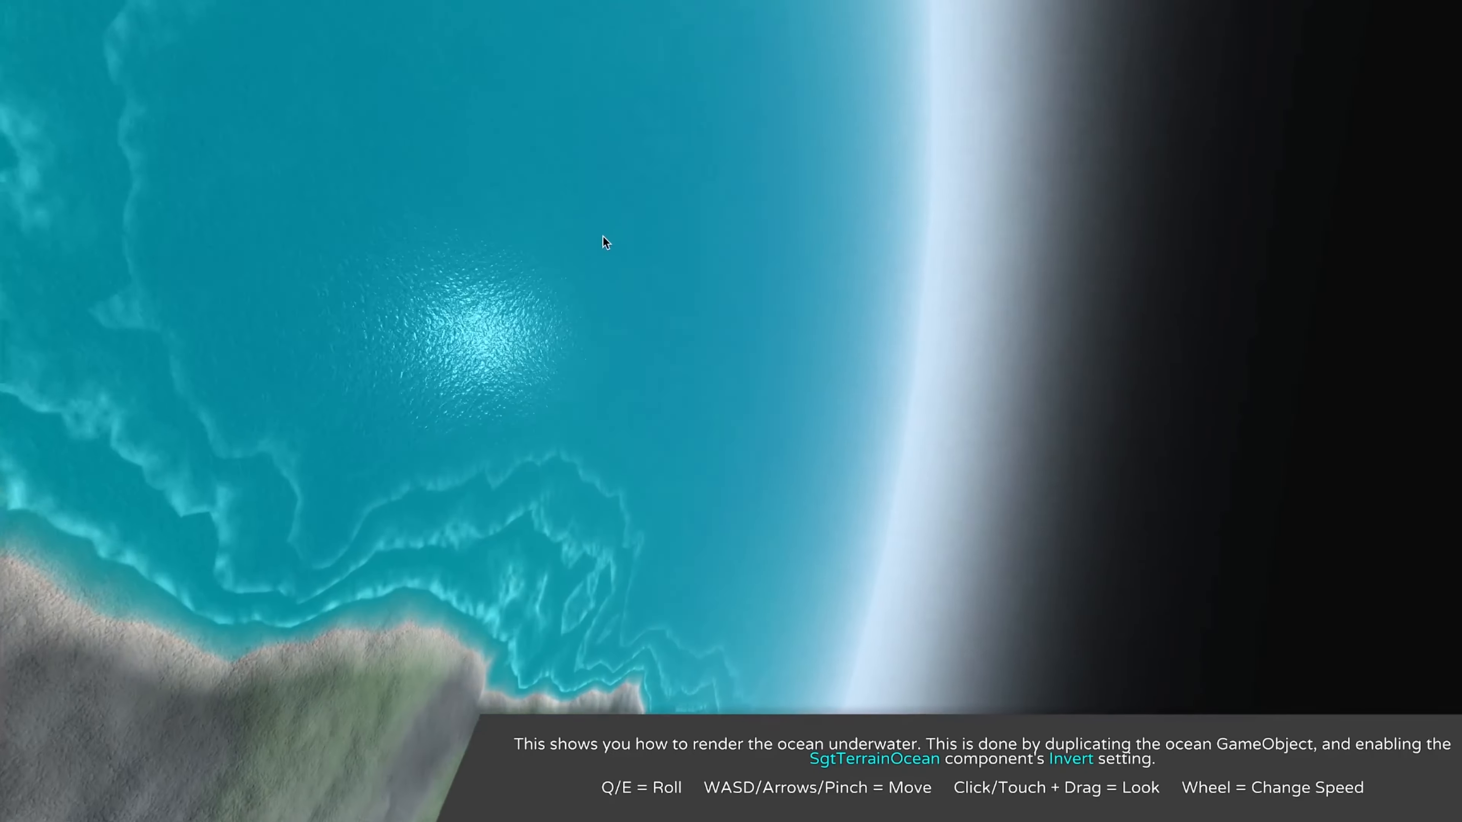
left_click_drag(602, 242, 578, 656)
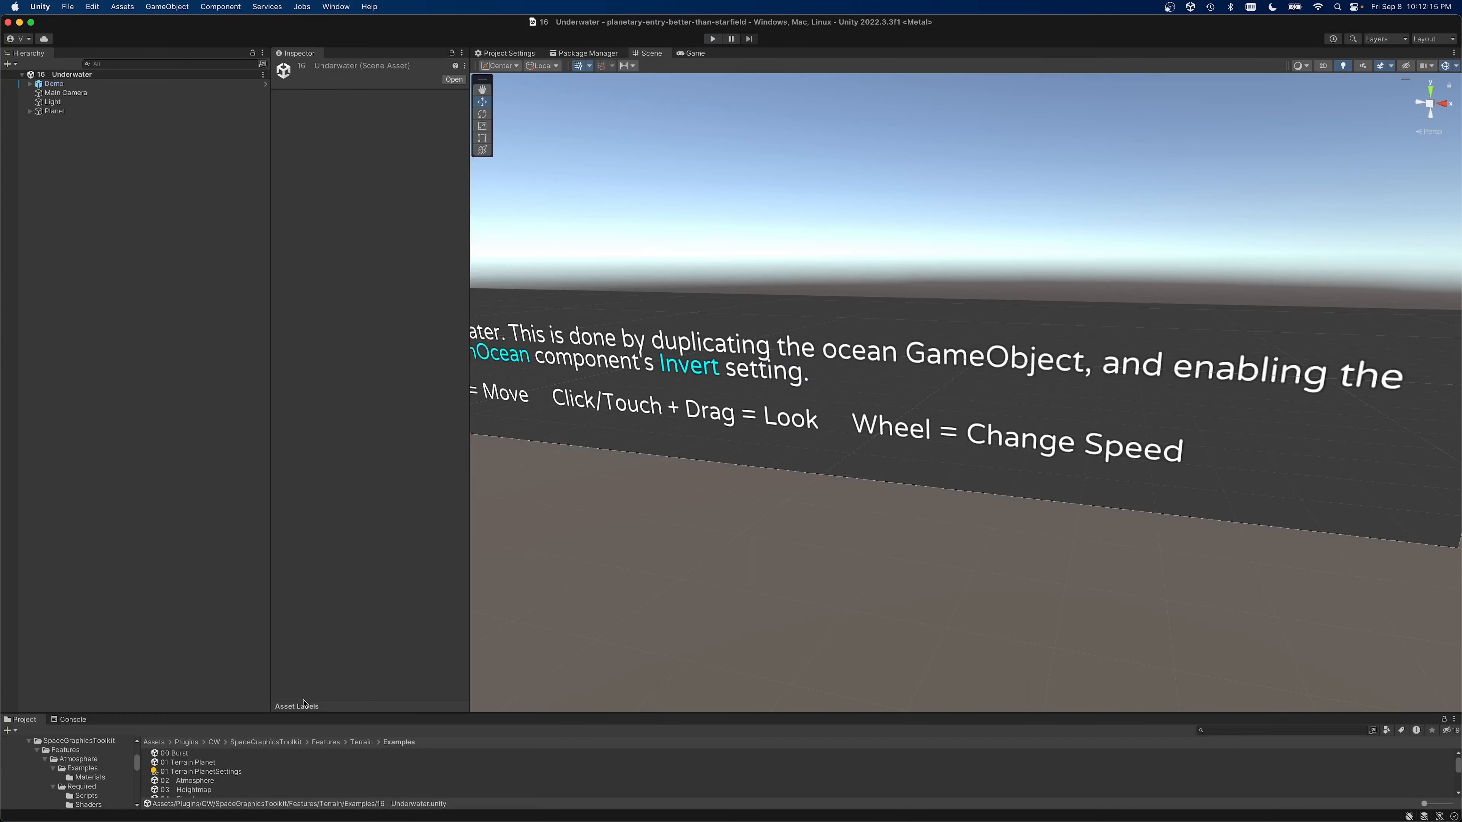
mouse_move(510, 744)
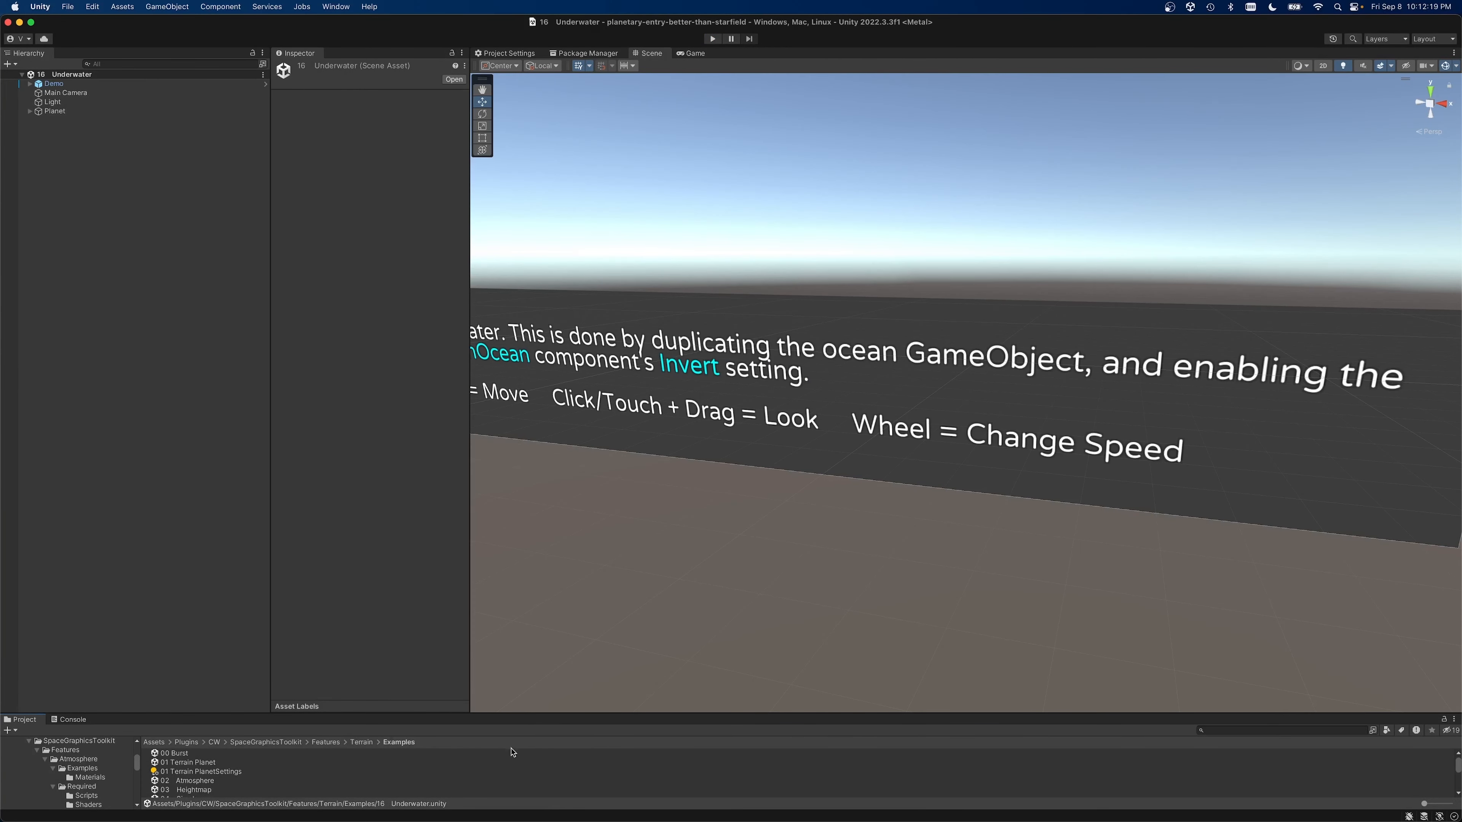
Open the 06 Feature example scene from the Project window.
left_click(174, 752)
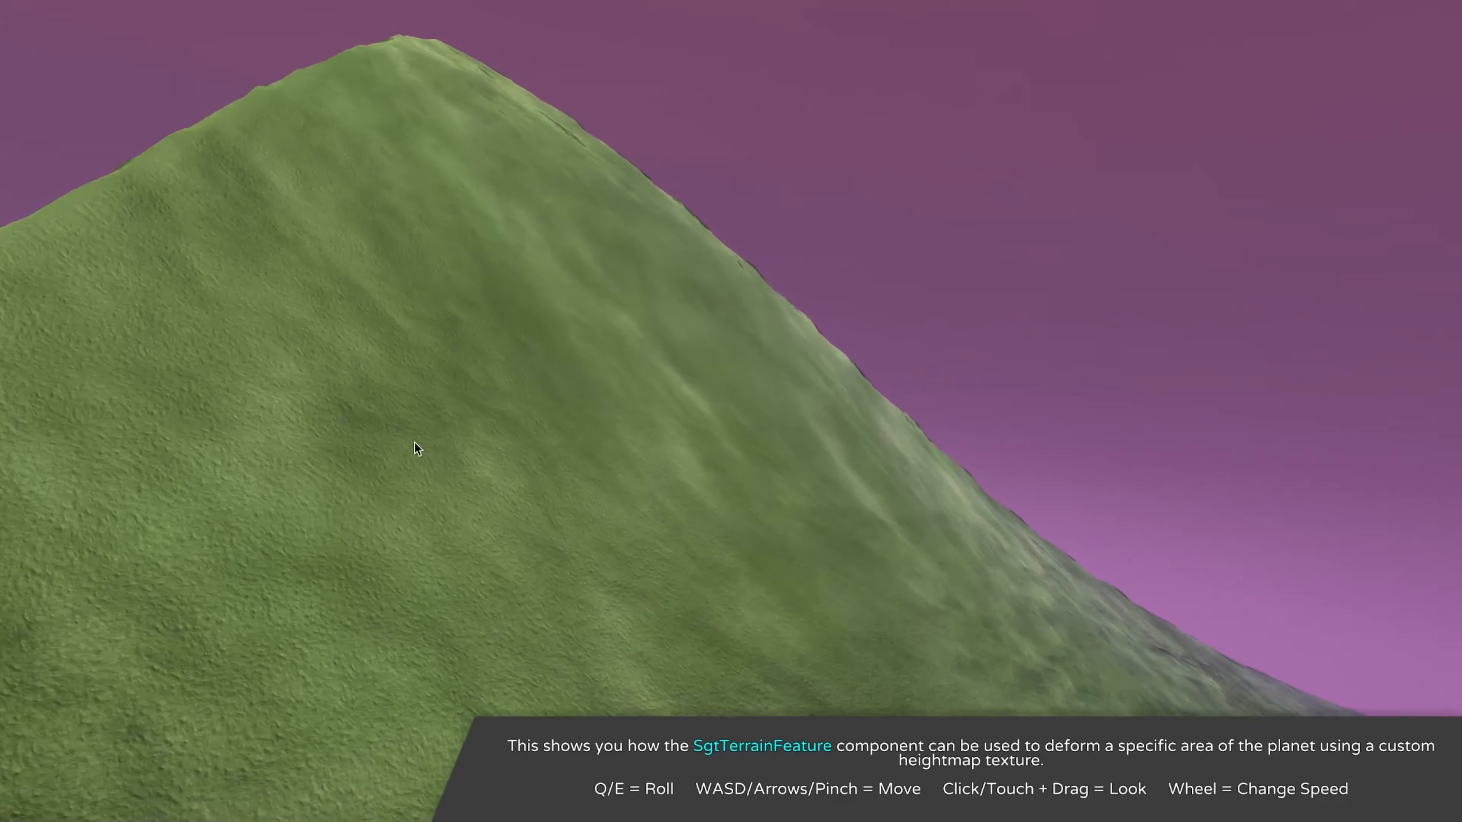
Fly along the deformed hill's slope and crest, then out over the grassy terrain.
left_click_drag(416, 449, 457, 402)
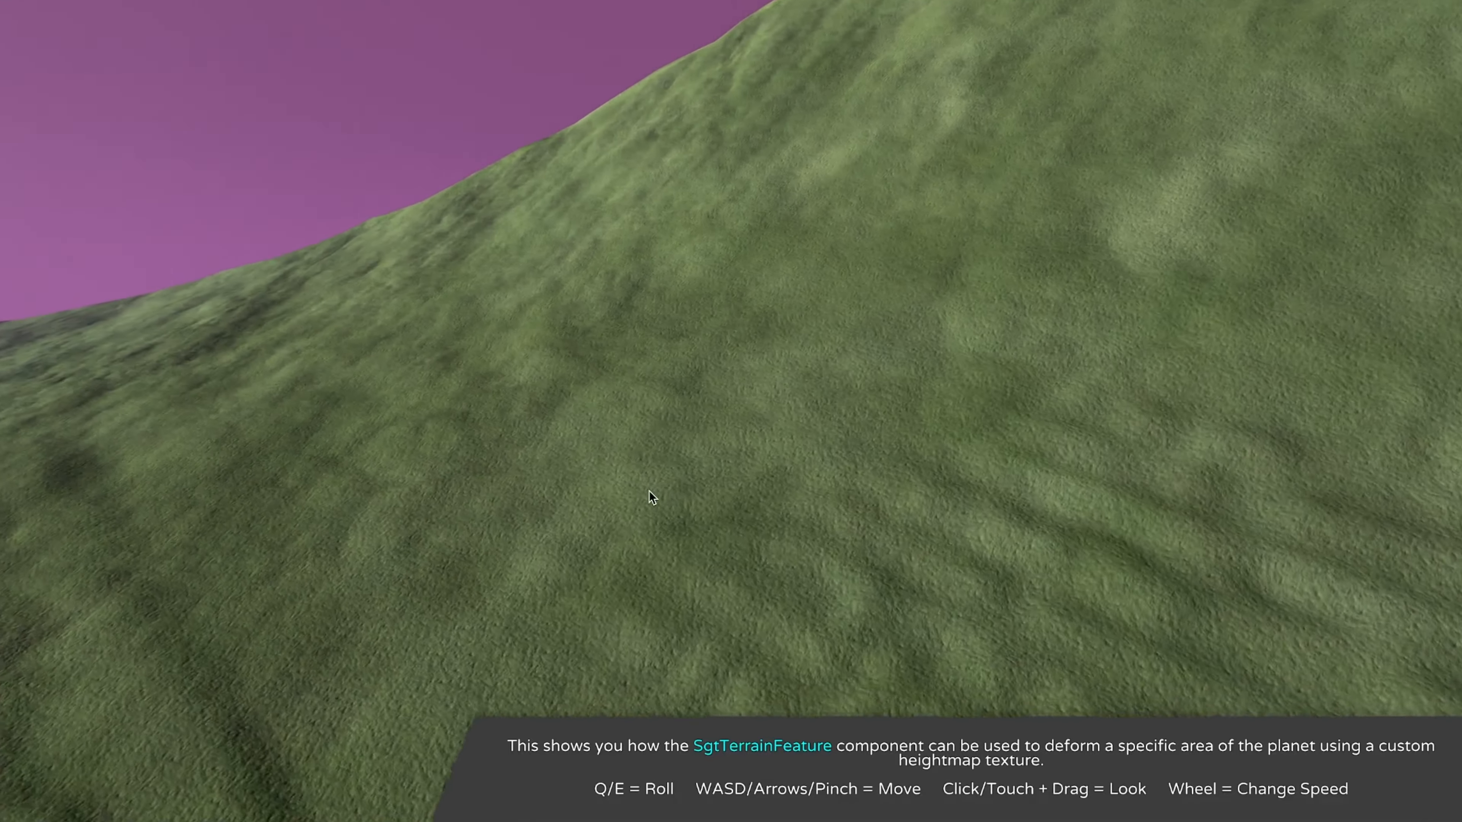
left_click_drag(651, 497, 890, 418)
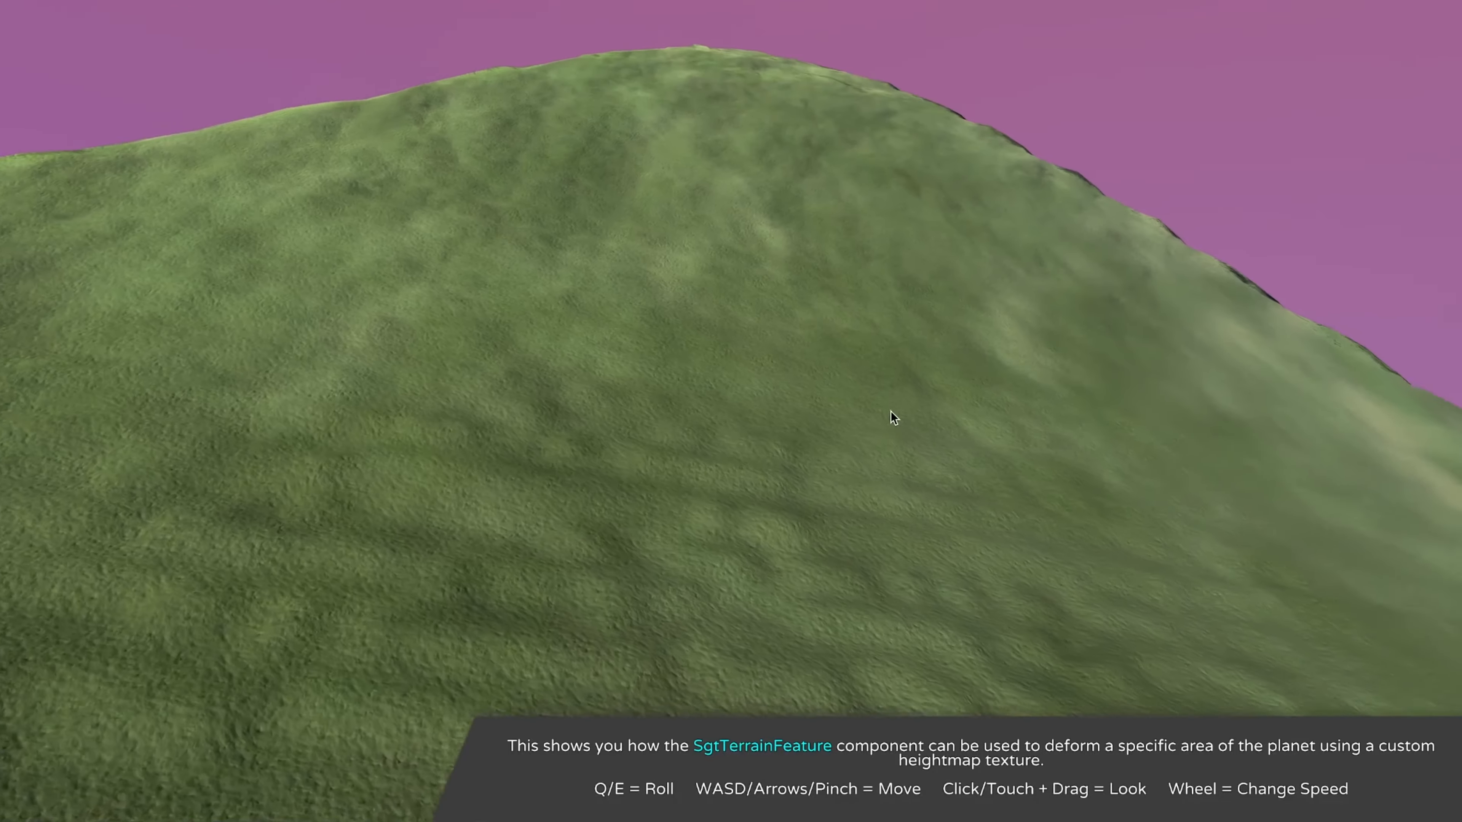
left_click_drag(890, 418, 746, 452)
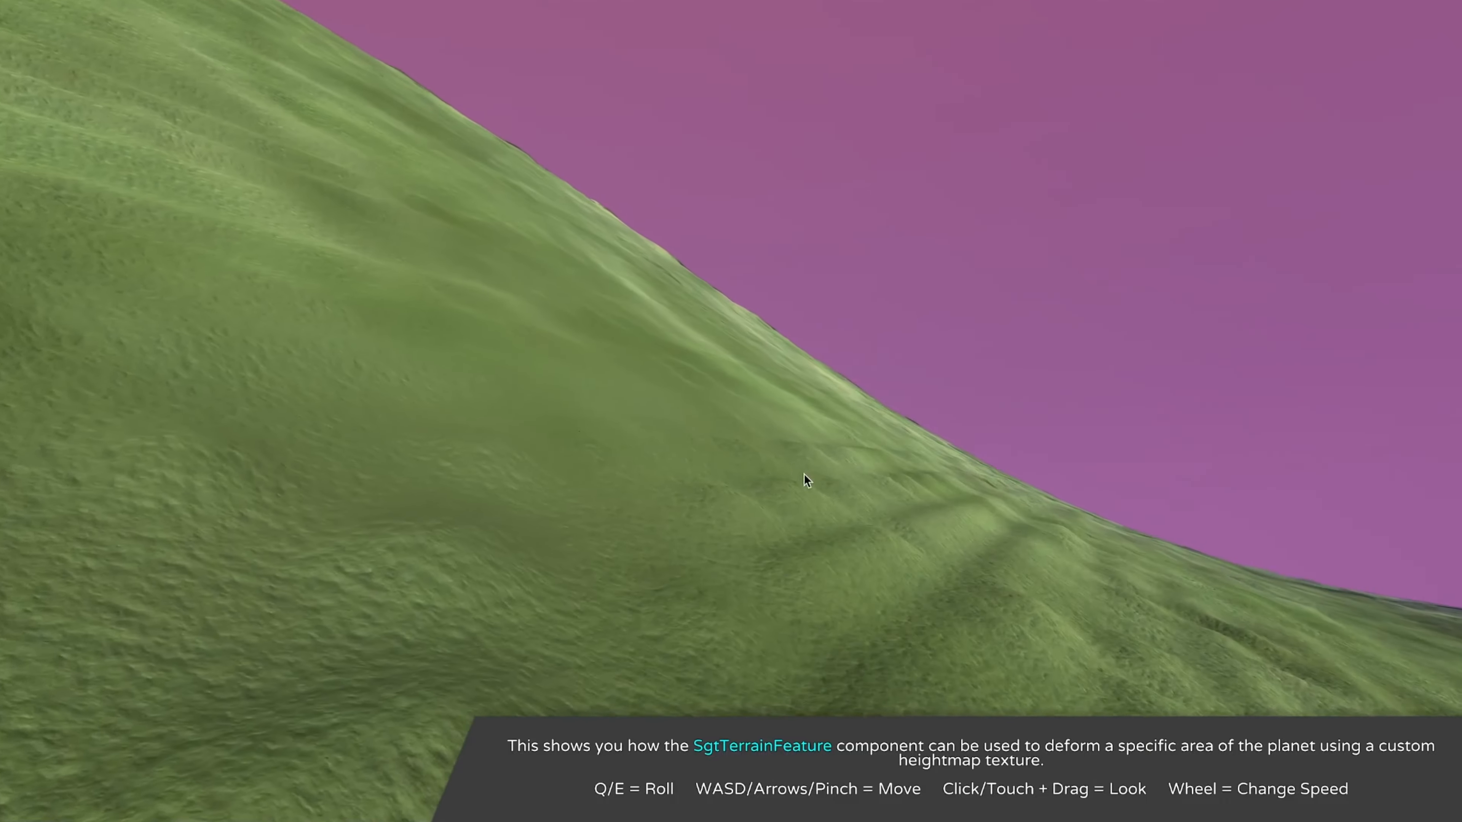
left_click_drag(806, 481, 1094, 532)
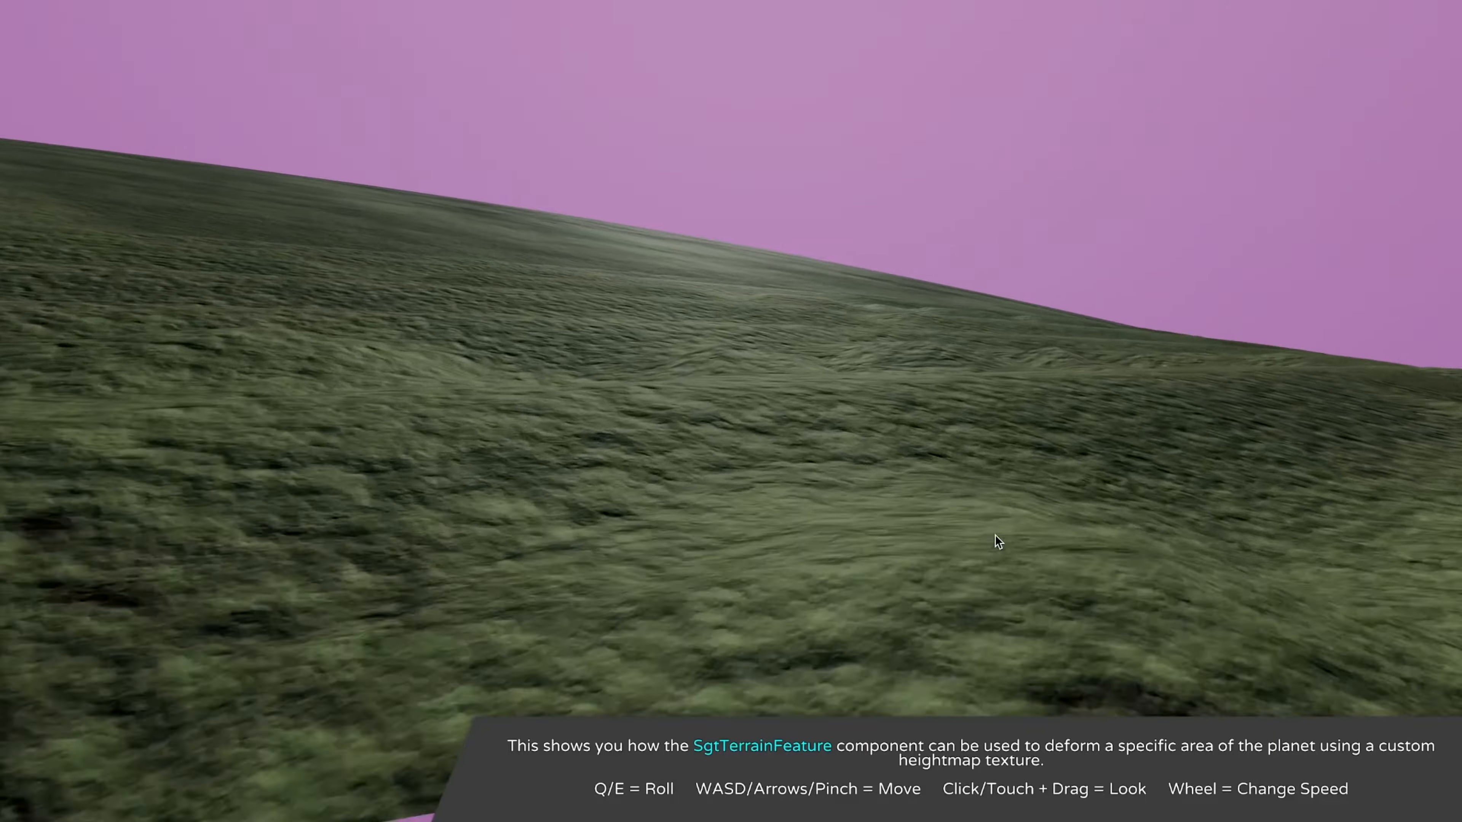
left_click_drag(997, 543, 1319, 490)
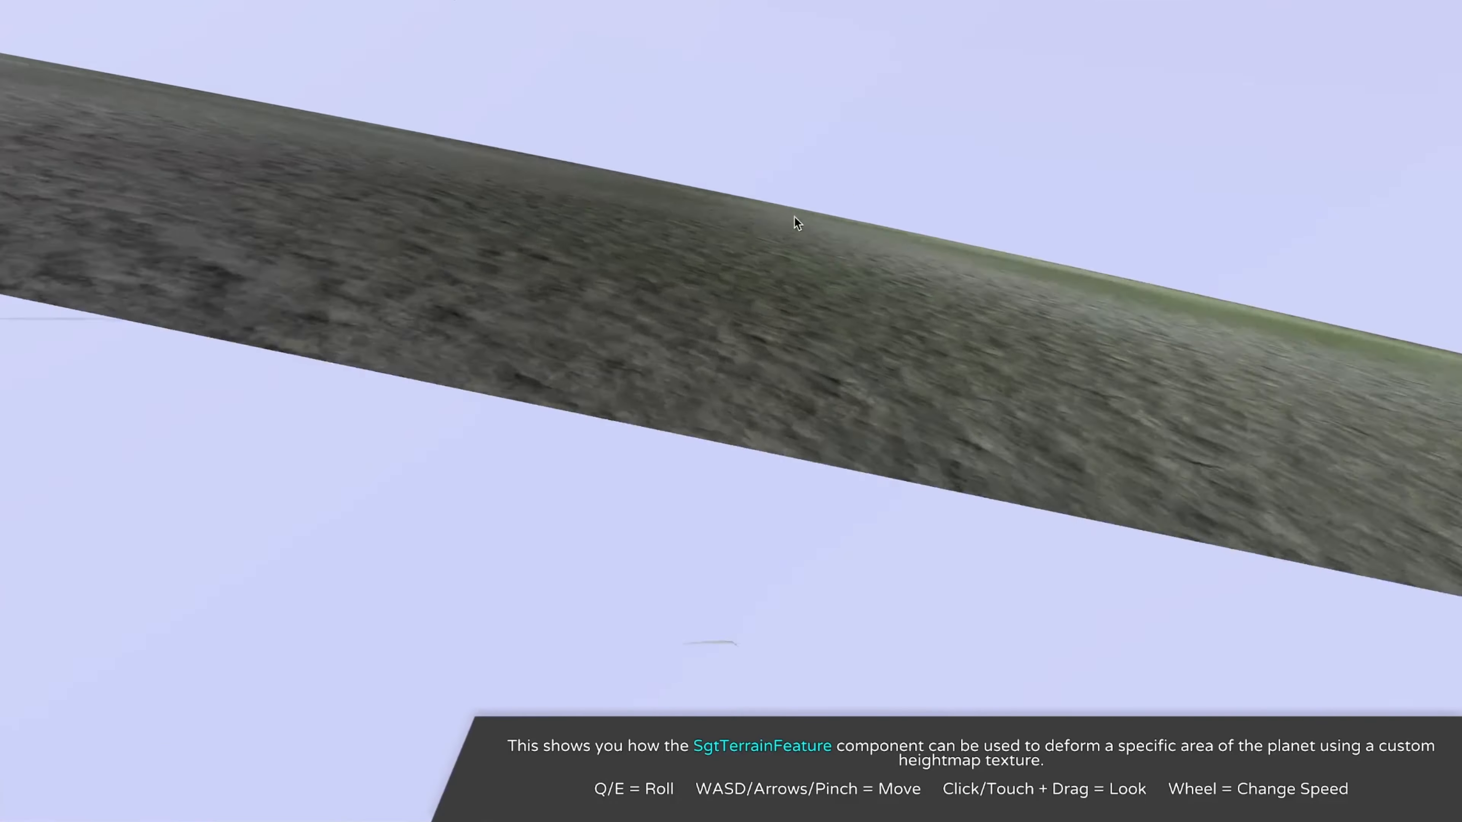
Look along the Depth Color planet's coastline and curved horizon.
left_click_drag(797, 223, 633, 293)
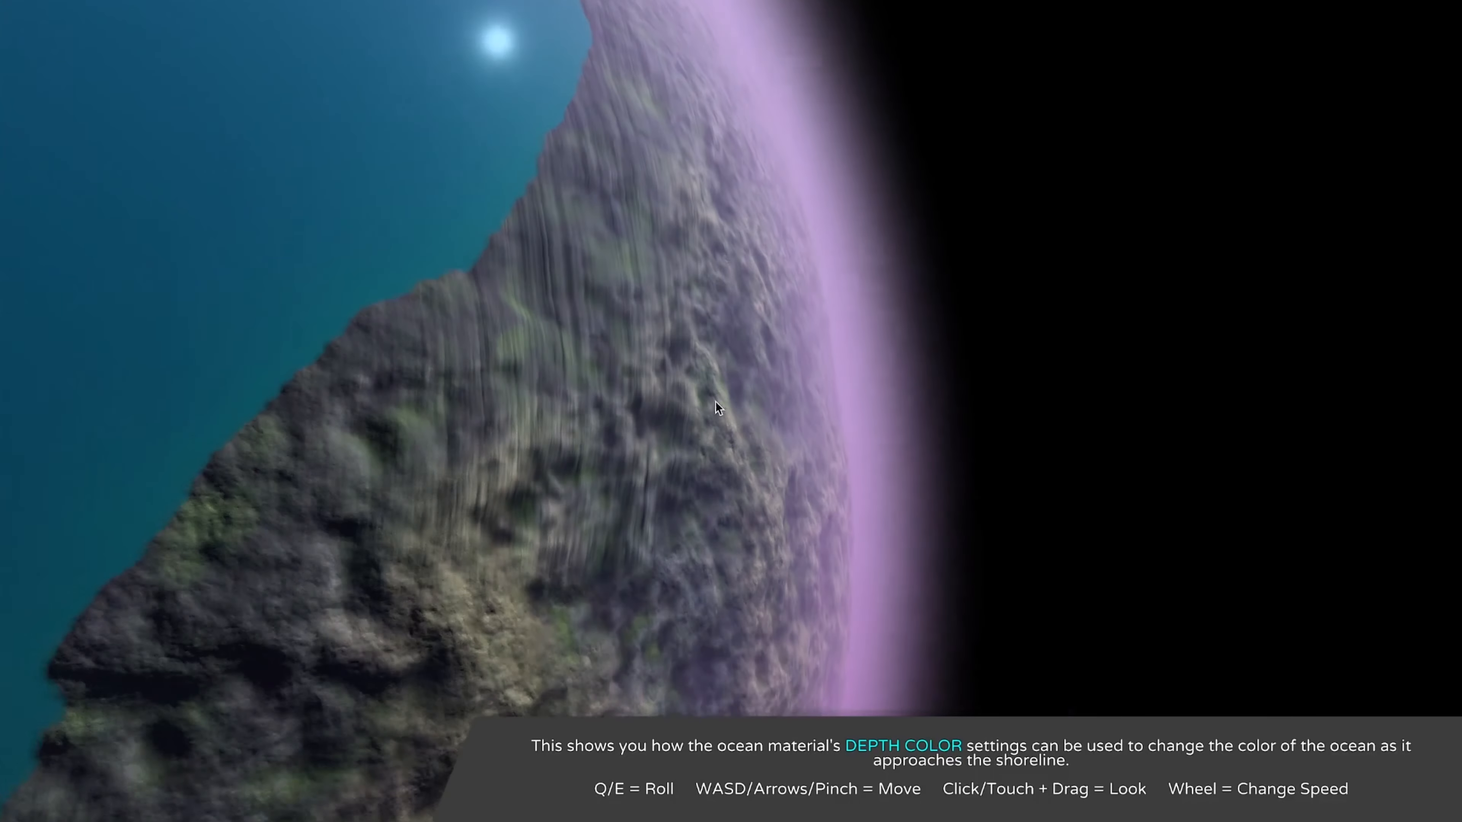
left_click_drag(718, 407, 767, 440)
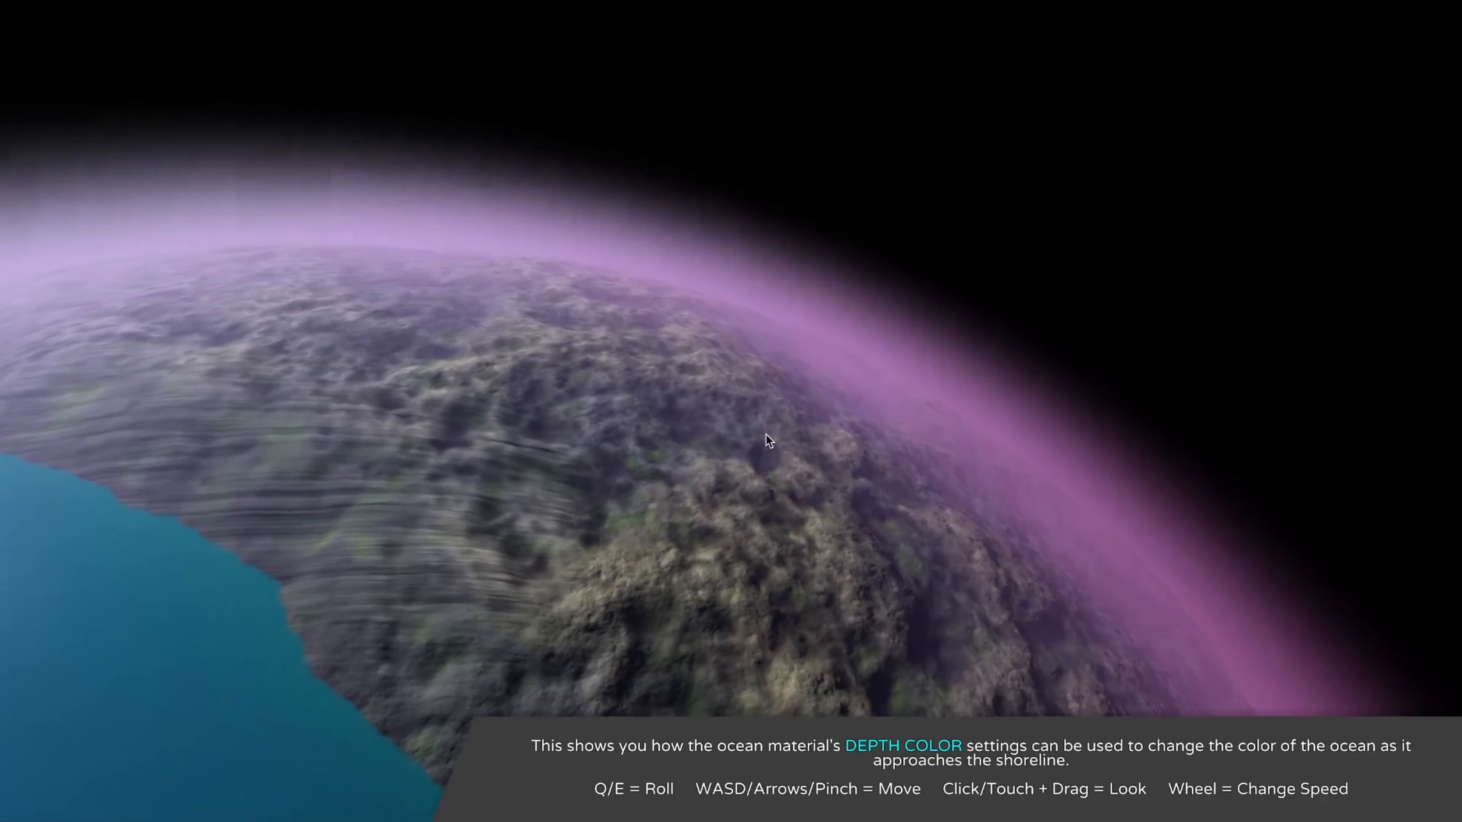